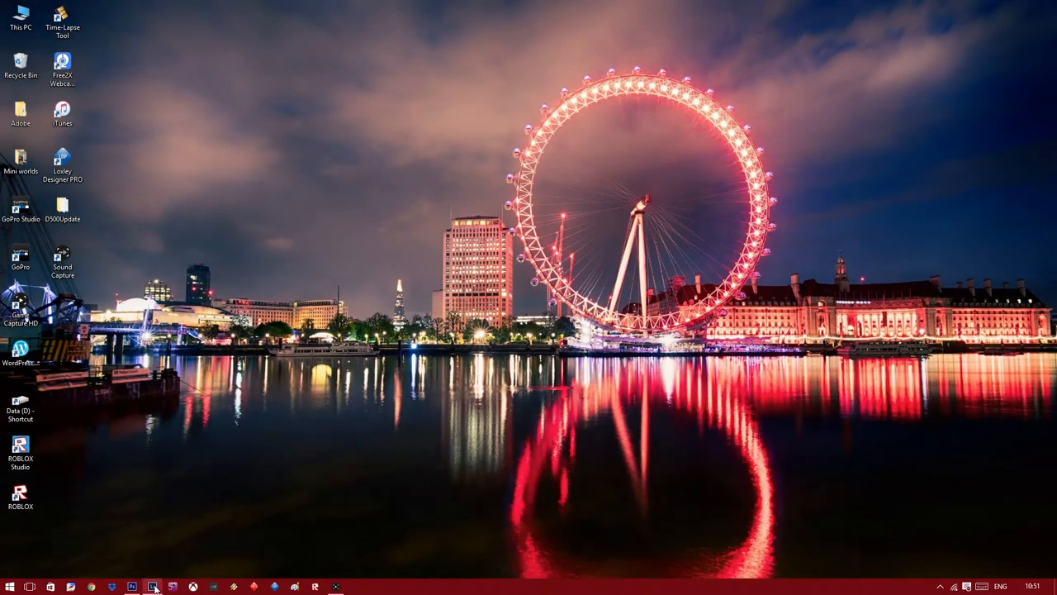
Bring the Lightroom Develop editor back into view from the taskbar.
{"action": "left_click", "coordinate": [152, 586]}
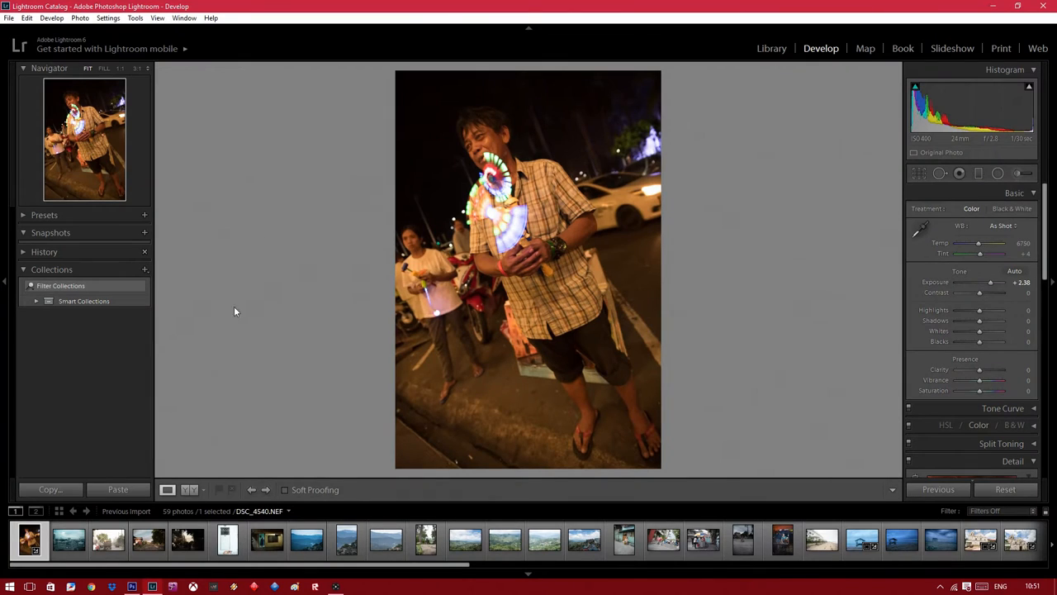
{"action": "mouse_move", "coordinate": [228, 317]}
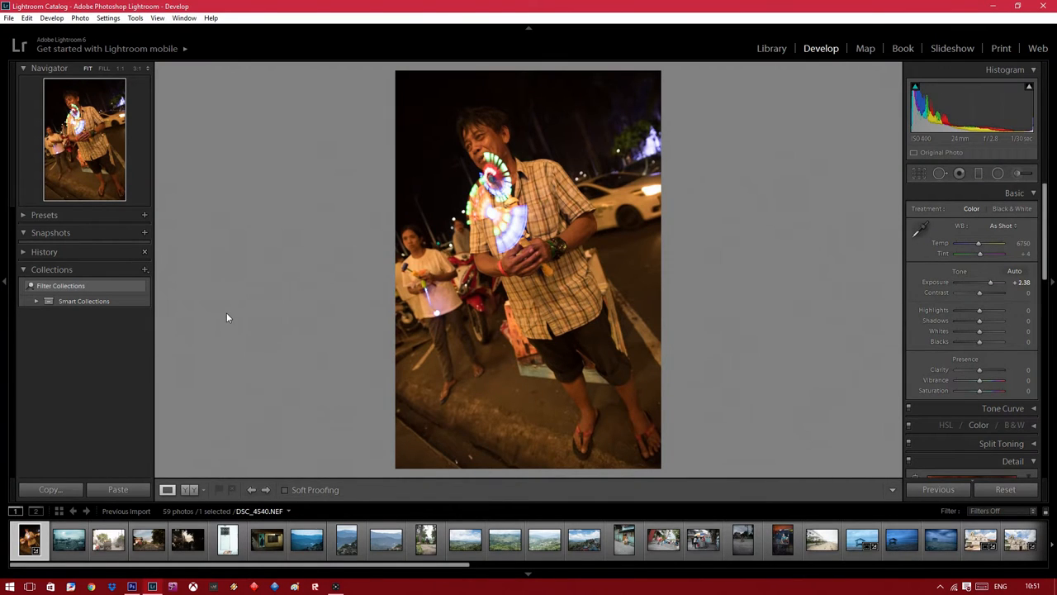
{"action": "mouse_move", "coordinate": [286, 360]}
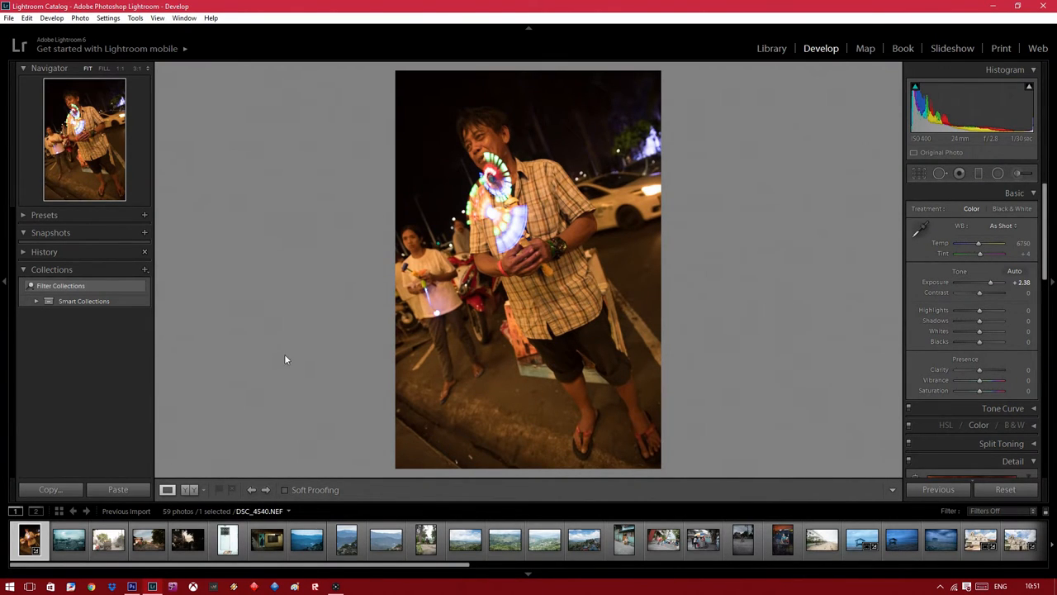
{"action": "mouse_move", "coordinate": [779, 219]}
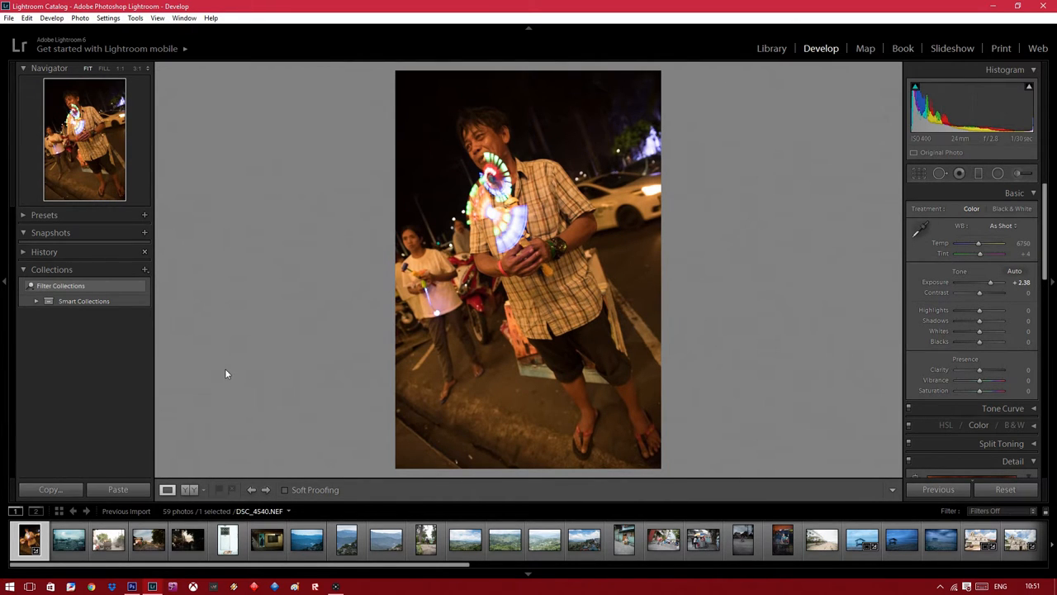
{"action": "mouse_move", "coordinate": [247, 472]}
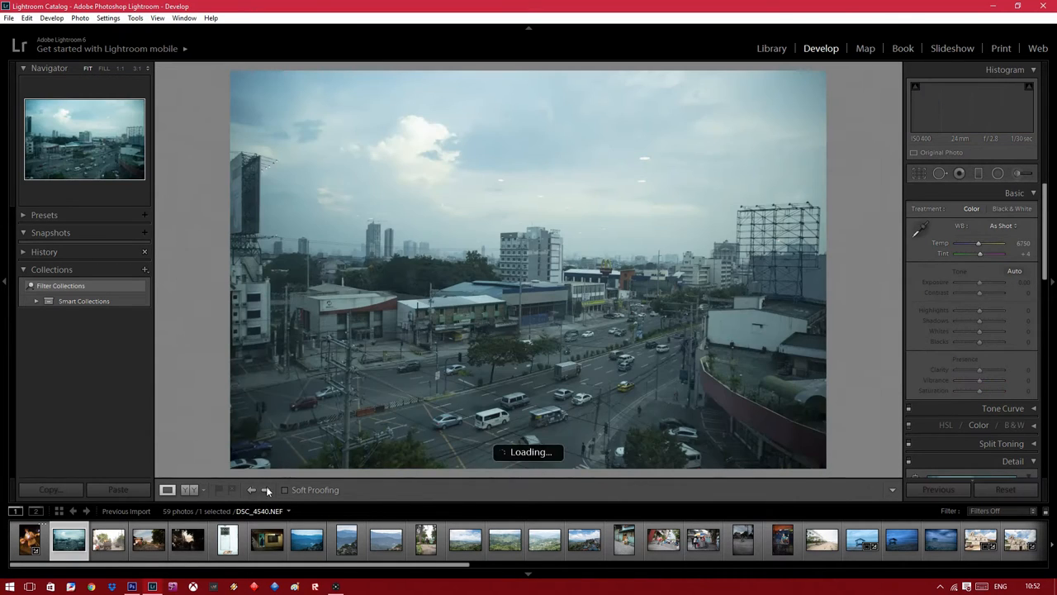
Load the city skyline photo and nudge its Exposure slider in the Basic panel.
{"action": "left_click", "coordinate": [268, 489]}
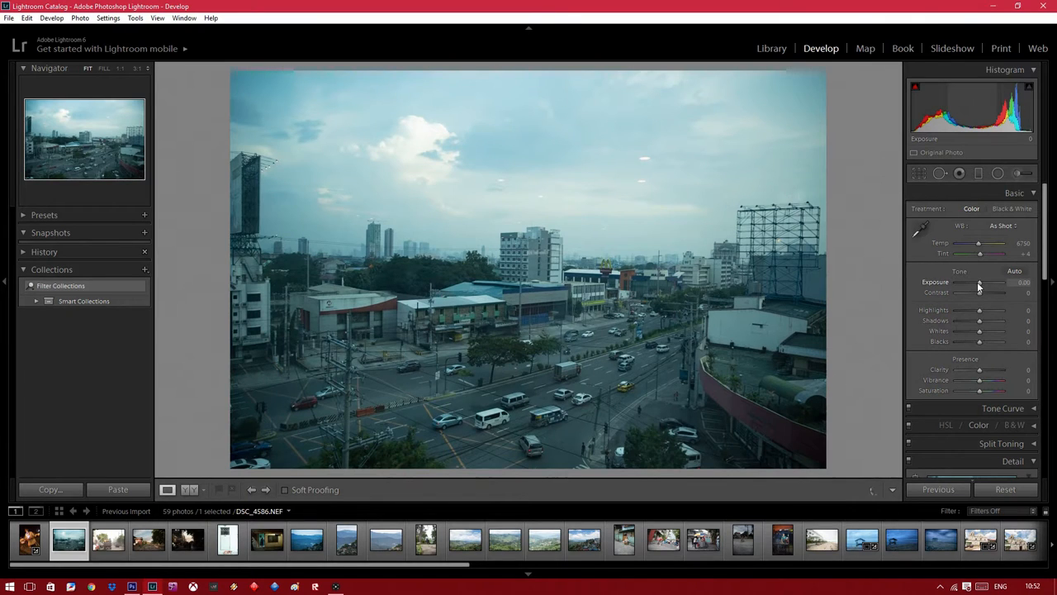
{"action": "left_click_drag", "start_coordinate": [979, 281], "coordinate": [983, 281]}
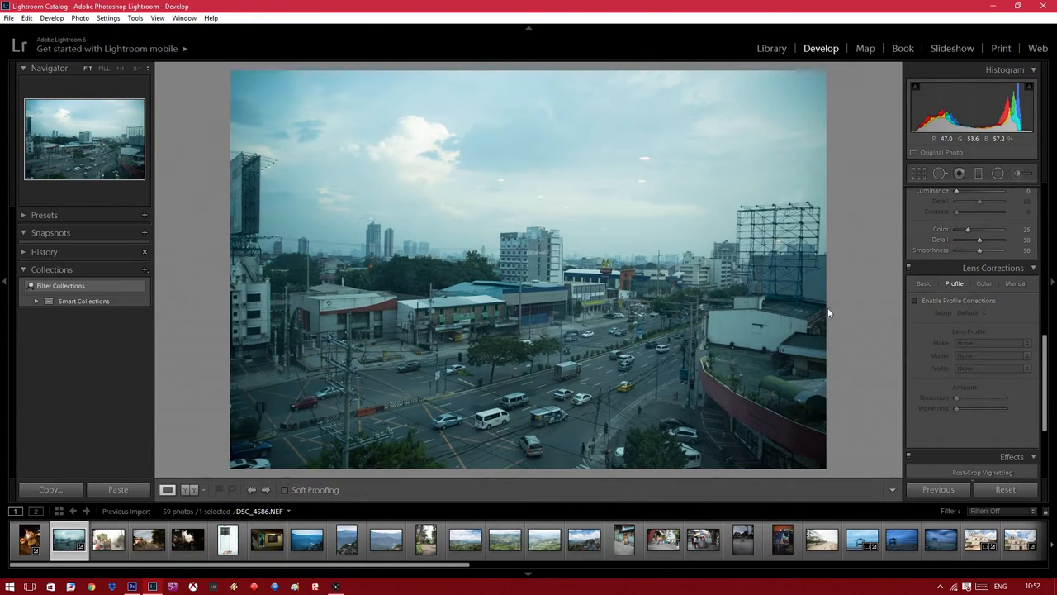
Enable Profile Corrections for the skyline photo, toggling it off and on to compare the result.
{"action": "left_click", "coordinate": [916, 300]}
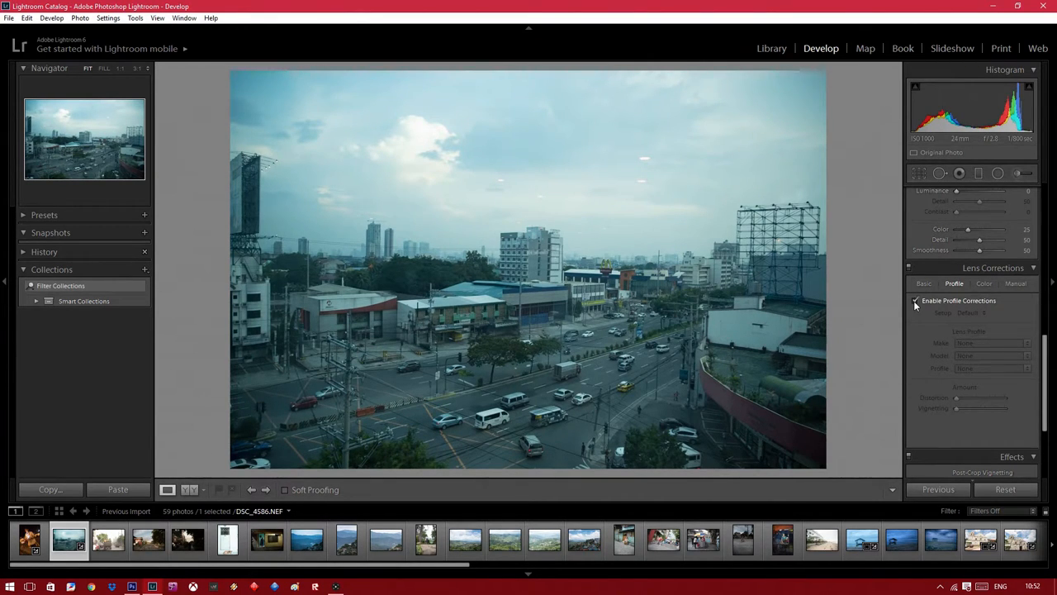
{"action": "left_click", "coordinate": [915, 301]}
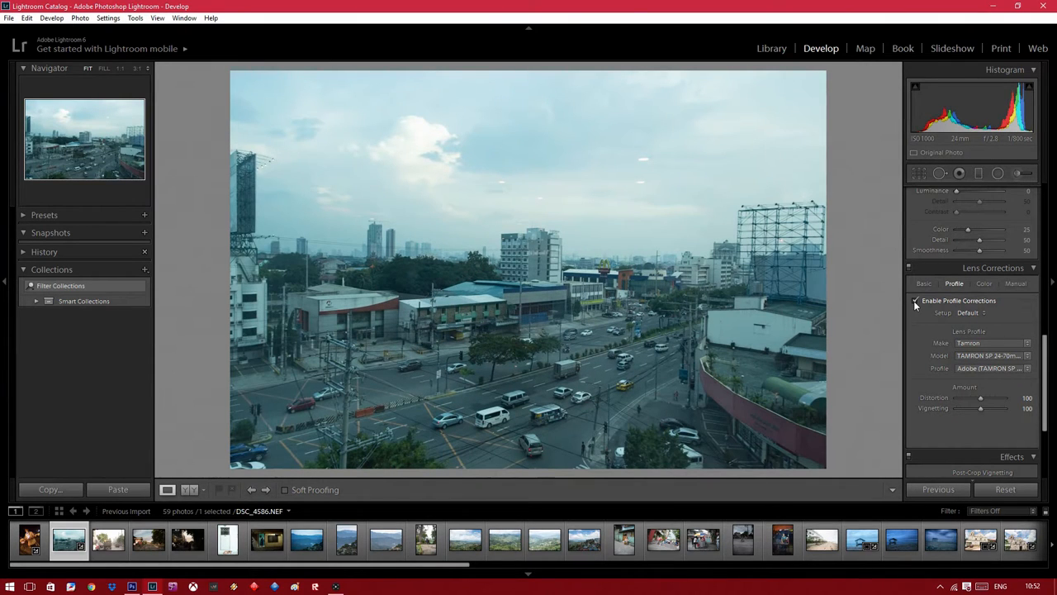
{"action": "left_click", "coordinate": [915, 301]}
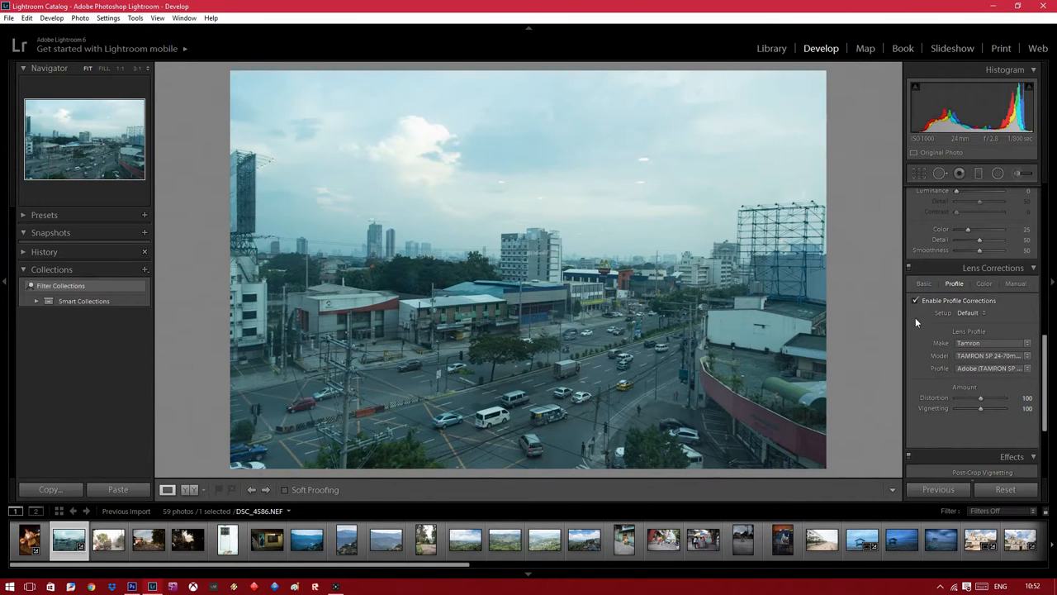
{"action": "left_click", "coordinate": [915, 300]}
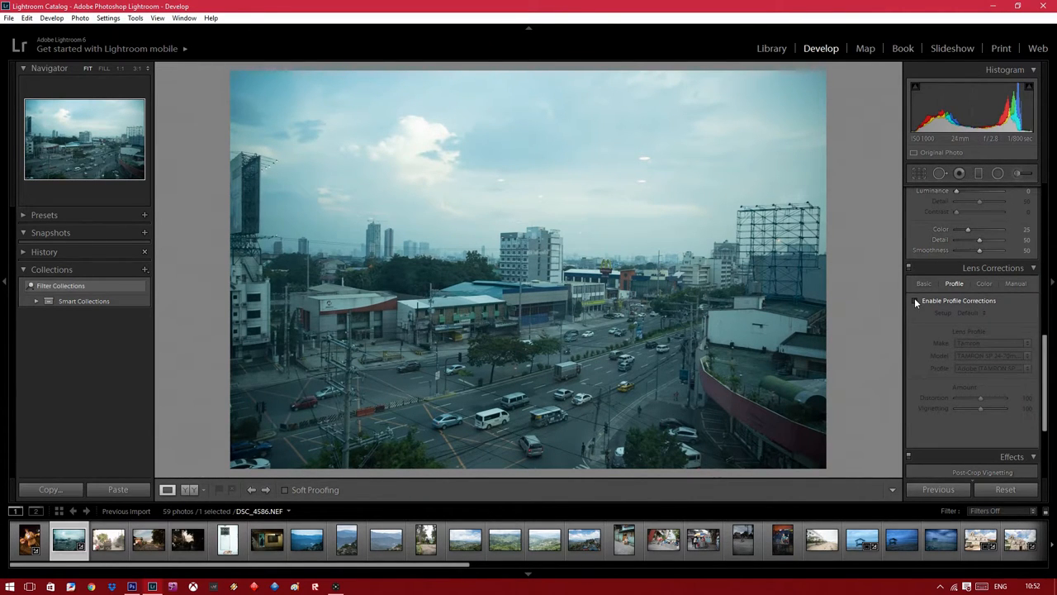
{"action": "left_click", "coordinate": [915, 300]}
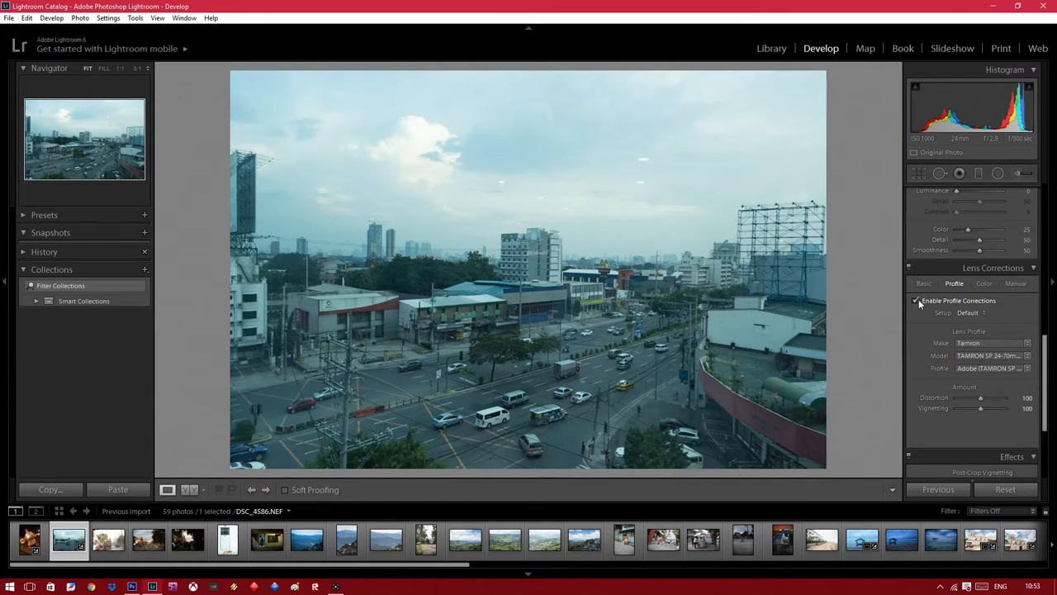
{"action": "left_click", "coordinate": [916, 301]}
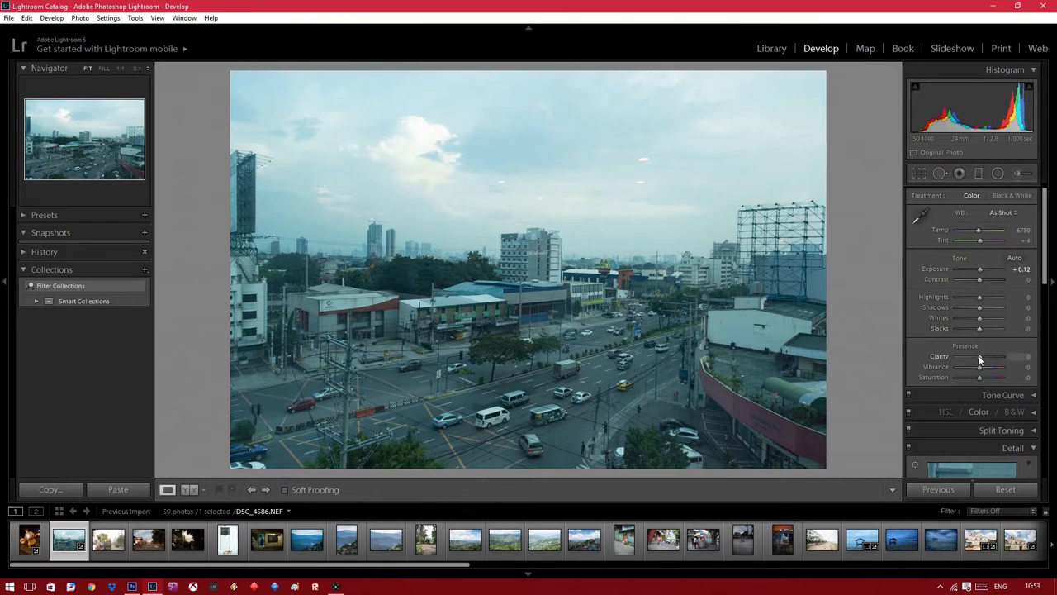
Raise Clarity, lower Highlights, warm the Temp, and apply a slight straightening rotation to the skyline.
{"action": "left_click_drag", "start_coordinate": [981, 357], "coordinate": [999, 356]}
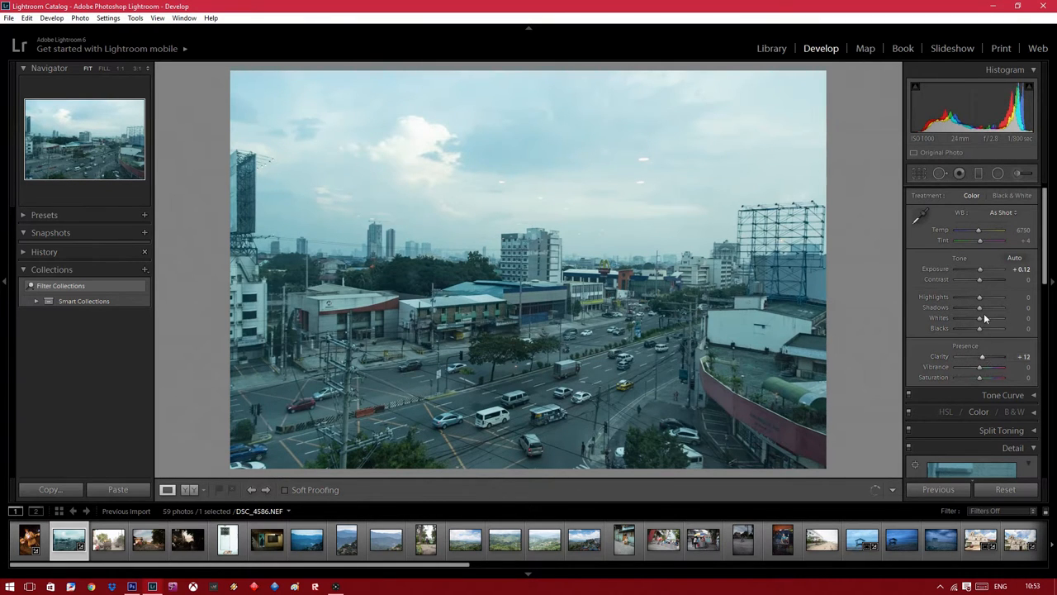
{"action": "left_click_drag", "start_coordinate": [978, 298], "coordinate": [964, 297]}
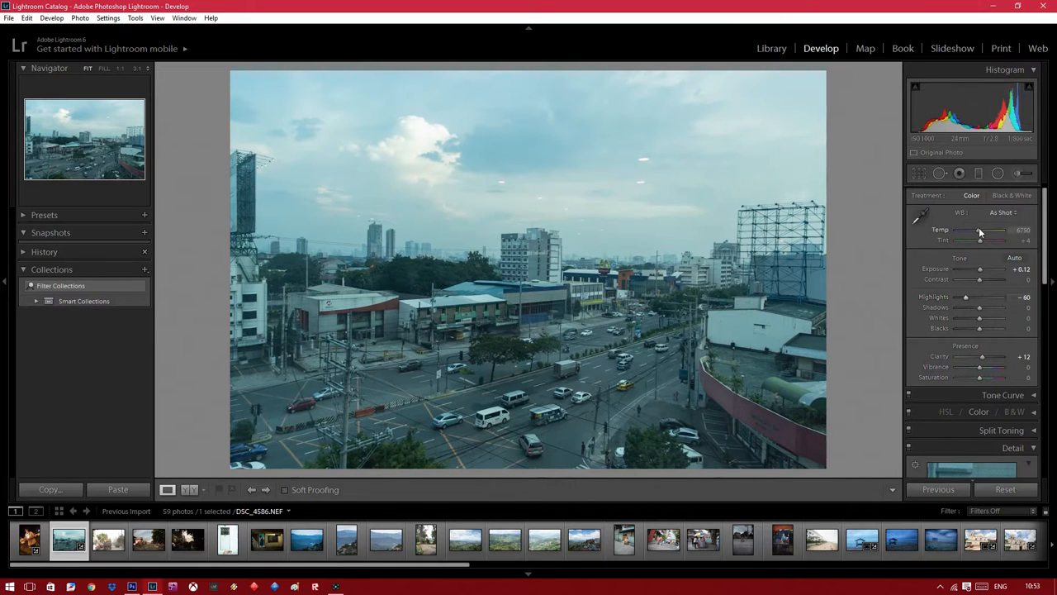
{"action": "left_click_drag", "start_coordinate": [978, 229], "coordinate": [991, 229]}
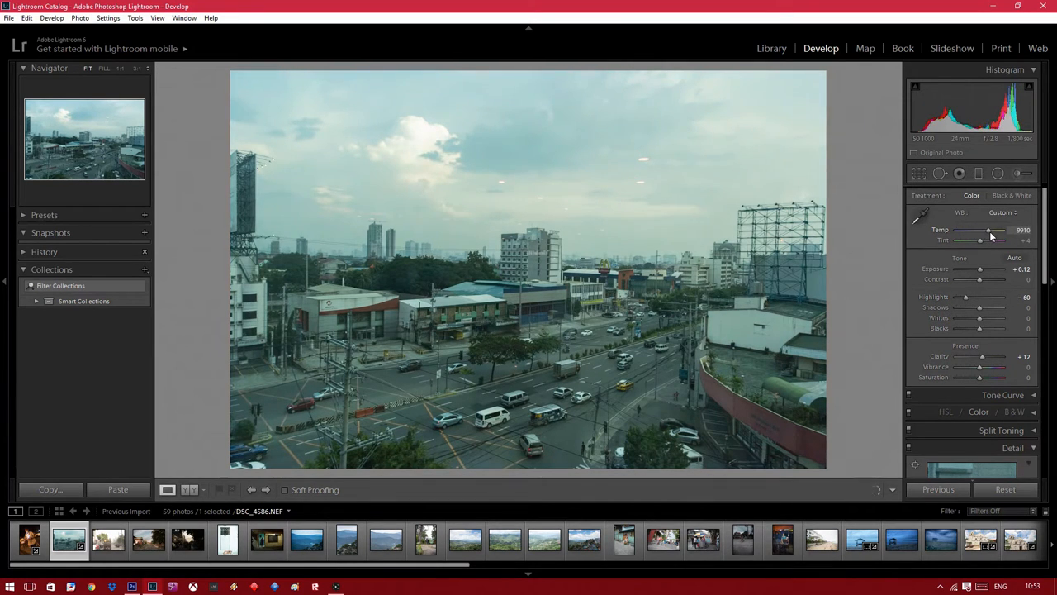
{"action": "left_click_drag", "start_coordinate": [994, 228], "coordinate": [989, 228]}
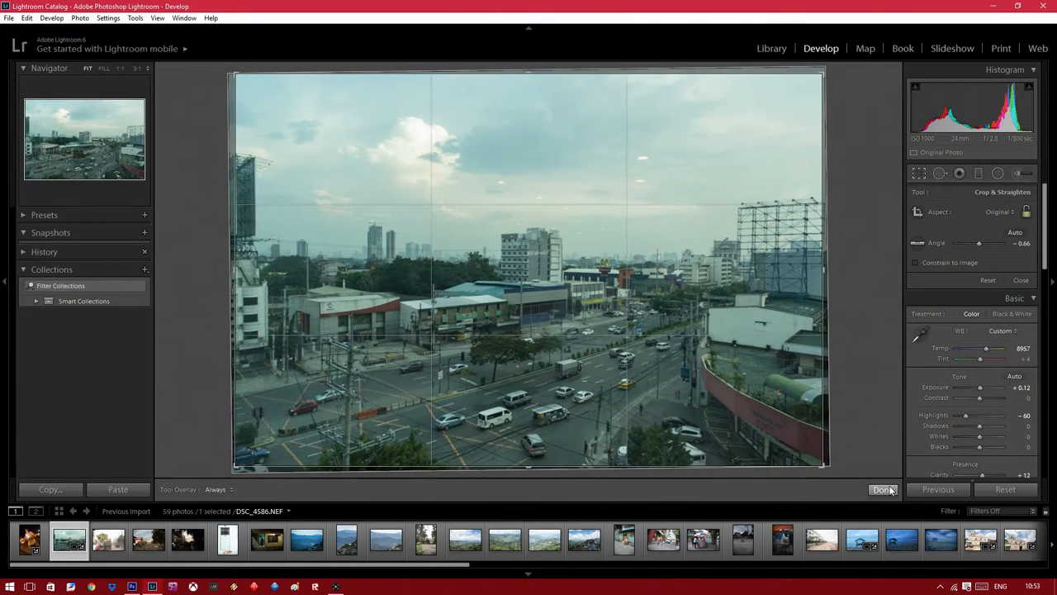
{"action": "left_click", "coordinate": [882, 489]}
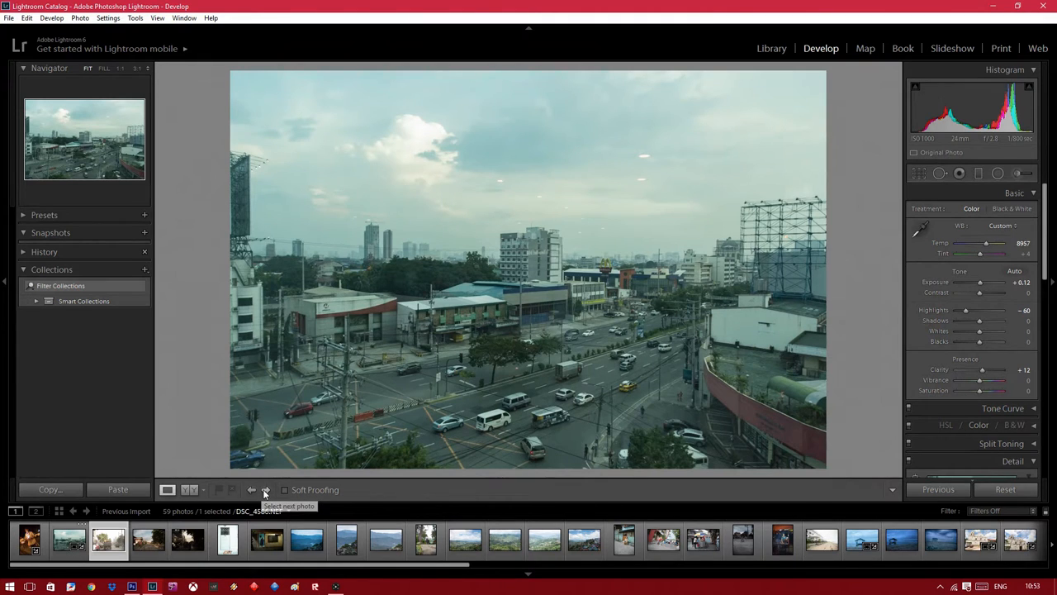
Step to the truck street photo, zoom out to view it whole, then advance to the railway tracks photo.
{"action": "left_click", "coordinate": [266, 489]}
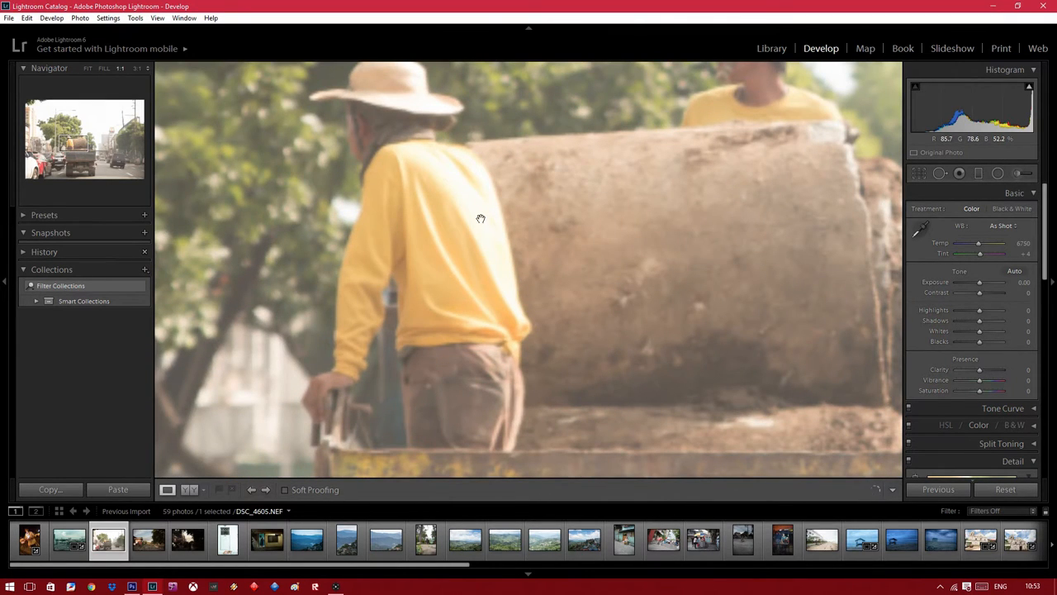
{"action": "left_click", "coordinate": [481, 218]}
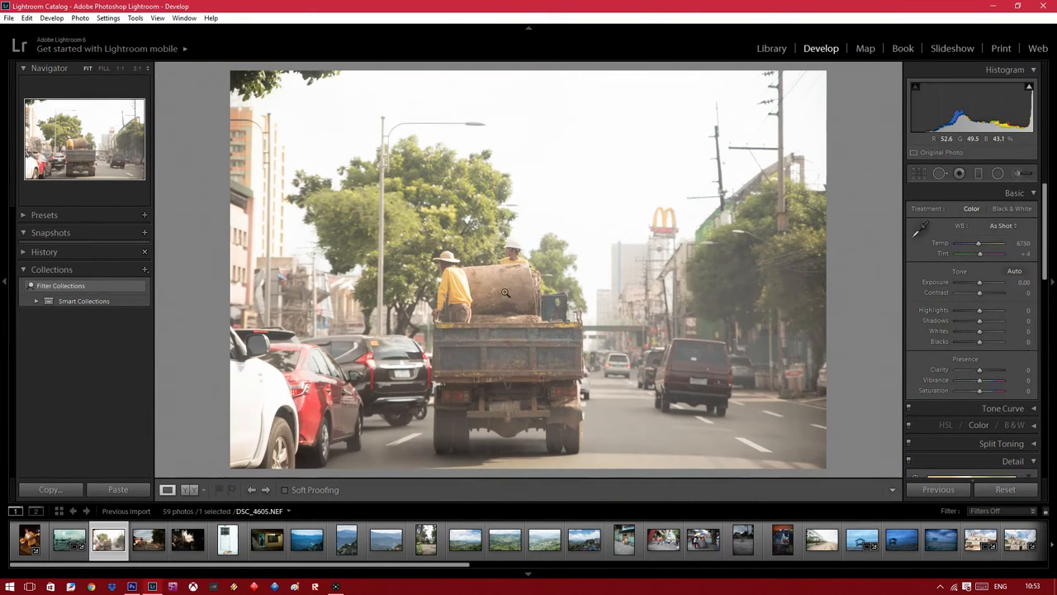
{"action": "mouse_move", "coordinate": [518, 287]}
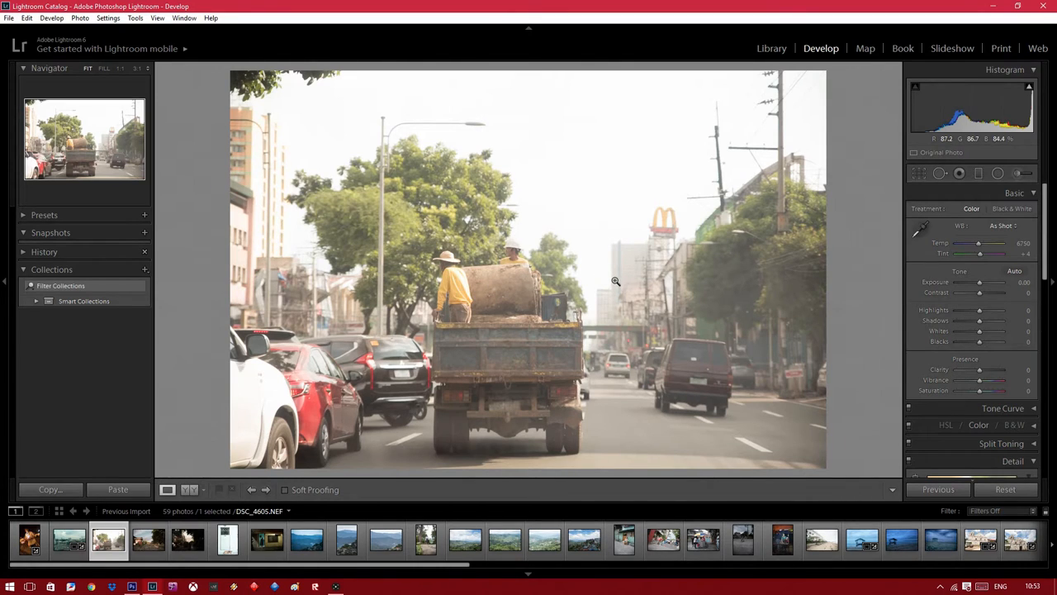
{"action": "mouse_move", "coordinate": [626, 254]}
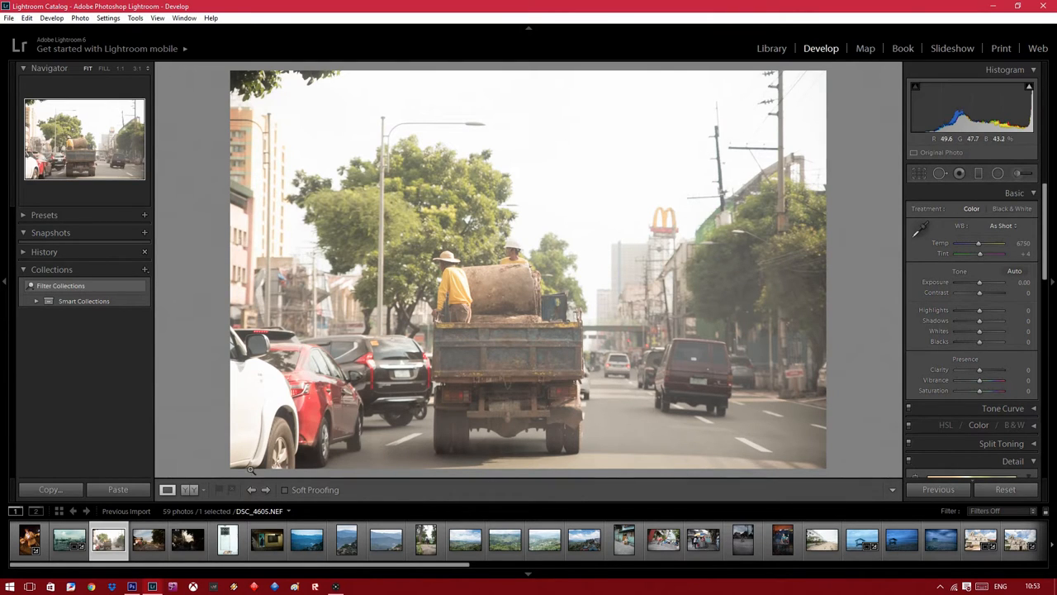
{"action": "left_click", "coordinate": [266, 488]}
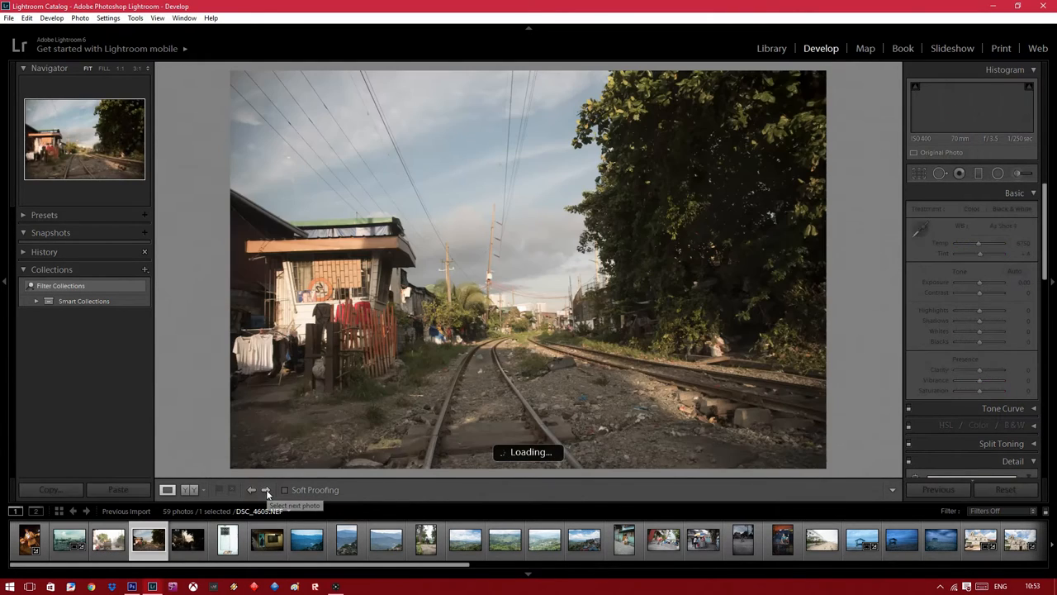
Advance to the railway tracks photo and reach its Lens Corrections settings.
{"action": "left_click", "coordinate": [266, 489]}
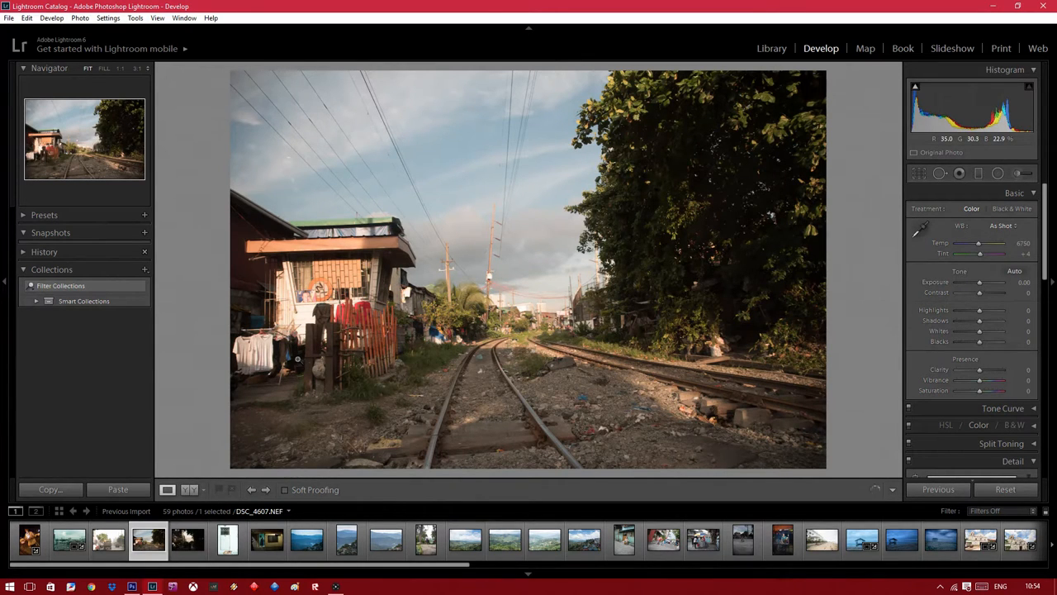
{"action": "mouse_move", "coordinate": [877, 192]}
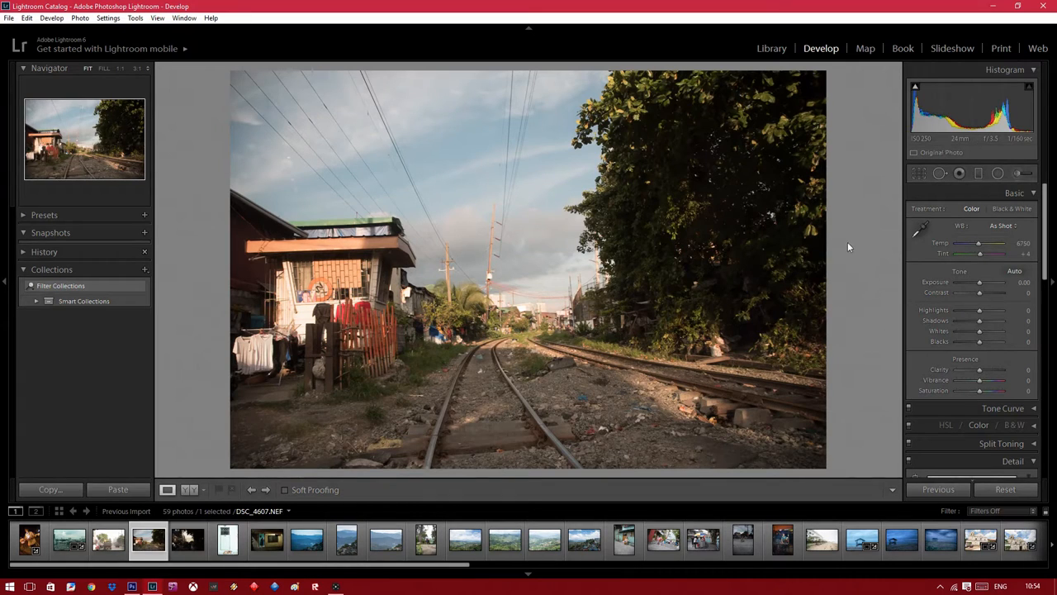
{"action": "mouse_move", "coordinate": [862, 294]}
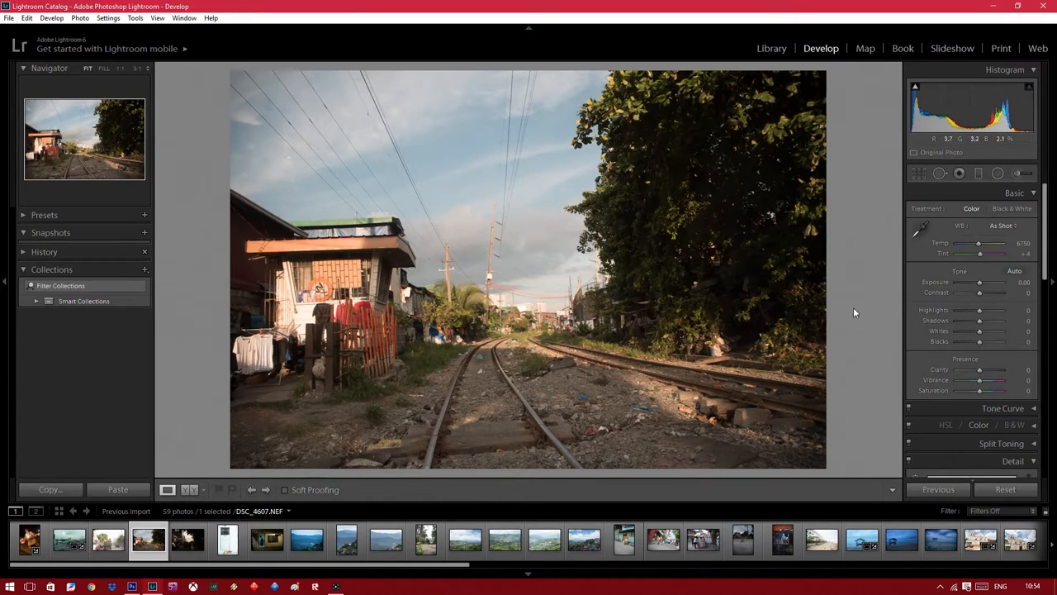
{"action": "mouse_move", "coordinate": [994, 256]}
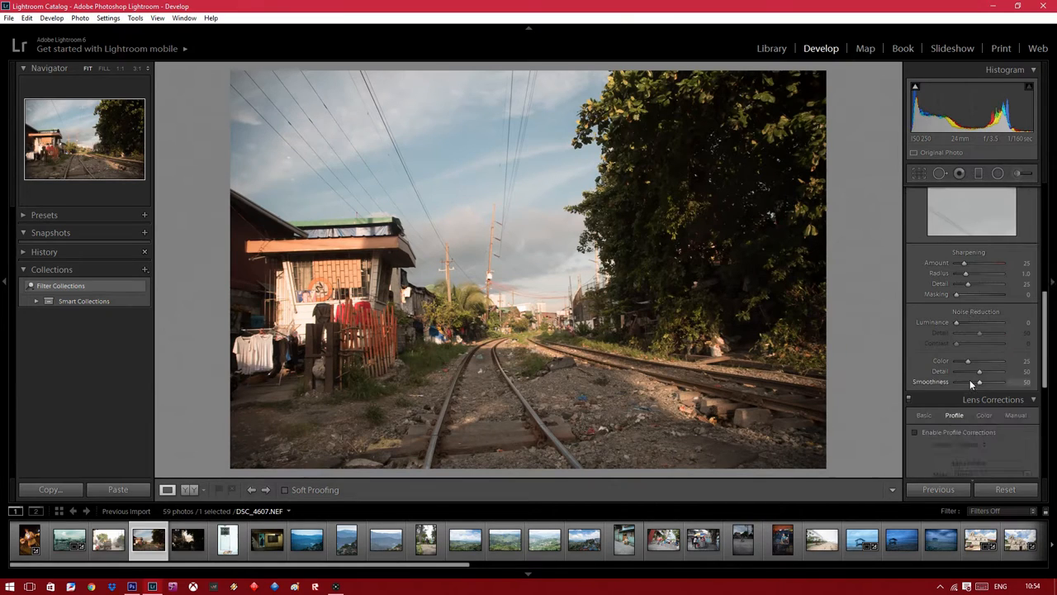
Enable Profile Corrections for the railway tracks photo.
{"action": "left_click", "coordinate": [916, 432]}
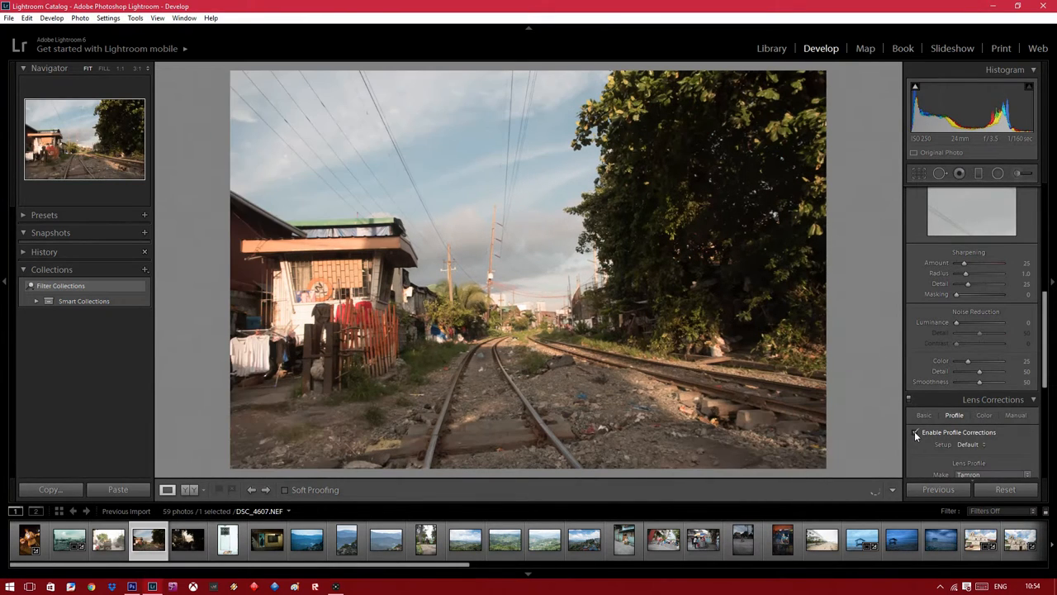
{"action": "left_click", "coordinate": [915, 433]}
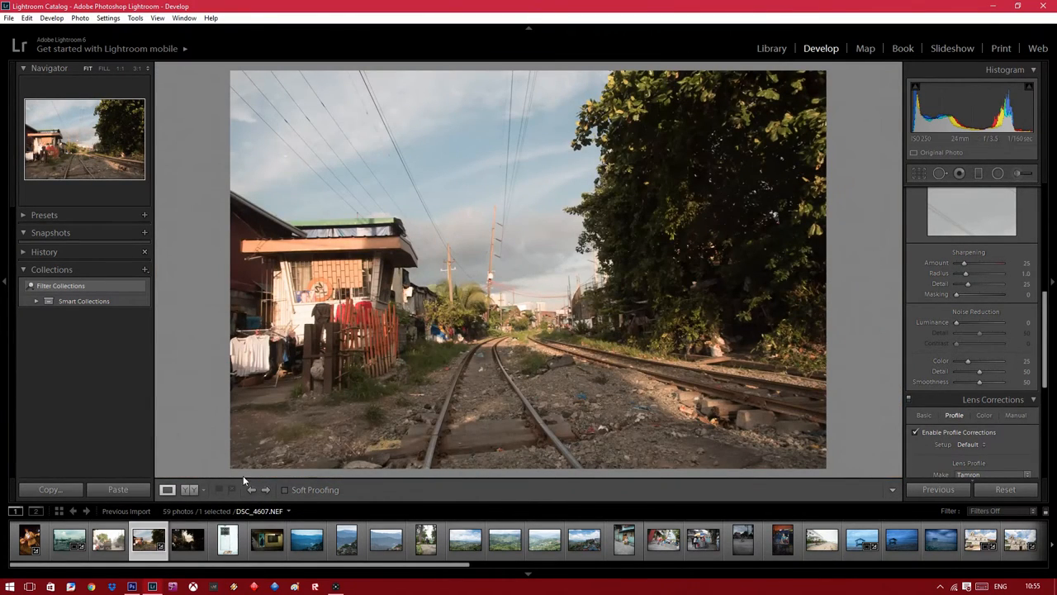
Step through the filmstrip photo by photo until the kitten-on-the-road photo is loaded.
{"action": "left_click", "coordinate": [266, 489]}
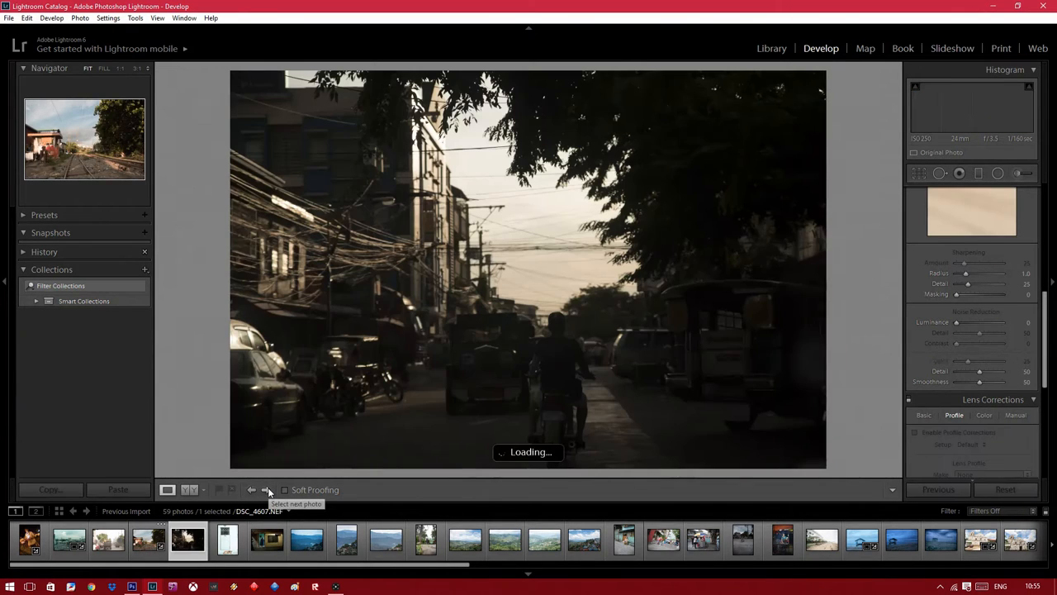
{"action": "left_click", "coordinate": [267, 489]}
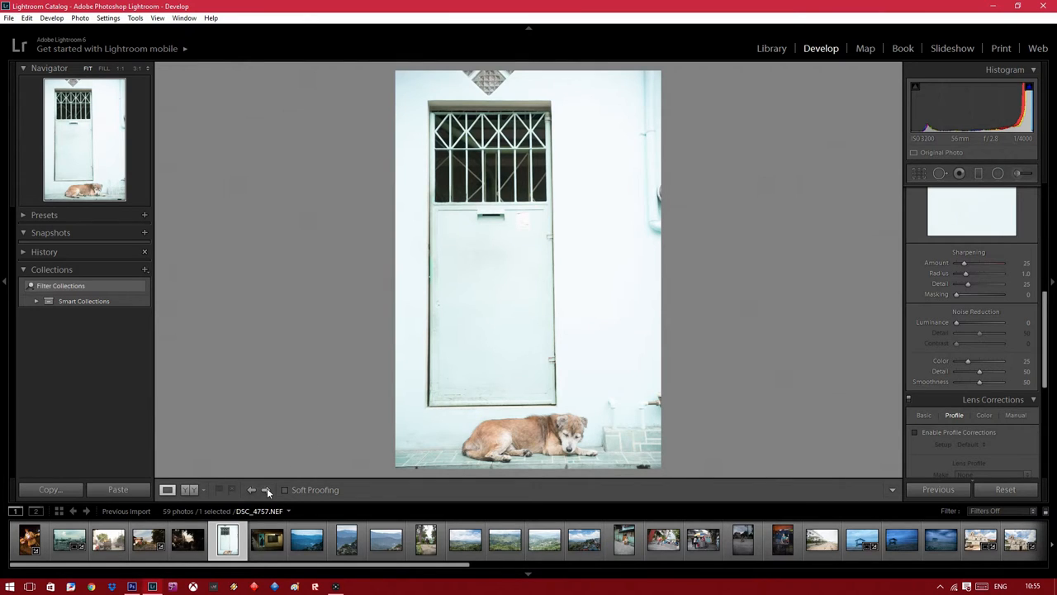
{"action": "left_click", "coordinate": [267, 489]}
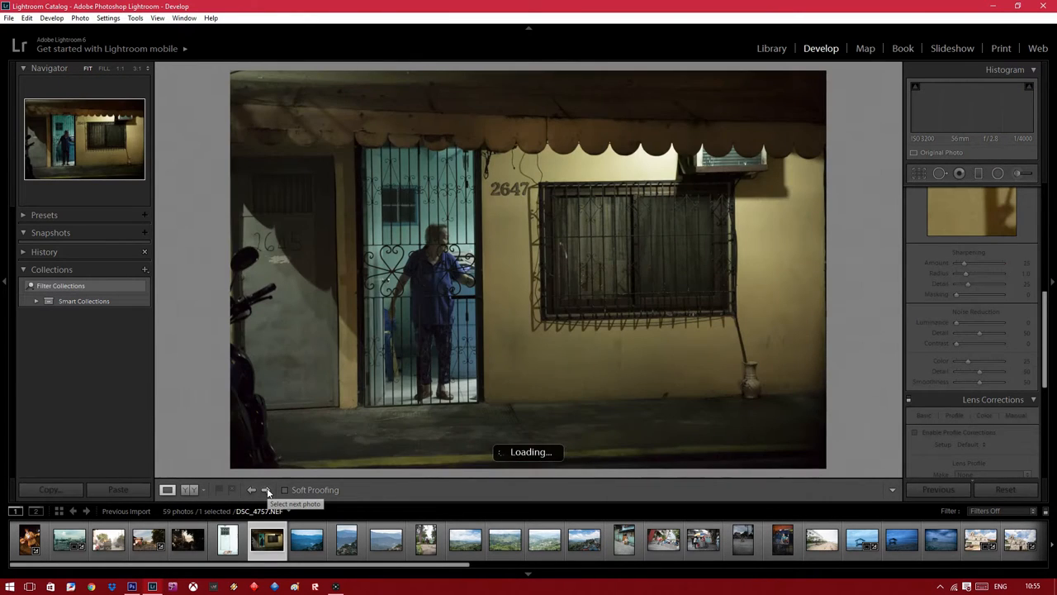
{"action": "left_click", "coordinate": [268, 489]}
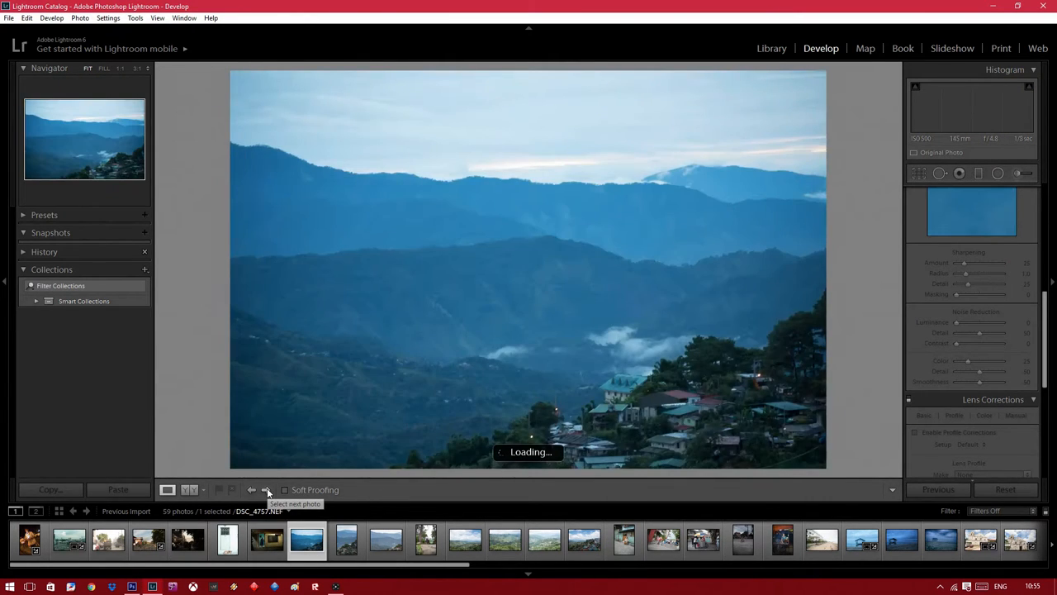
{"action": "left_click", "coordinate": [268, 489]}
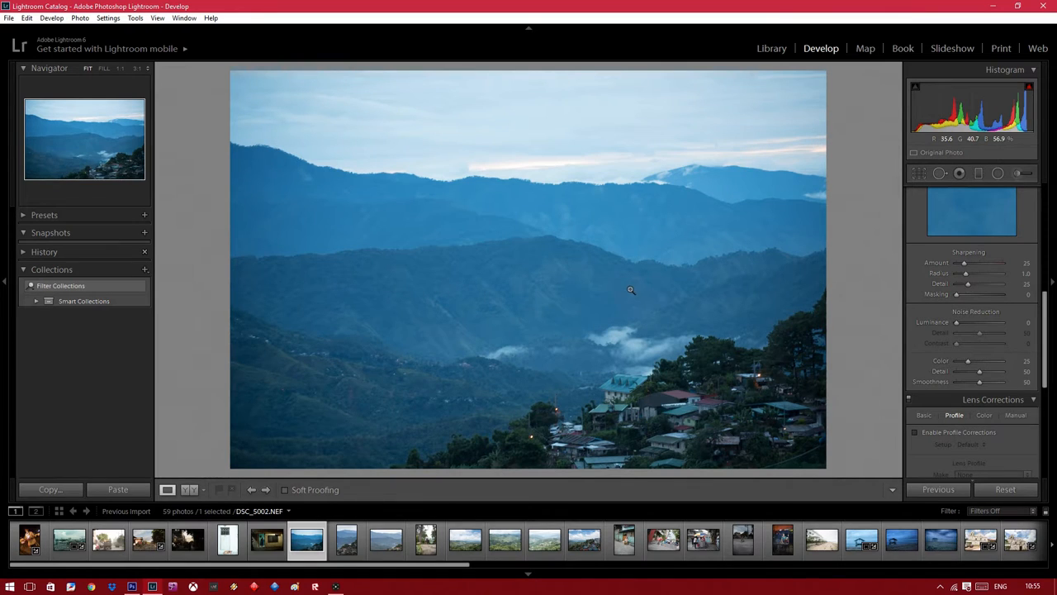
{"action": "mouse_move", "coordinate": [471, 306]}
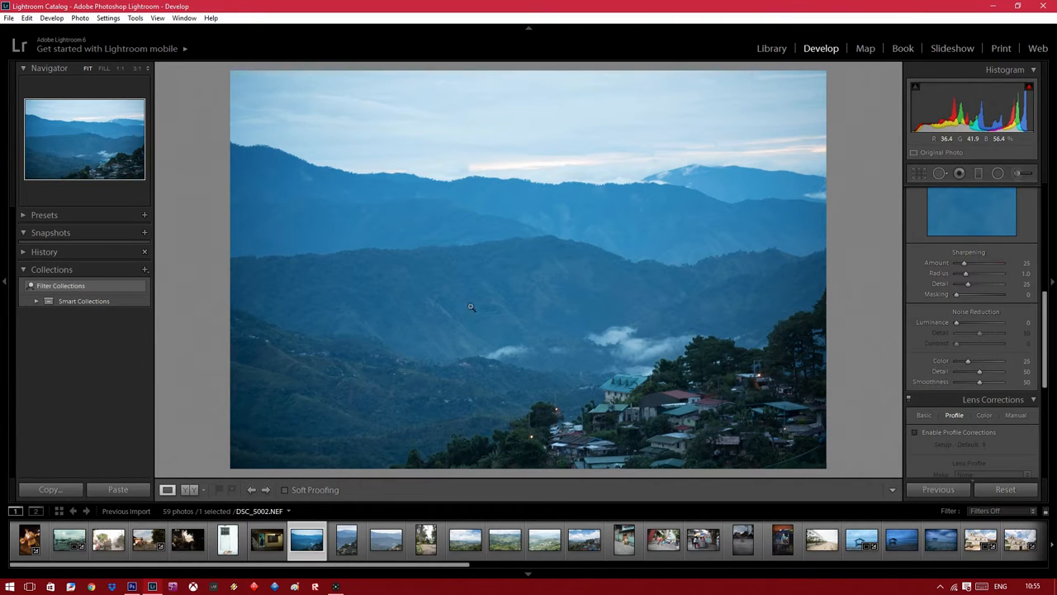
{"action": "mouse_move", "coordinate": [266, 488]}
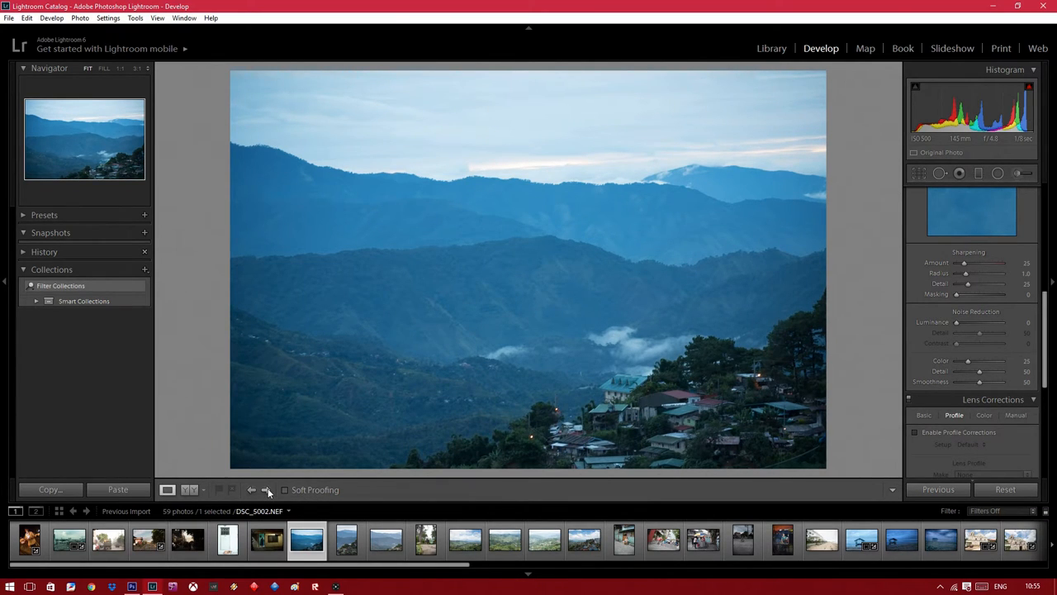
{"action": "left_click", "coordinate": [266, 489]}
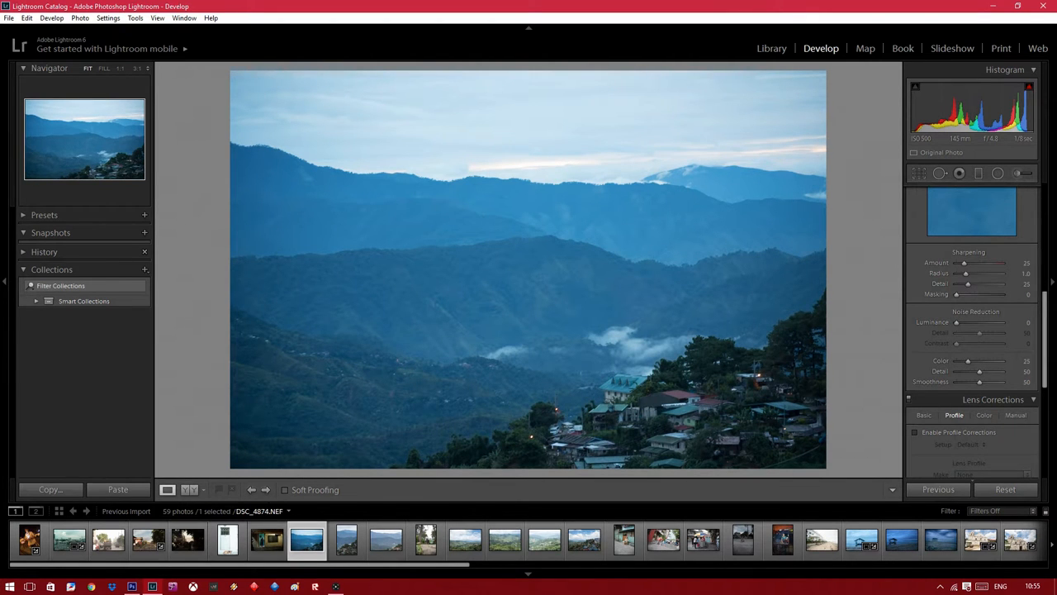
{"action": "left_click", "coordinate": [625, 538]}
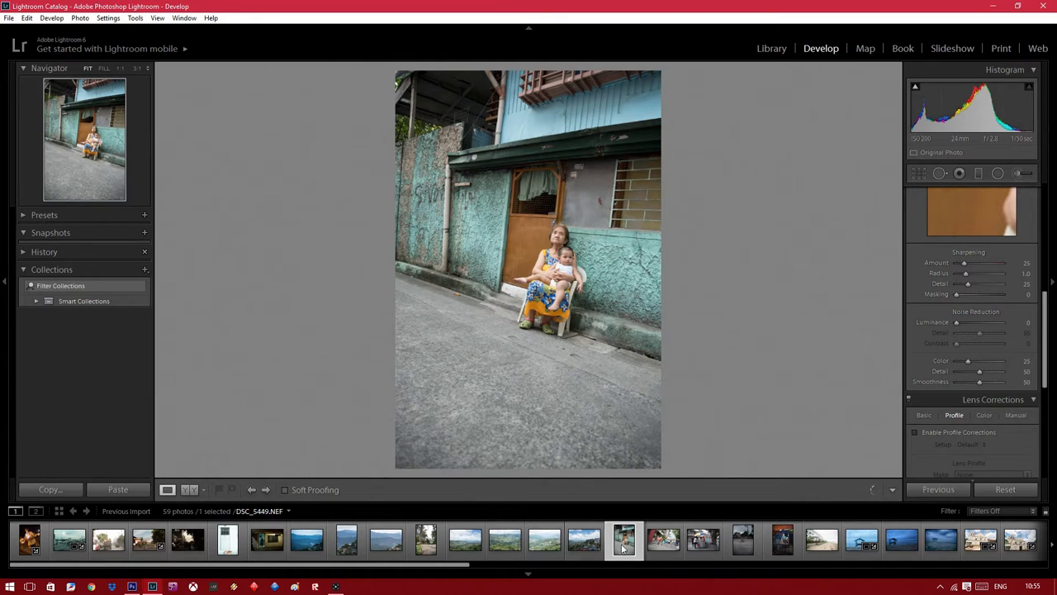
{"action": "left_click", "coordinate": [664, 541]}
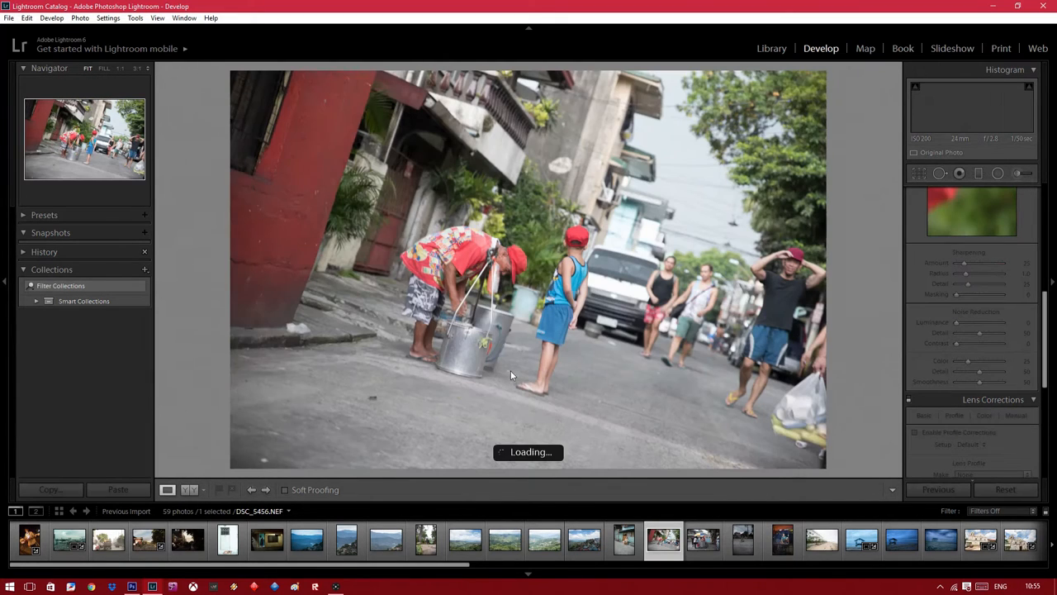
{"action": "left_click", "coordinate": [704, 538]}
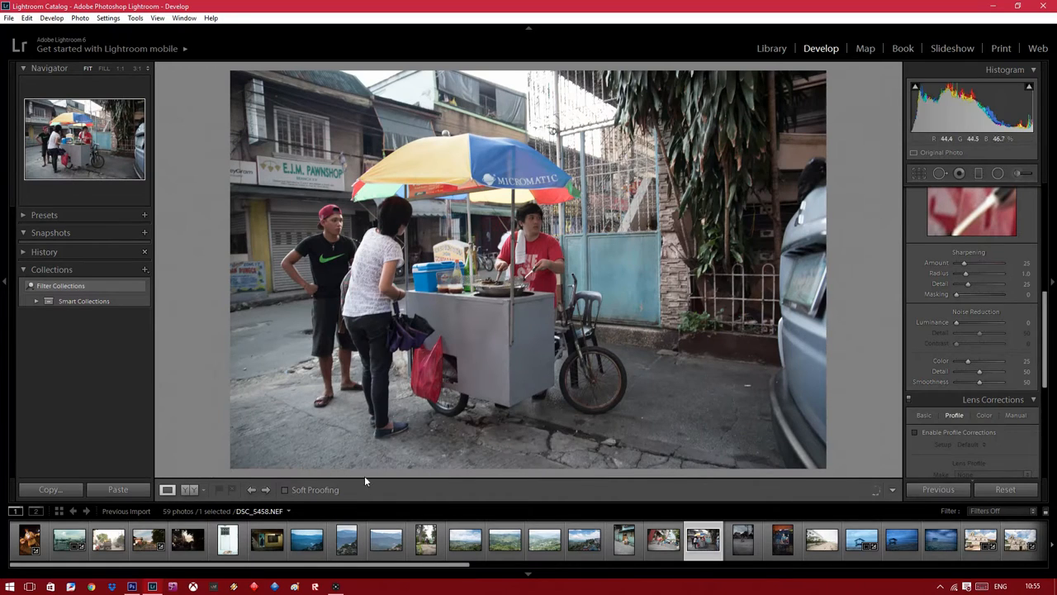
{"action": "left_click", "coordinate": [266, 489]}
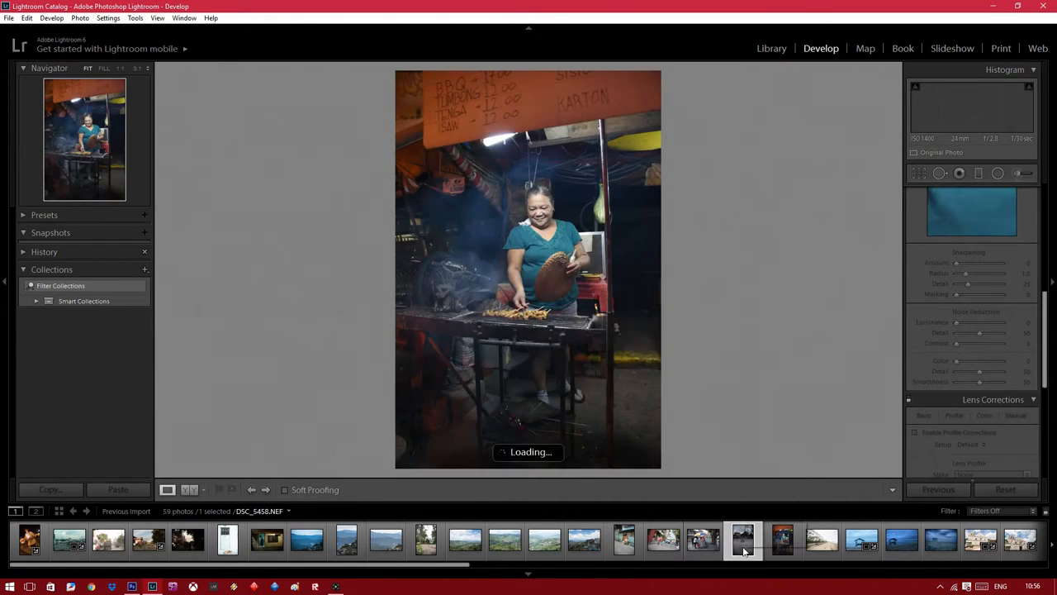
{"action": "left_click", "coordinate": [489, 540]}
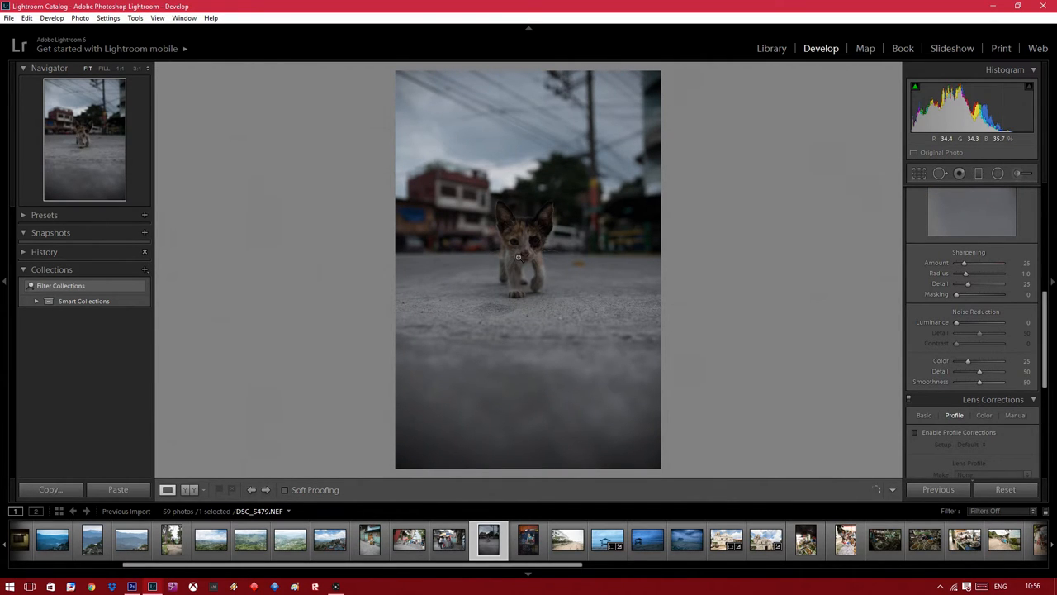
Enable Profile Corrections, then raise Exposure and Shadows, deepen Blacks and add Clarity to the kitten photo.
{"action": "left_click", "coordinate": [916, 433]}
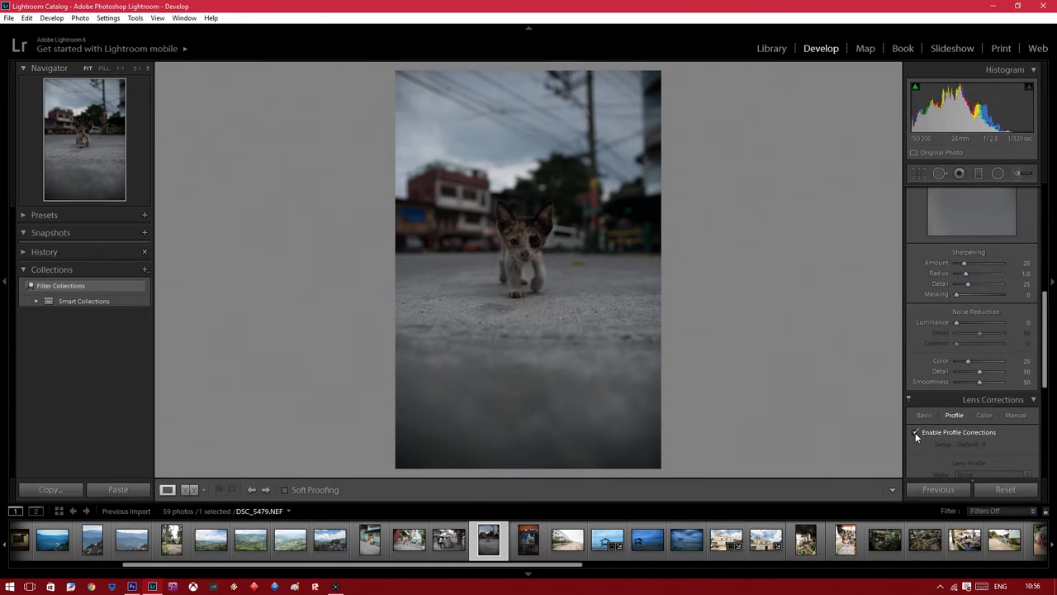
{"action": "left_click", "coordinate": [915, 432]}
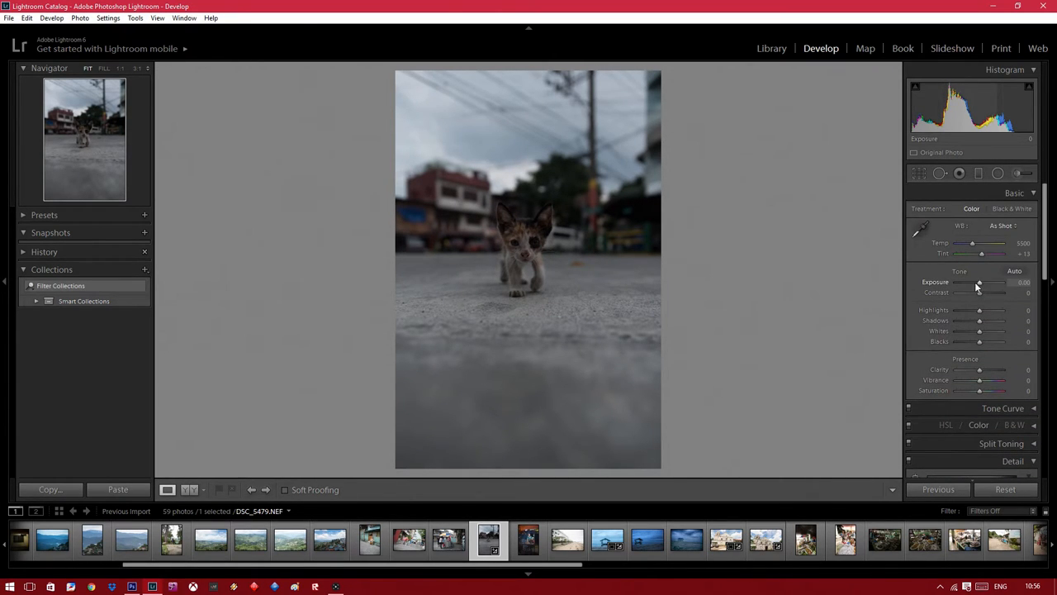
{"action": "left_click_drag", "start_coordinate": [978, 281], "coordinate": [991, 281]}
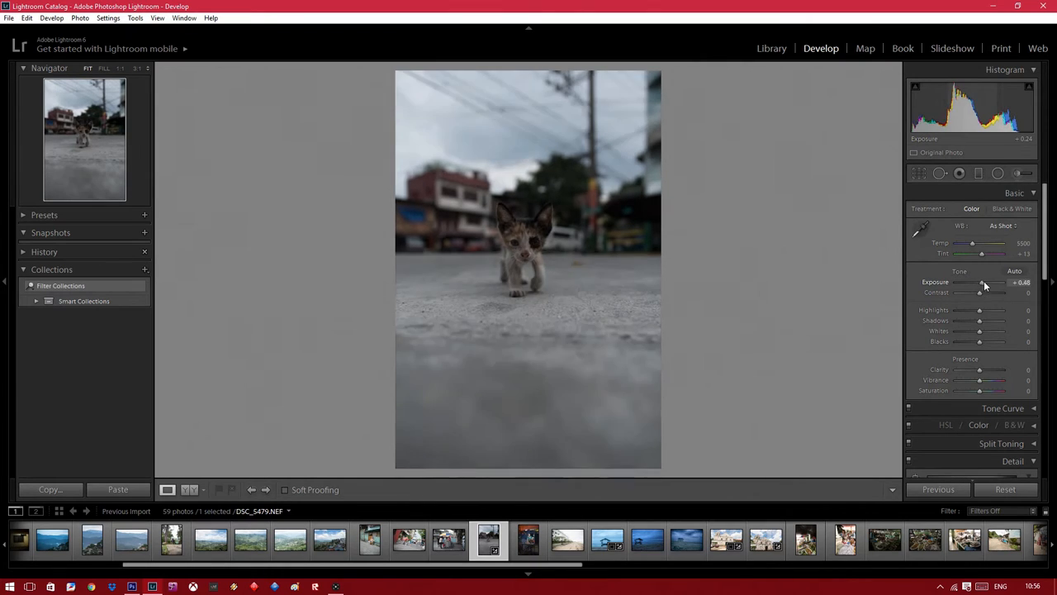
{"action": "left_click_drag", "start_coordinate": [983, 281], "coordinate": [999, 281]}
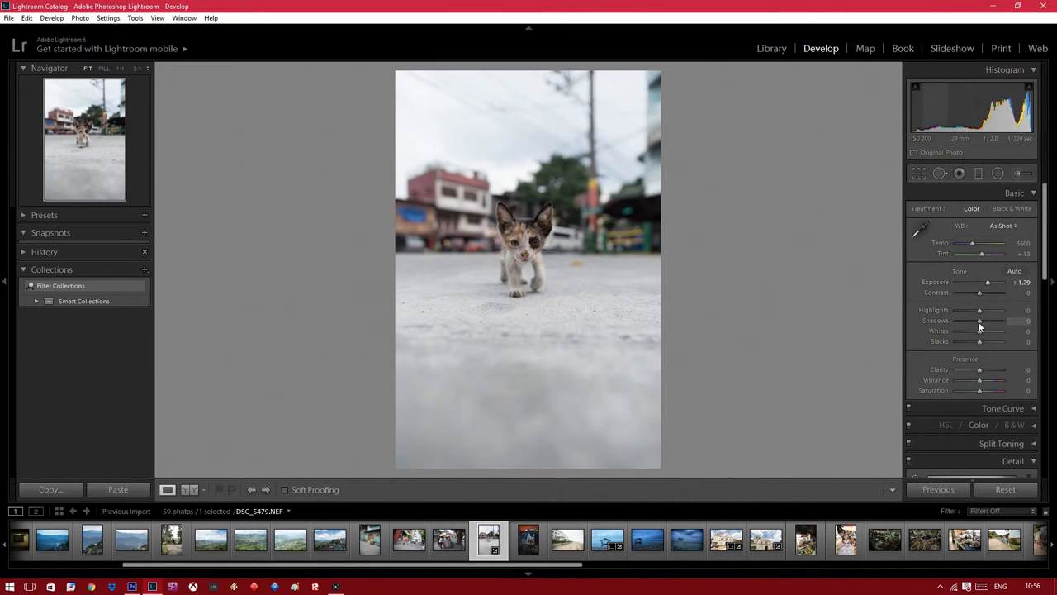
{"action": "left_click_drag", "start_coordinate": [981, 320], "coordinate": [989, 321]}
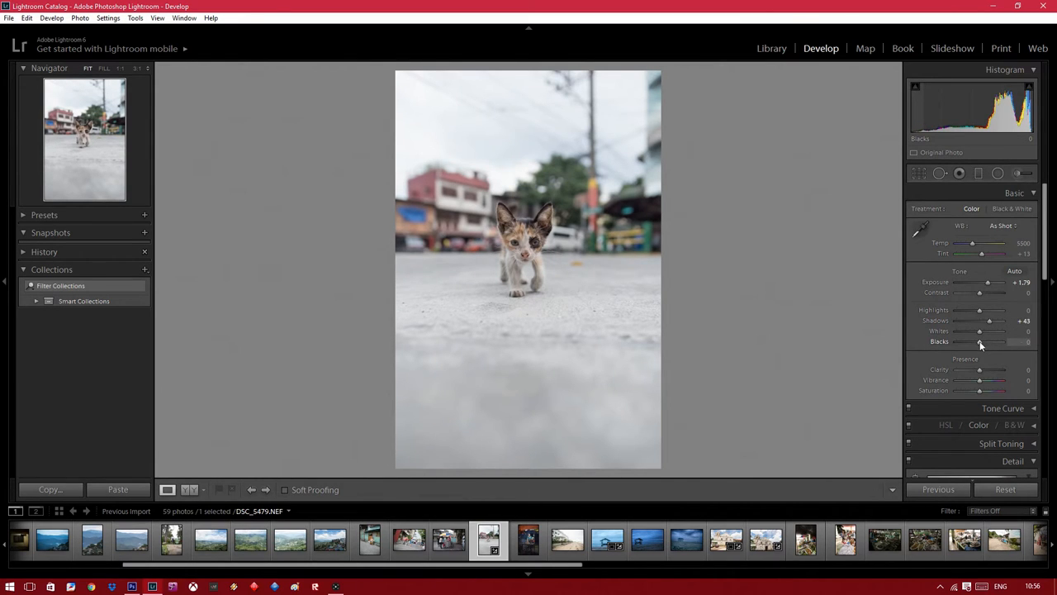
{"action": "left_click_drag", "start_coordinate": [999, 342], "coordinate": [972, 342]}
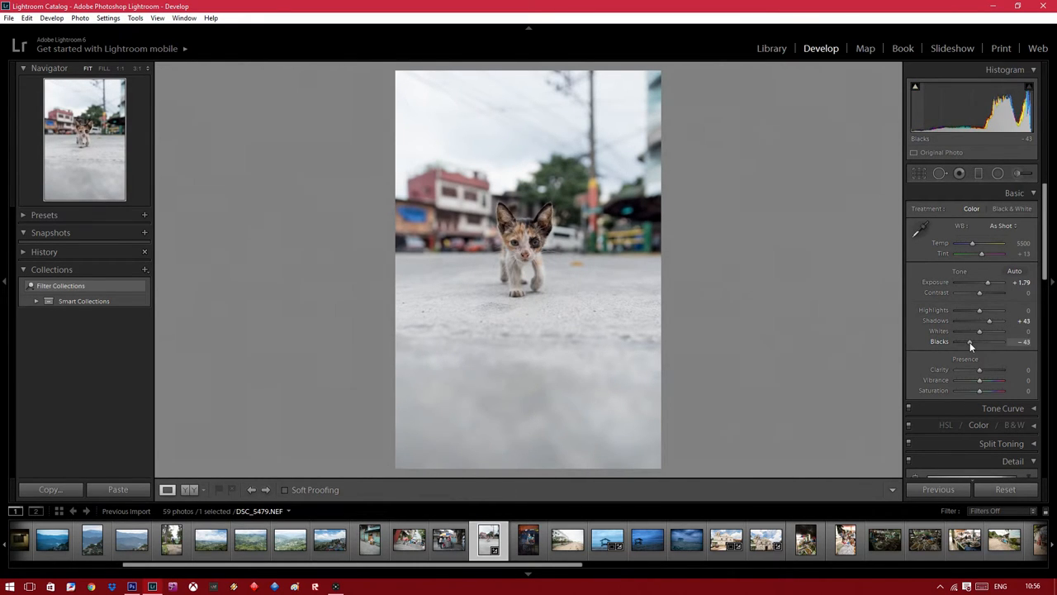
{"action": "left_click_drag", "start_coordinate": [978, 370], "coordinate": [991, 370]}
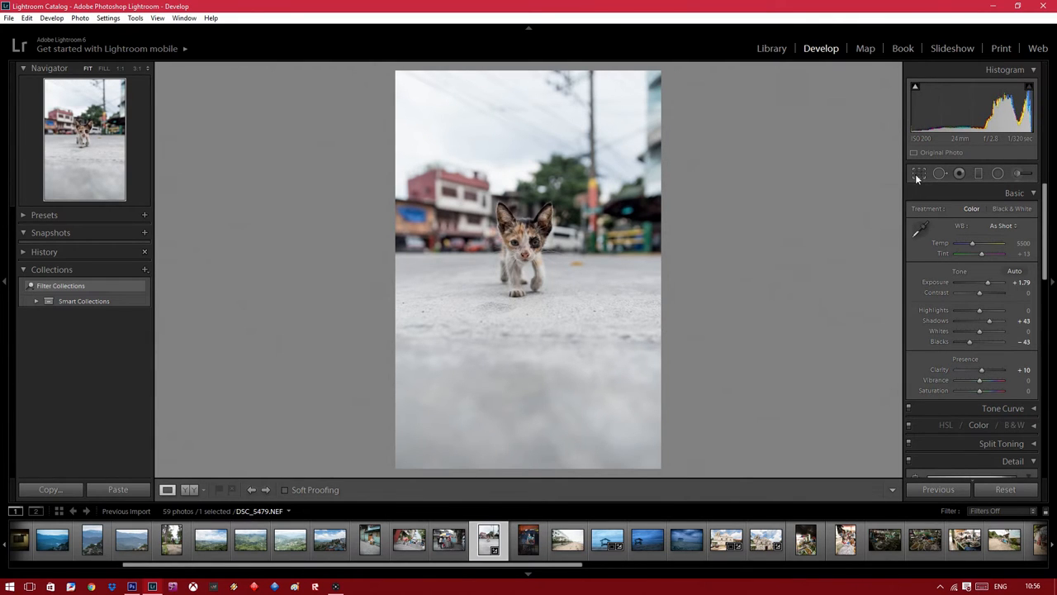
Crop the kitten photo to a narrower frame centred on the kitten and apply it.
{"action": "left_click", "coordinate": [919, 173]}
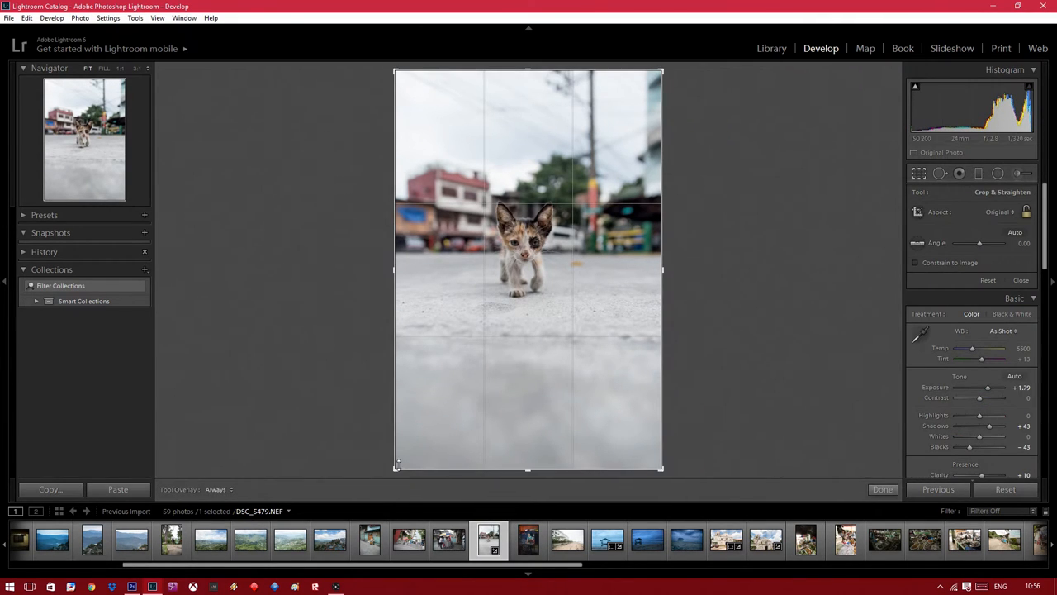
{"action": "left_click_drag", "start_coordinate": [394, 69], "coordinate": [417, 86]}
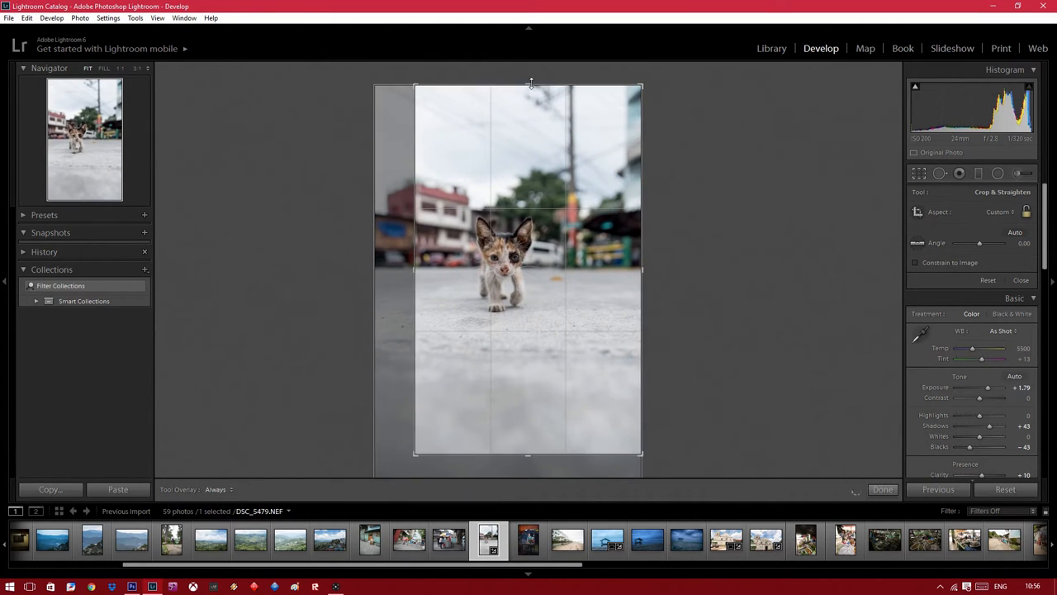
{"action": "left_click_drag", "start_coordinate": [529, 86], "coordinate": [529, 106]}
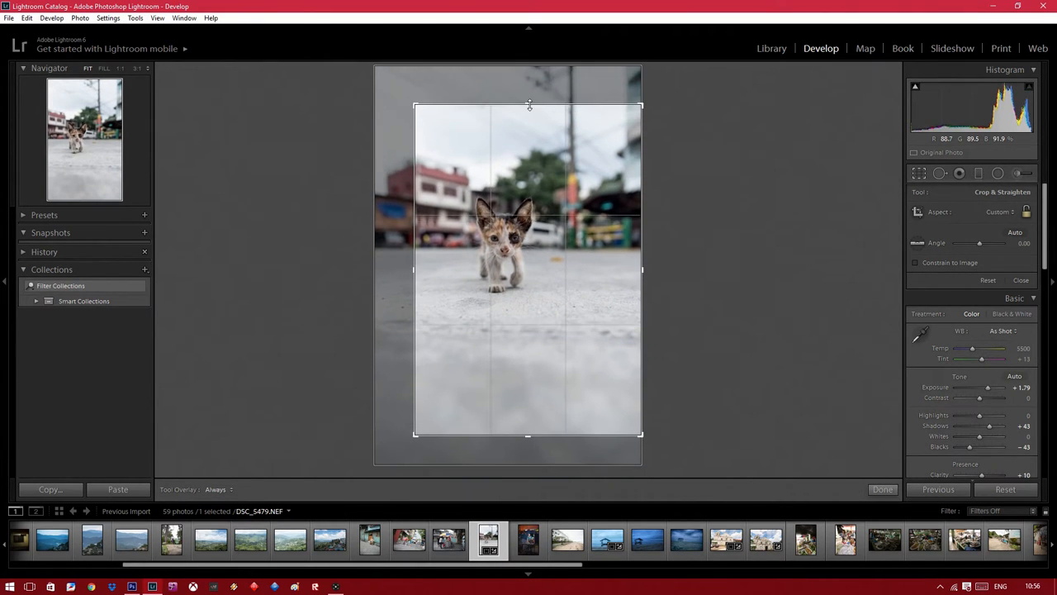
{"action": "left_click", "coordinate": [882, 489]}
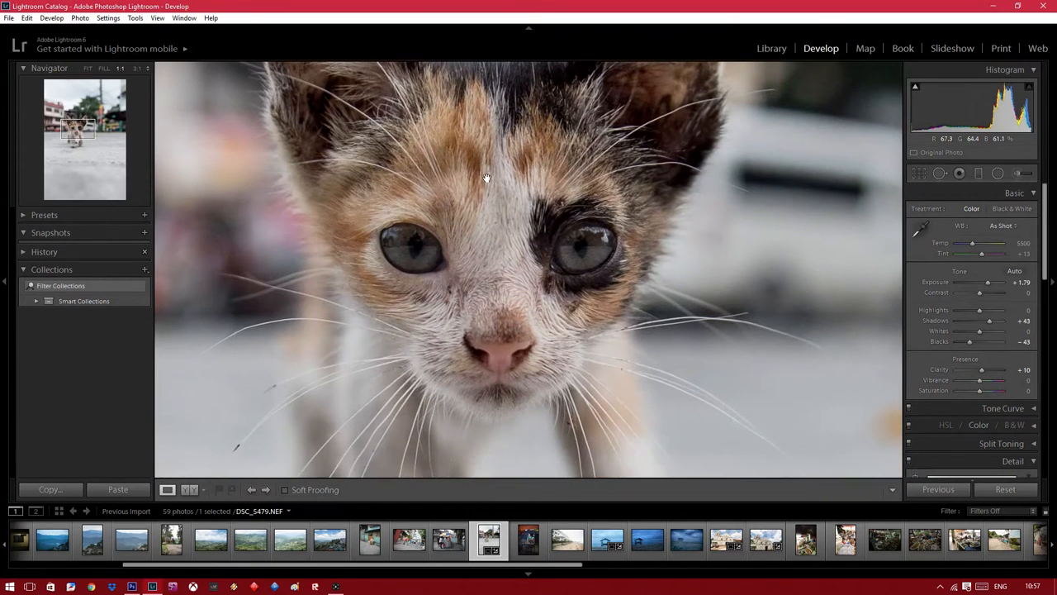
{"action": "left_click", "coordinate": [487, 178]}
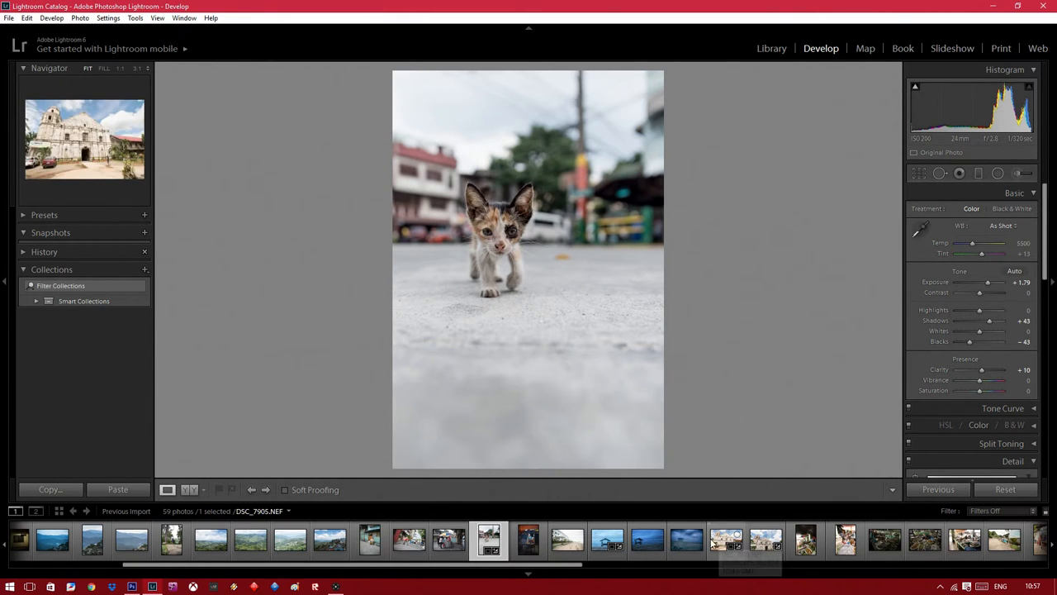
Load the whitewashed church photo and enable lens profile corrections for it.
{"action": "left_click", "coordinate": [725, 539]}
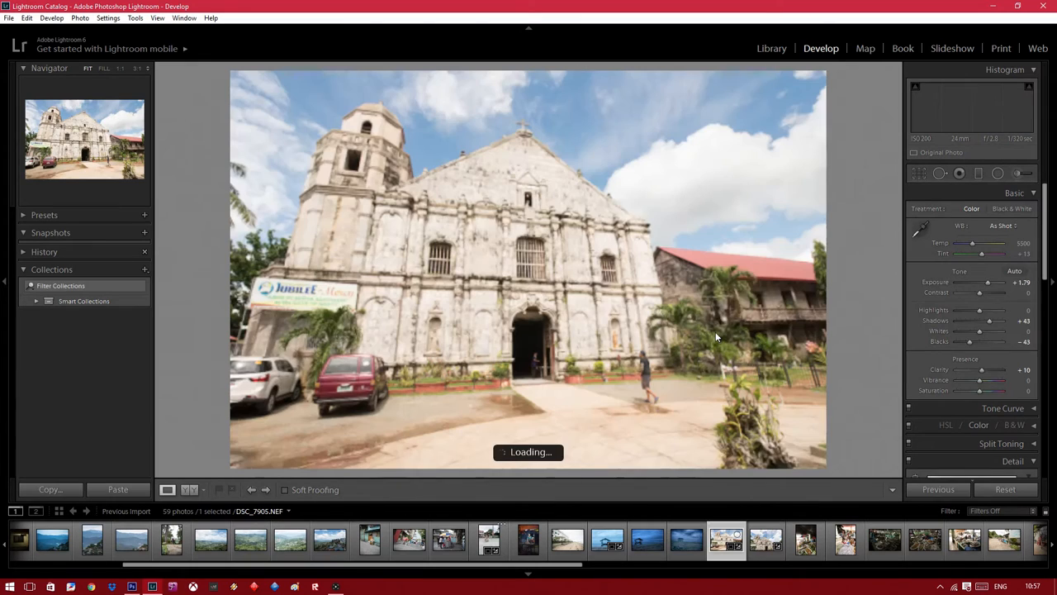
{"action": "left_click", "coordinate": [1004, 489]}
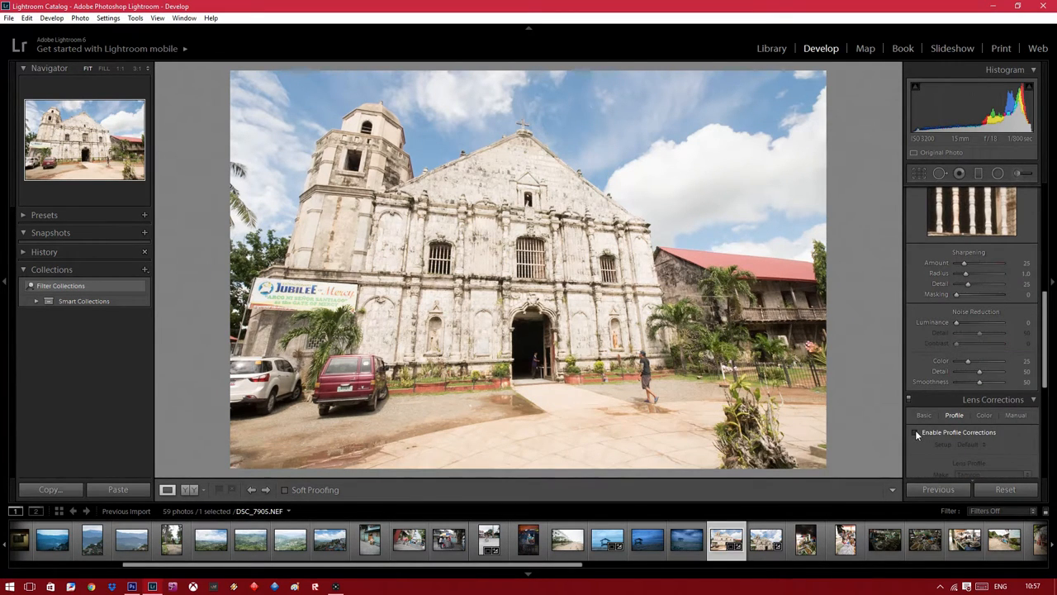
{"action": "left_click", "coordinate": [915, 433]}
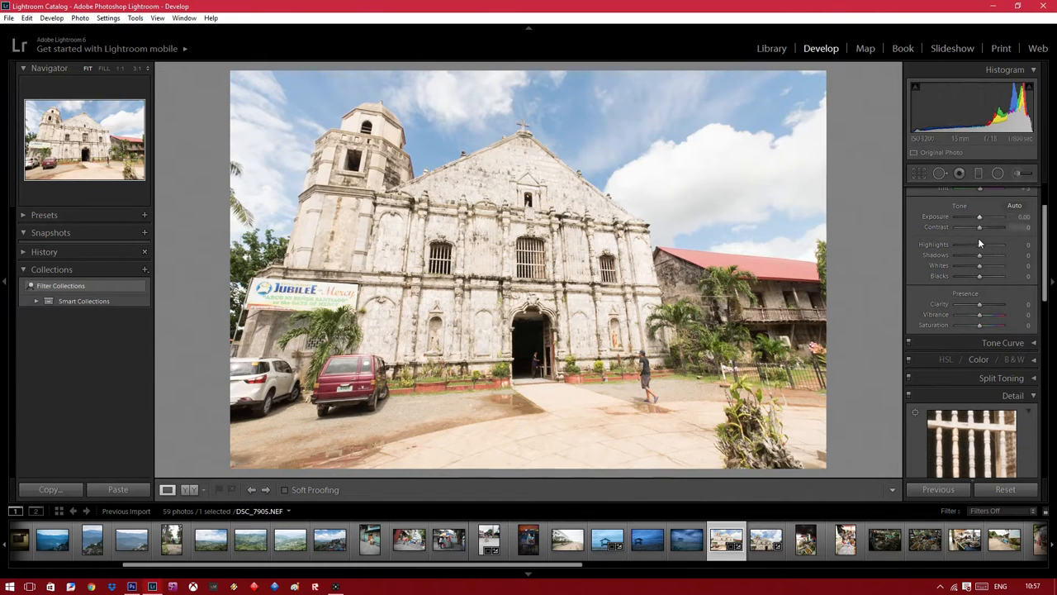
Pull the church photo's highlights down and darken its exposure slightly.
{"action": "left_click_drag", "start_coordinate": [988, 245], "coordinate": [978, 245]}
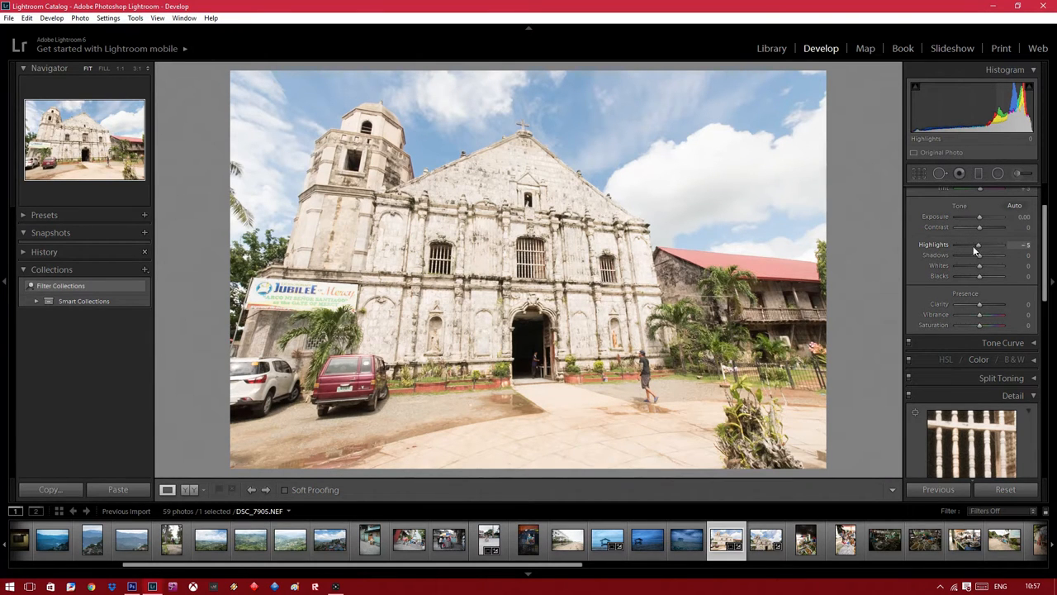
{"action": "left_click_drag", "start_coordinate": [983, 215], "coordinate": [978, 214]}
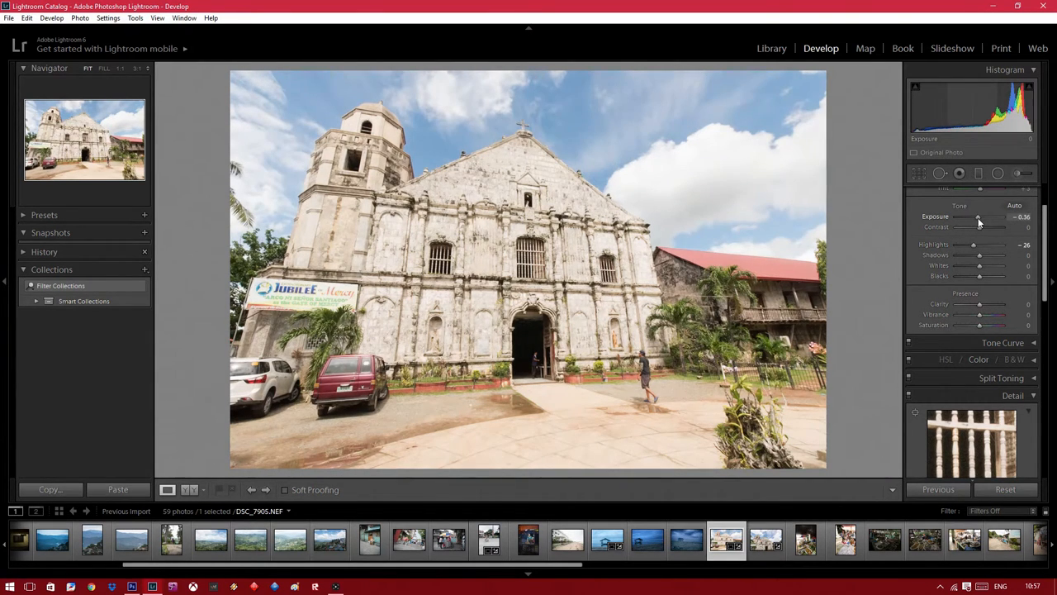
{"action": "left_click_drag", "start_coordinate": [978, 216], "coordinate": [966, 216]}
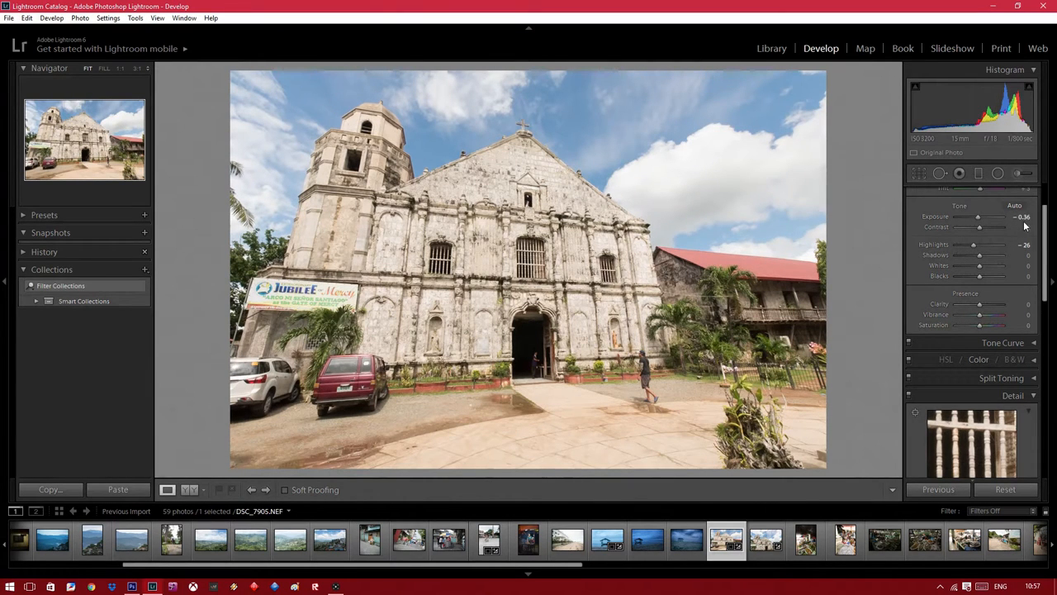
{"action": "mouse_move", "coordinate": [882, 175]}
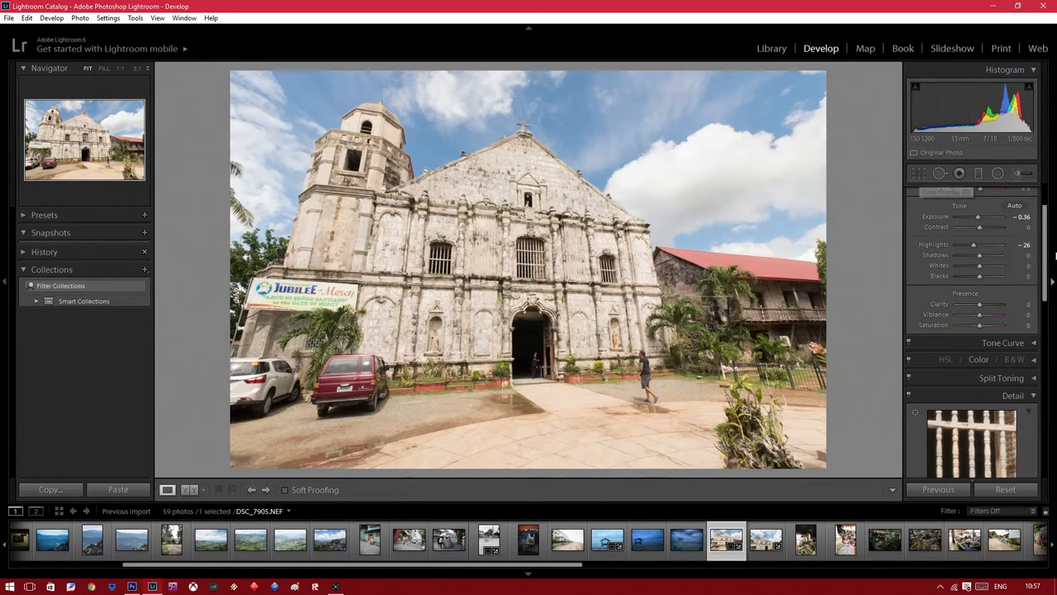
Show the Lens Corrections Basic options with profile corrections and Upright available.
{"action": "scroll", "scroll_direction": "down", "scroll_amount": 3}
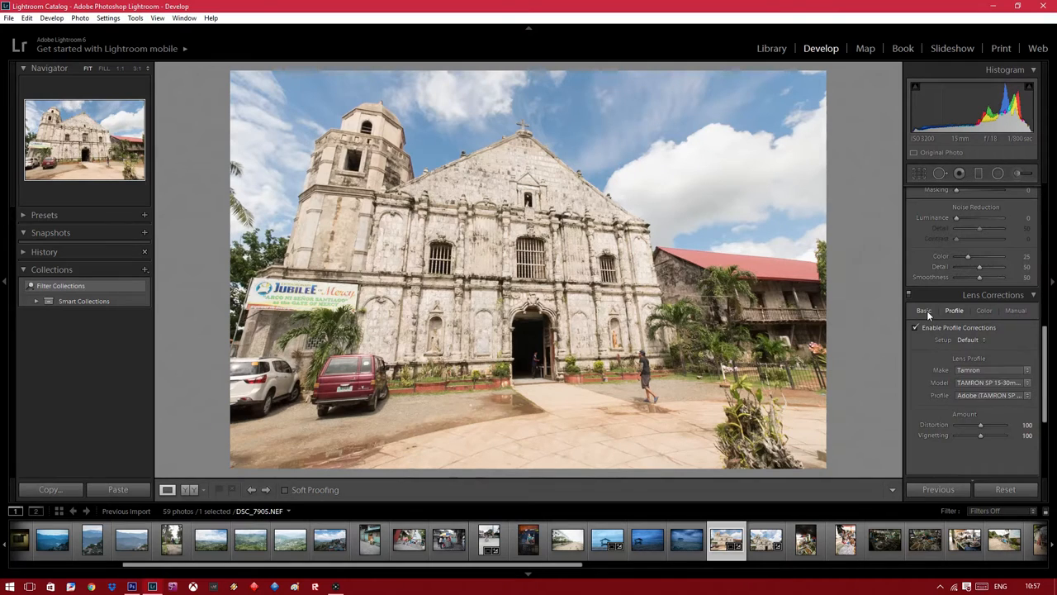
{"action": "left_click", "coordinate": [923, 311]}
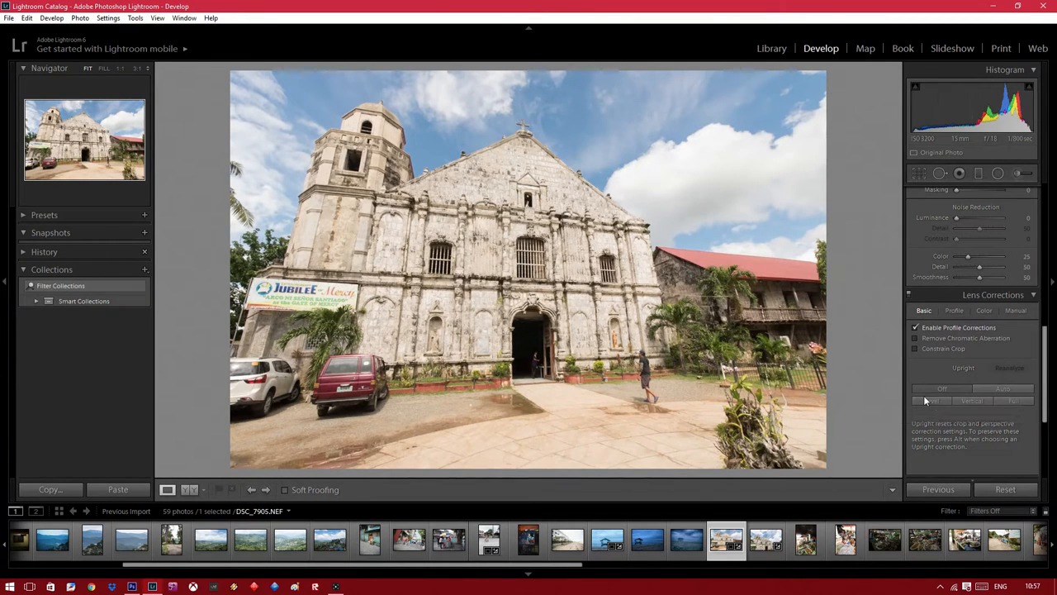
{"action": "mouse_move", "coordinate": [932, 401]}
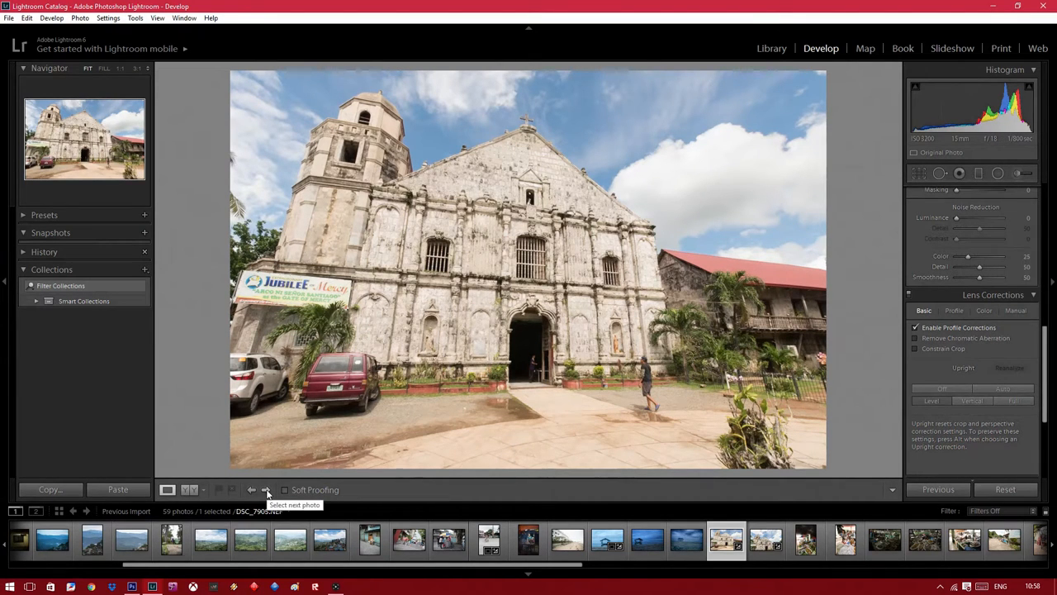
Advance to the low-angle church photo and enable lens profile corrections for it.
{"action": "left_click", "coordinate": [268, 489]}
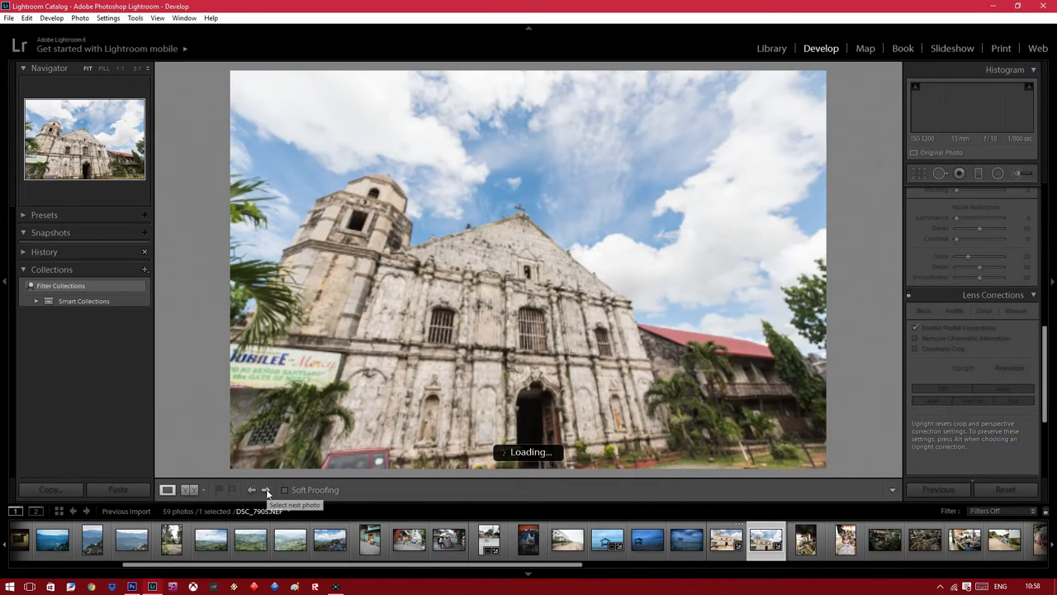
{"action": "left_click", "coordinate": [266, 489]}
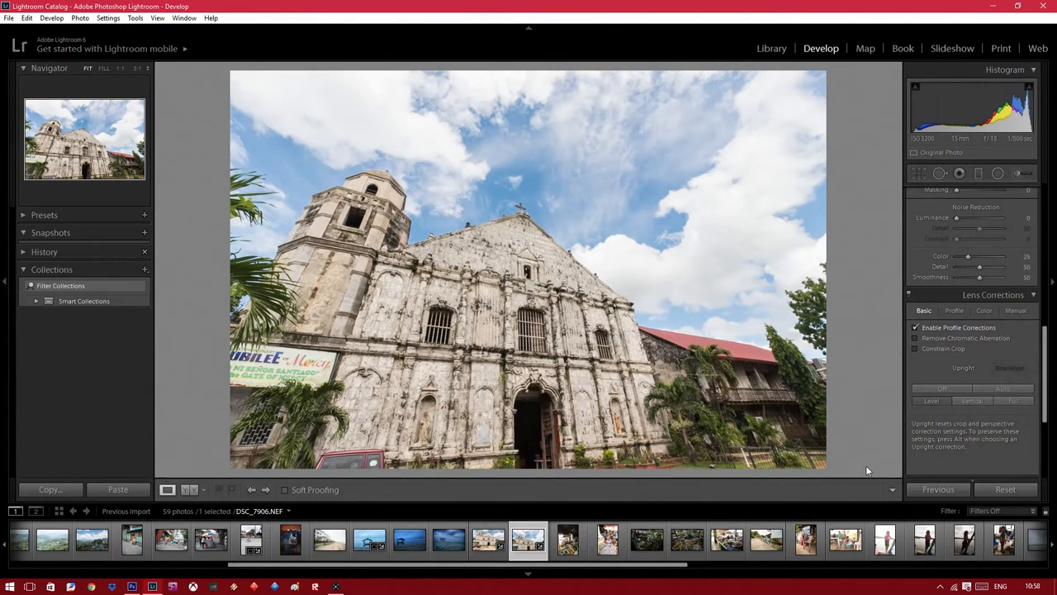
{"action": "left_click", "coordinate": [932, 401]}
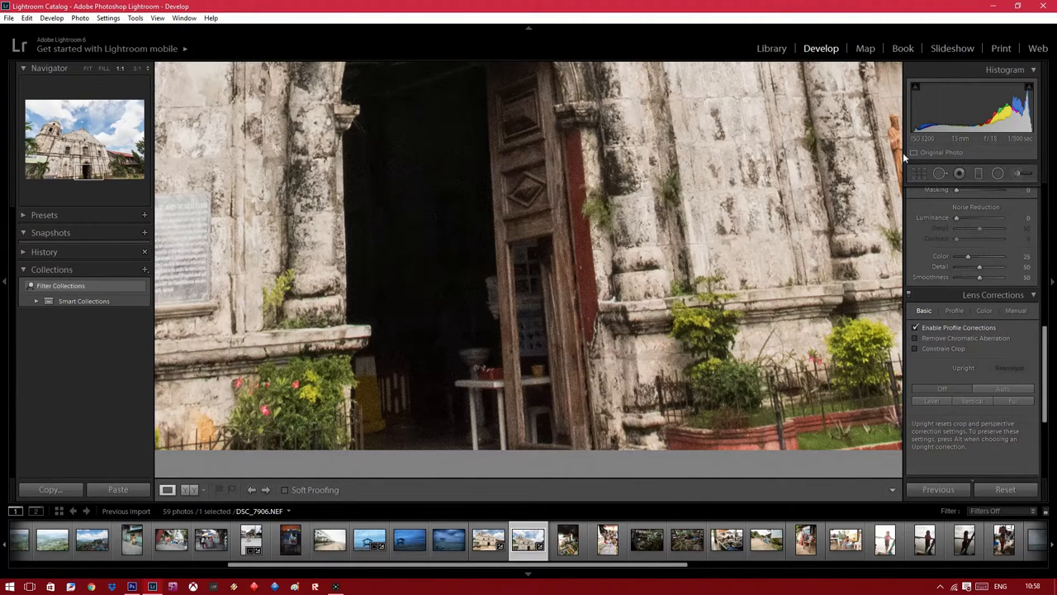
{"action": "mouse_move", "coordinate": [555, 212]}
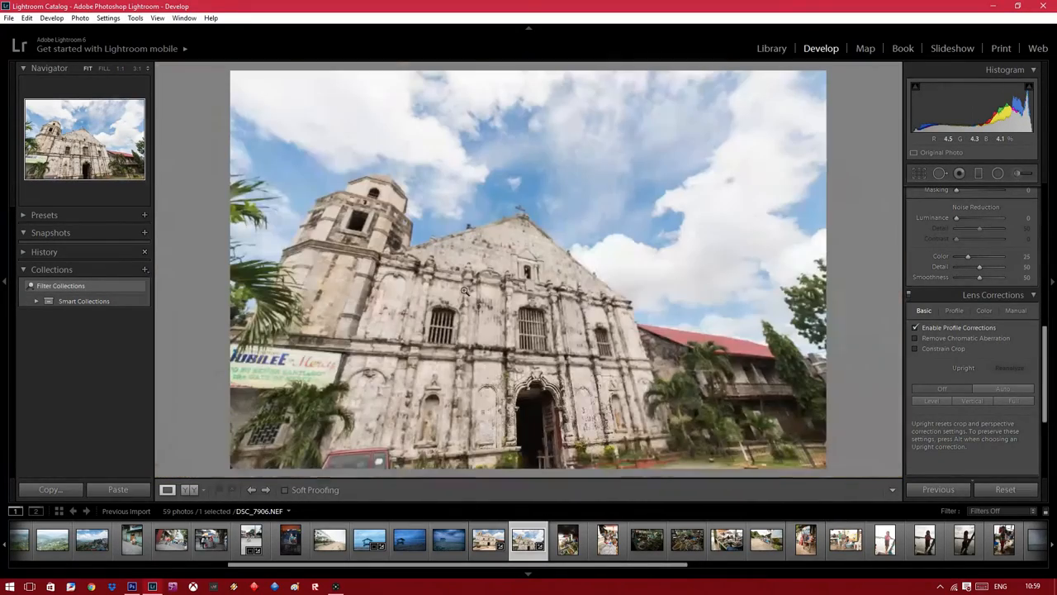
Advance to the vertical market stall photo and expand its Basic tone panel.
{"action": "left_click", "coordinate": [569, 539]}
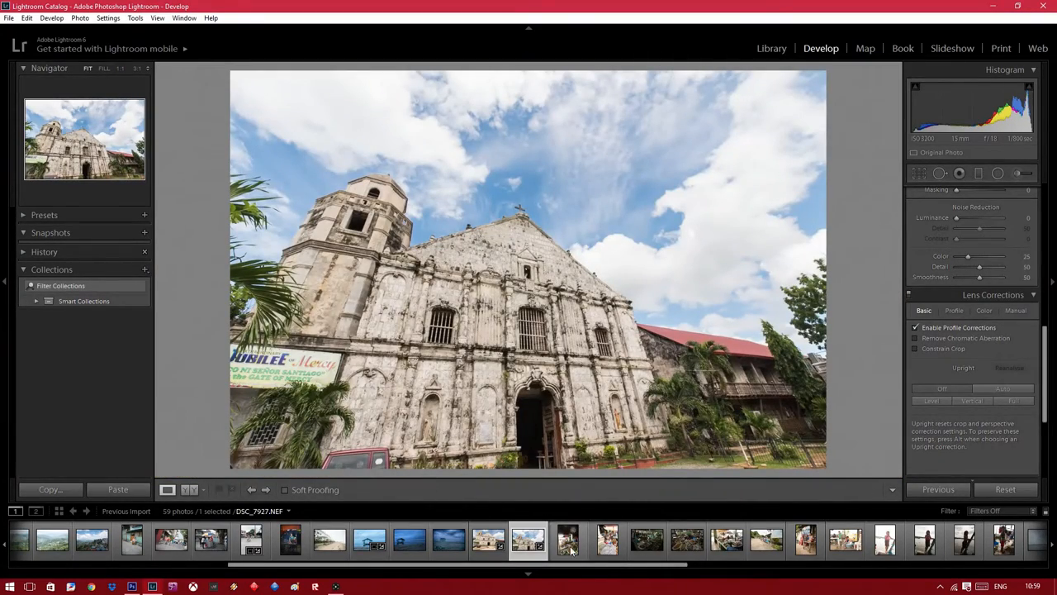
{"action": "left_click", "coordinate": [569, 538]}
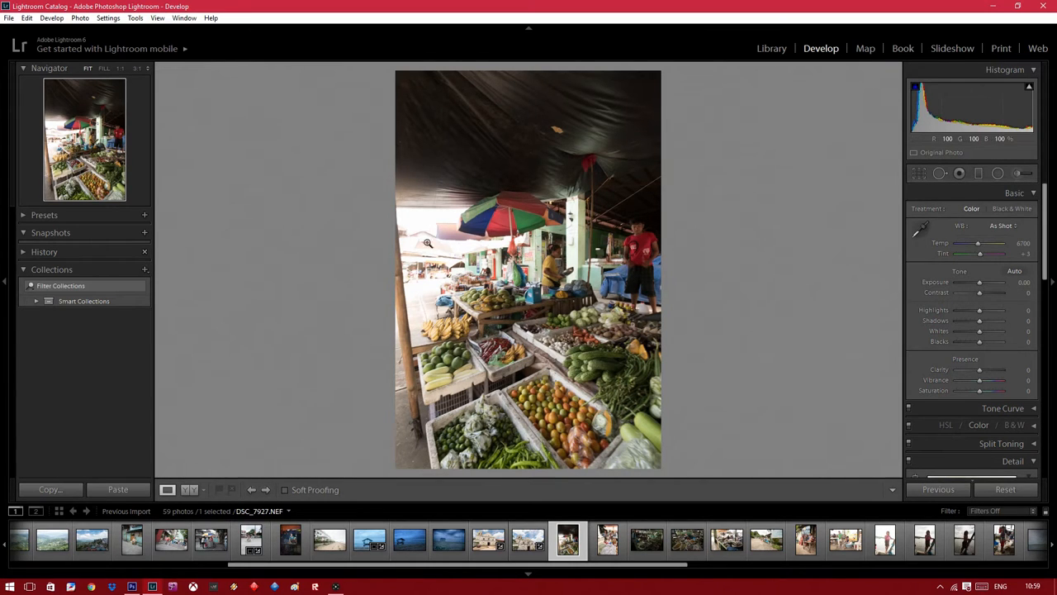
{"action": "mouse_move", "coordinate": [856, 206]}
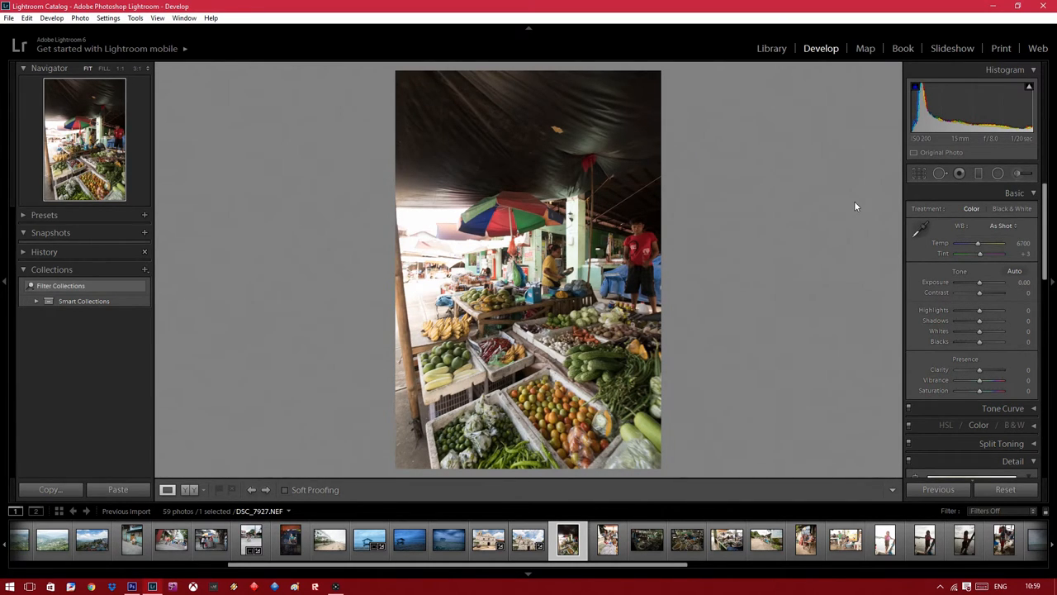
{"action": "mouse_move", "coordinate": [925, 138]}
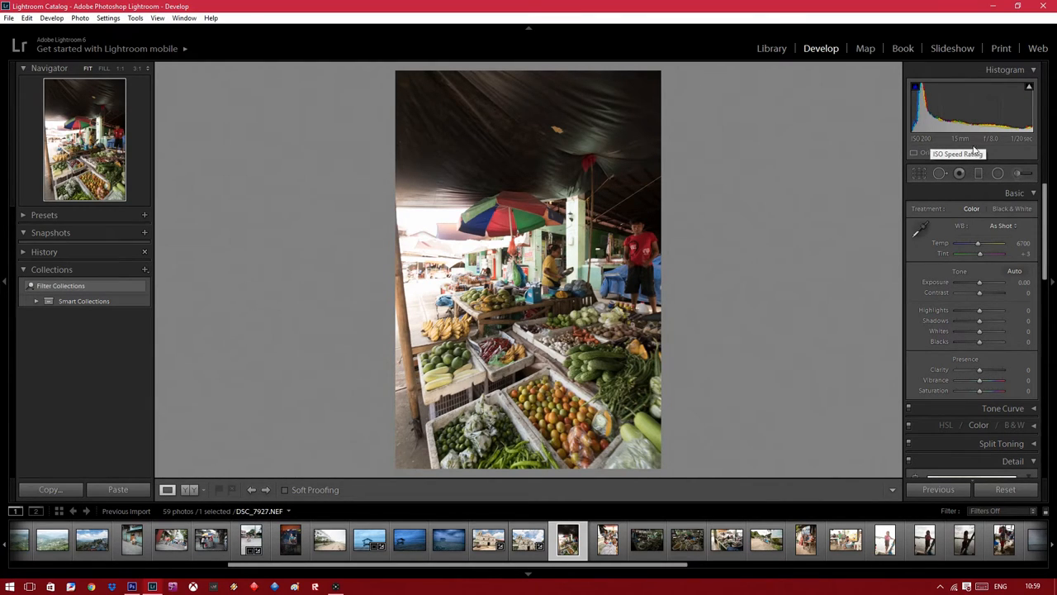
{"action": "mouse_move", "coordinate": [539, 351]}
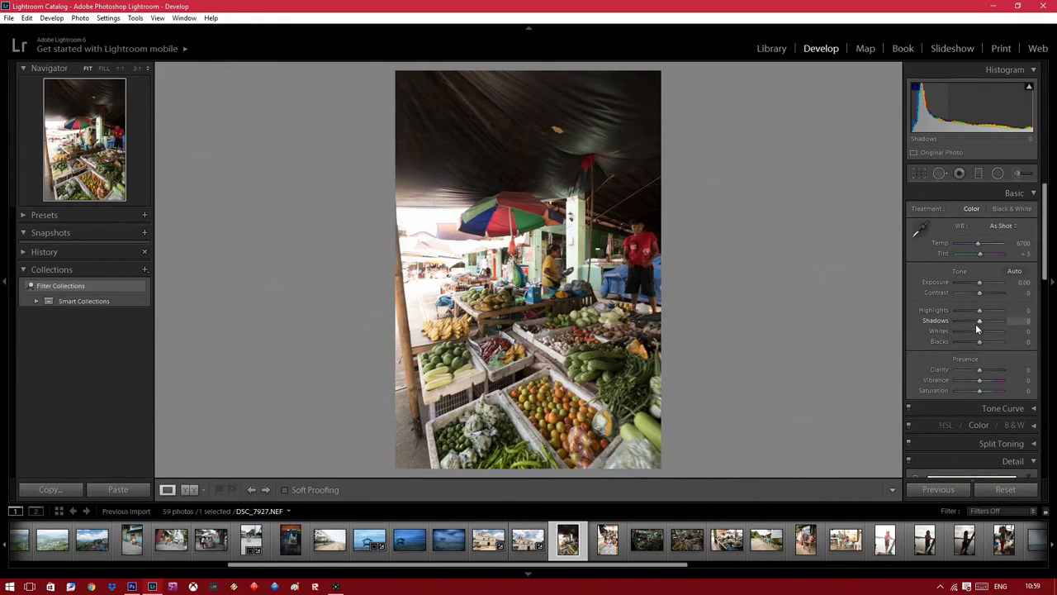
Set Shadows +100, Highlights -100 and Clarity about +31 on the market photo, then advance.
{"action": "left_click_drag", "start_coordinate": [981, 320], "coordinate": [991, 321]}
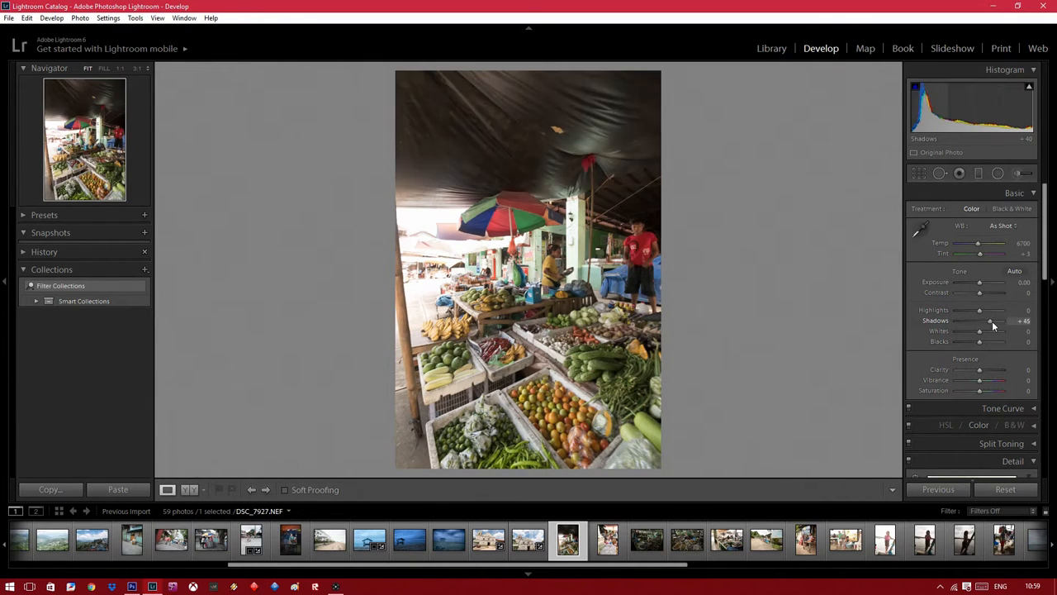
{"action": "left_click_drag", "start_coordinate": [989, 321], "coordinate": [1006, 320]}
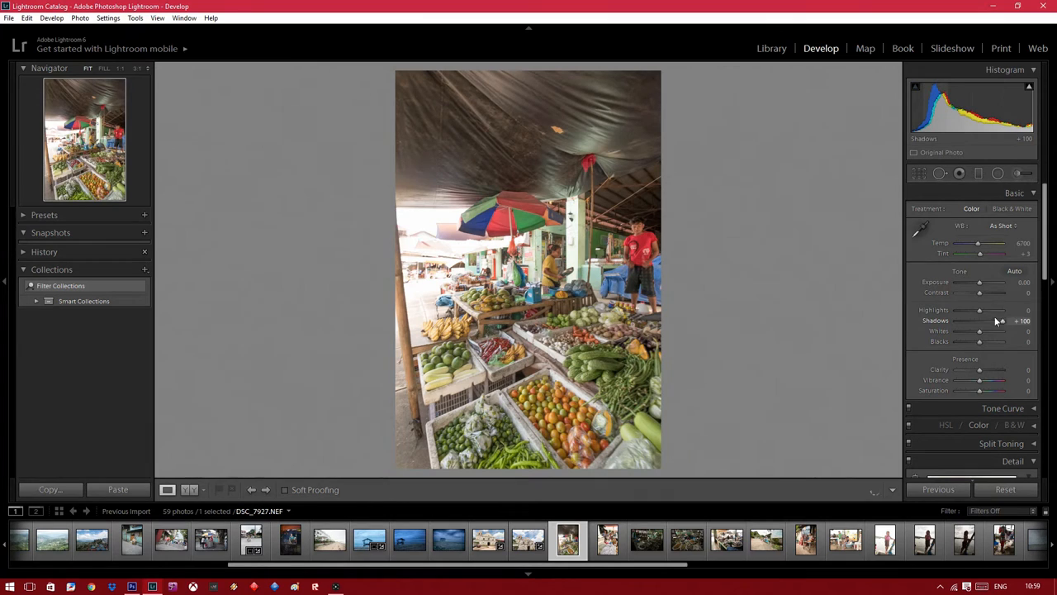
{"action": "left_click_drag", "start_coordinate": [978, 311], "coordinate": [957, 311]}
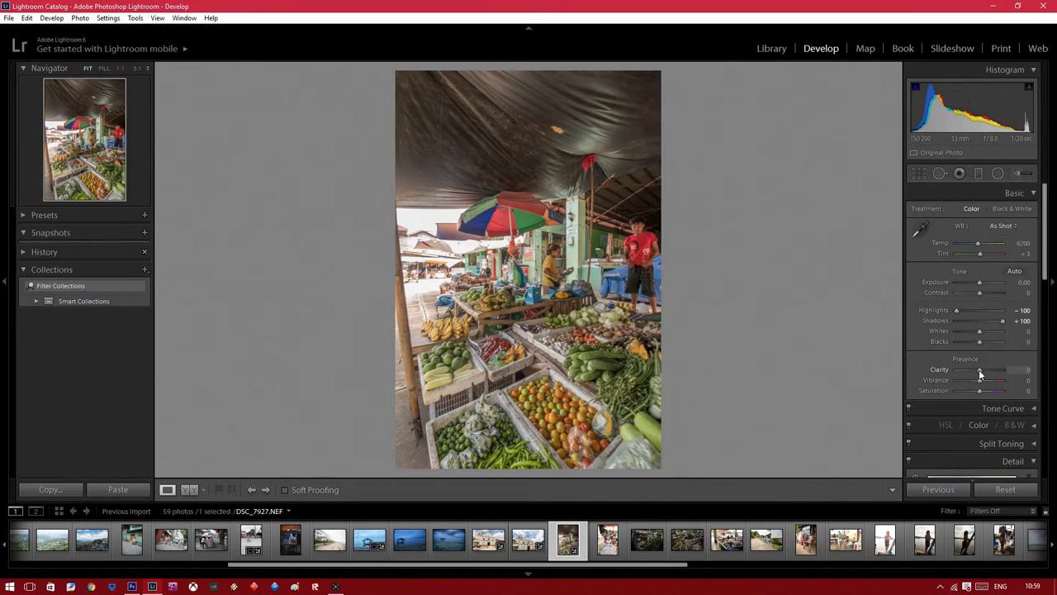
{"action": "left_click_drag", "start_coordinate": [978, 380], "coordinate": [998, 380]}
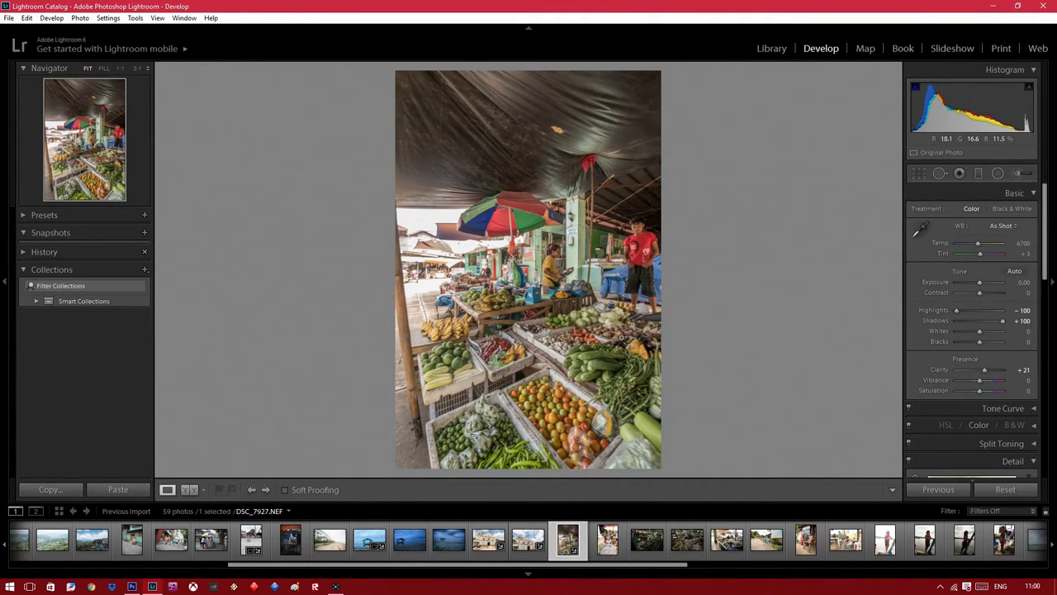
{"action": "left_click", "coordinate": [264, 489]}
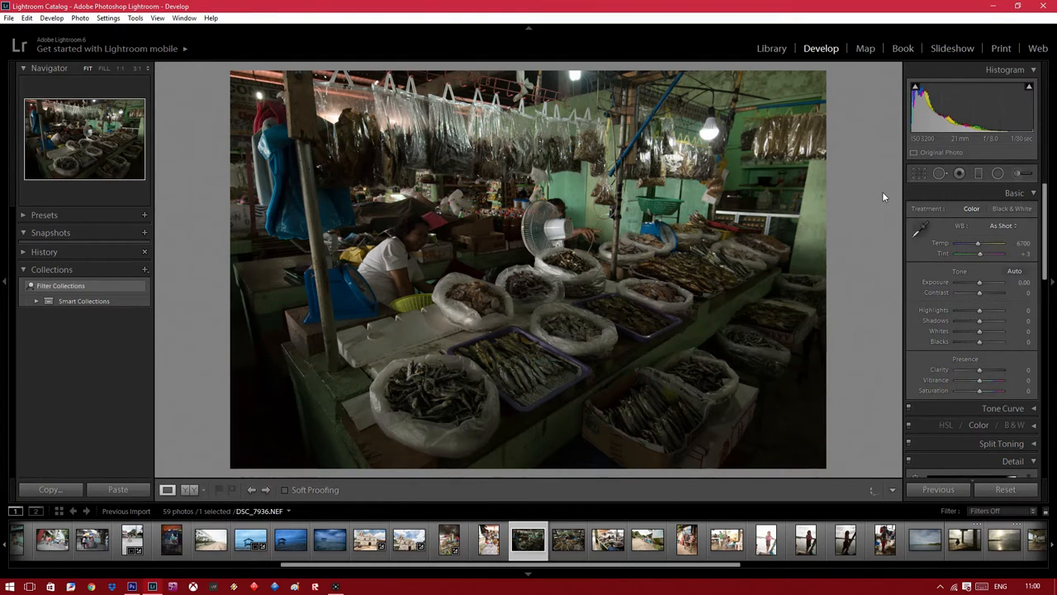
{"action": "mouse_move", "coordinate": [925, 142]}
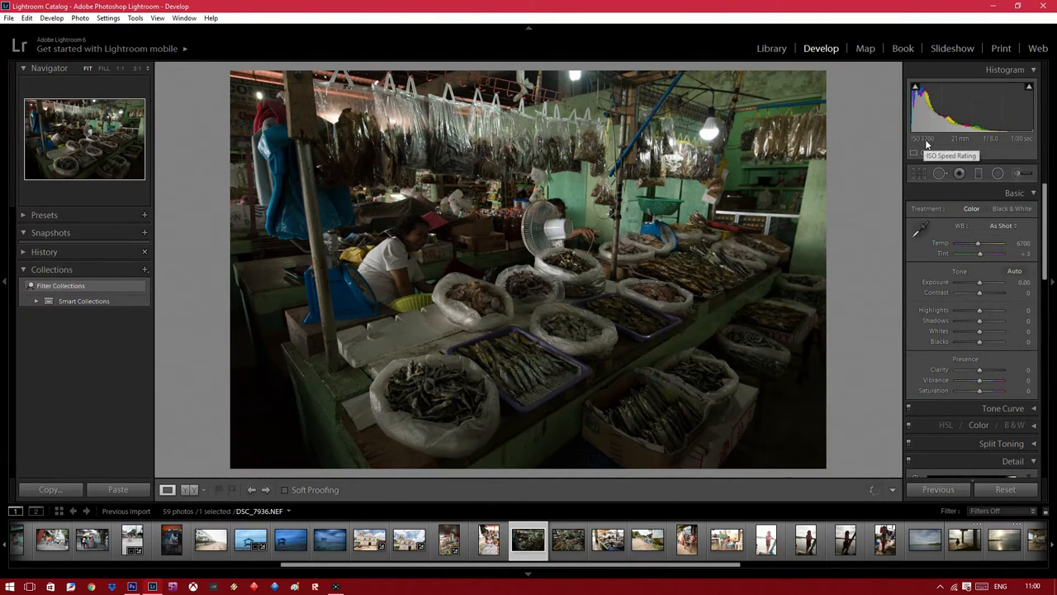
{"action": "mouse_move", "coordinate": [966, 141]}
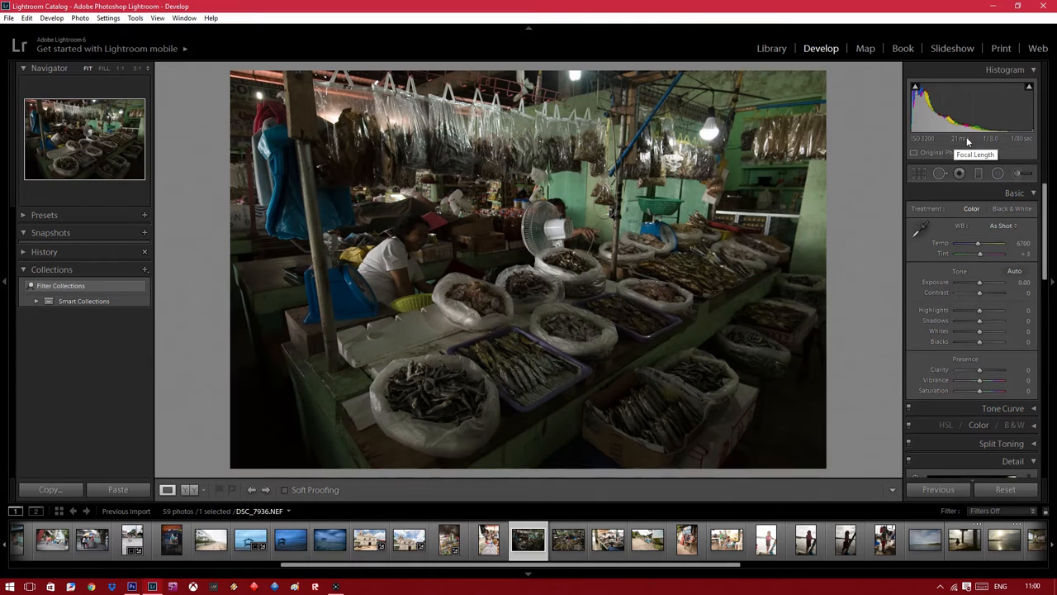
{"action": "mouse_move", "coordinate": [845, 301]}
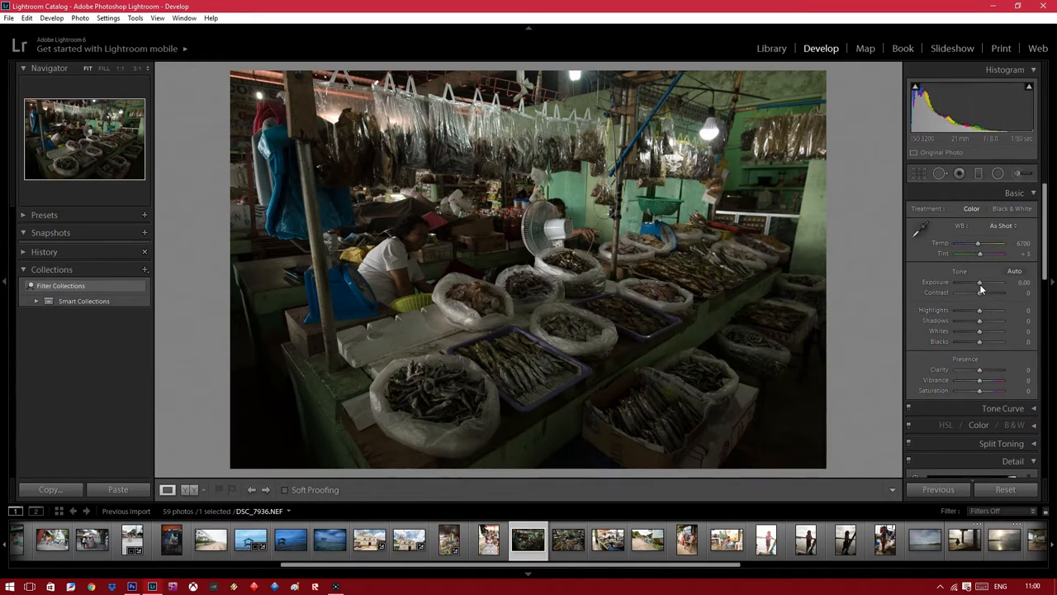
Boost the fish market photo's exposure strongly and pull its highlights down.
{"action": "left_click_drag", "start_coordinate": [979, 282], "coordinate": [999, 282]}
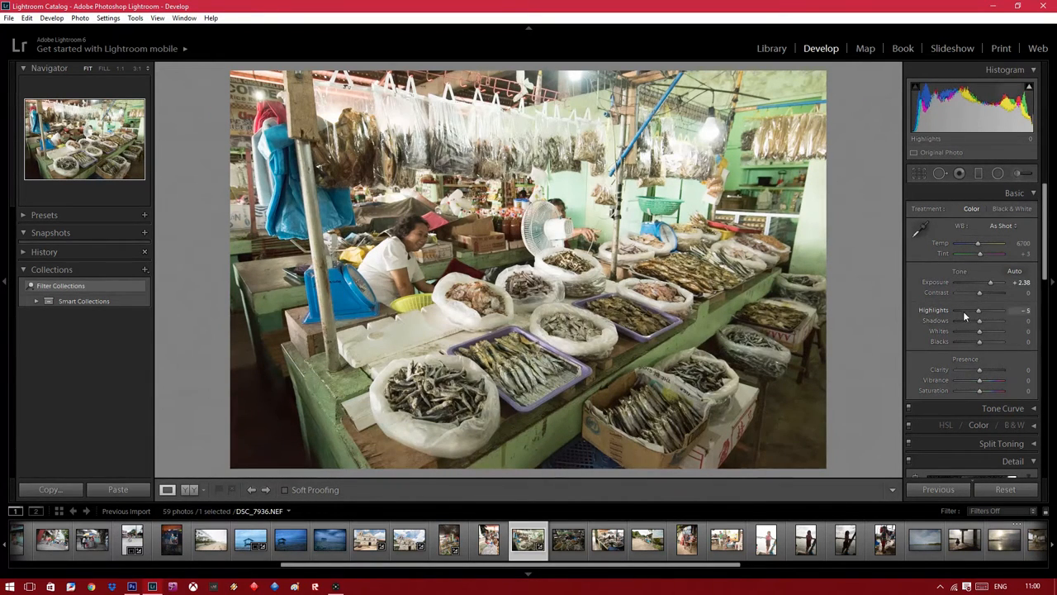
{"action": "left_click_drag", "start_coordinate": [978, 310], "coordinate": [958, 310]}
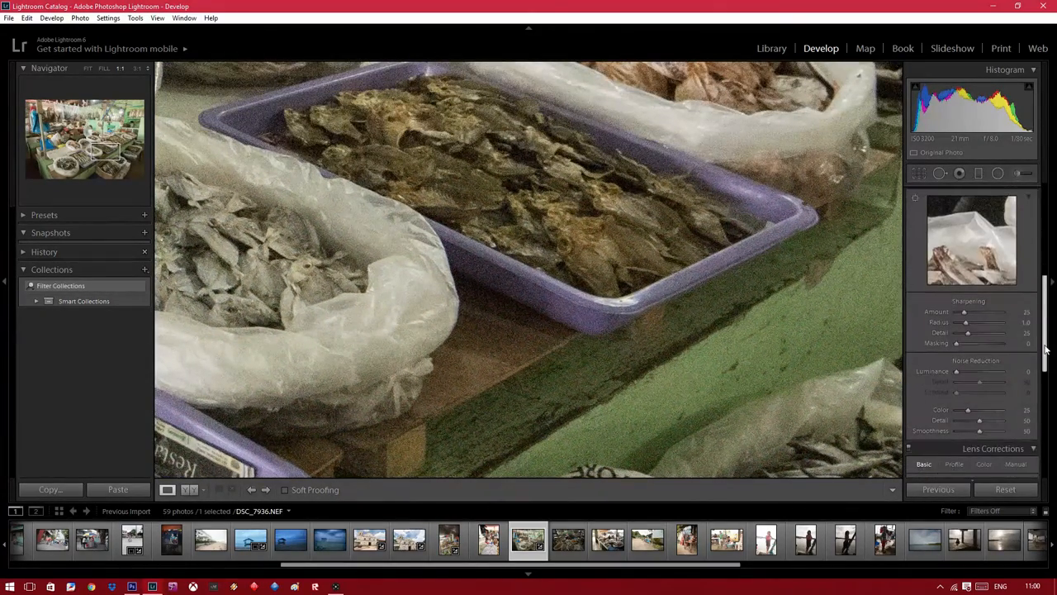
Enable lens profile corrections and add luminance noise reduction to the dried-fish photo.
{"action": "scroll", "scroll_direction": "down", "scroll_amount": 3}
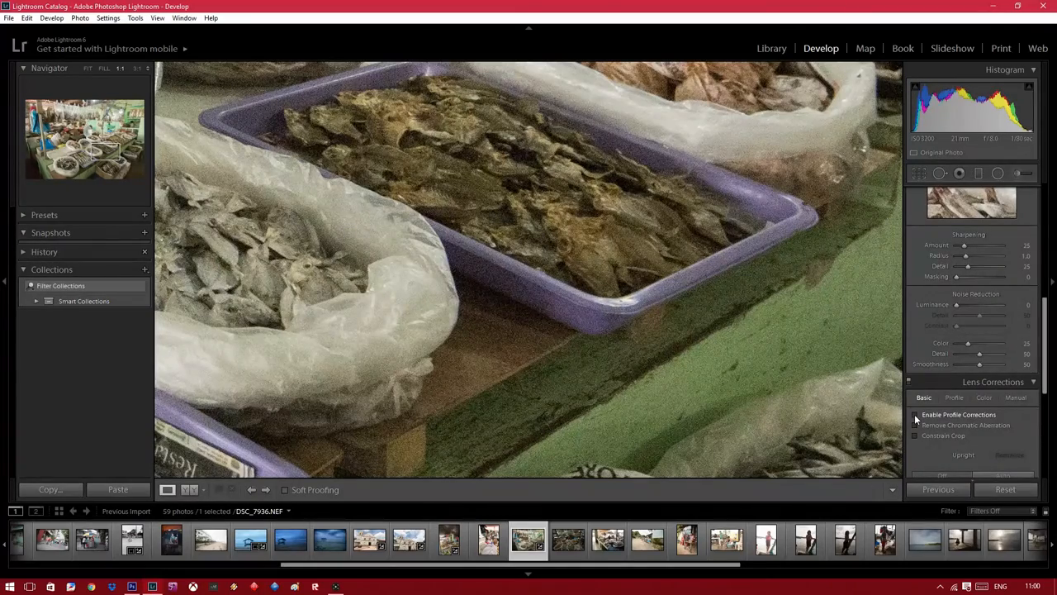
{"action": "left_click", "coordinate": [915, 413]}
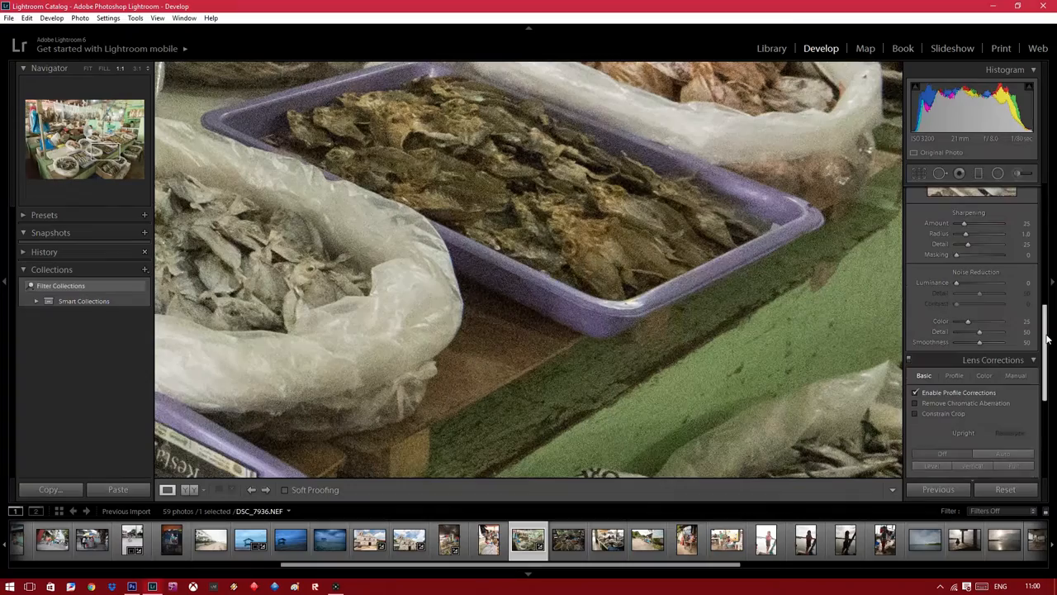
{"action": "scroll", "scroll_direction": "down", "scroll_amount": 3}
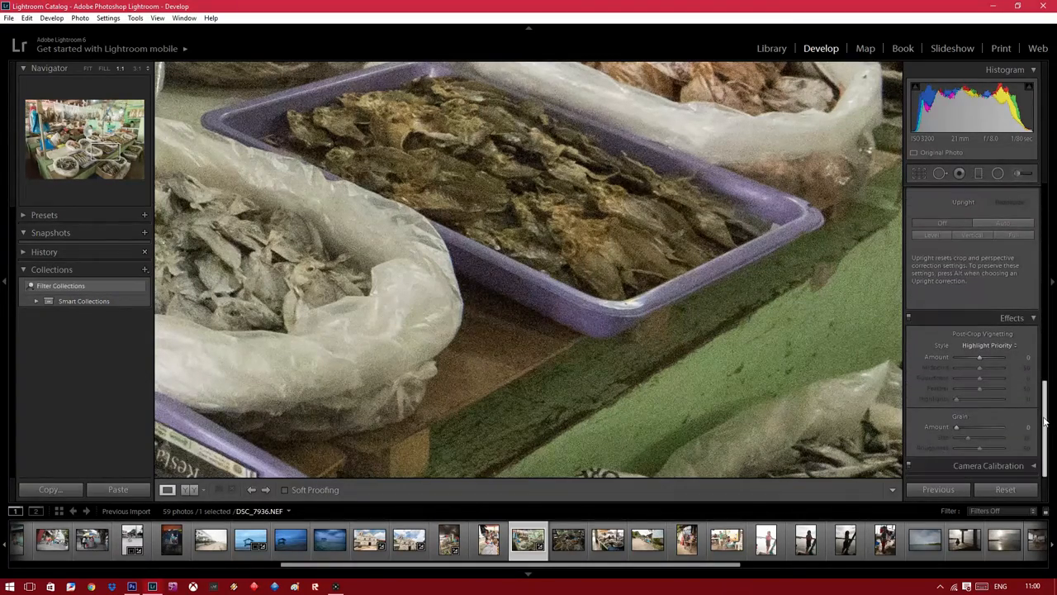
{"action": "scroll", "scroll_direction": "down", "scroll_amount": 3}
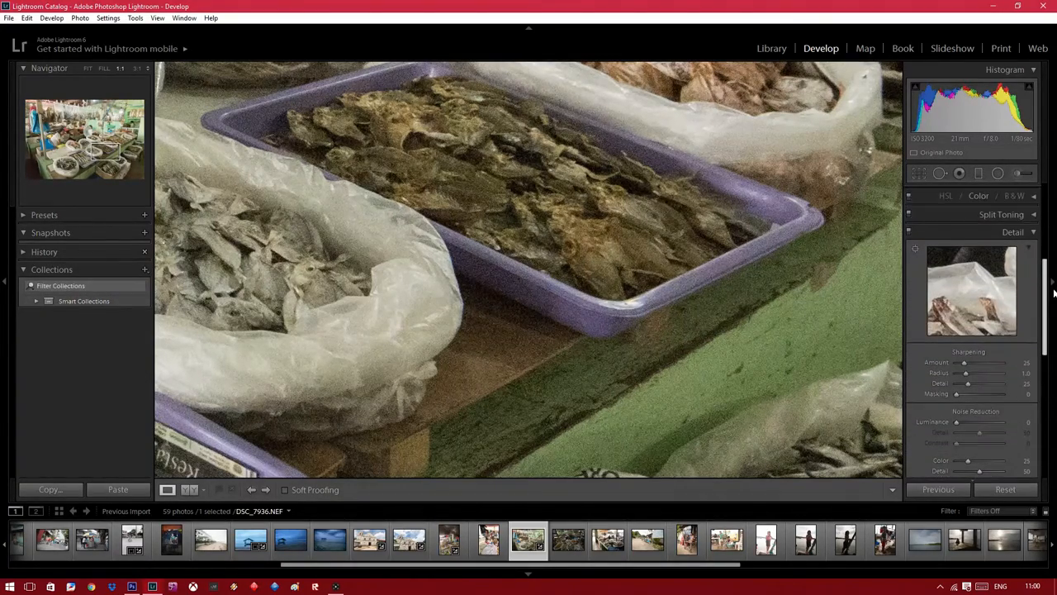
{"action": "scroll", "scroll_direction": "down", "scroll_amount": 3}
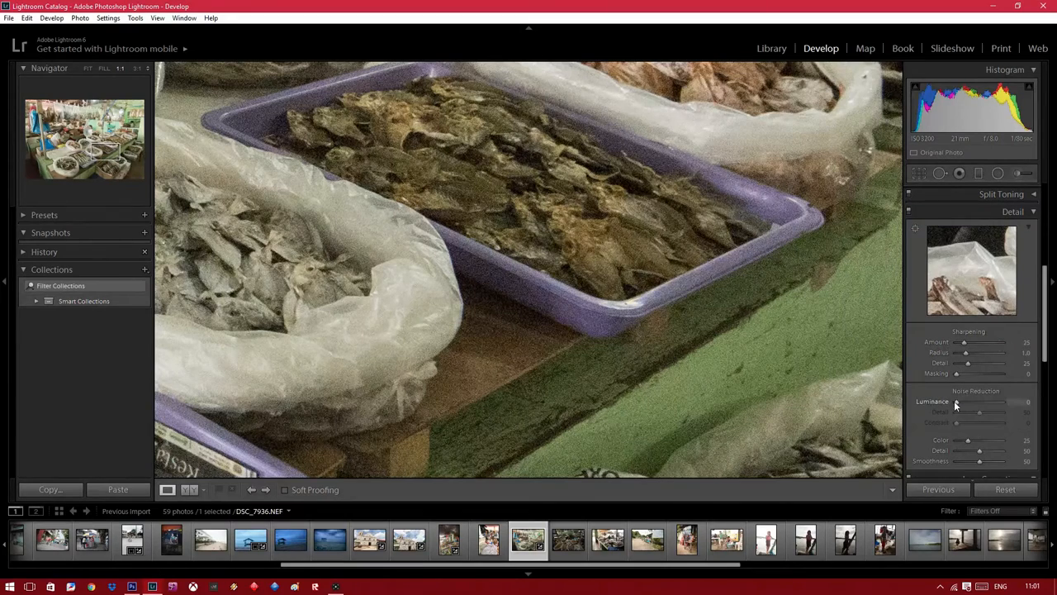
{"action": "left_click_drag", "start_coordinate": [957, 403], "coordinate": [979, 403]}
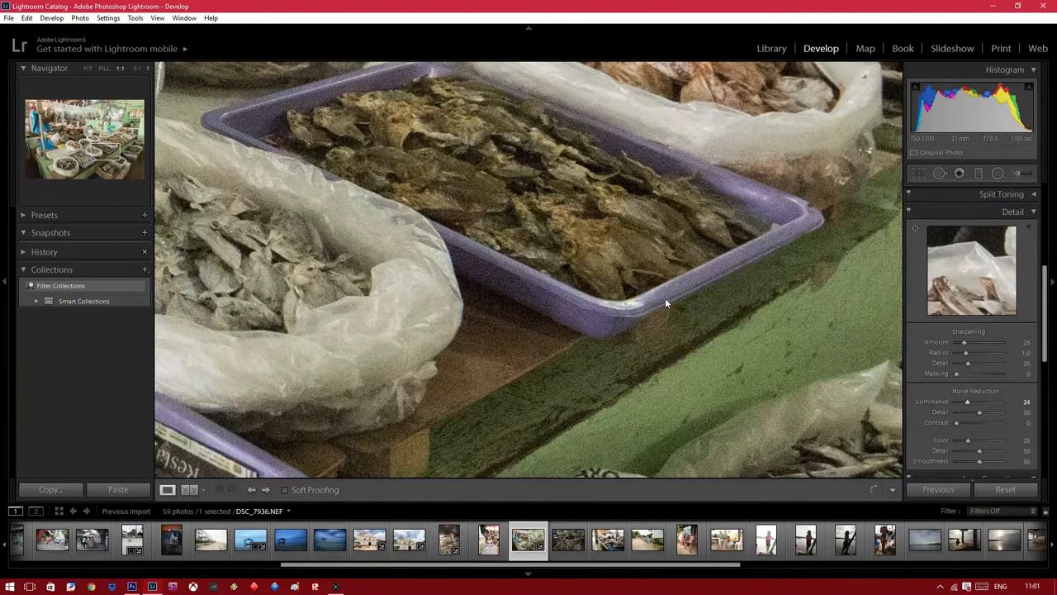
{"action": "mouse_move", "coordinate": [608, 317]}
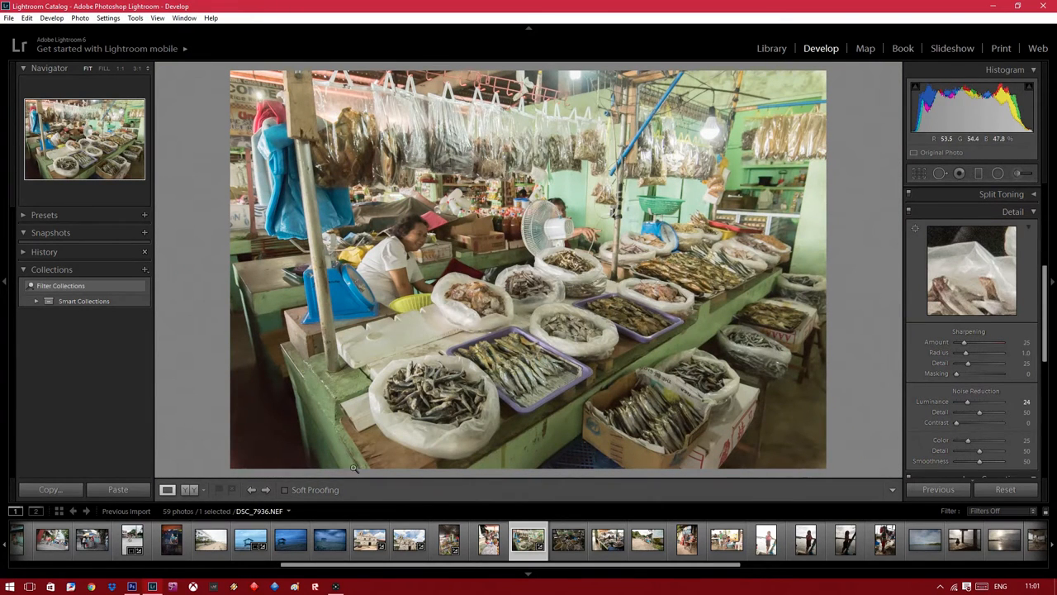
Advance to the dried-goods stall photo and raise its exposure.
{"action": "left_click", "coordinate": [266, 489]}
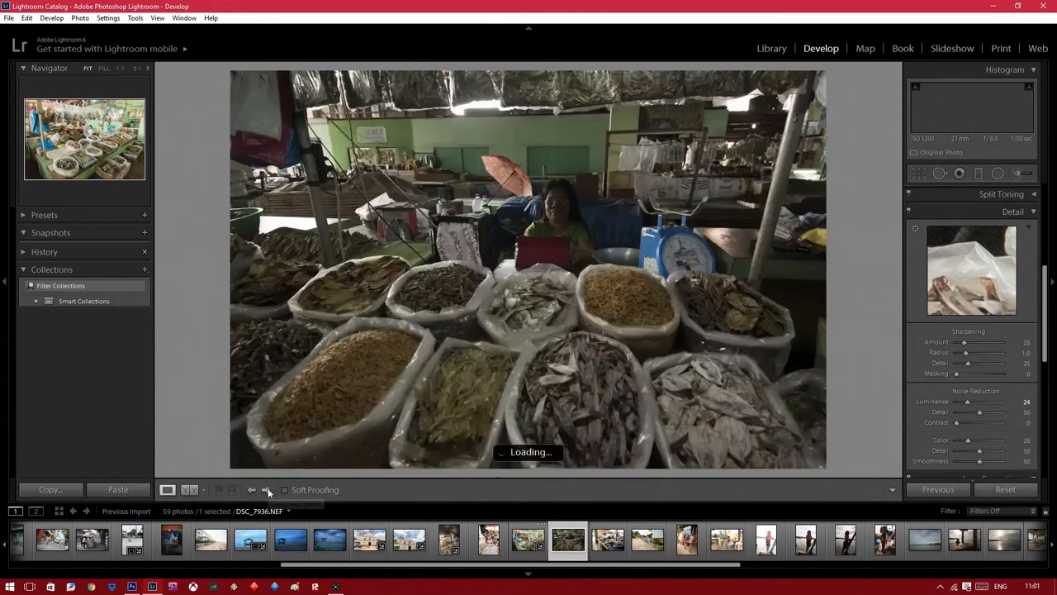
{"action": "left_click", "coordinate": [266, 489]}
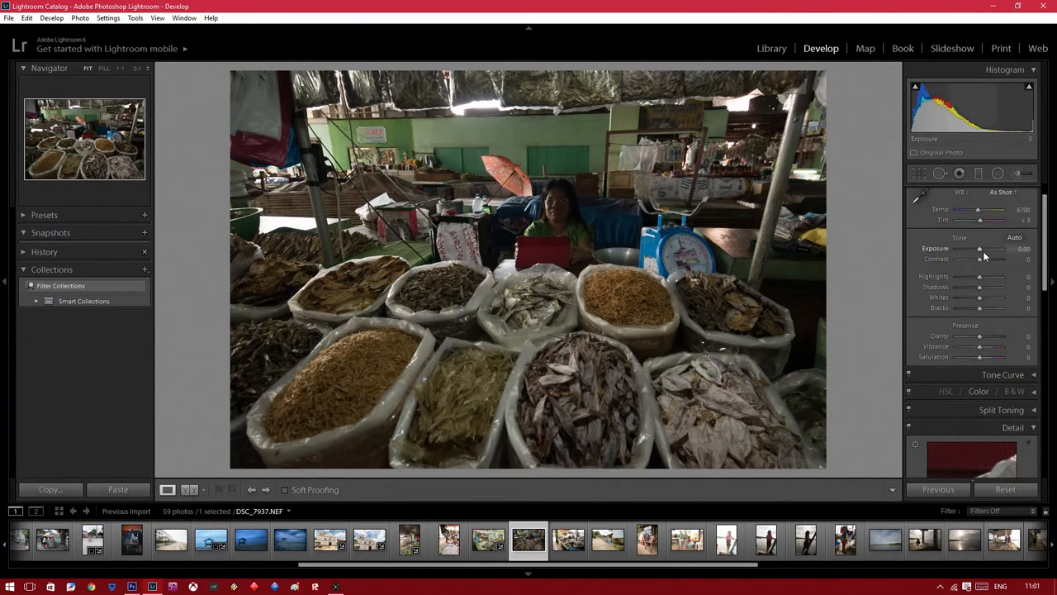
{"action": "left_click_drag", "start_coordinate": [979, 247], "coordinate": [999, 248]}
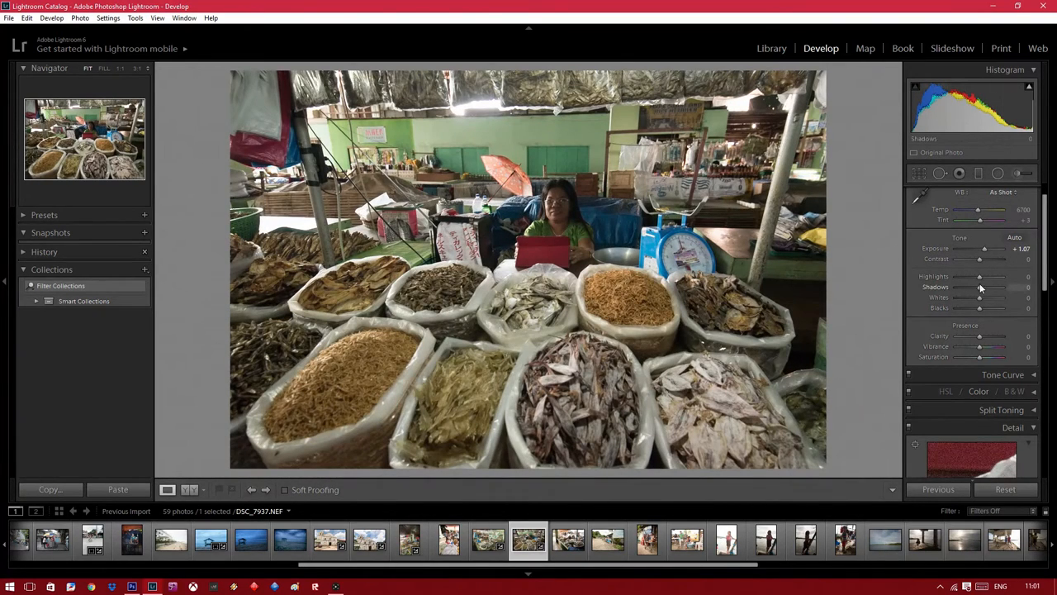
Lift the stall photo's shadows and pull its highlights down.
{"action": "left_click_drag", "start_coordinate": [978, 287], "coordinate": [997, 287]}
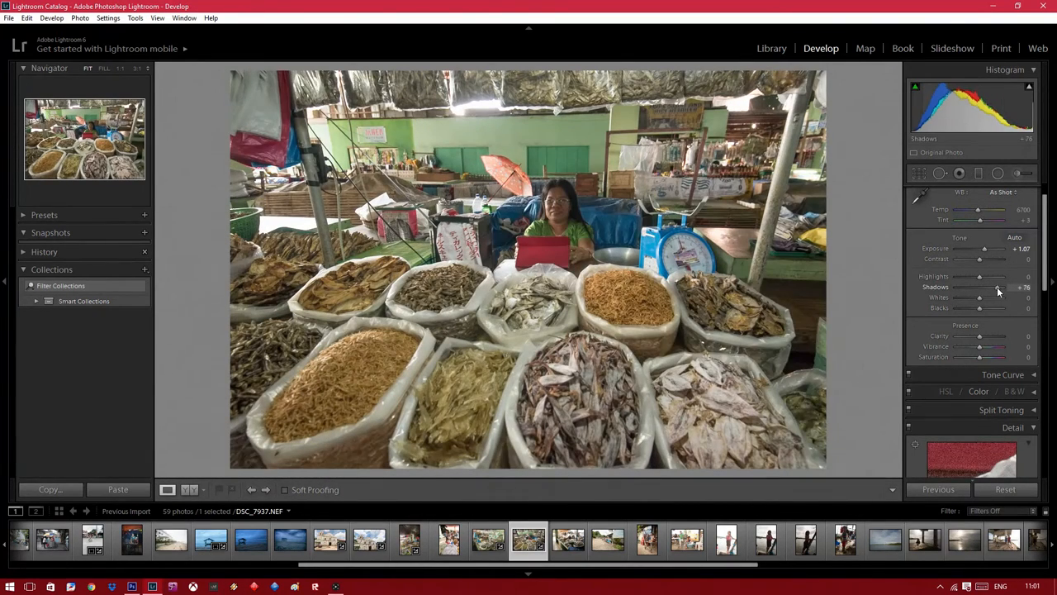
{"action": "left_click_drag", "start_coordinate": [999, 287], "coordinate": [978, 287]}
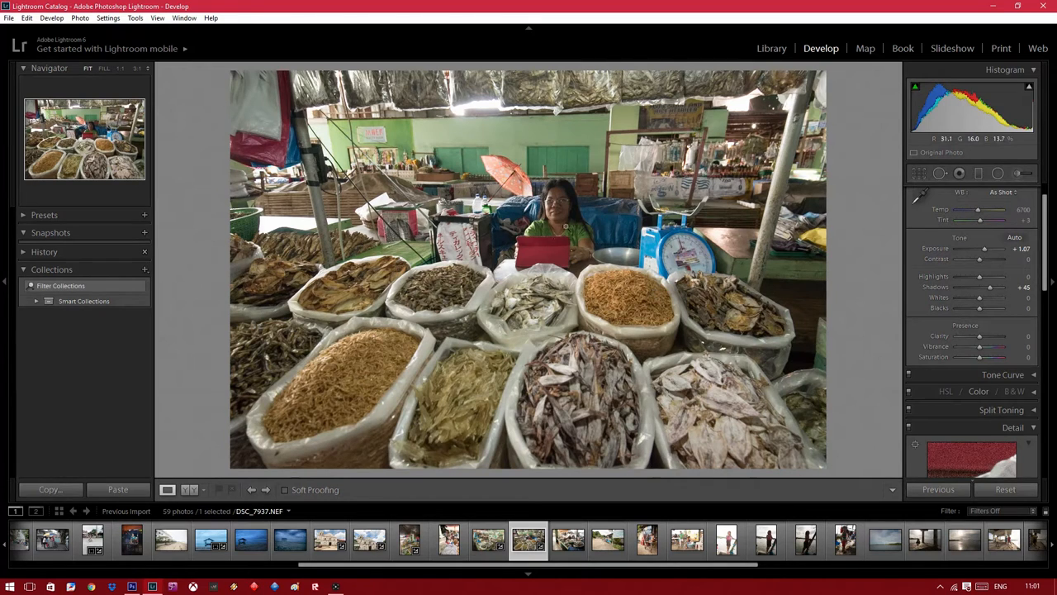
{"action": "left_click_drag", "start_coordinate": [991, 276], "coordinate": [975, 275]}
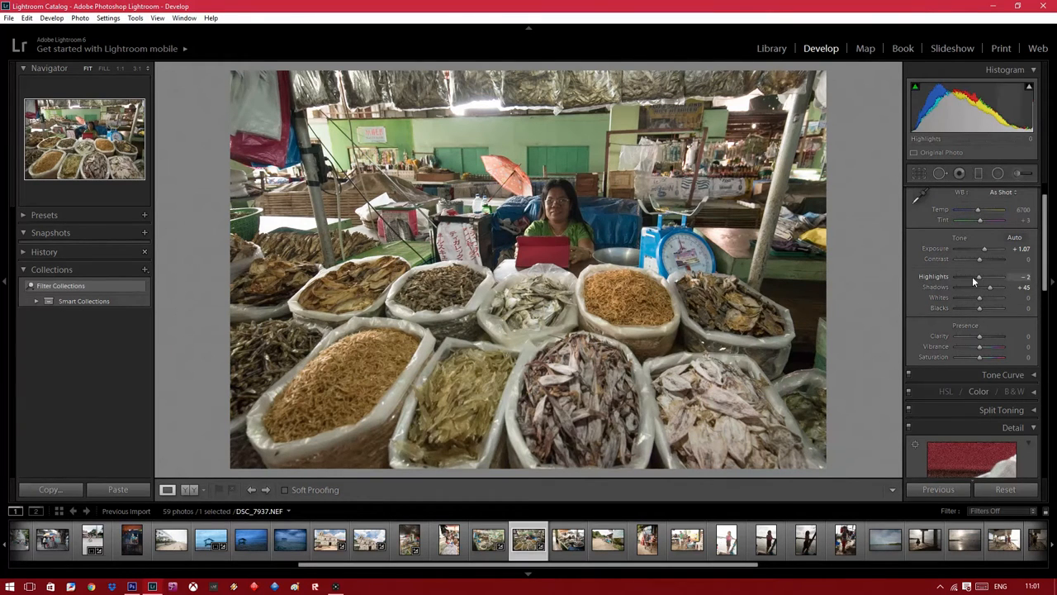
{"action": "left_click_drag", "start_coordinate": [999, 276], "coordinate": [974, 276]}
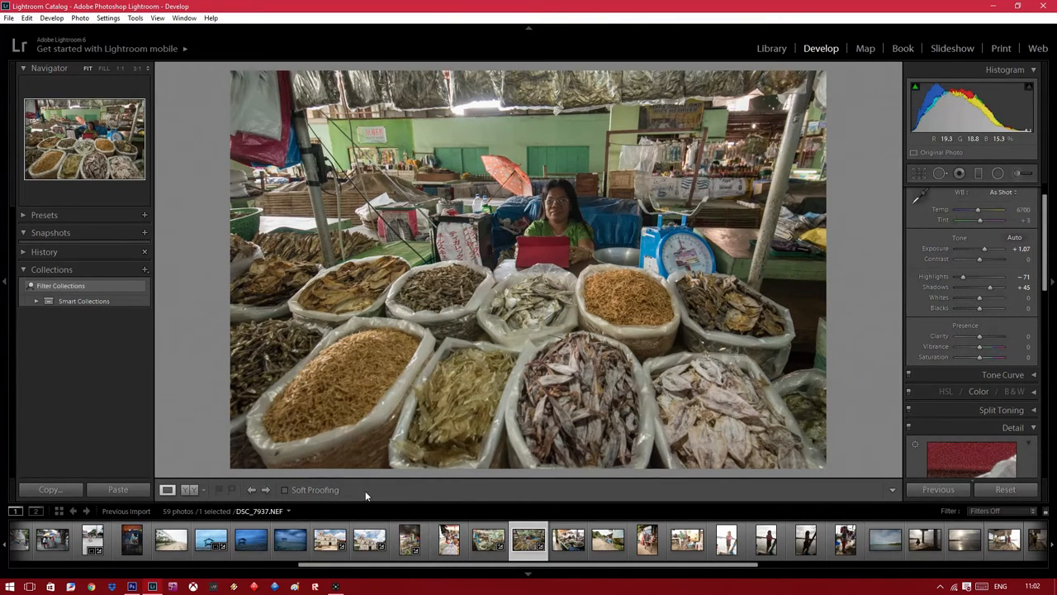
Step through several market and village photos to reach the children-washing-laundry shot.
{"action": "left_click", "coordinate": [266, 489]}
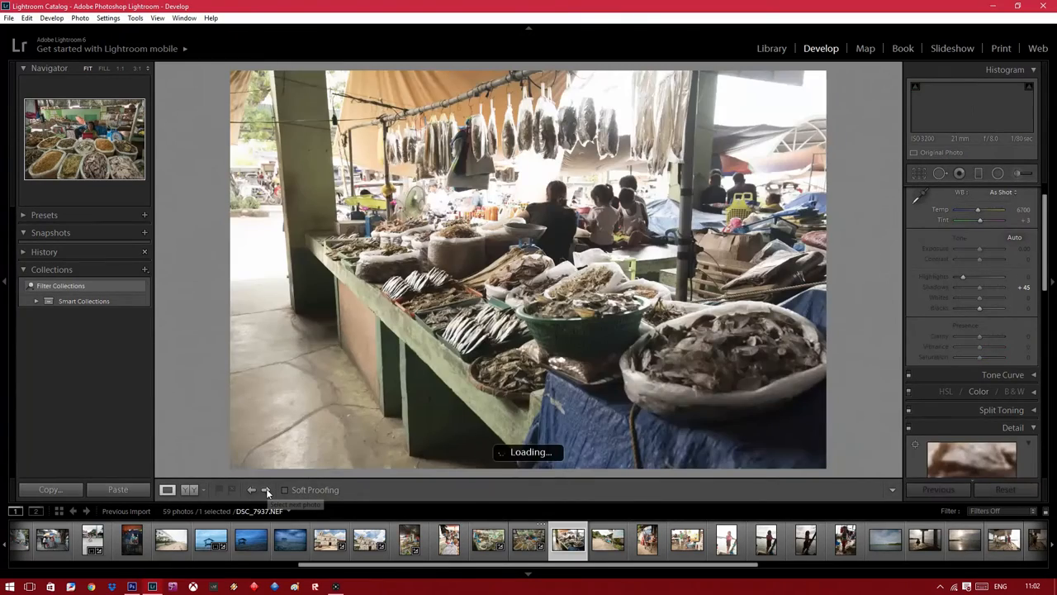
{"action": "left_click", "coordinate": [268, 489]}
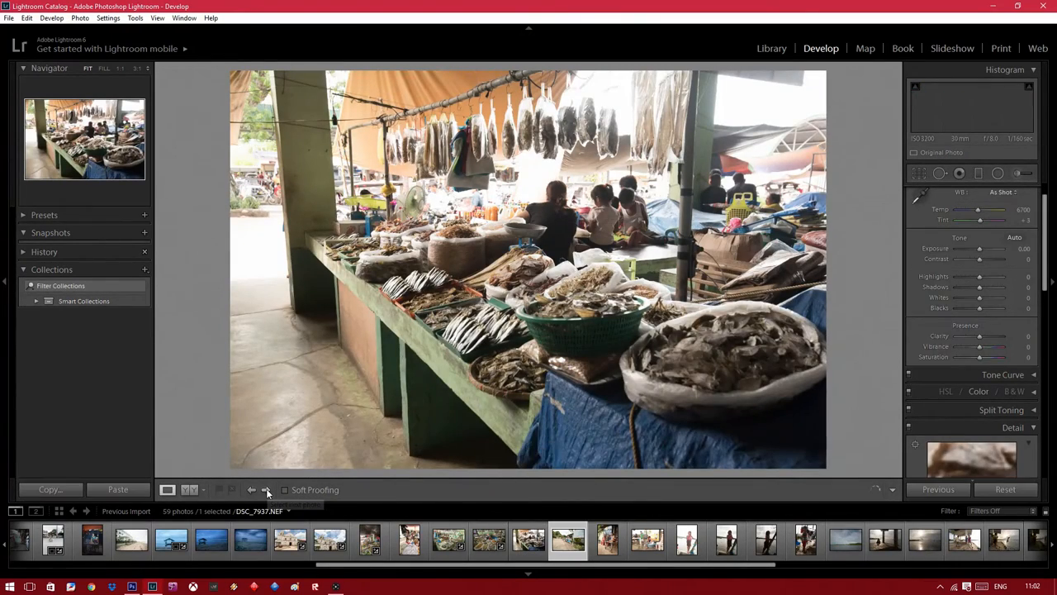
{"action": "left_click", "coordinate": [266, 489]}
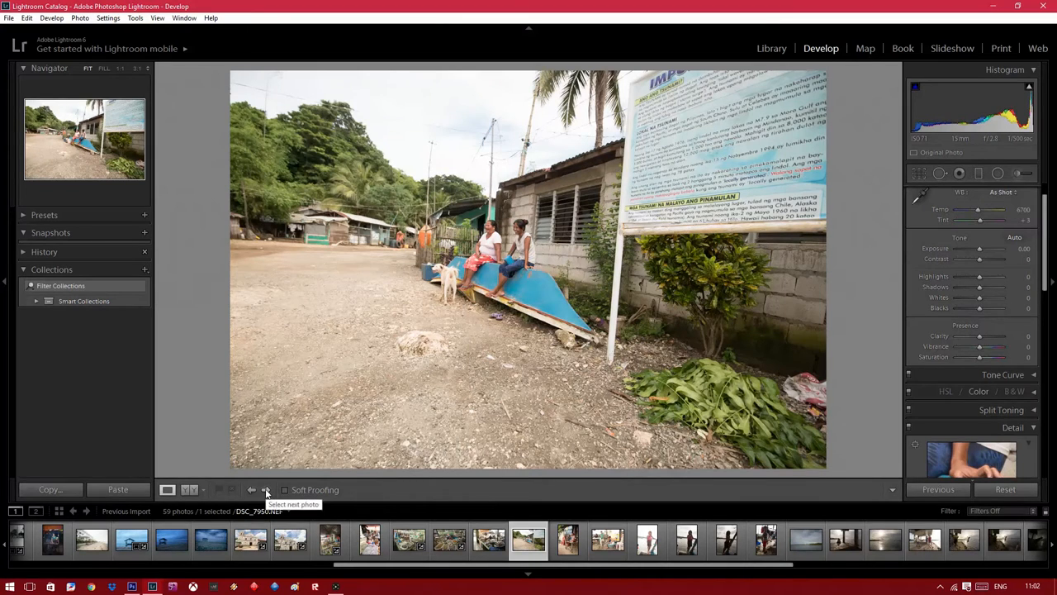
{"action": "left_click", "coordinate": [265, 489]}
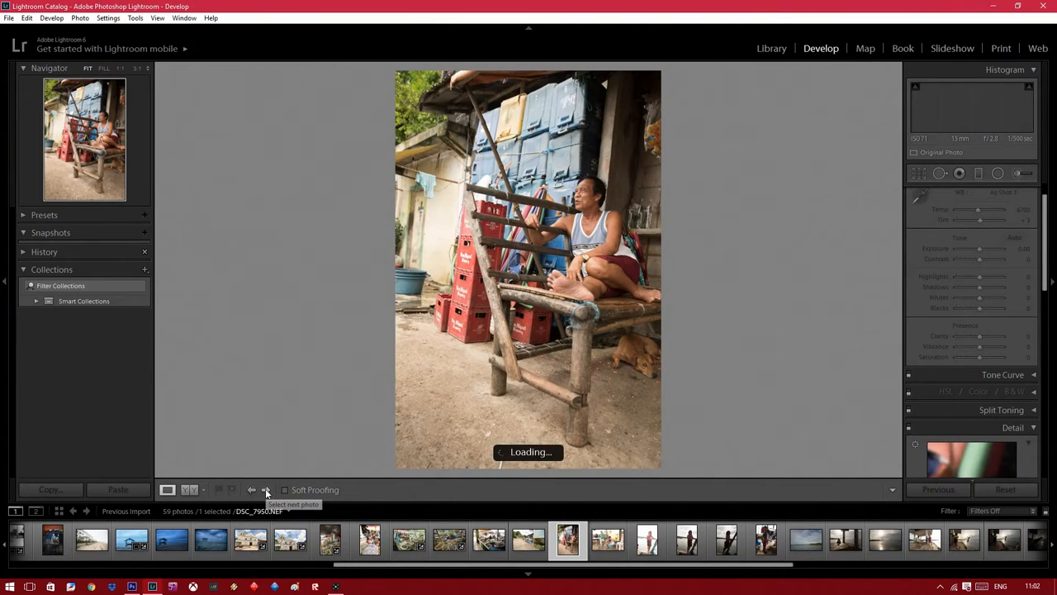
{"action": "left_click", "coordinate": [266, 488]}
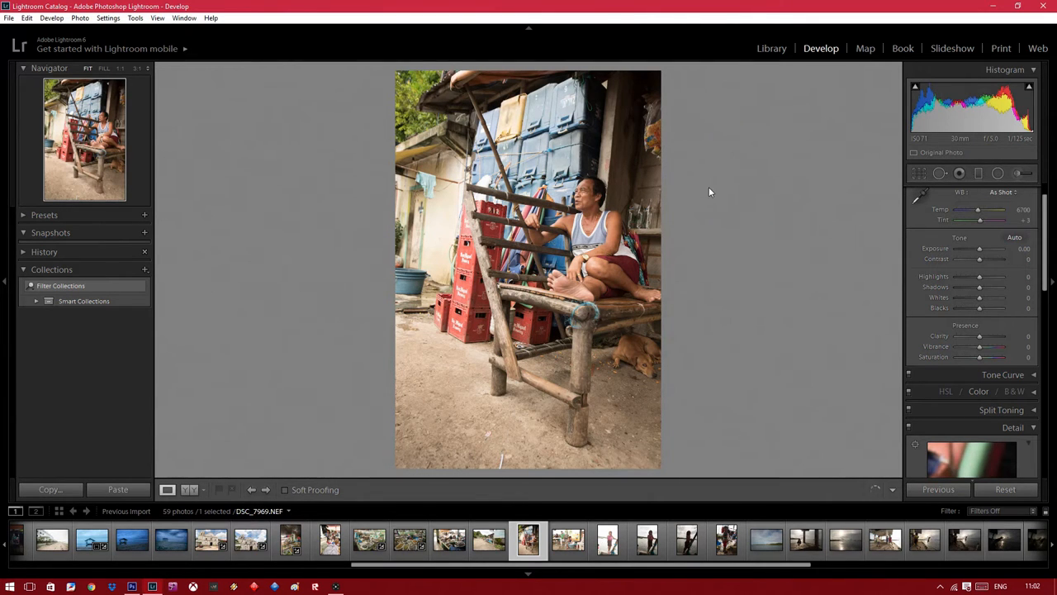
{"action": "mouse_move", "coordinate": [267, 496]}
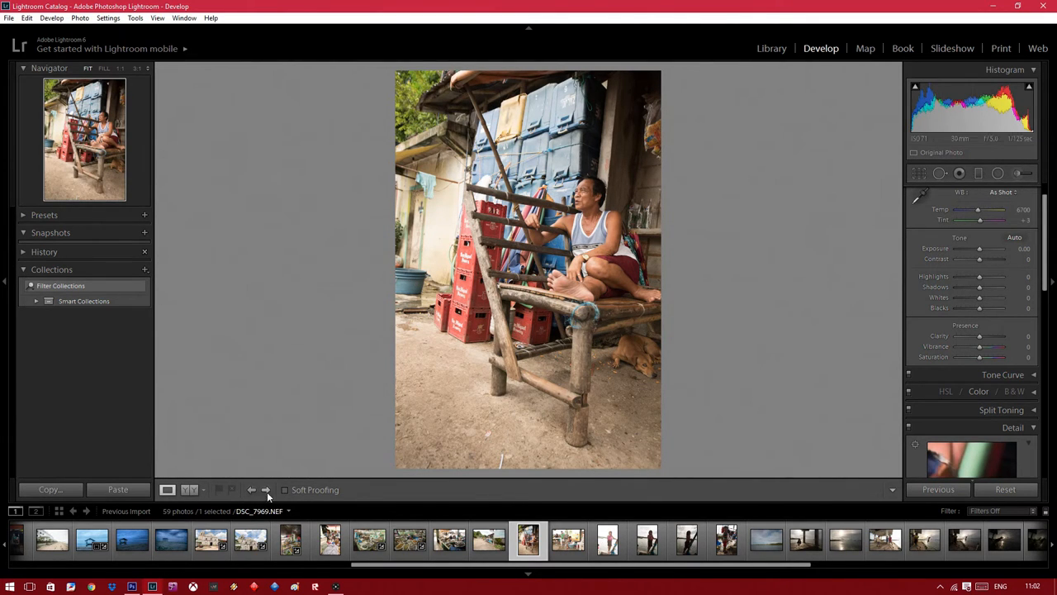
{"action": "left_click", "coordinate": [266, 489]}
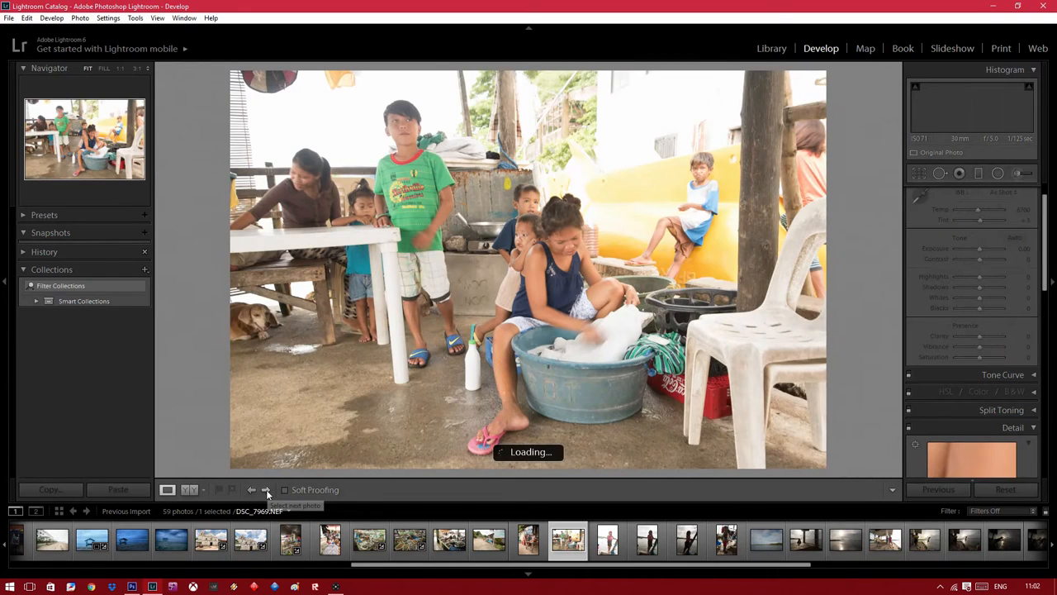
{"action": "left_click", "coordinate": [265, 489]}
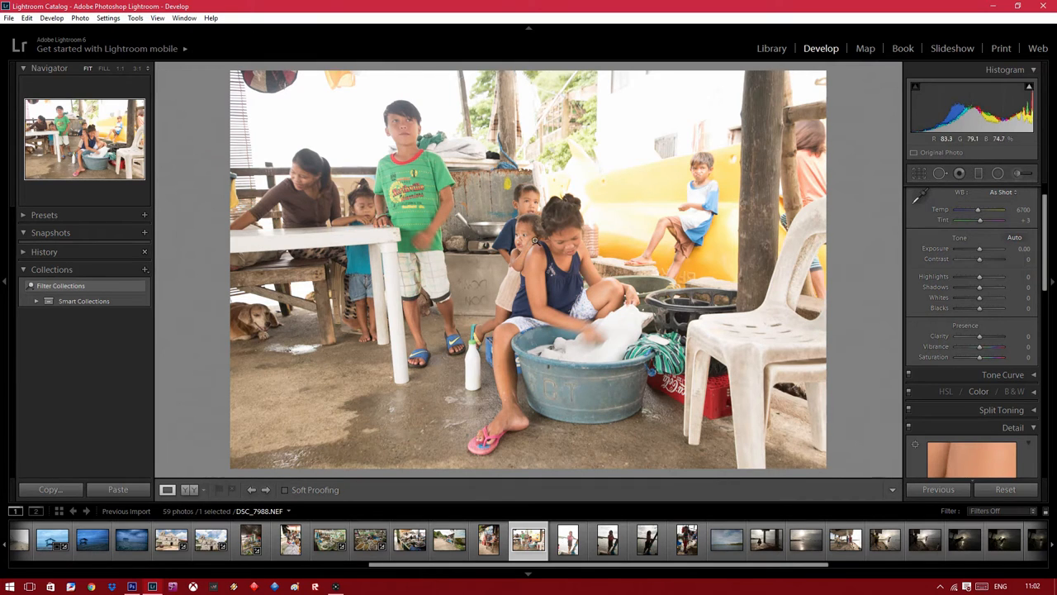
{"action": "left_click", "coordinate": [535, 241]}
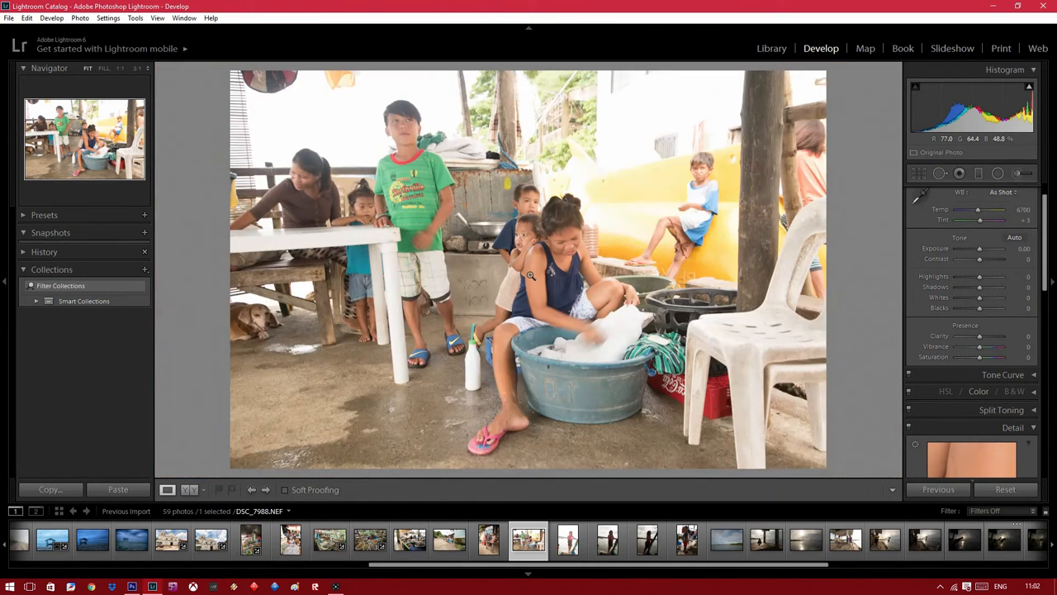
{"action": "mouse_move", "coordinate": [348, 449]}
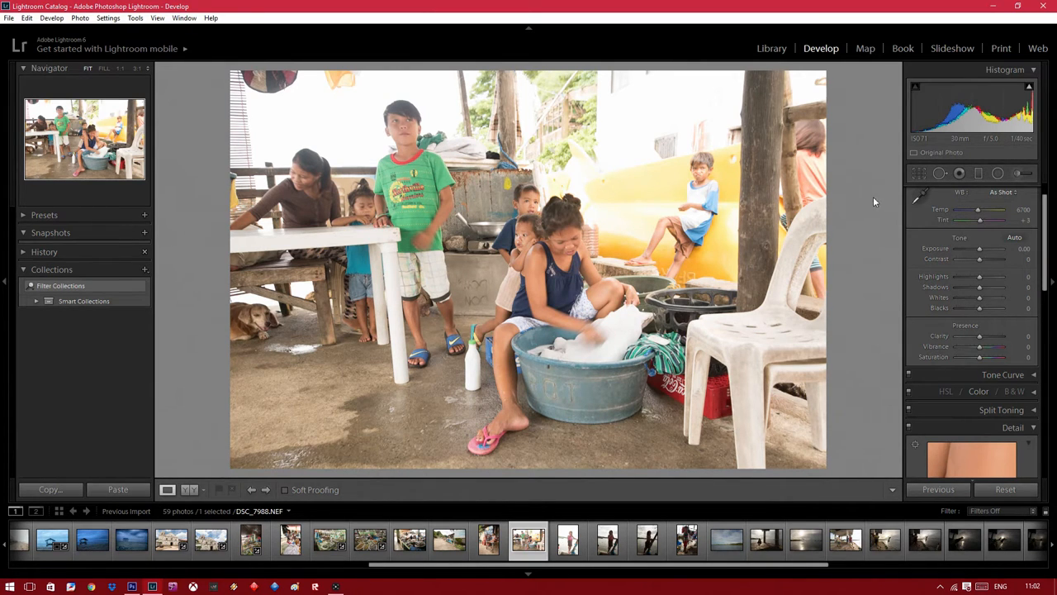
{"action": "mouse_move", "coordinate": [922, 140]}
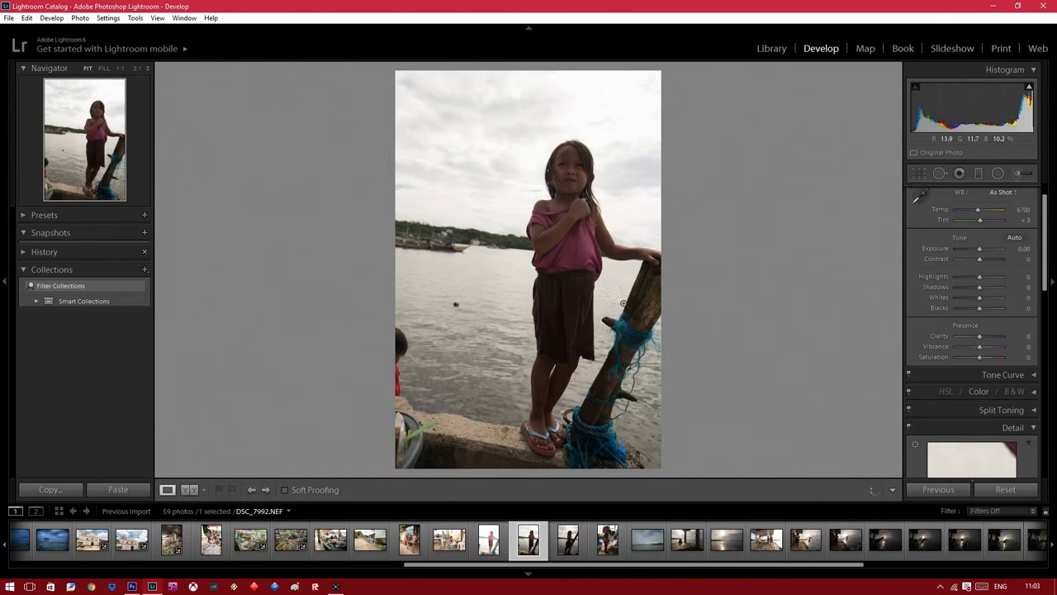
Lift the shadows of the girl-by-the-water photo to about +74 and start straightening it.
{"action": "left_click_drag", "start_coordinate": [981, 288], "coordinate": [1000, 287]}
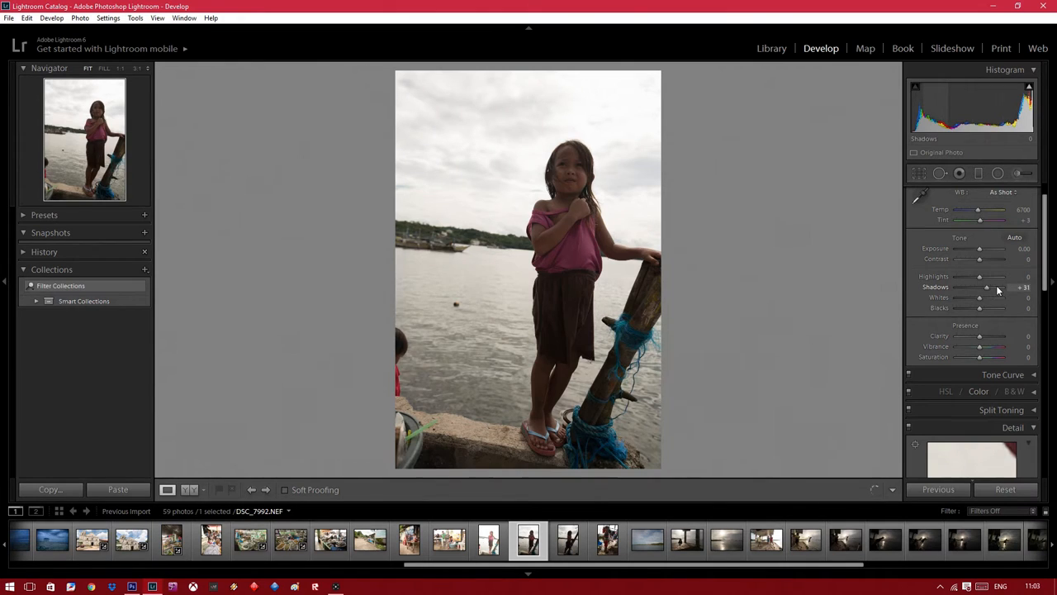
{"action": "left_click_drag", "start_coordinate": [986, 287], "coordinate": [1002, 287]}
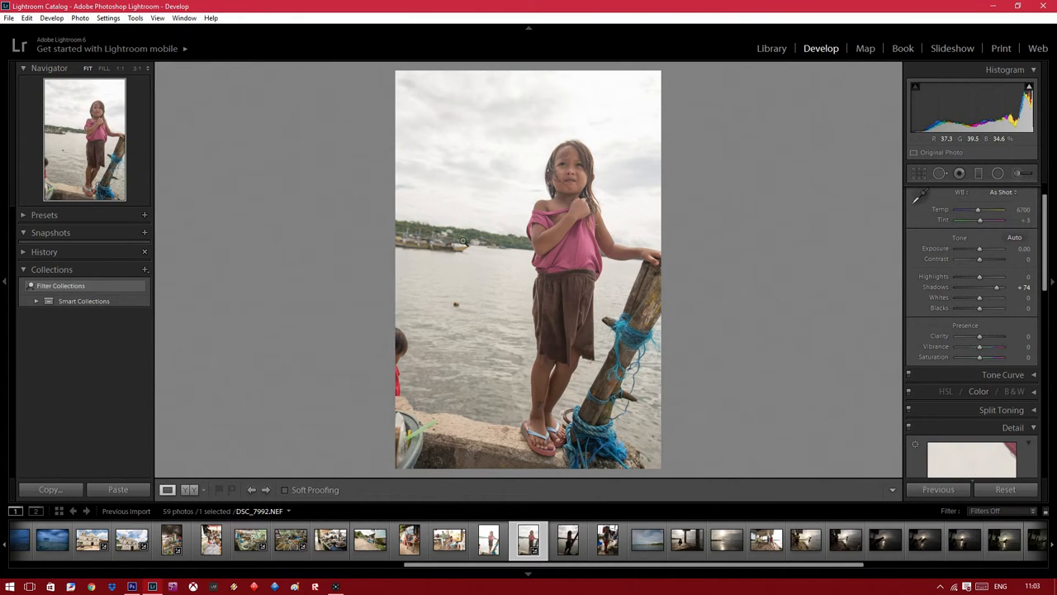
{"action": "left_click", "coordinate": [918, 173]}
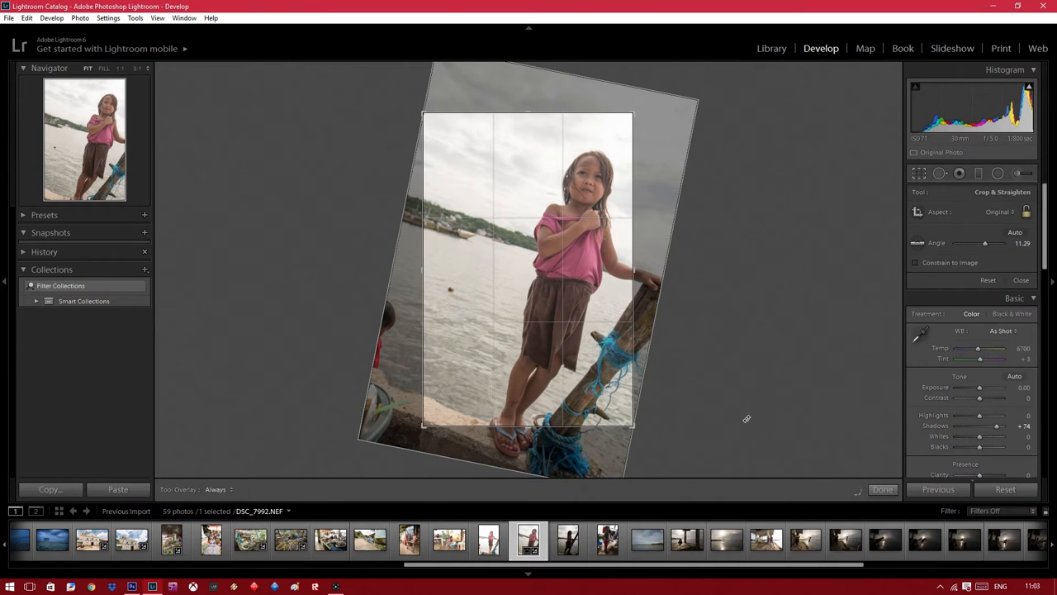
Undo the accidental tilt, rotate the girl-by-the-water photo to level the horizon, and confirm the crop.
{"action": "key", "text": "ctrl+z"}
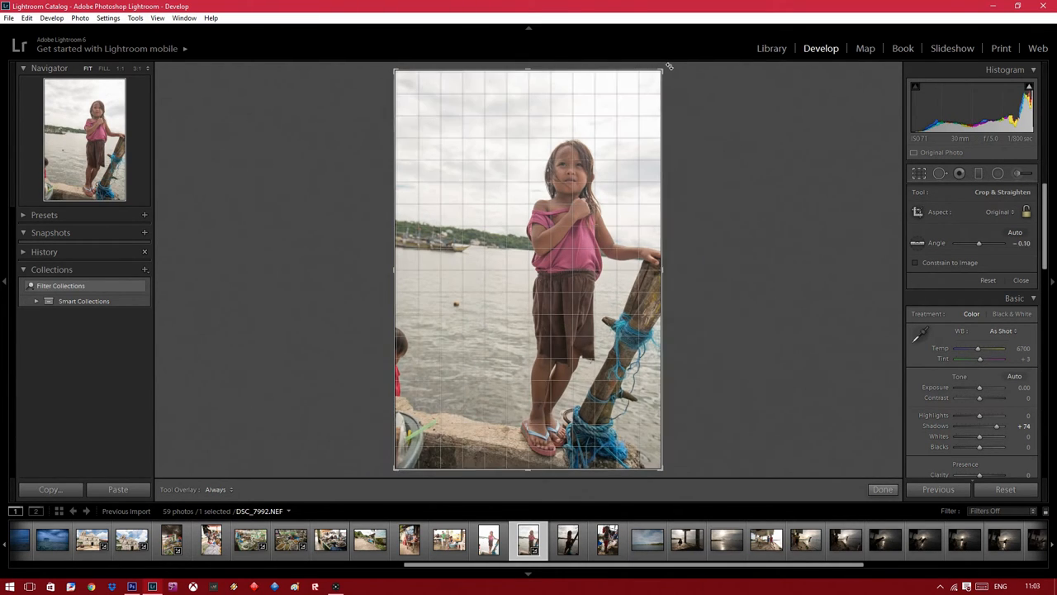
{"action": "left_click_drag", "start_coordinate": [664, 68], "coordinate": [647, 78]}
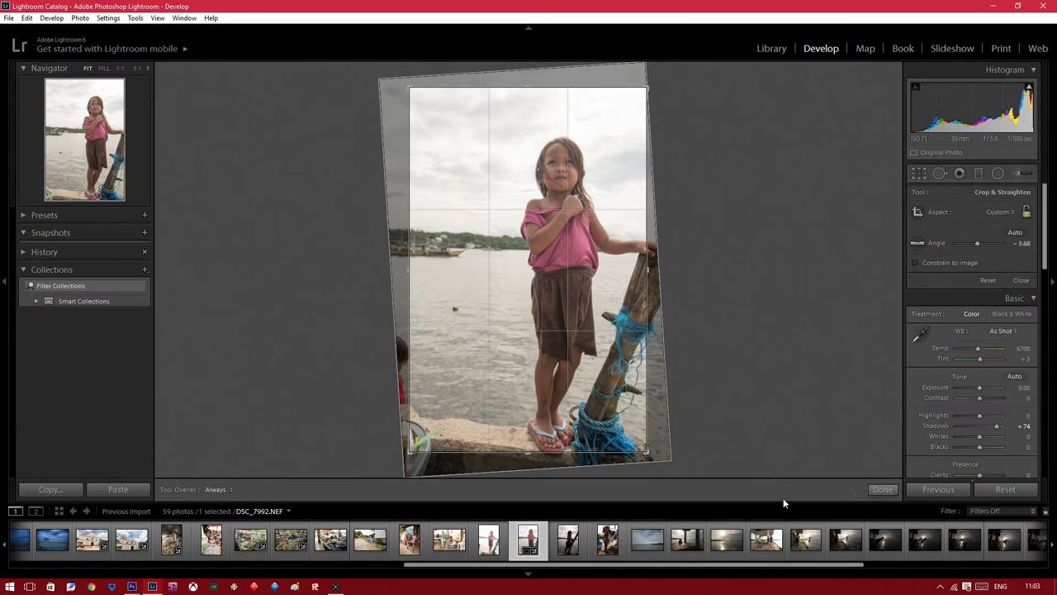
{"action": "left_click", "coordinate": [882, 489]}
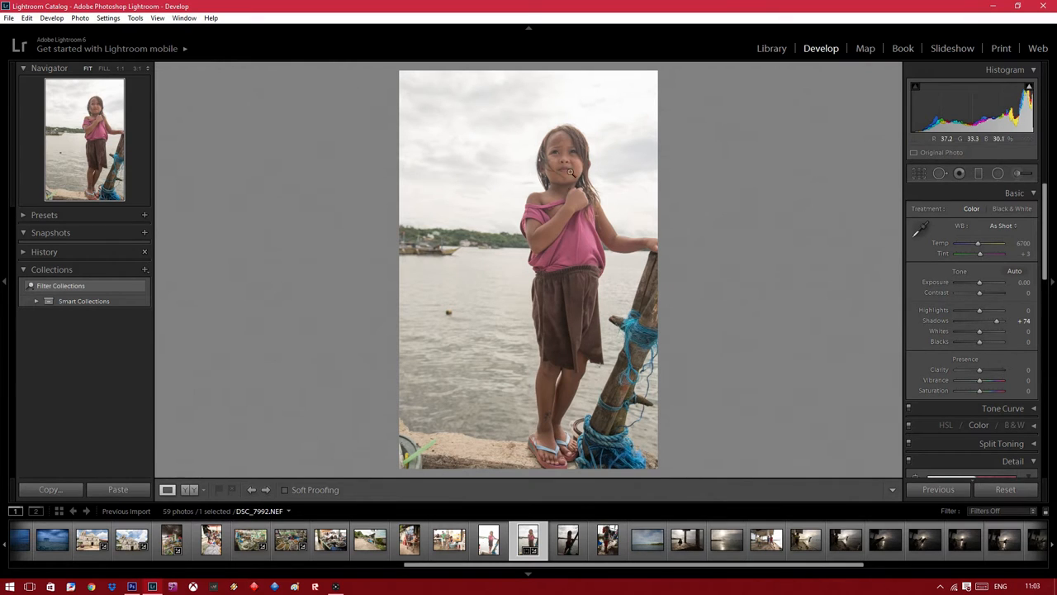
Zoom in and pan around the seawall photo to inspect detail on the girl's legs.
{"action": "left_click", "coordinate": [569, 170]}
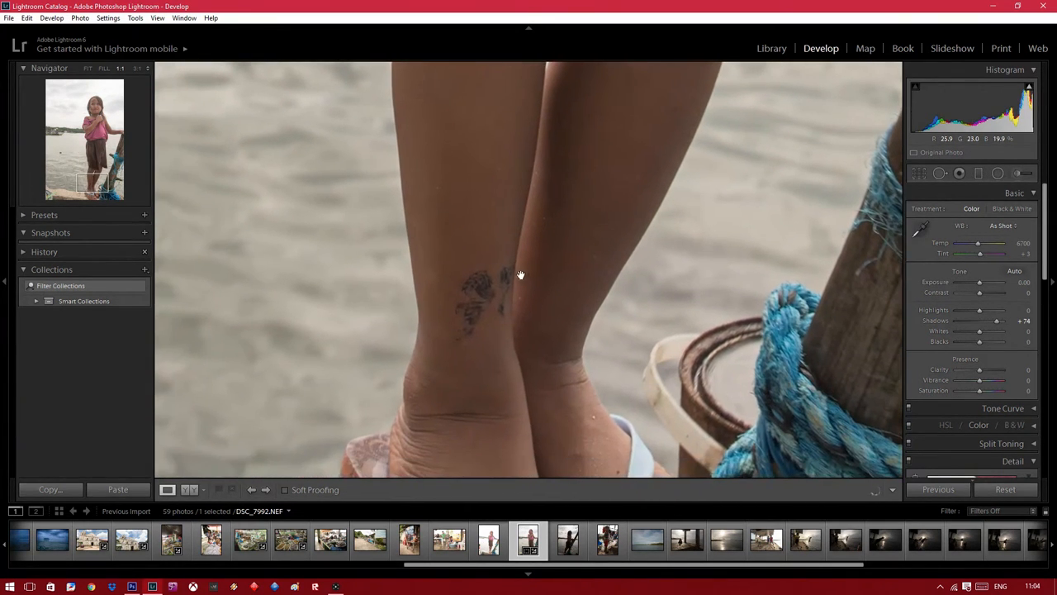
{"action": "left_click_drag", "start_coordinate": [520, 274], "coordinate": [545, 156]}
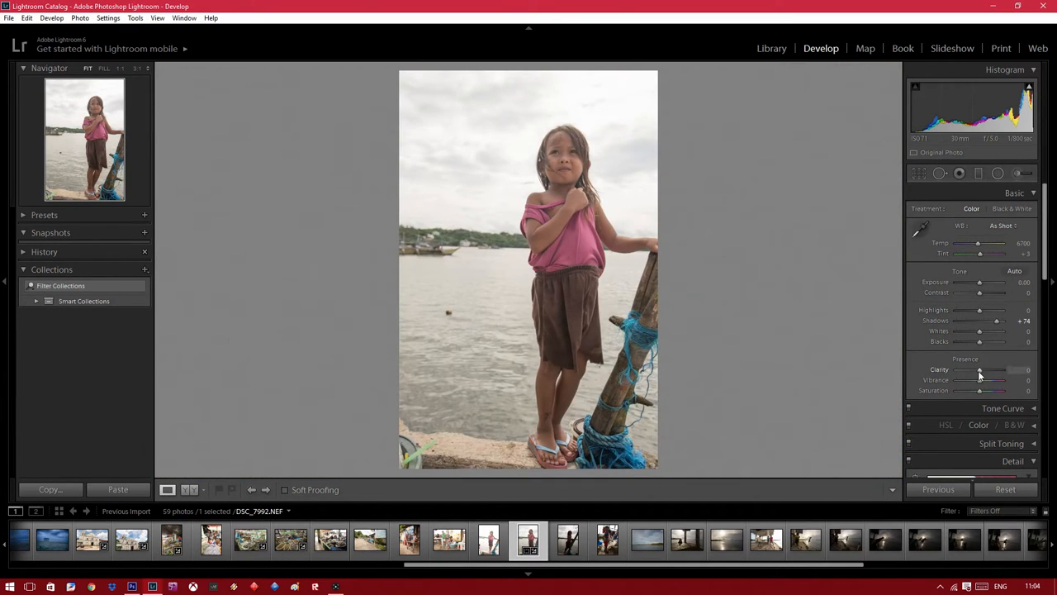
Settle Clarity at a moderate level, lift the shadows and add contrast to the seawall girl photo.
{"action": "left_click_drag", "start_coordinate": [979, 370], "coordinate": [990, 370]}
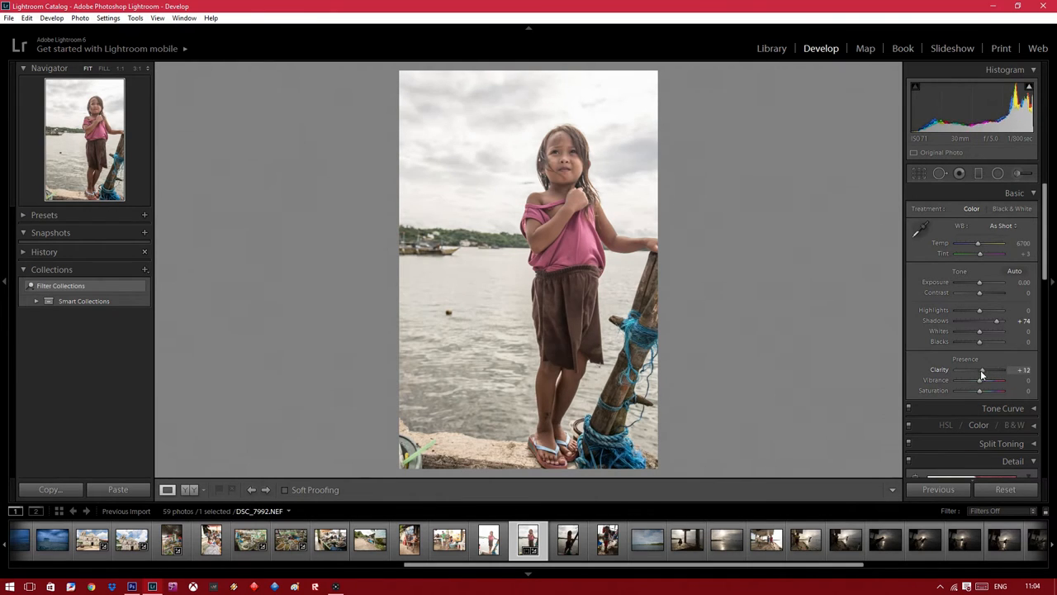
{"action": "left_click_drag", "start_coordinate": [982, 370], "coordinate": [1024, 370]}
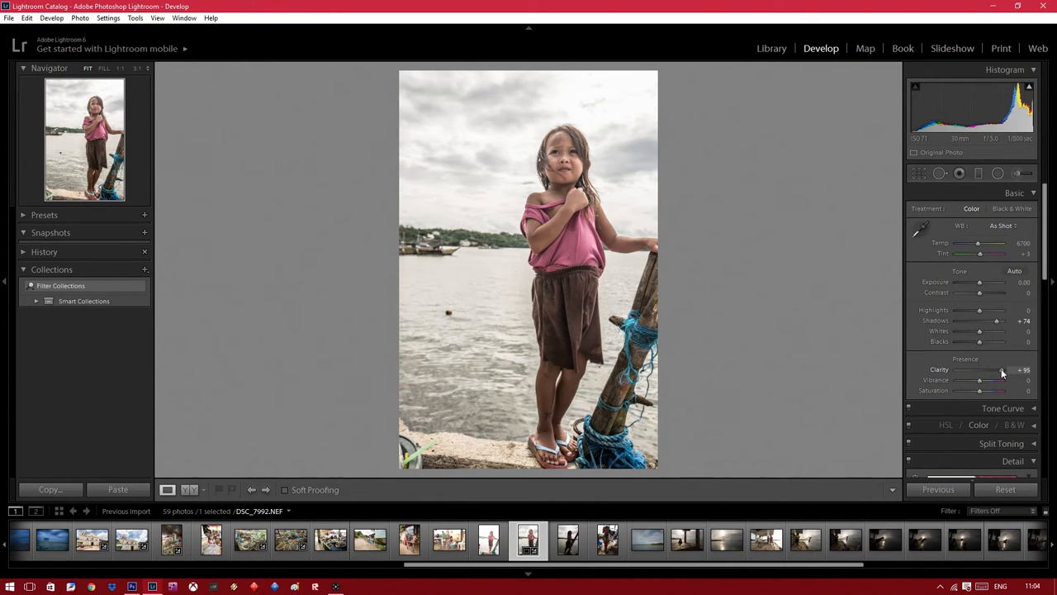
{"action": "left_click_drag", "start_coordinate": [1008, 370], "coordinate": [995, 370]}
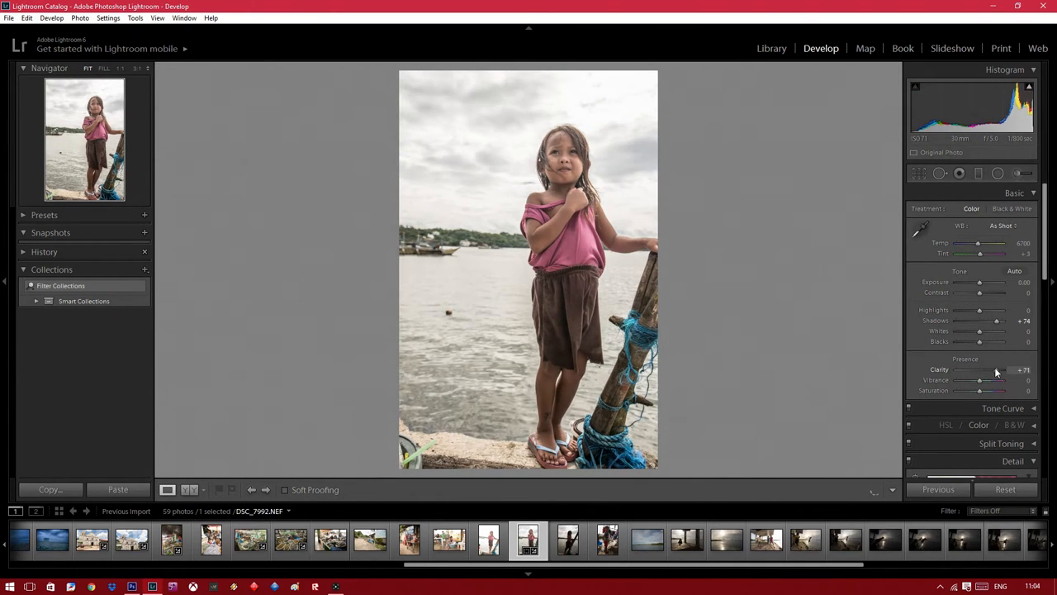
{"action": "left_click_drag", "start_coordinate": [1021, 370], "coordinate": [998, 370]}
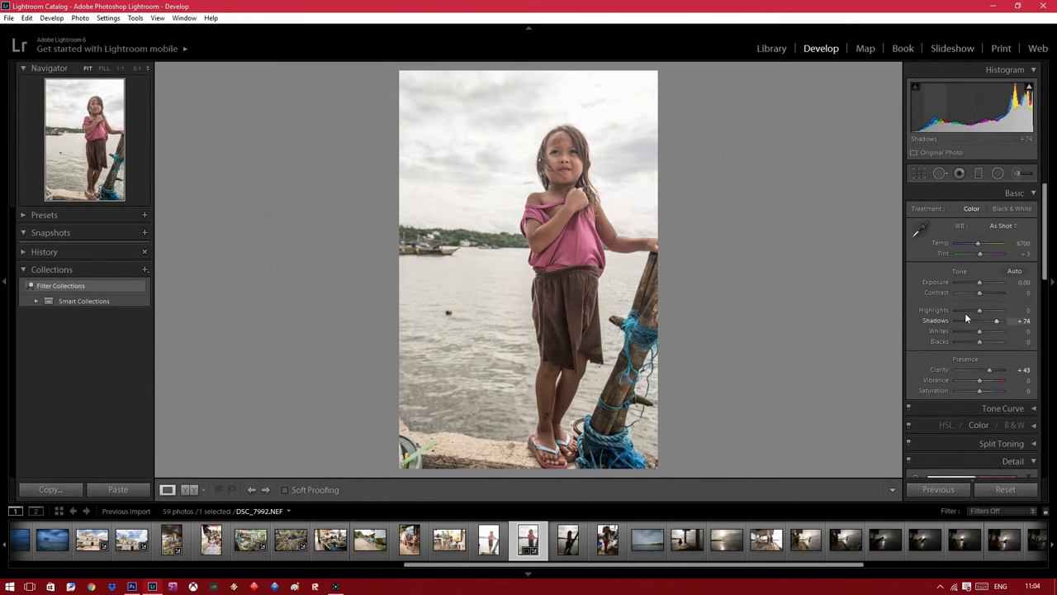
{"action": "left_click_drag", "start_coordinate": [979, 293], "coordinate": [994, 292]}
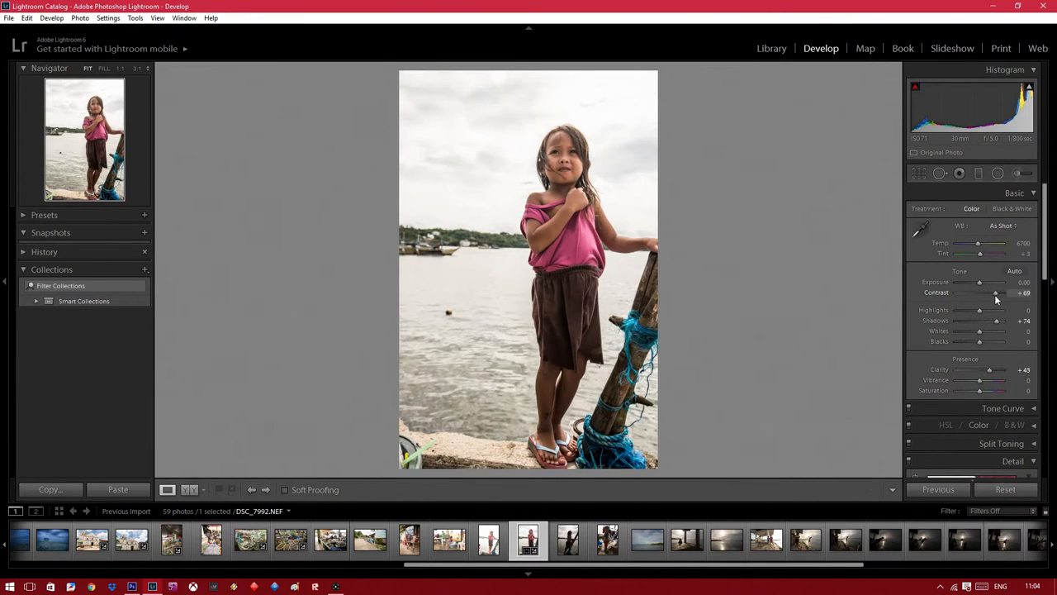
{"action": "left_click_drag", "start_coordinate": [999, 292], "coordinate": [977, 292]}
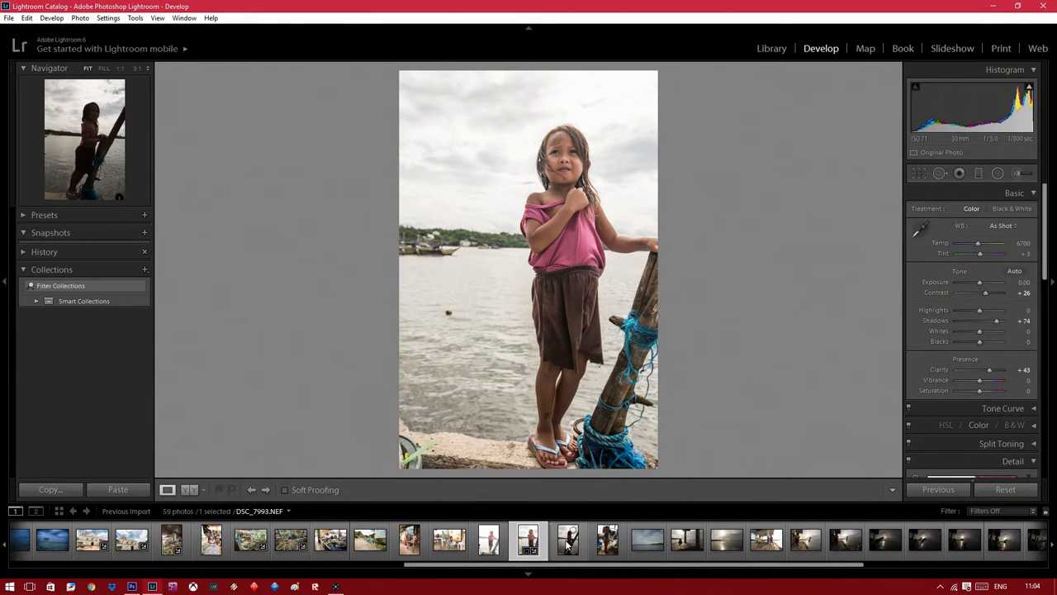
Open the pole-climbing photo and brighten it with Shadows +100 and Exposure about +0.36.
{"action": "left_click", "coordinate": [568, 539]}
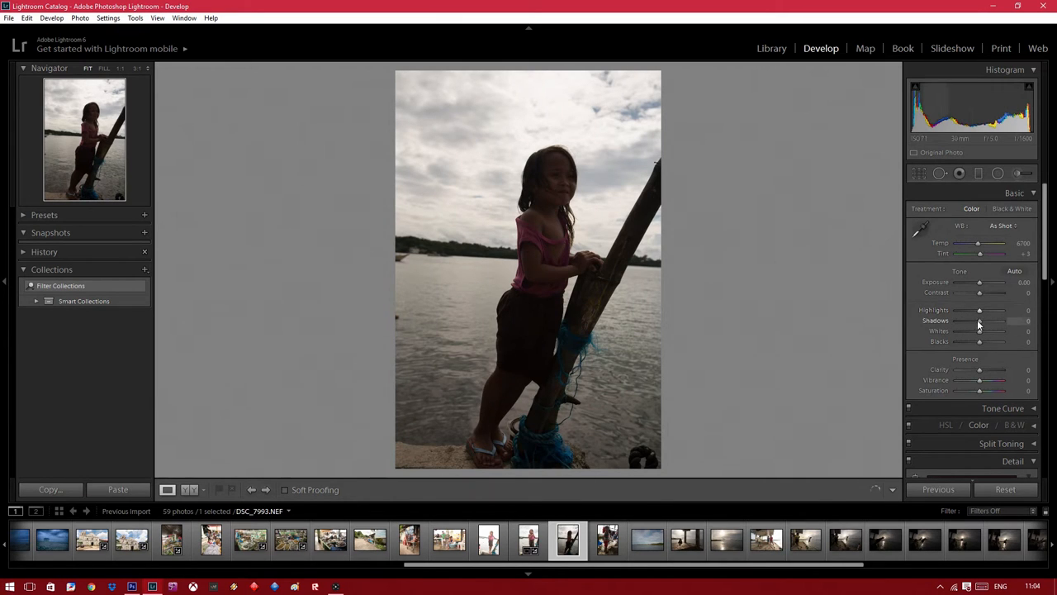
{"action": "left_click_drag", "start_coordinate": [978, 321], "coordinate": [1004, 320]}
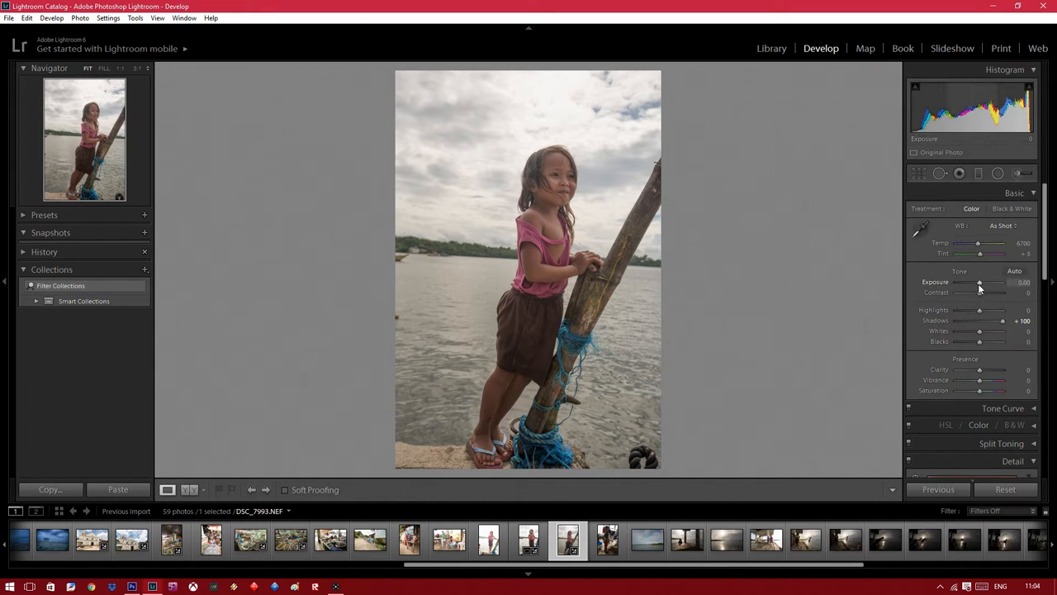
{"action": "left_click_drag", "start_coordinate": [980, 282], "coordinate": [991, 283]}
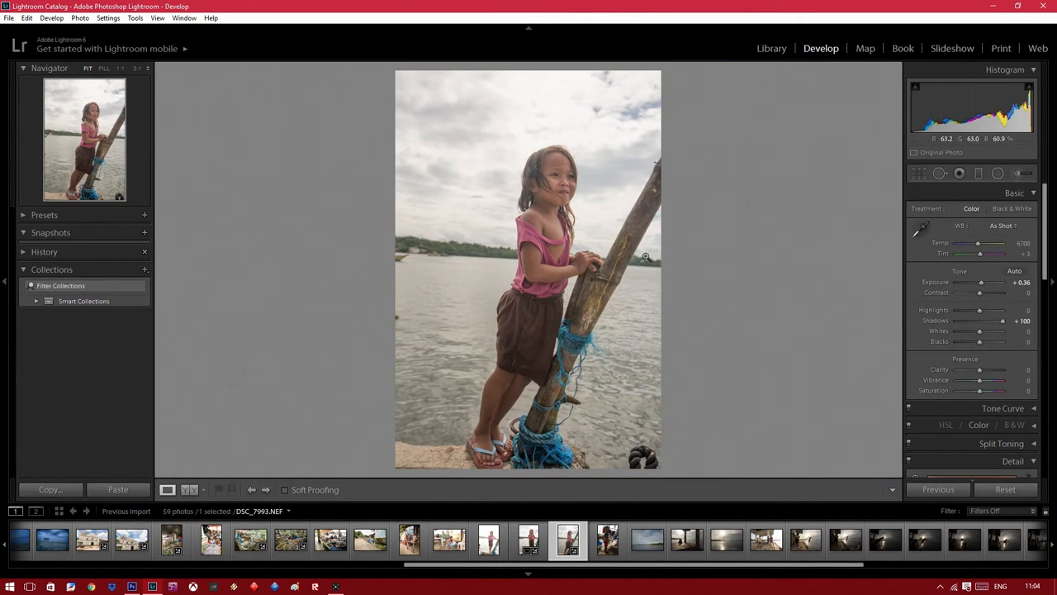
{"action": "mouse_move", "coordinate": [571, 284]}
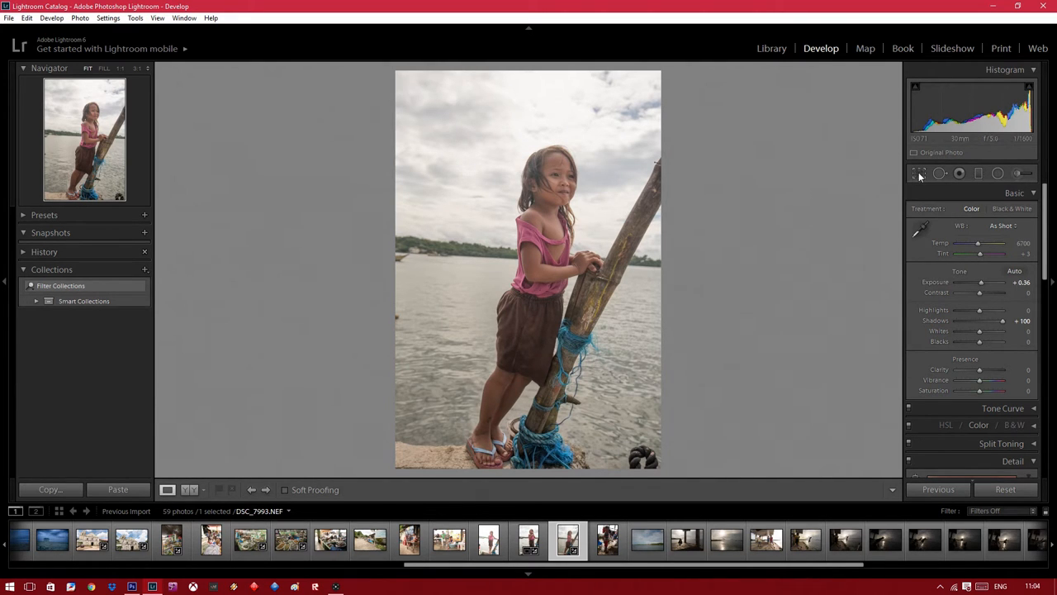
Rotate the climbing-girl photo to straighten it and tighten the crop box around her, then apply.
{"action": "left_click", "coordinate": [918, 174]}
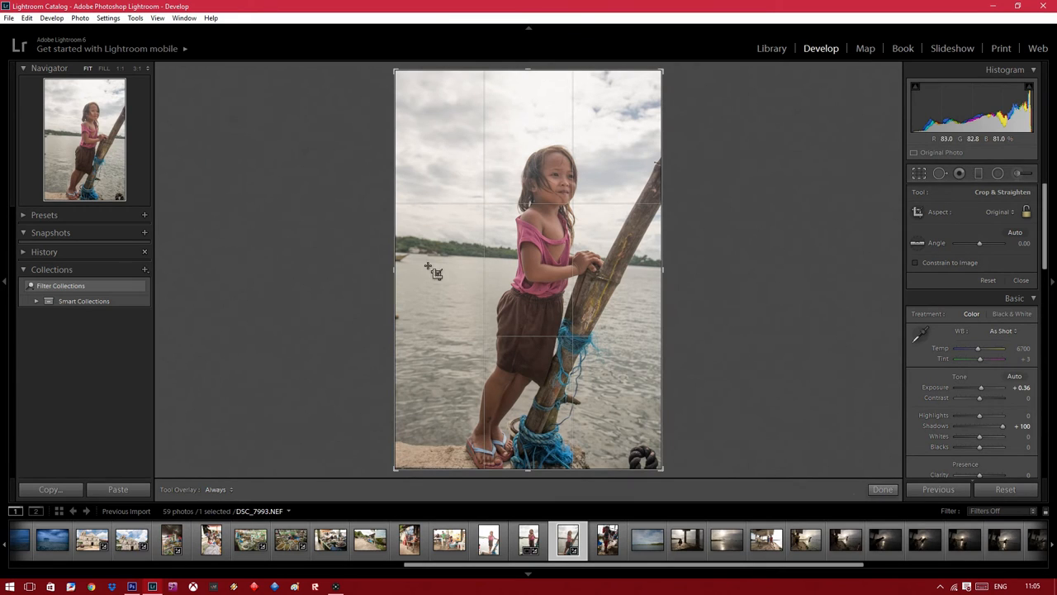
{"action": "mouse_move", "coordinate": [482, 268]}
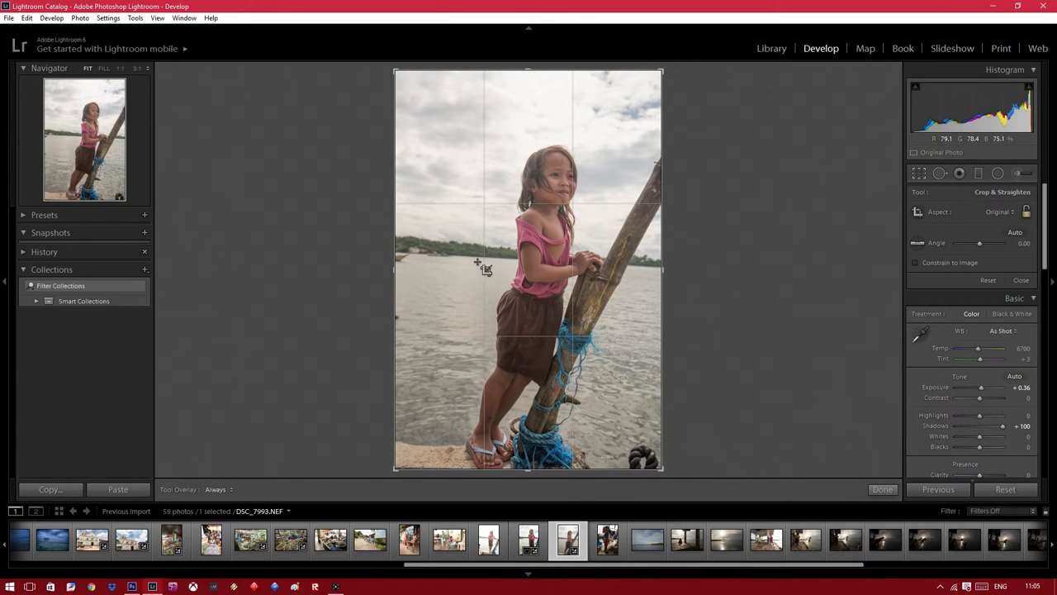
{"action": "left_click_drag", "start_coordinate": [661, 74], "coordinate": [664, 65]}
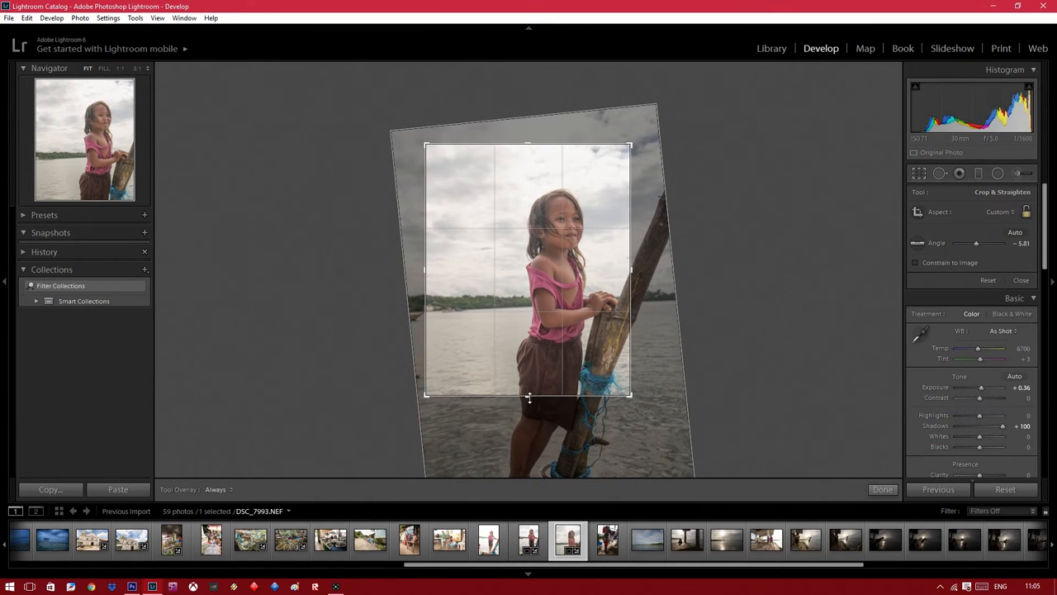
{"action": "left_click_drag", "start_coordinate": [529, 397], "coordinate": [529, 426]}
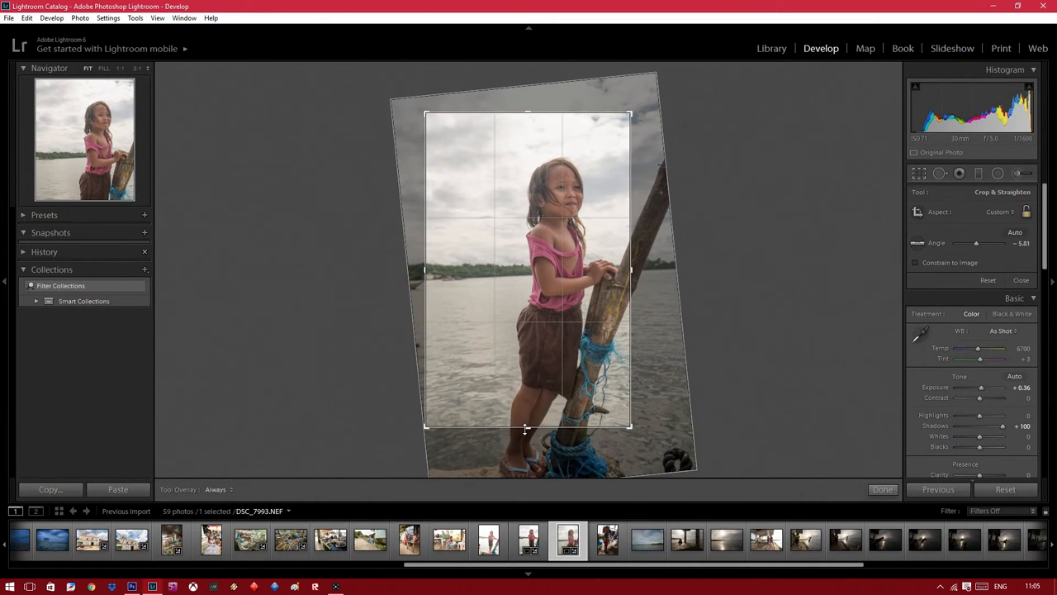
{"action": "left_click", "coordinate": [882, 489]}
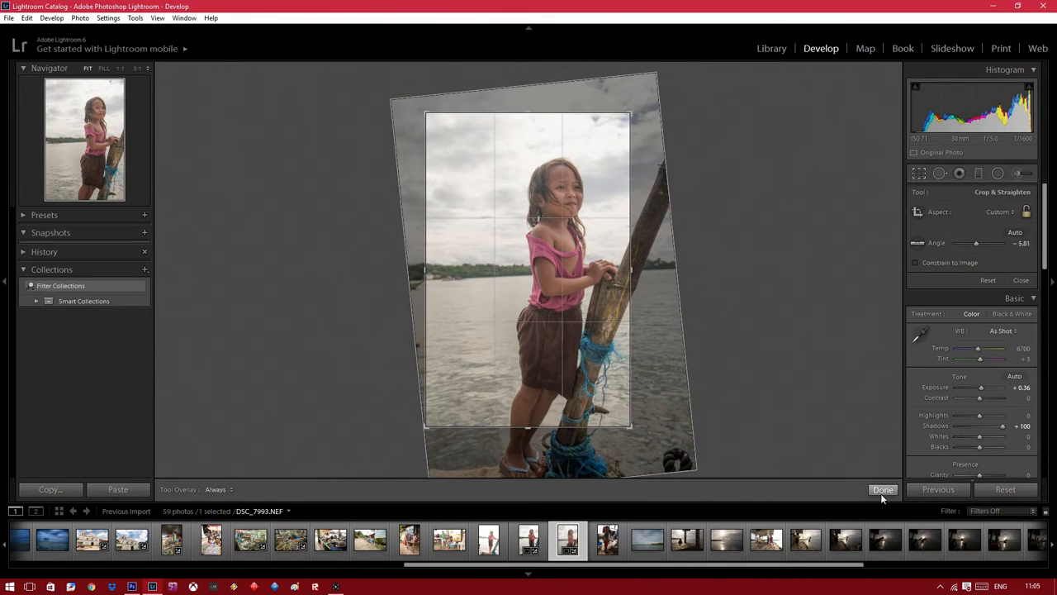
{"action": "left_click", "coordinate": [882, 489]}
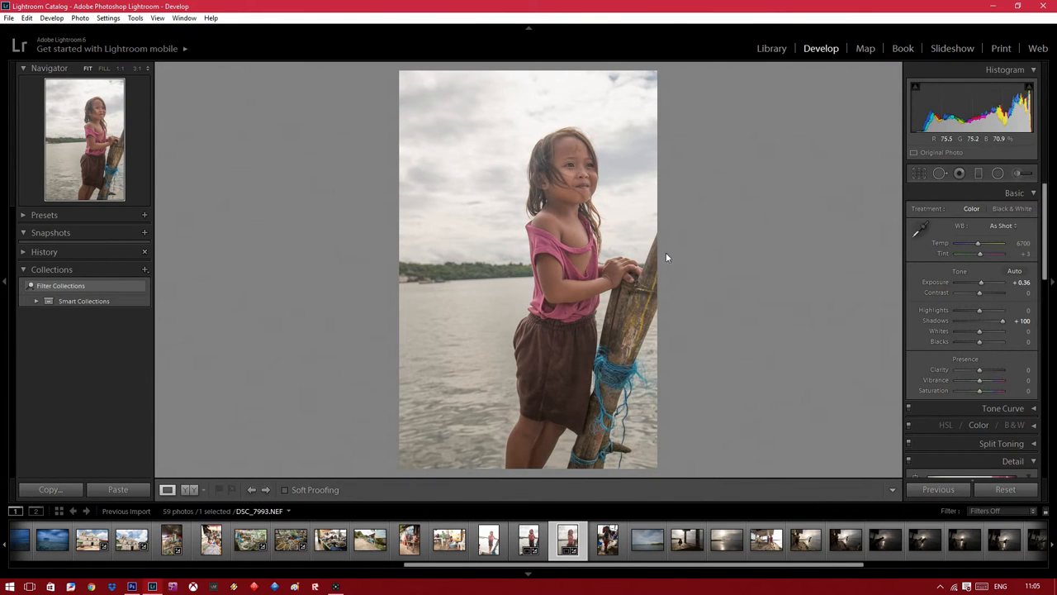
{"action": "mouse_move", "coordinate": [811, 258]}
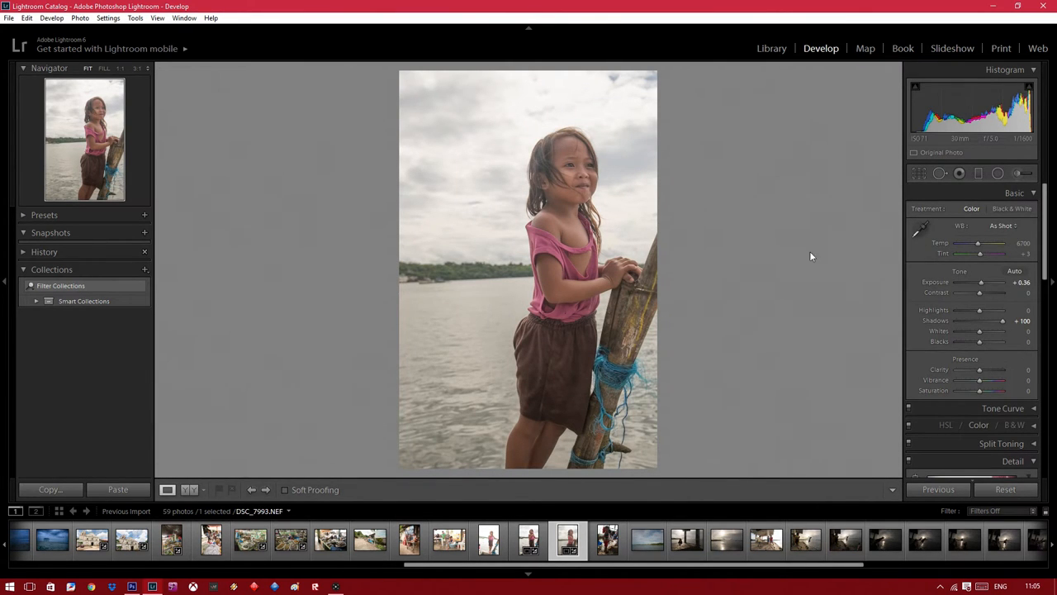
{"action": "mouse_move", "coordinate": [981, 282]}
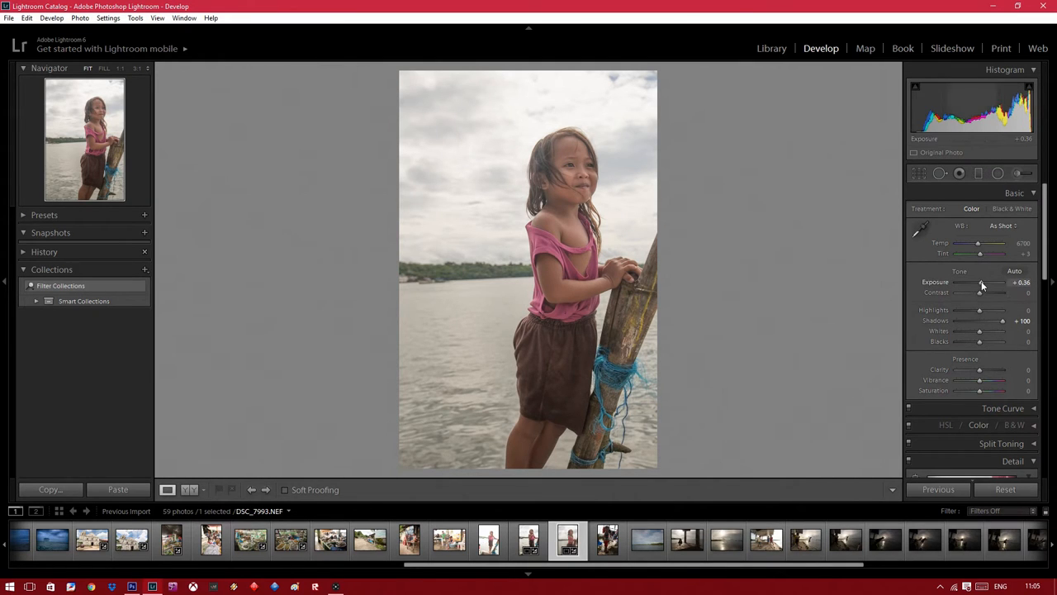
Raise Exposure, pull down the sky Highlights and add Clarity to the cropped girl photo, checking her face zoomed in.
{"action": "left_click_drag", "start_coordinate": [977, 282], "coordinate": [994, 282]}
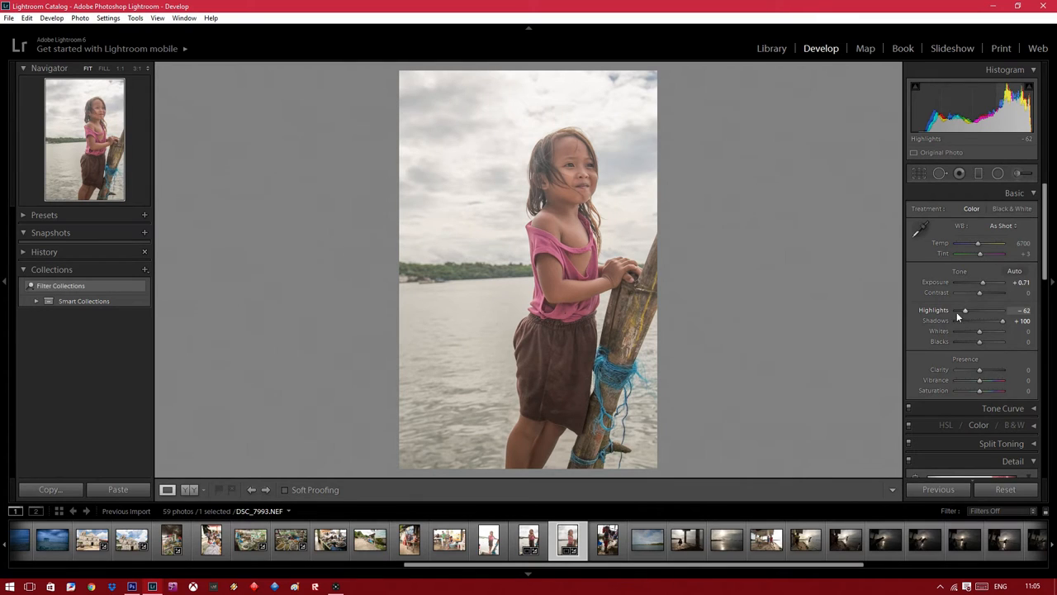
{"action": "left_click_drag", "start_coordinate": [981, 370], "coordinate": [985, 370]}
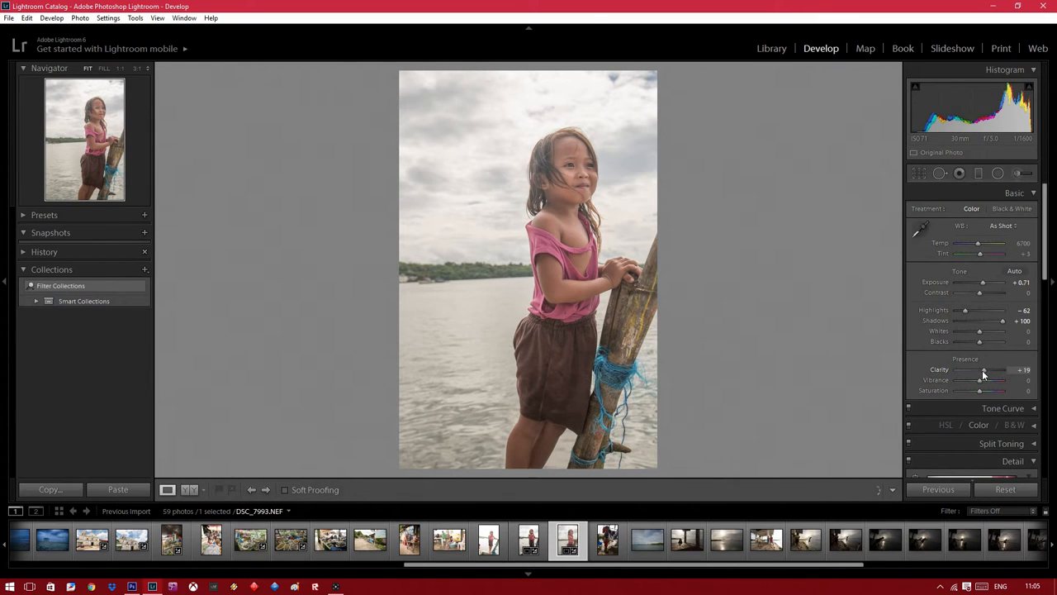
{"action": "left_click_drag", "start_coordinate": [983, 370], "coordinate": [988, 370]}
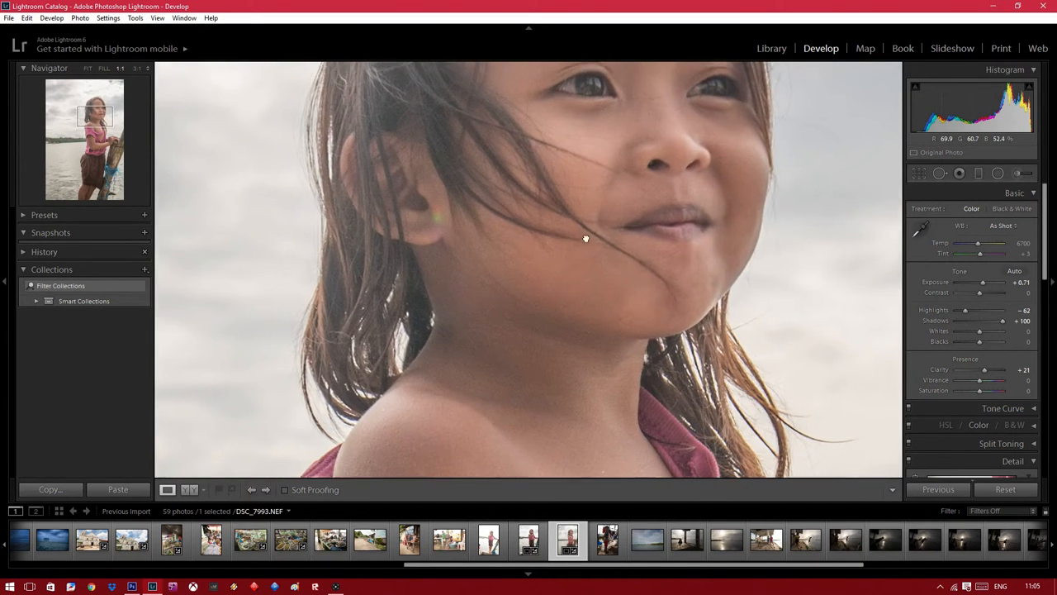
{"action": "left_click", "coordinate": [102, 67]}
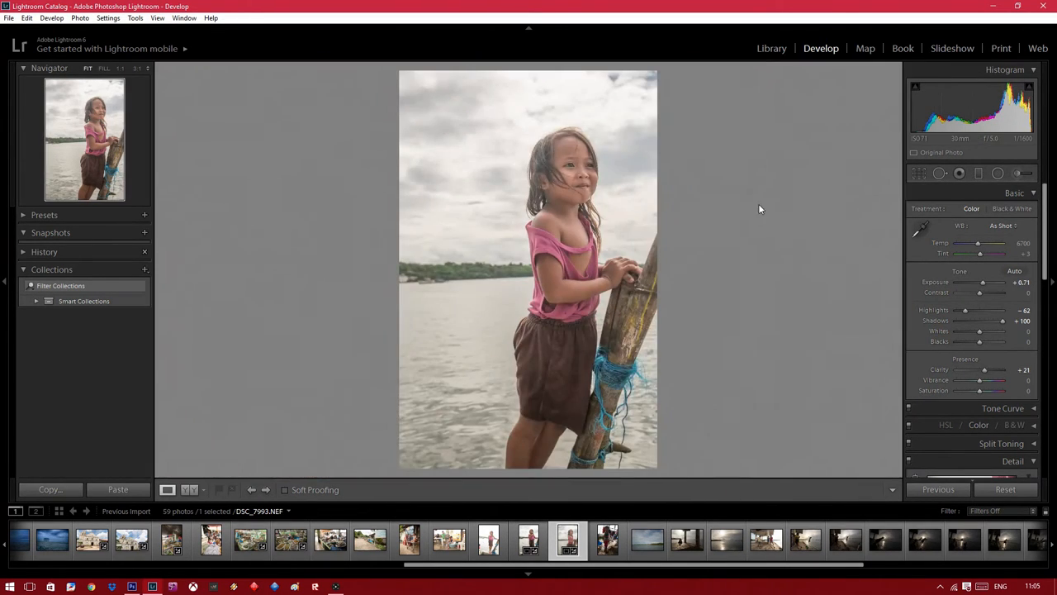
{"action": "mouse_move", "coordinate": [344, 442]}
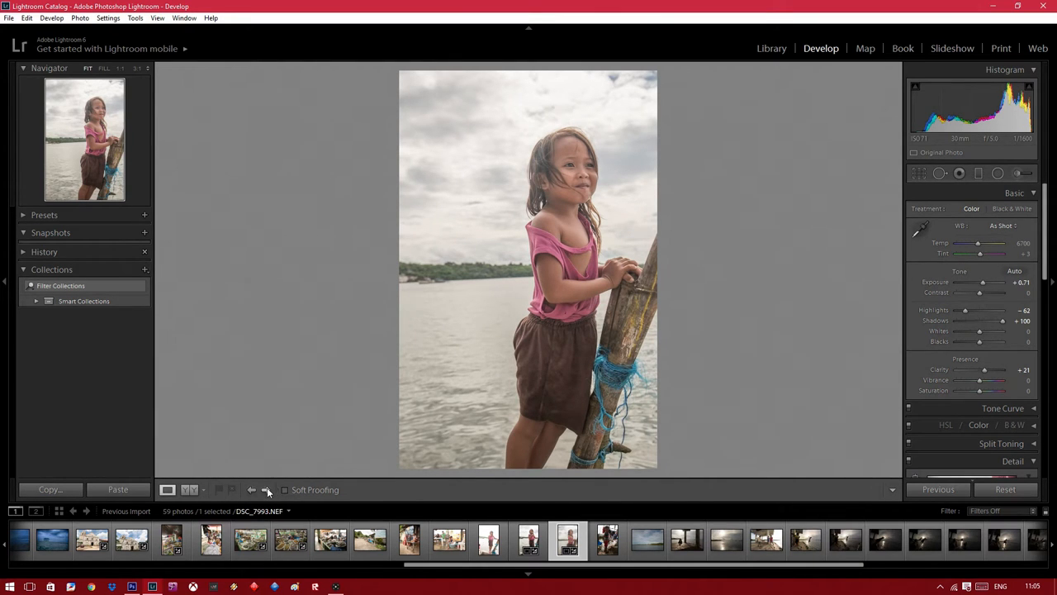
Switch to the boy-by-the-boats photo and brighten it with lifted Shadows, raised Exposure and lowered Highlights.
{"action": "left_click", "coordinate": [606, 538]}
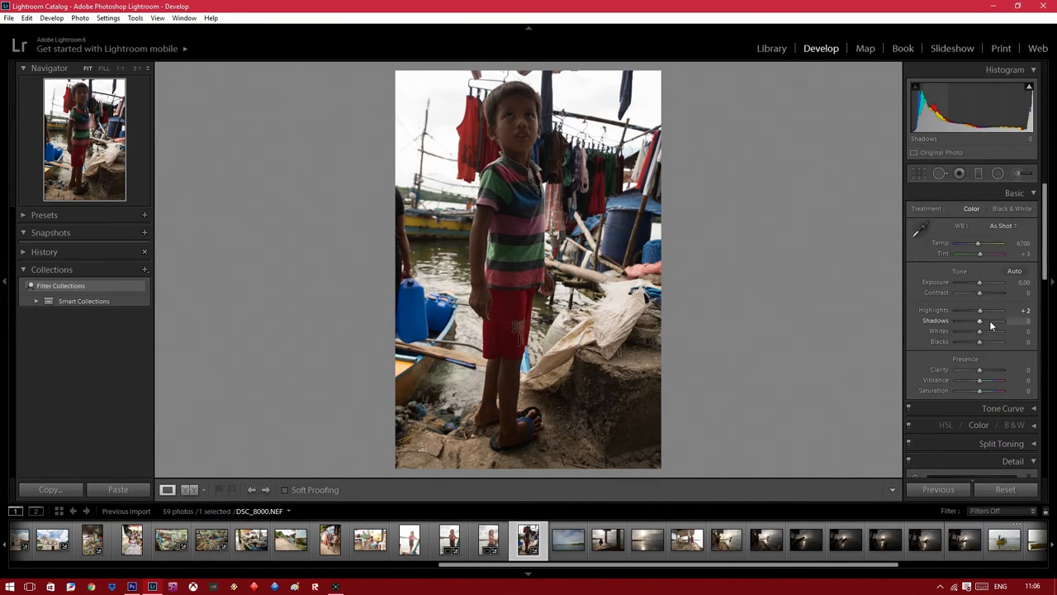
{"action": "left_click_drag", "start_coordinate": [978, 281], "coordinate": [988, 280]}
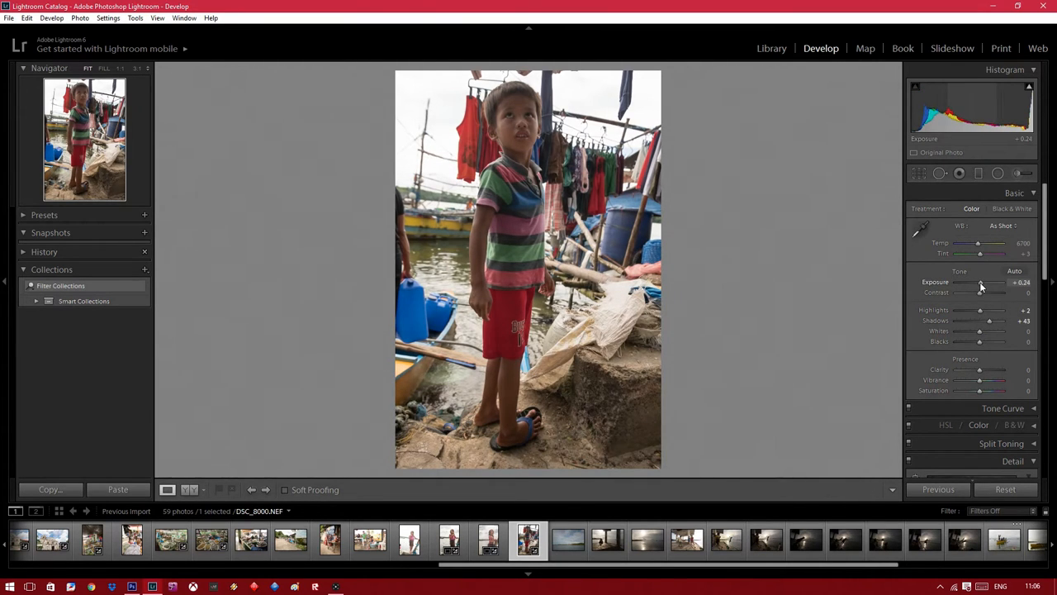
{"action": "left_click_drag", "start_coordinate": [1004, 321], "coordinate": [964, 320]}
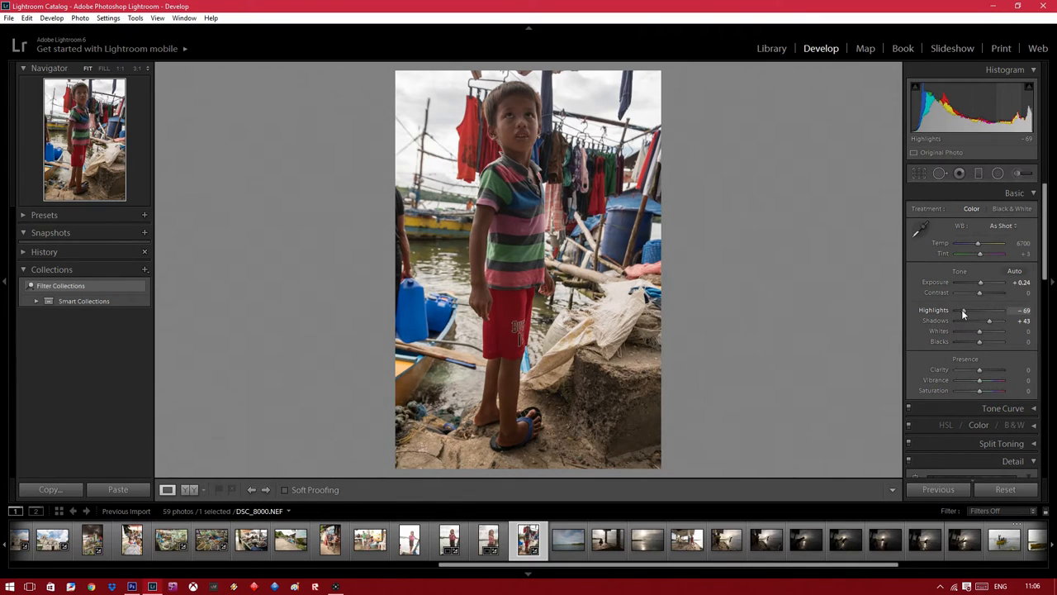
{"action": "left_click_drag", "start_coordinate": [988, 320], "coordinate": [1001, 320]}
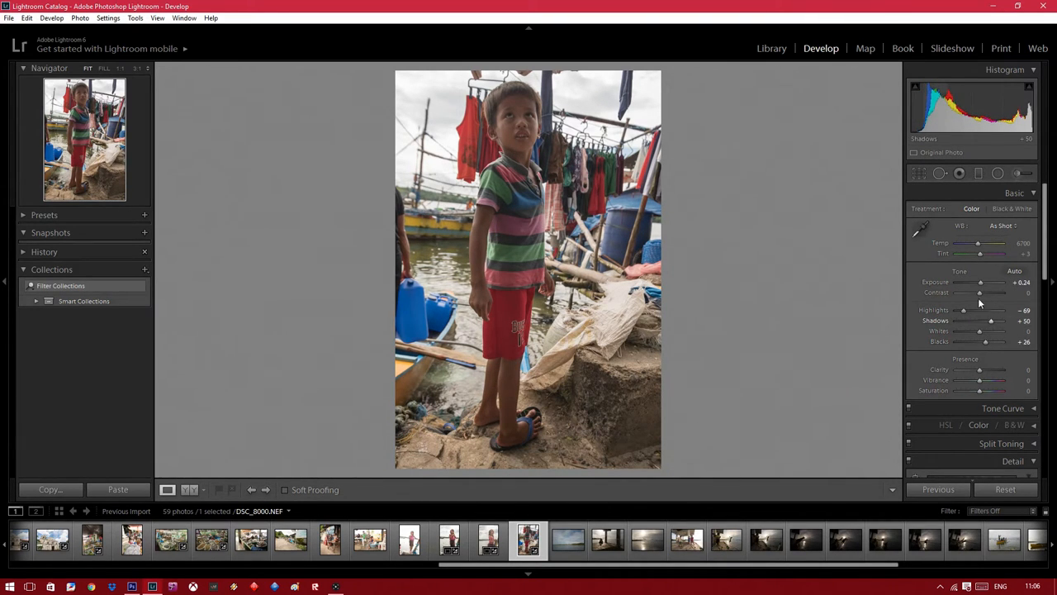
{"action": "left_click_drag", "start_coordinate": [982, 281], "coordinate": [999, 281]}
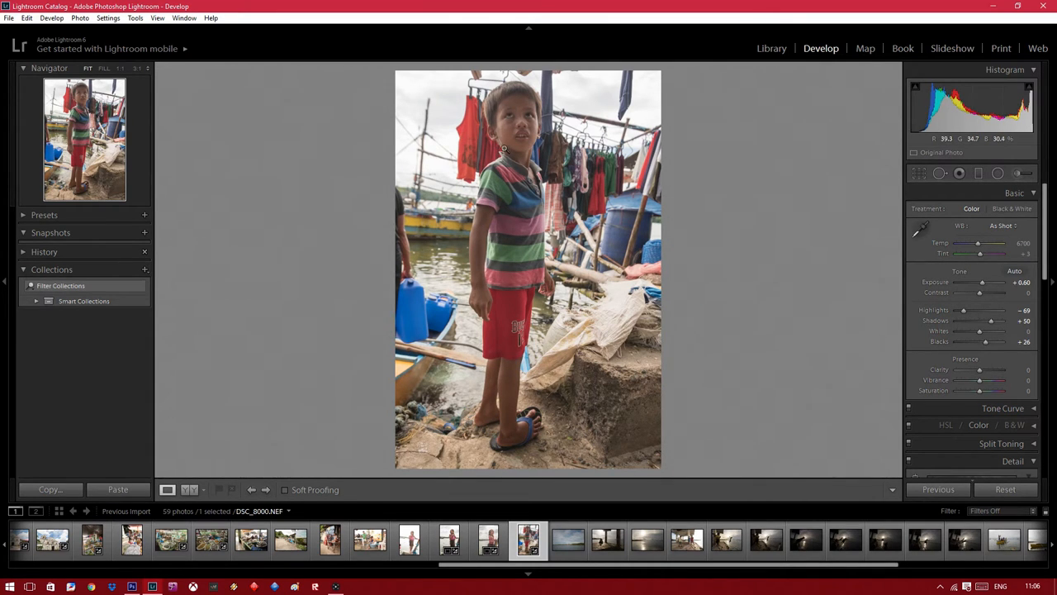
{"action": "mouse_move", "coordinate": [355, 363]}
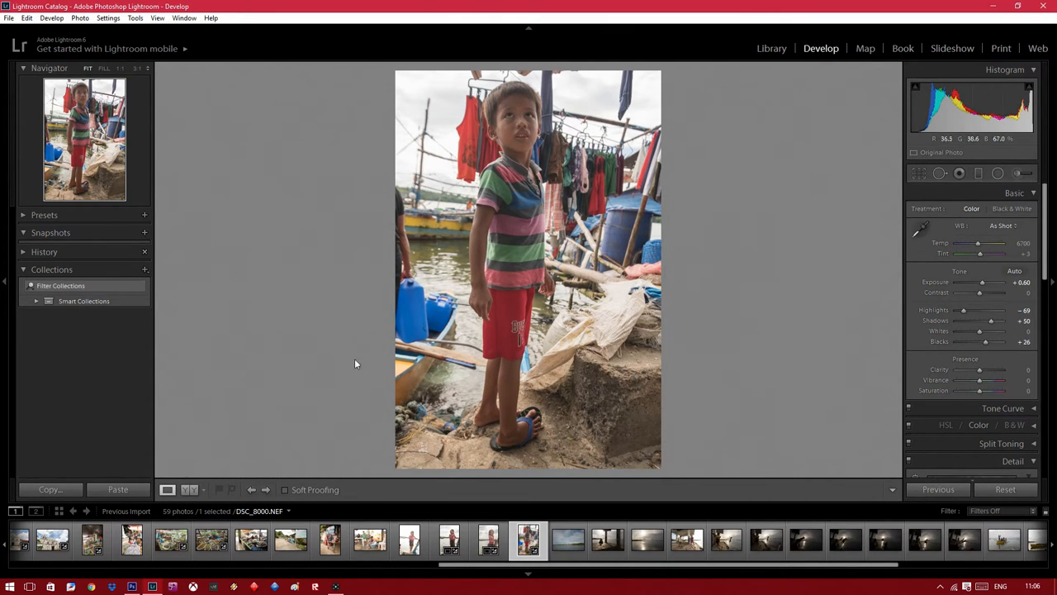
Move to the island shoreline photo and heal the dust spots in its sky with Spot Removal.
{"action": "left_click", "coordinate": [264, 489]}
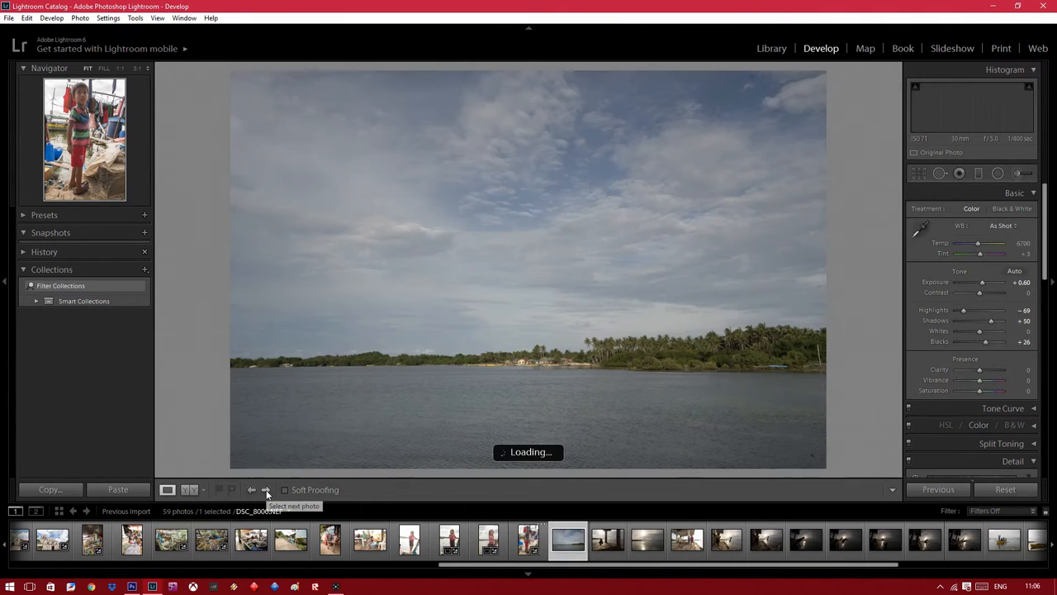
{"action": "left_click", "coordinate": [266, 489]}
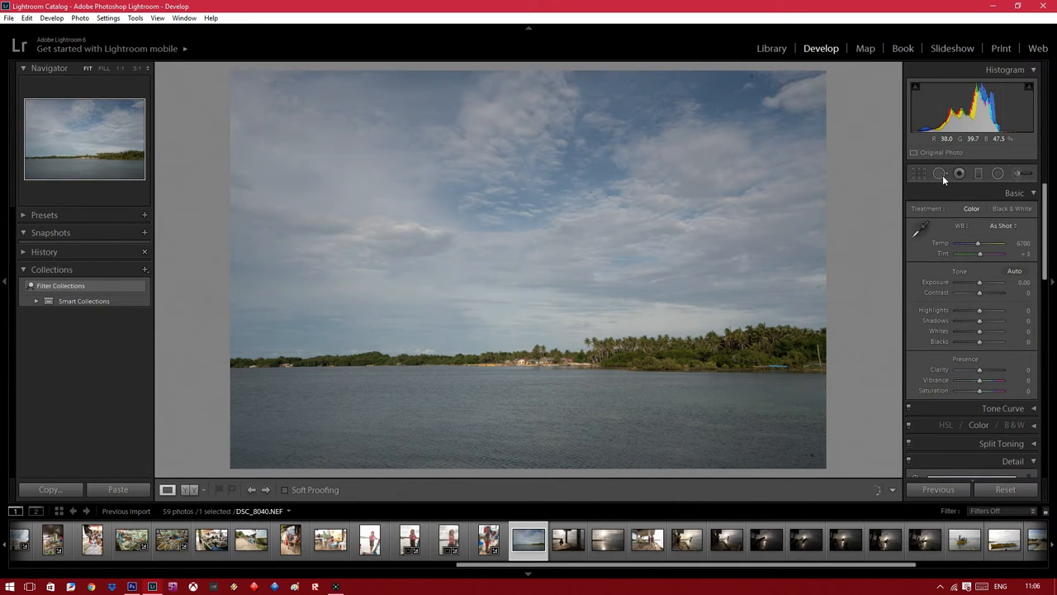
{"action": "left_click", "coordinate": [940, 173]}
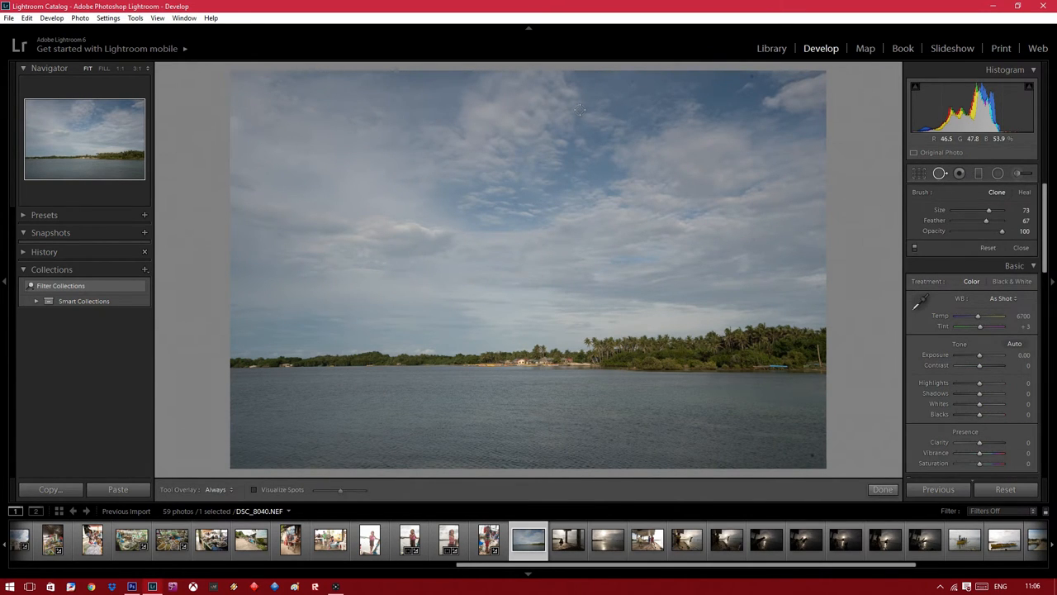
{"action": "left_click", "coordinate": [578, 109]}
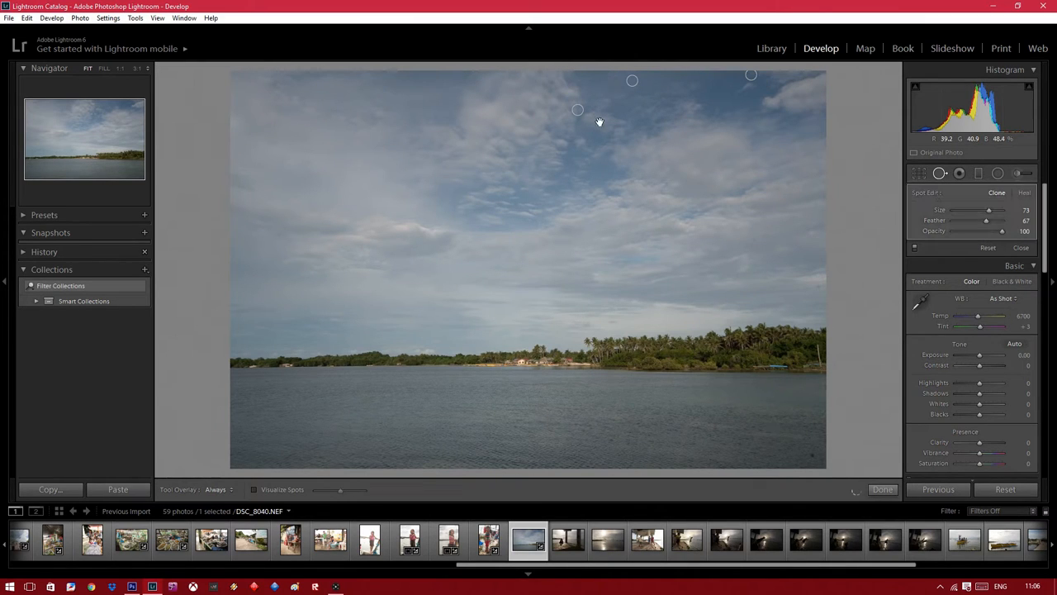
{"action": "left_click_drag", "start_coordinate": [578, 109], "coordinate": [631, 86]}
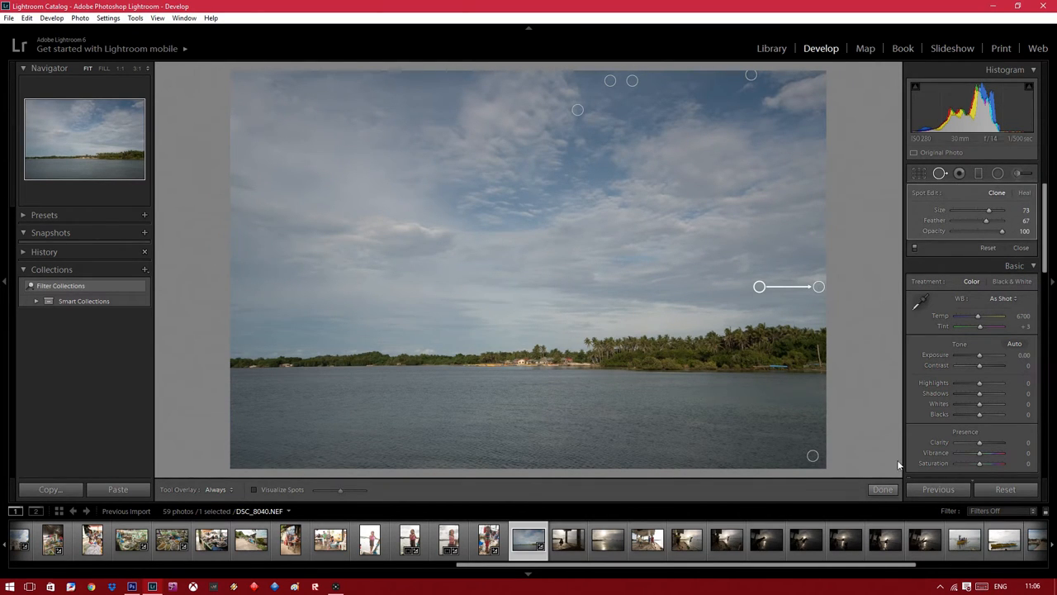
Finish spot healing, then give the shoreline photo Shadows about +40, Clarity about +31 and Exposure about +0.36.
{"action": "left_click", "coordinate": [882, 489]}
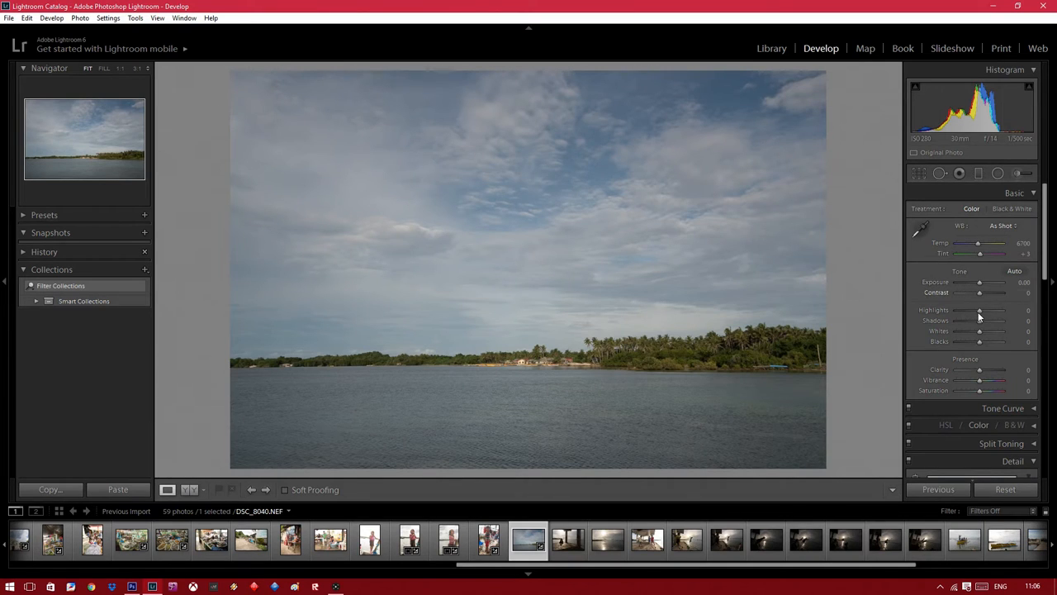
{"action": "left_click_drag", "start_coordinate": [979, 321], "coordinate": [991, 320]}
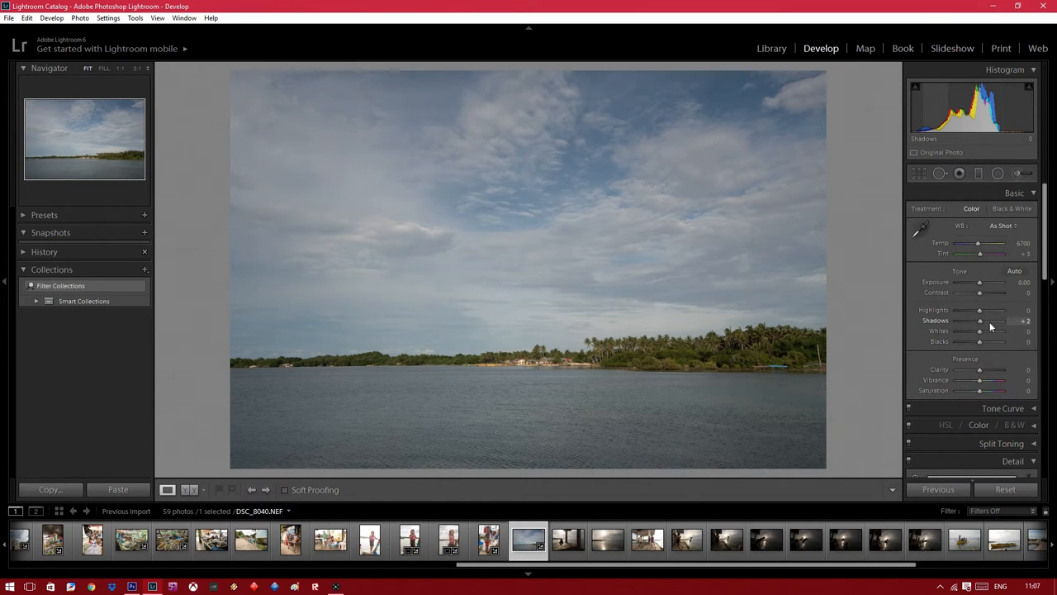
{"action": "left_click_drag", "start_coordinate": [991, 321], "coordinate": [1007, 321]}
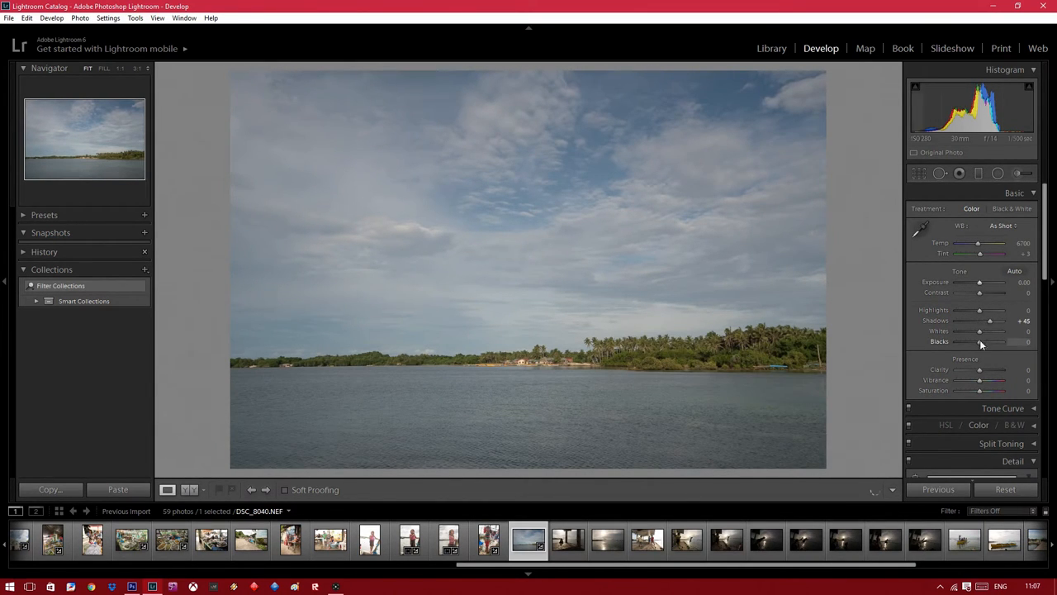
{"action": "left_click_drag", "start_coordinate": [979, 370], "coordinate": [1005, 370]}
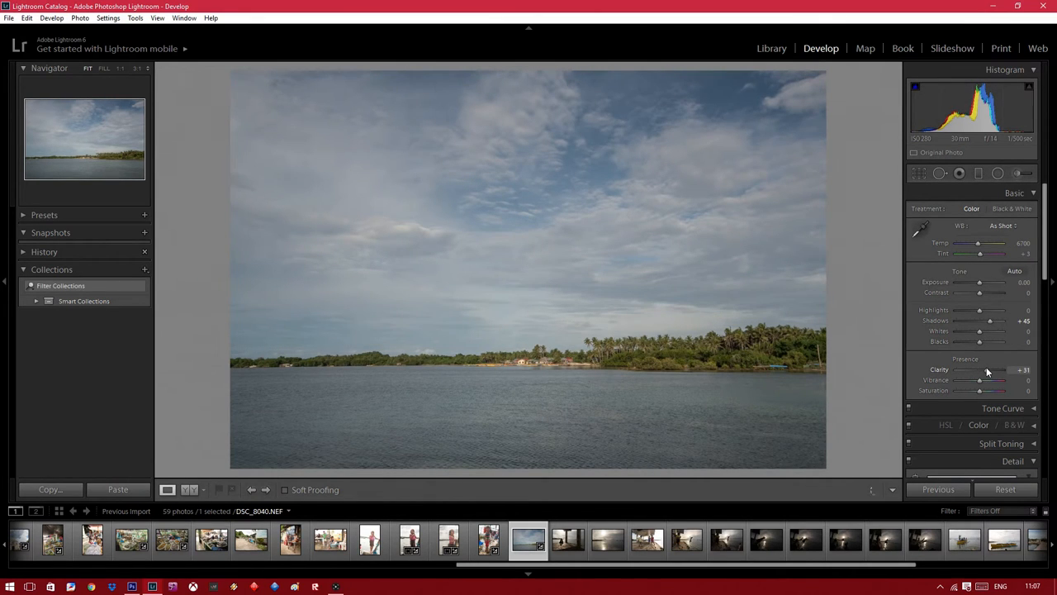
{"action": "left_click_drag", "start_coordinate": [978, 281], "coordinate": [991, 280]}
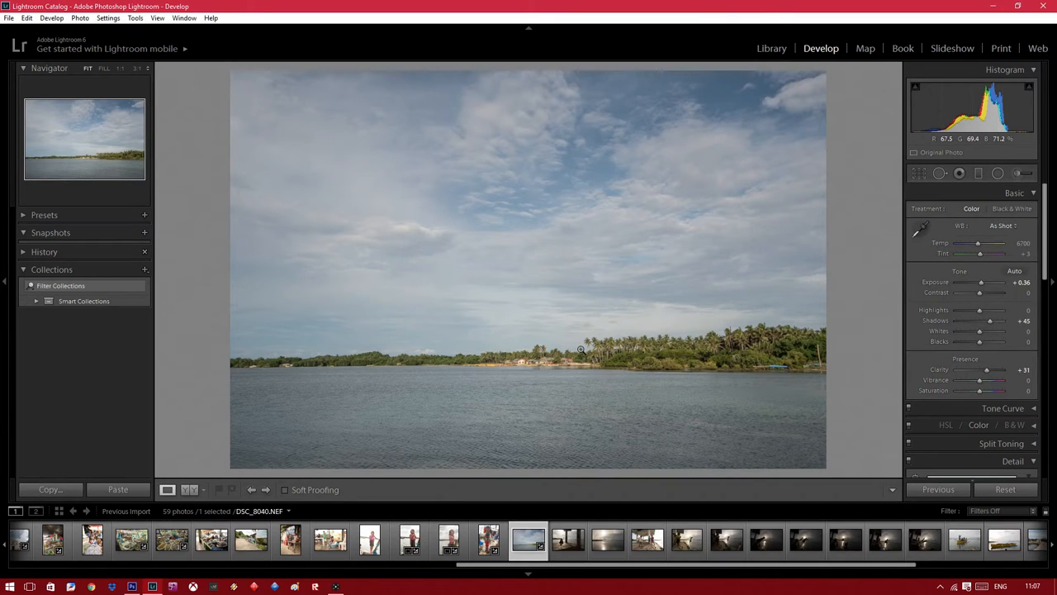
{"action": "mouse_move", "coordinate": [548, 361]}
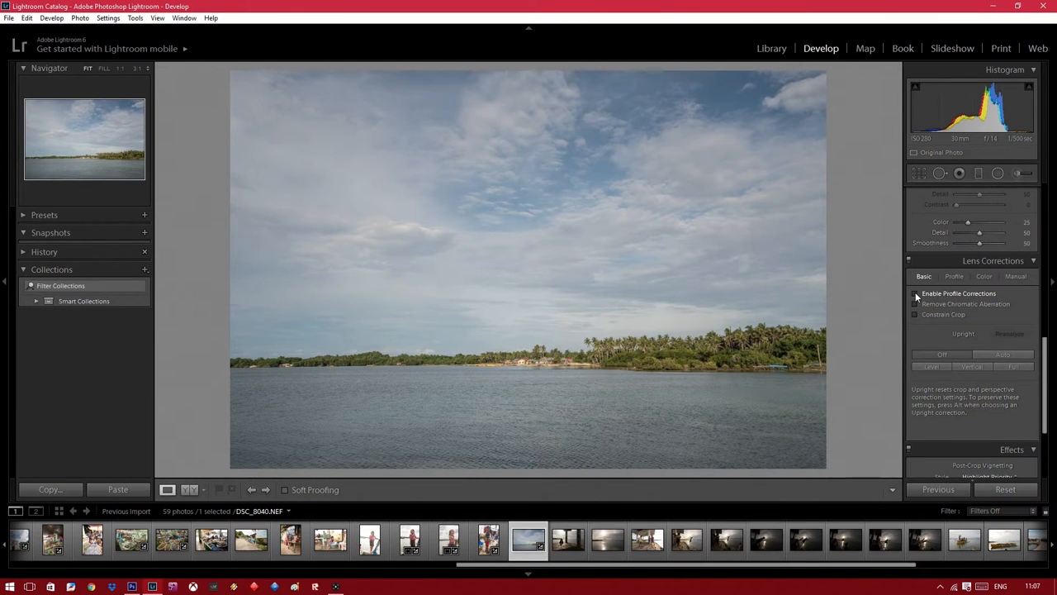
Enable lens profile corrections for the shoreline photo and advance to the sun-over-the-sea photo.
{"action": "left_click", "coordinate": [915, 294]}
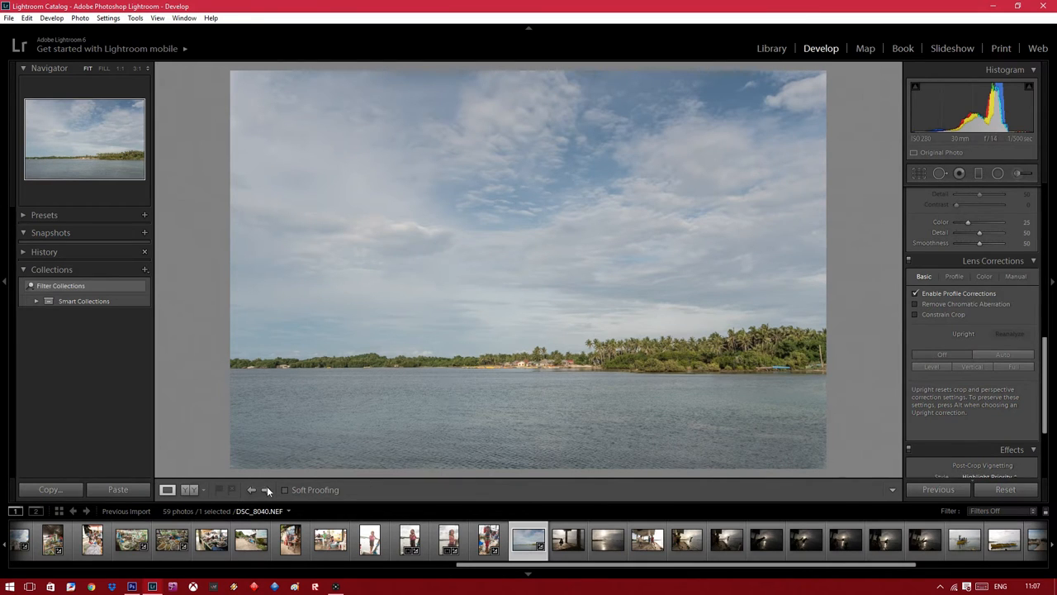
{"action": "left_click", "coordinate": [568, 539]}
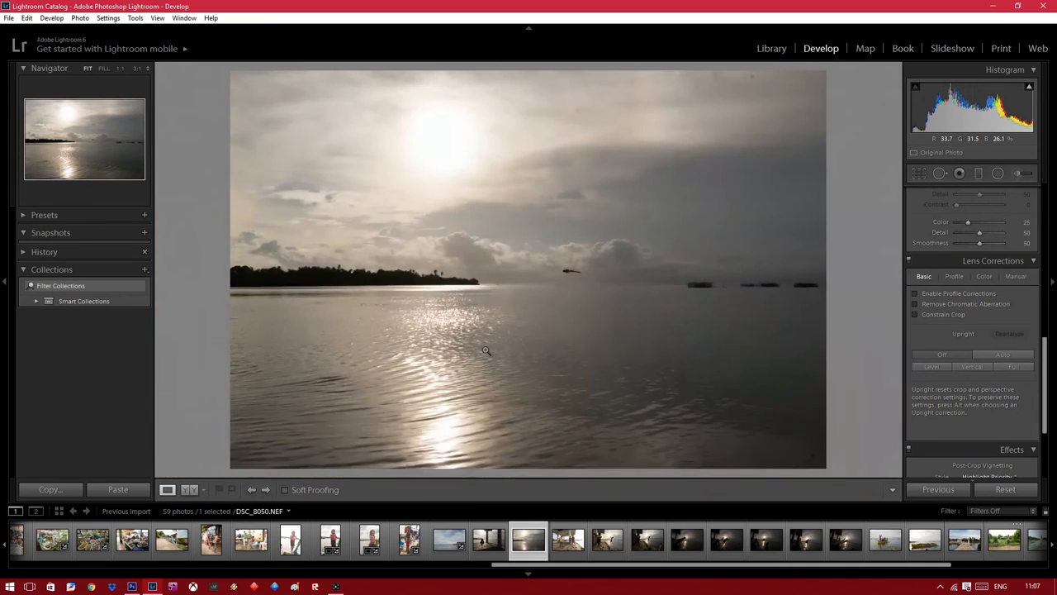
Advance two photos to the children under the concrete shelter and enable lens profile corrections for it.
{"action": "left_click", "coordinate": [266, 489]}
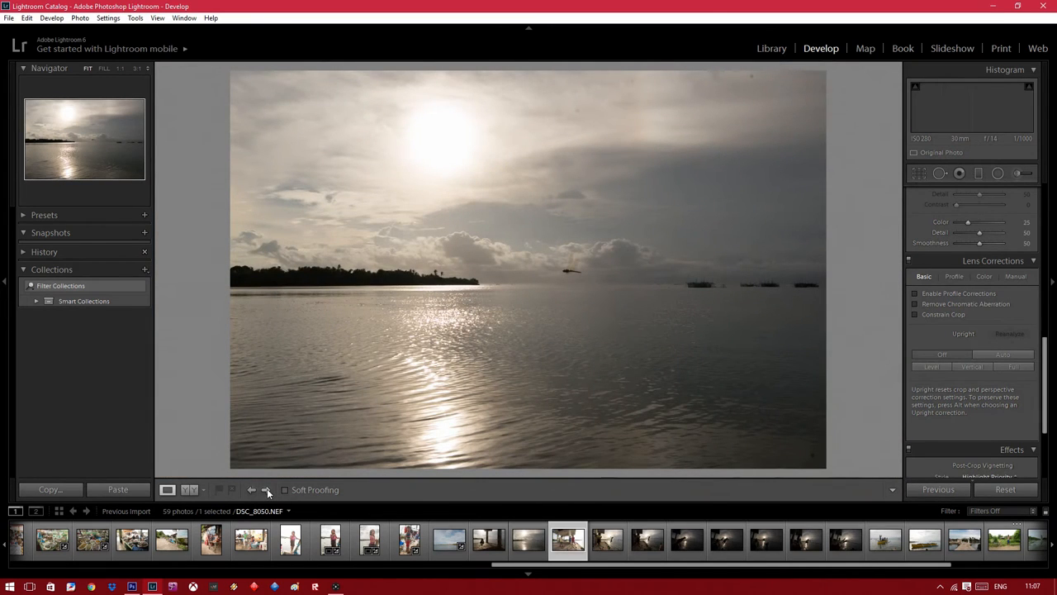
{"action": "left_click", "coordinate": [266, 489]}
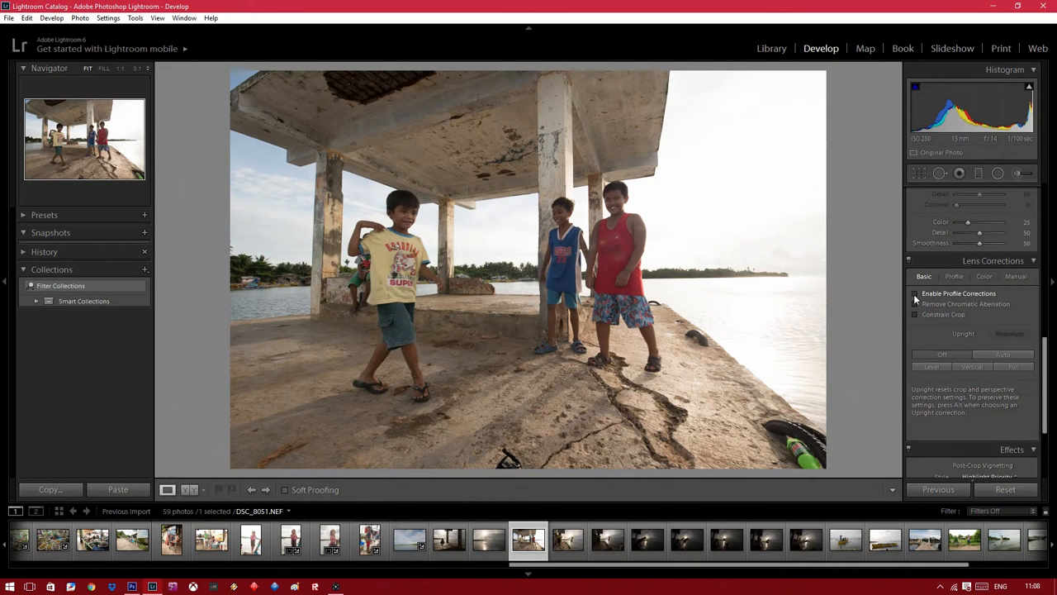
{"action": "left_click", "coordinate": [915, 294]}
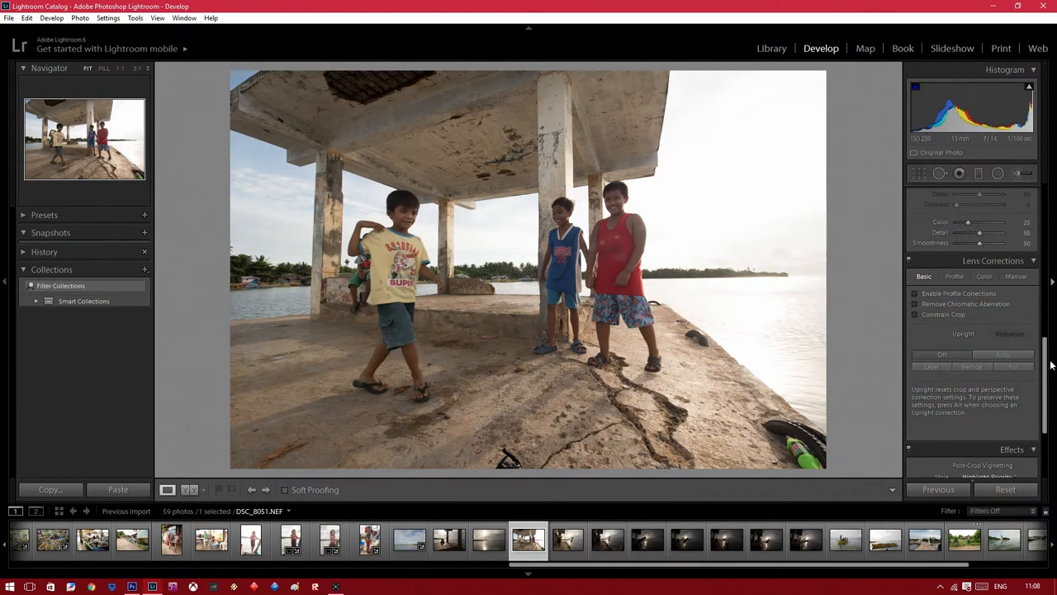
{"action": "left_click", "coordinate": [915, 294]}
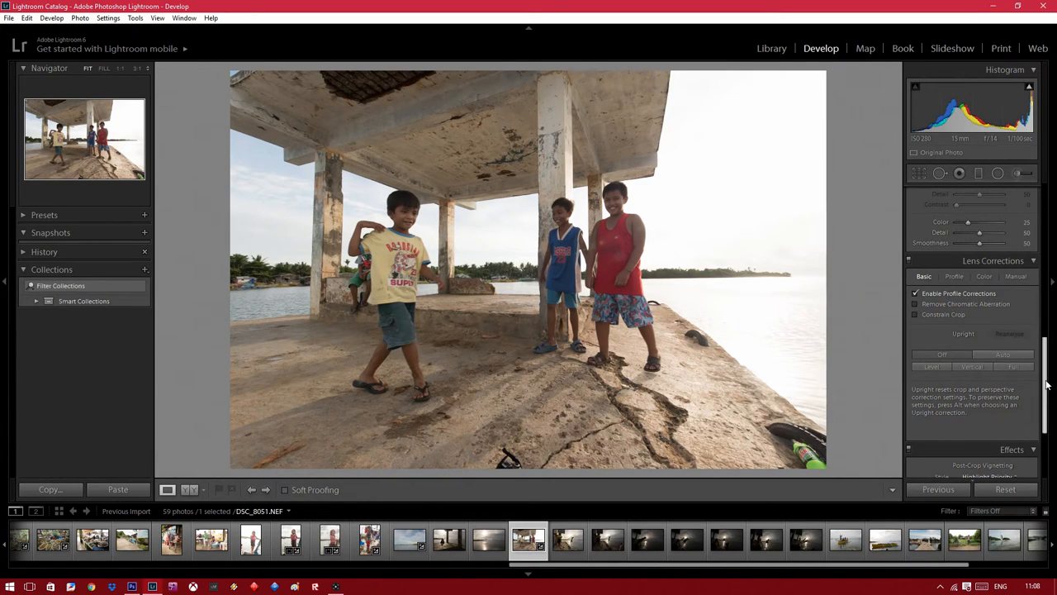
{"action": "scroll", "scroll_direction": "down", "scroll_amount": 3}
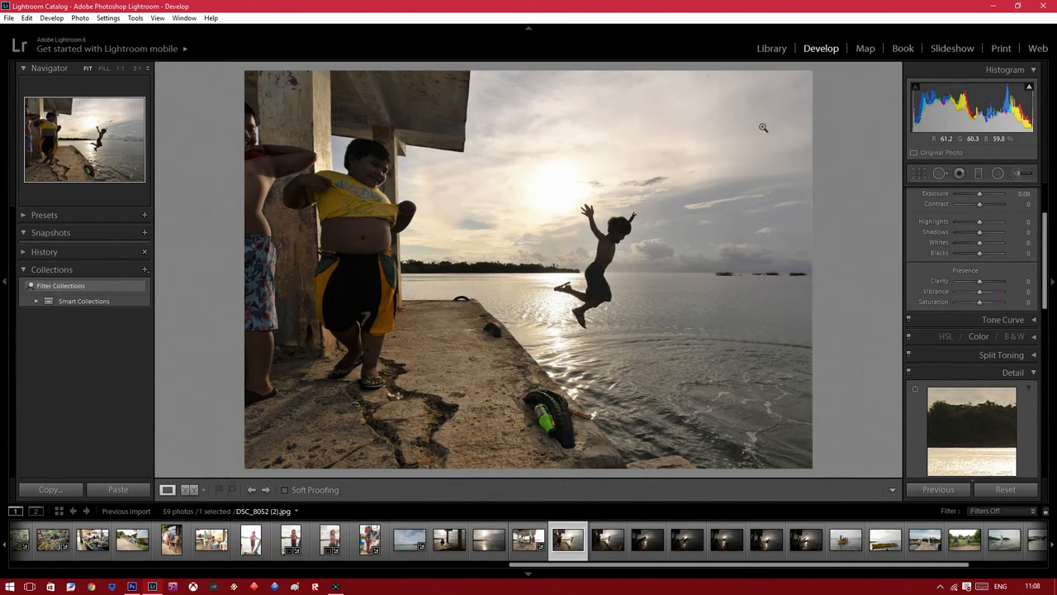
{"action": "mouse_move", "coordinate": [681, 218]}
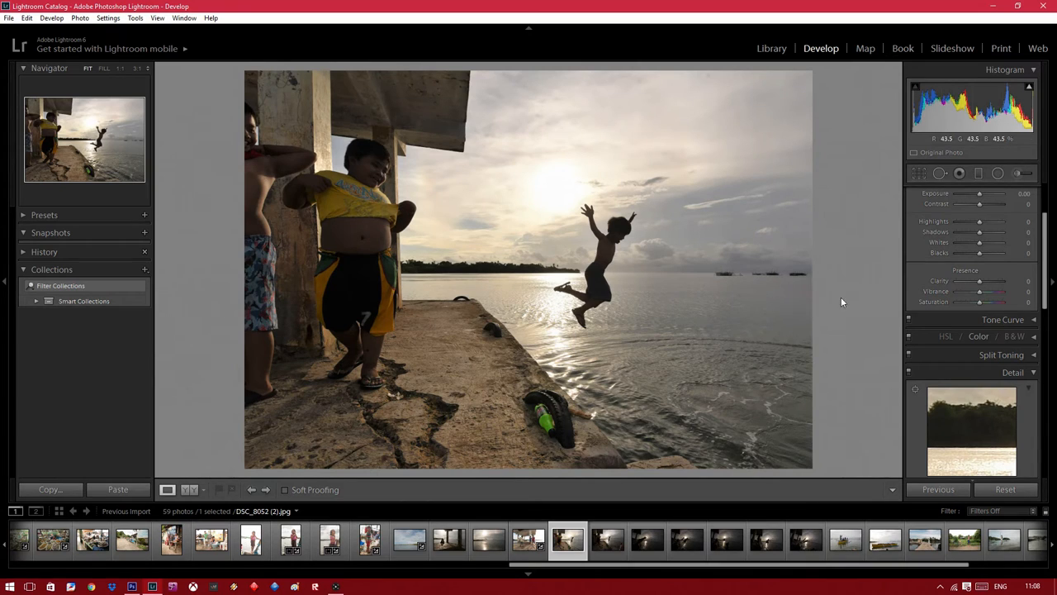
Enable Profile Corrections in the Lens Corrections panel for the pier-jump photo.
{"action": "scroll", "scroll_direction": "down", "scroll_amount": 3}
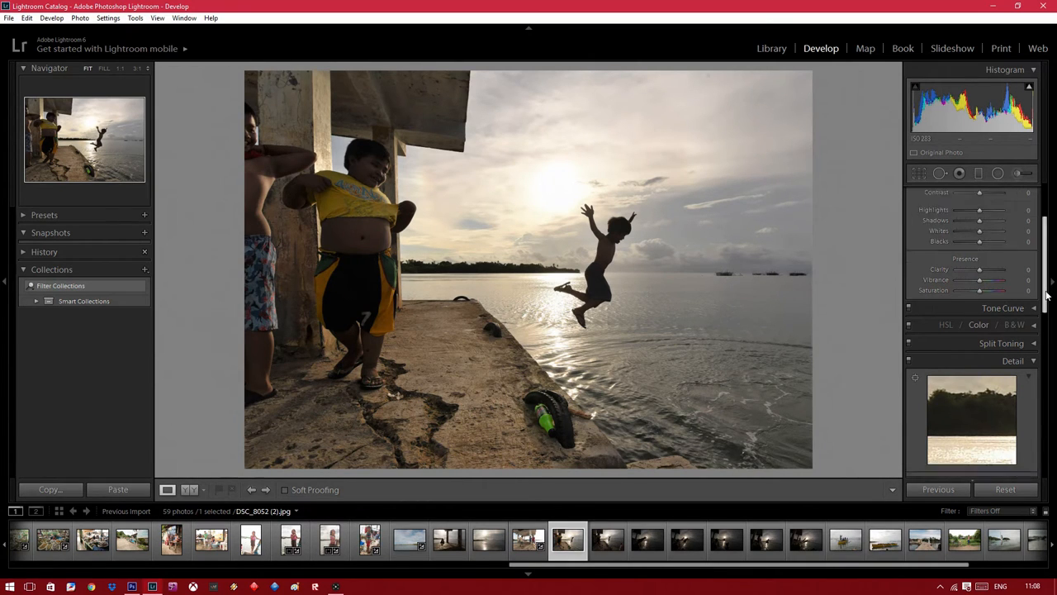
{"action": "scroll", "scroll_direction": "down", "scroll_amount": 3}
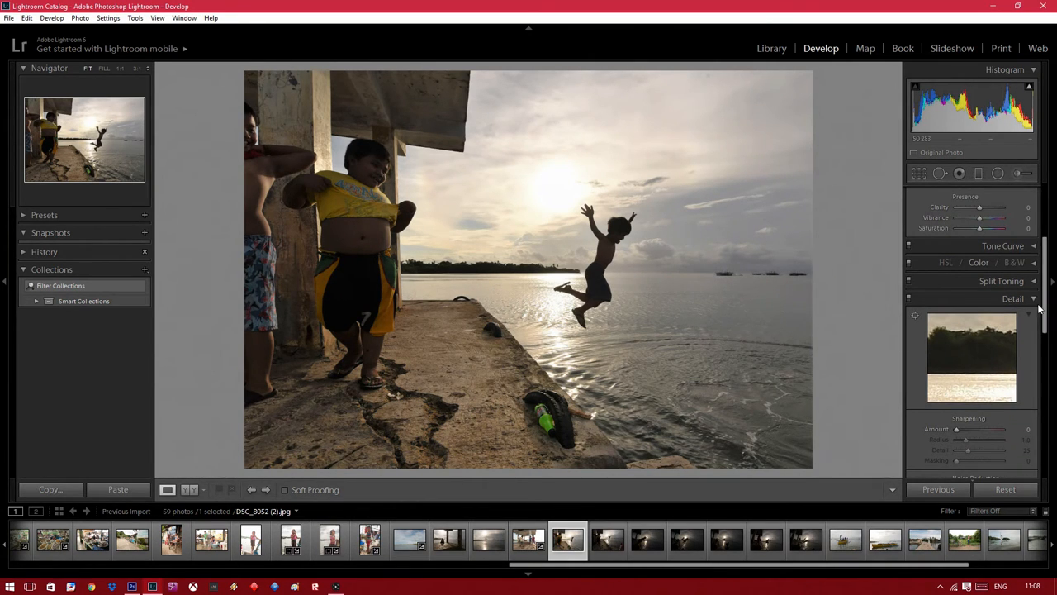
{"action": "scroll", "scroll_direction": "down", "scroll_amount": 3}
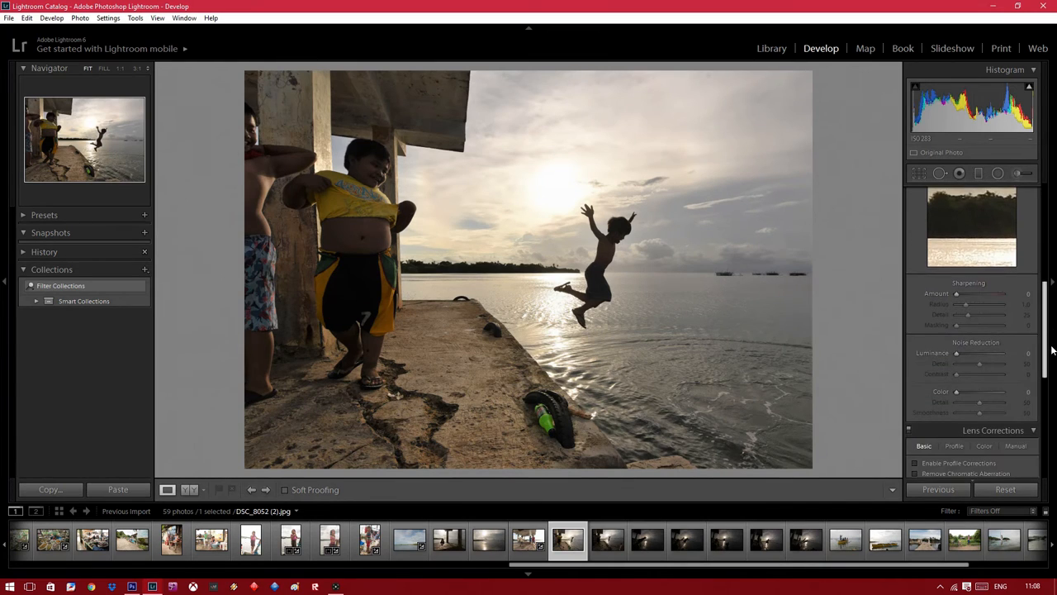
{"action": "left_click", "coordinate": [995, 342]}
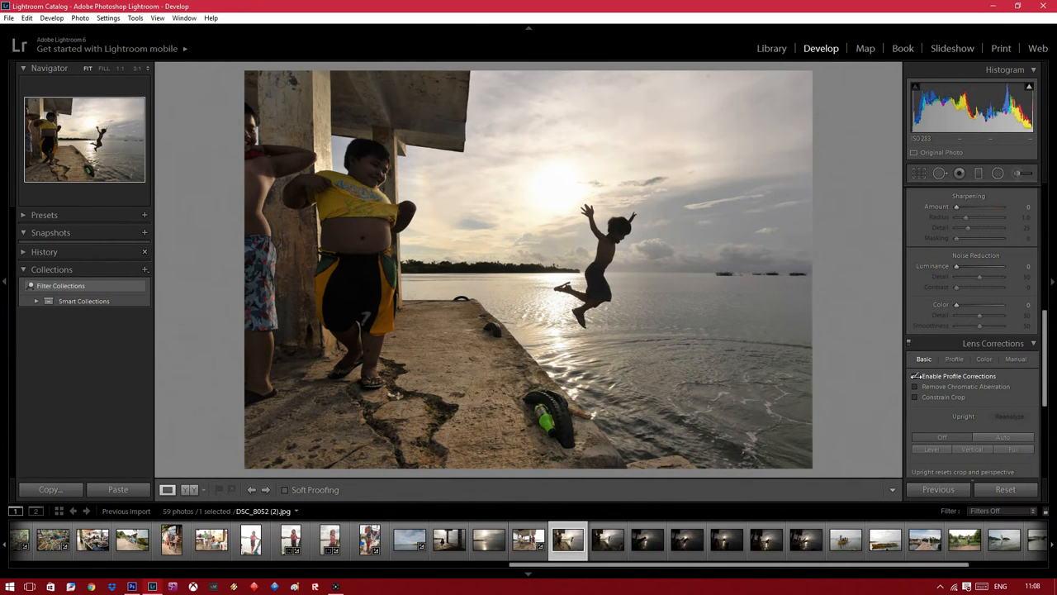
{"action": "left_click", "coordinate": [915, 377]}
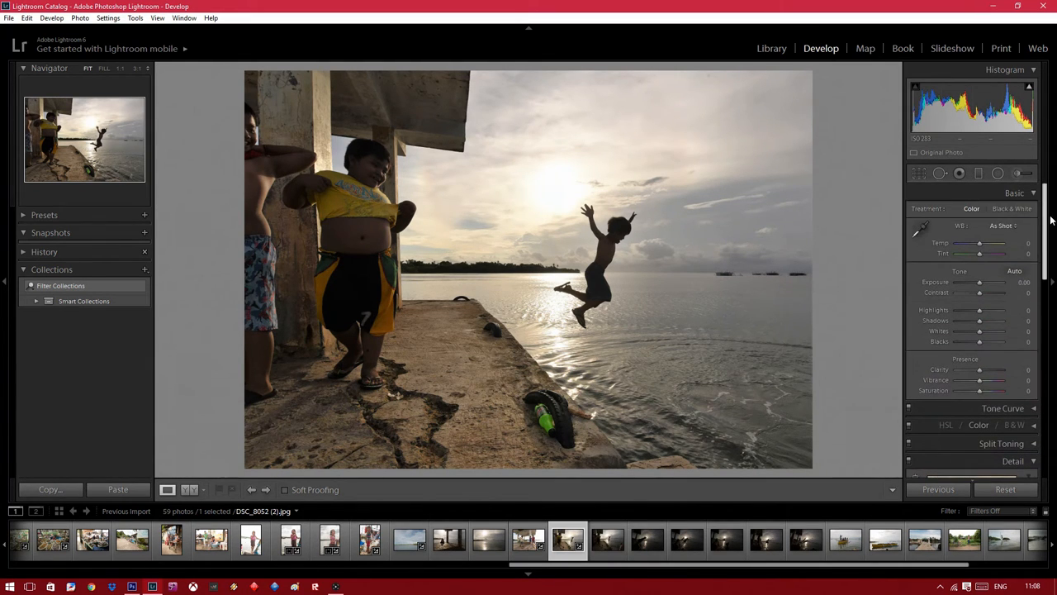
Set Temp to about +34, Shadows to about +67 and Blacks to about -48.
{"action": "left_click_drag", "start_coordinate": [981, 242], "coordinate": [985, 242]}
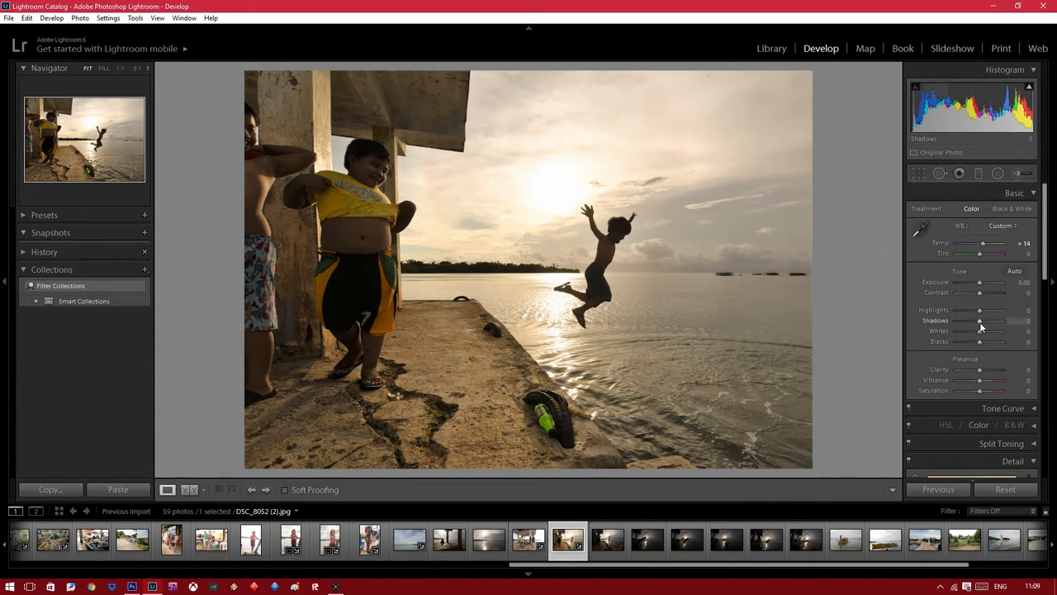
{"action": "left_click_drag", "start_coordinate": [978, 321], "coordinate": [967, 320]}
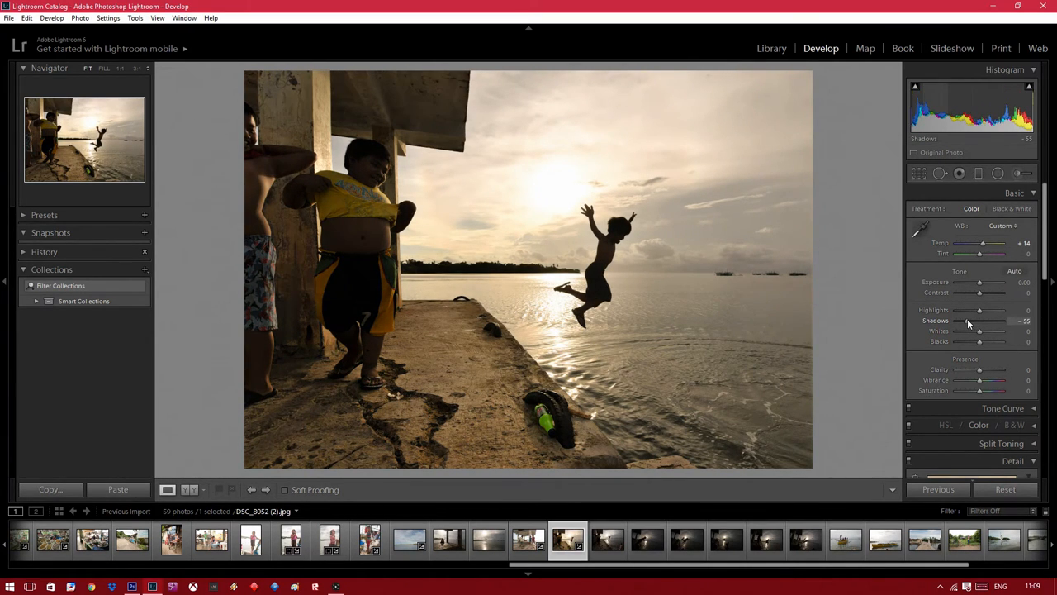
{"action": "left_click_drag", "start_coordinate": [983, 320], "coordinate": [964, 320]}
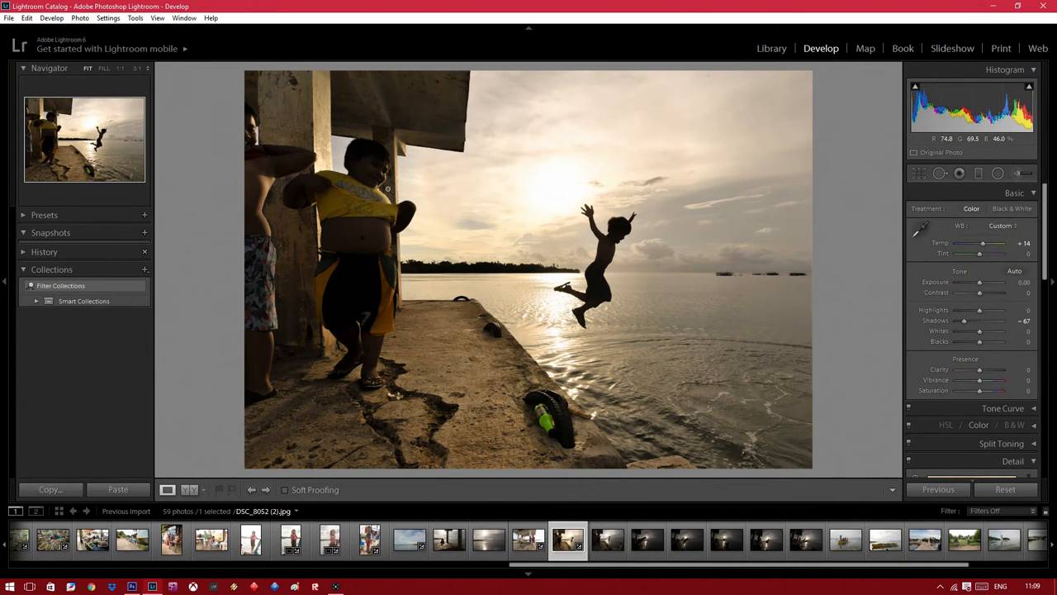
{"action": "mouse_move", "coordinate": [605, 293]}
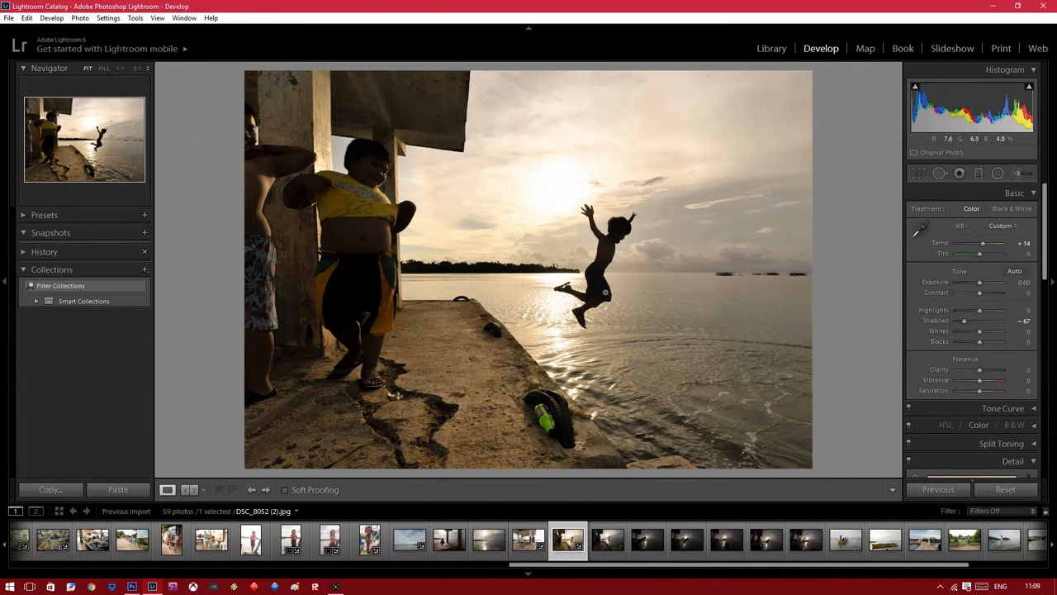
{"action": "left_click_drag", "start_coordinate": [983, 340], "coordinate": [975, 340]}
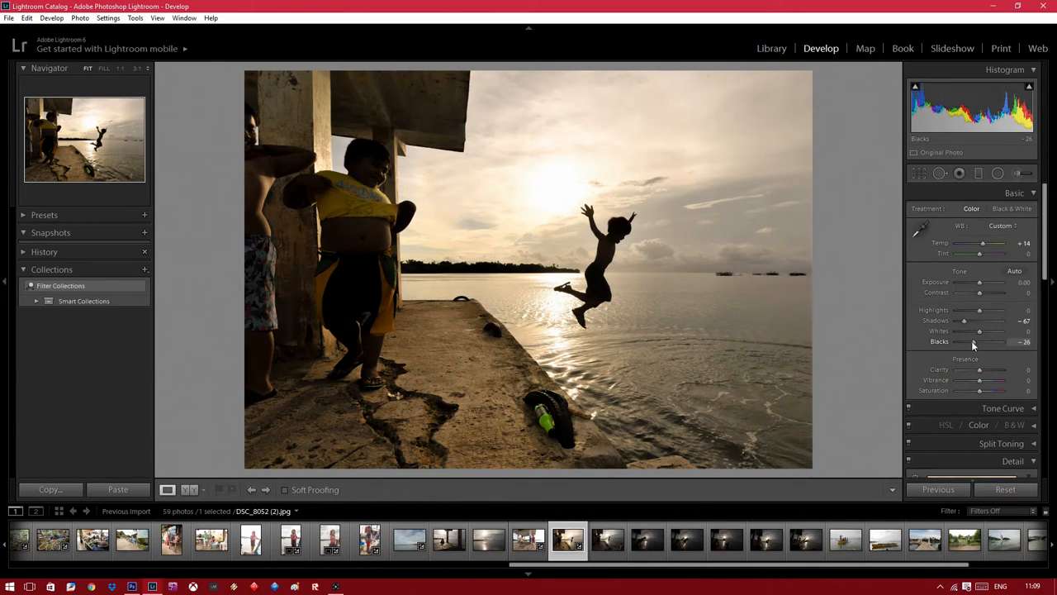
{"action": "left_click_drag", "start_coordinate": [978, 342], "coordinate": [958, 342]}
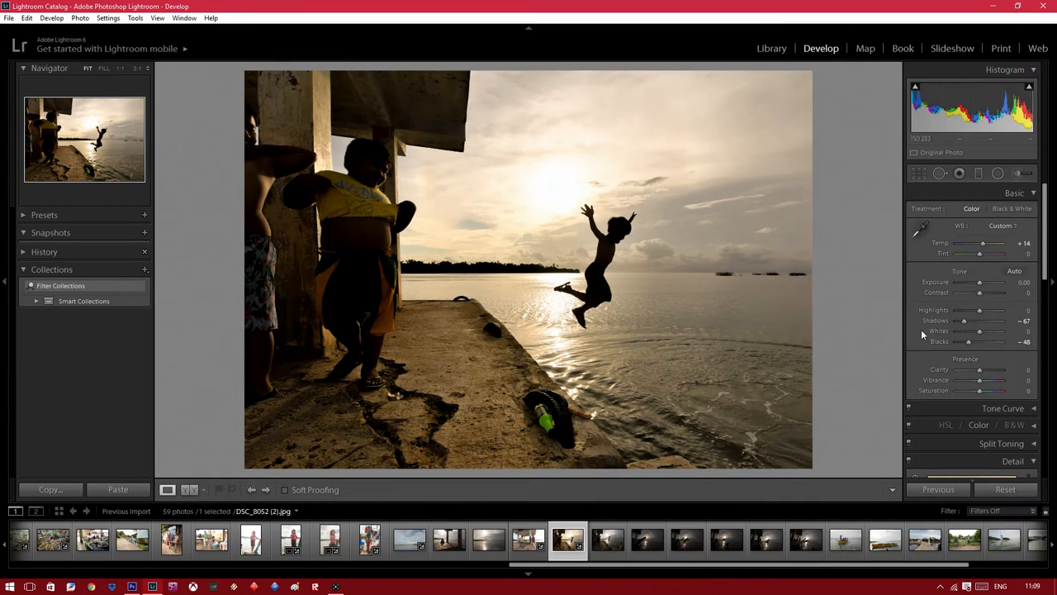
{"action": "mouse_move", "coordinate": [513, 235]}
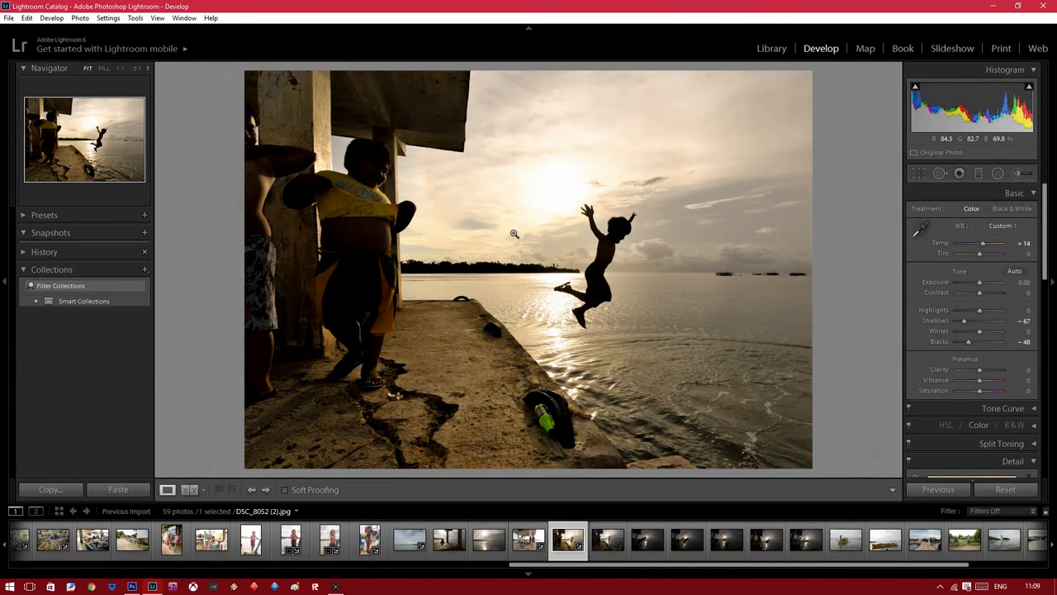
{"action": "mouse_move", "coordinate": [612, 175]}
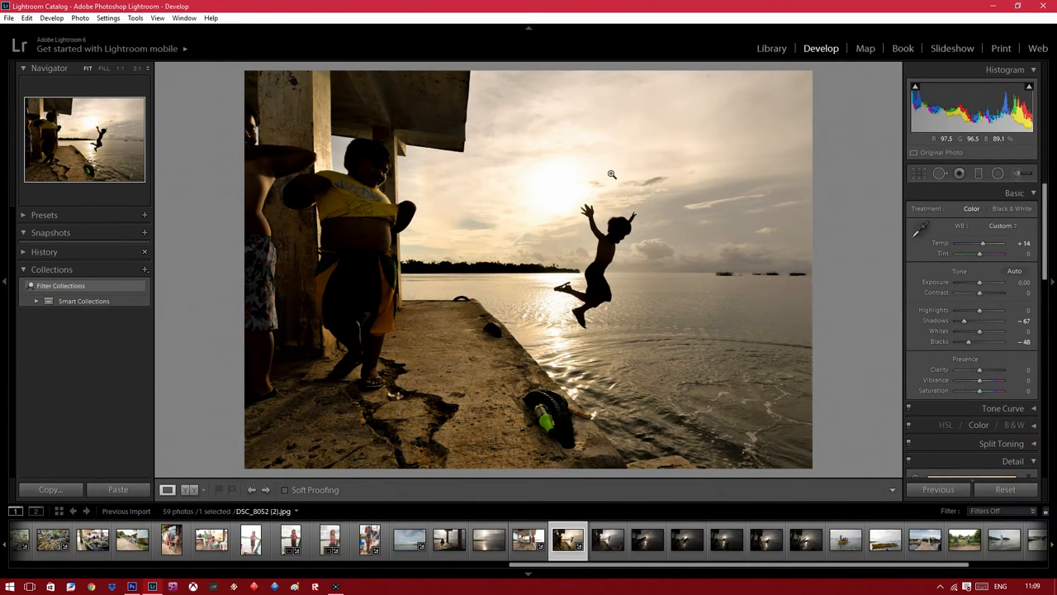
Heal a spot near the top of the sky with the Spot Removal tool.
{"action": "left_click", "coordinate": [958, 174]}
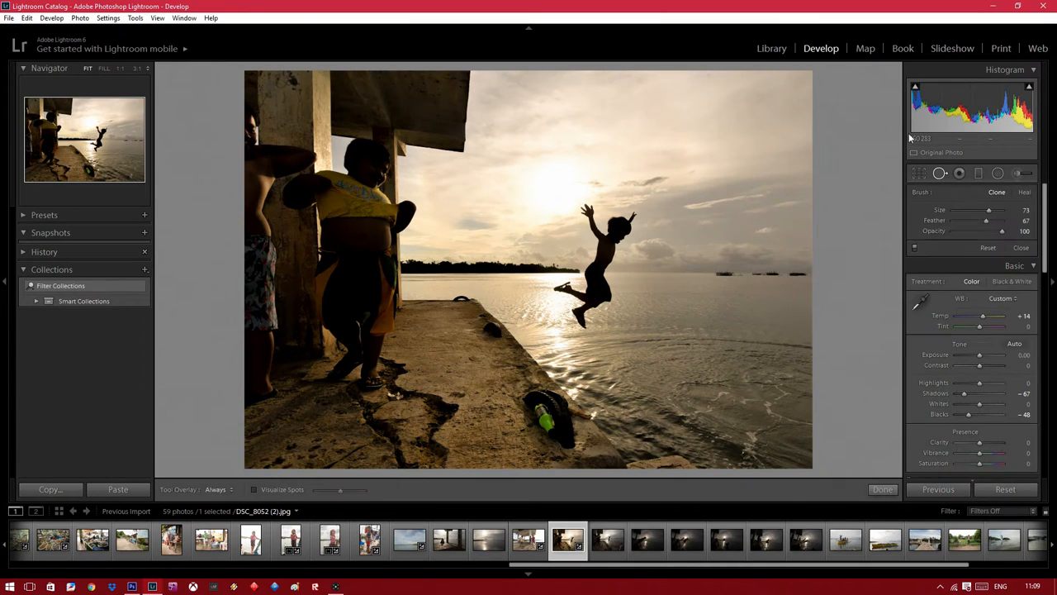
{"action": "mouse_move", "coordinate": [707, 76]}
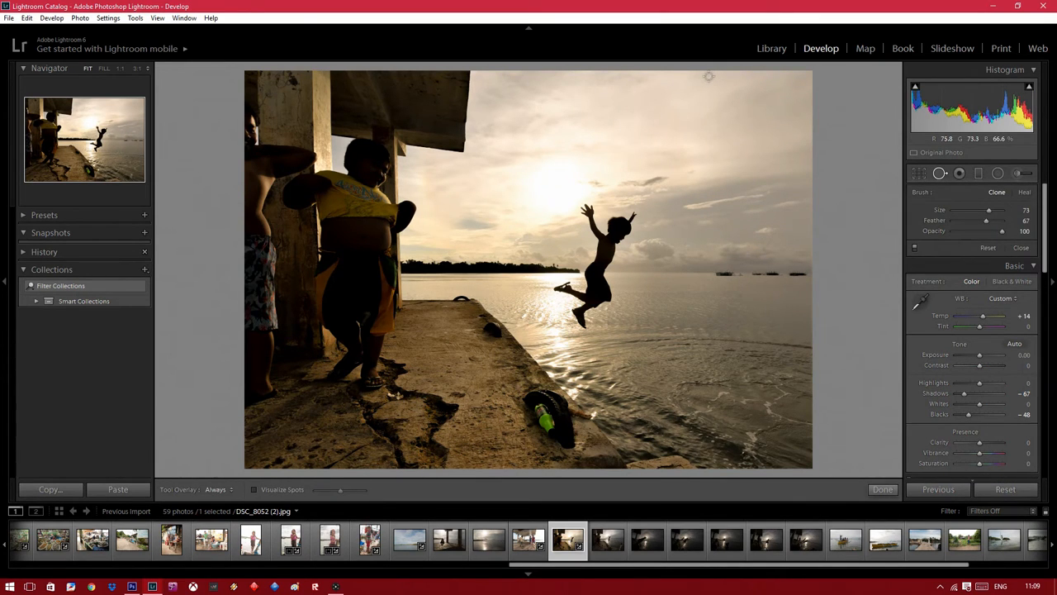
{"action": "left_click", "coordinate": [709, 78]}
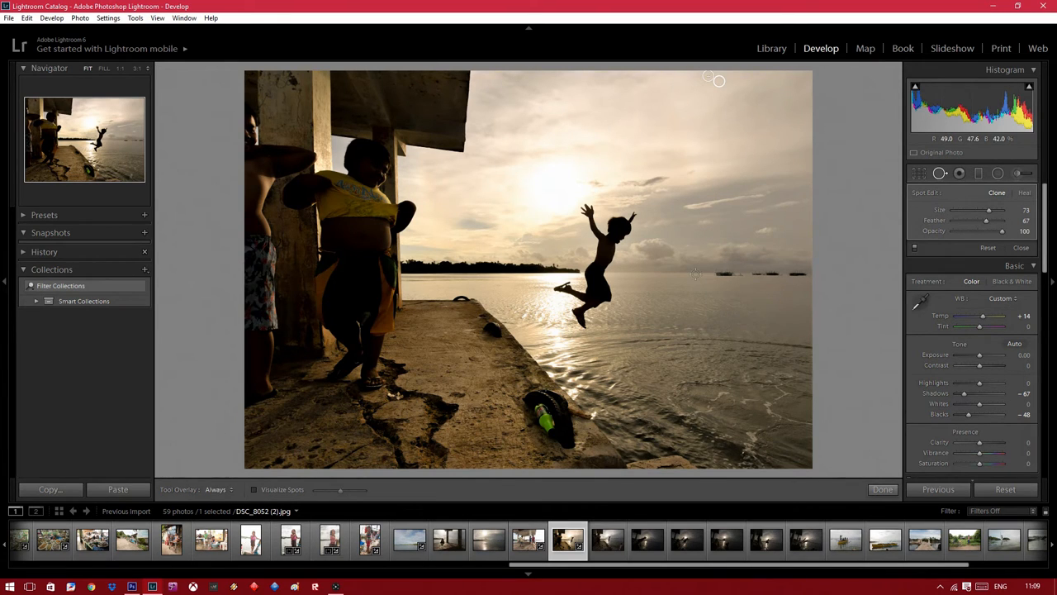
{"action": "mouse_move", "coordinate": [849, 231]}
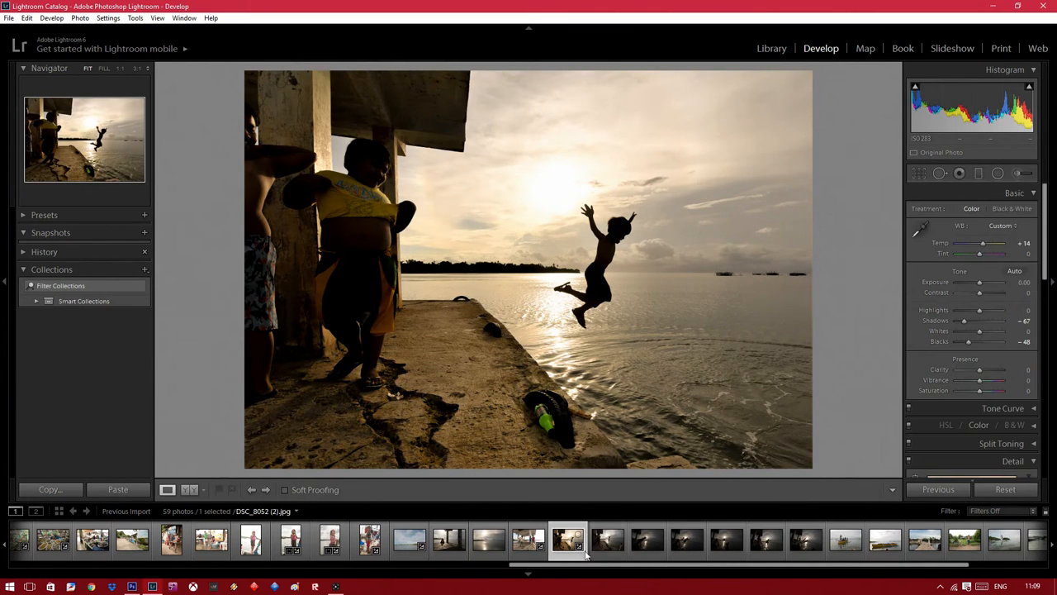
Compare the edited sunburst jump photo with its unedited raw version and the previous shot.
{"action": "left_click", "coordinate": [608, 539]}
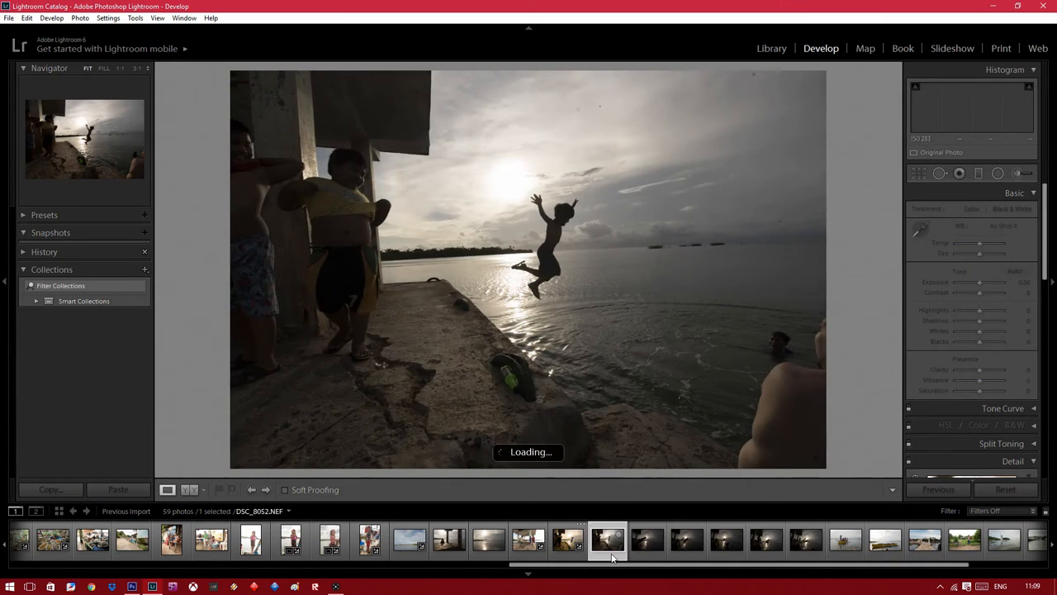
{"action": "left_click", "coordinate": [569, 540]}
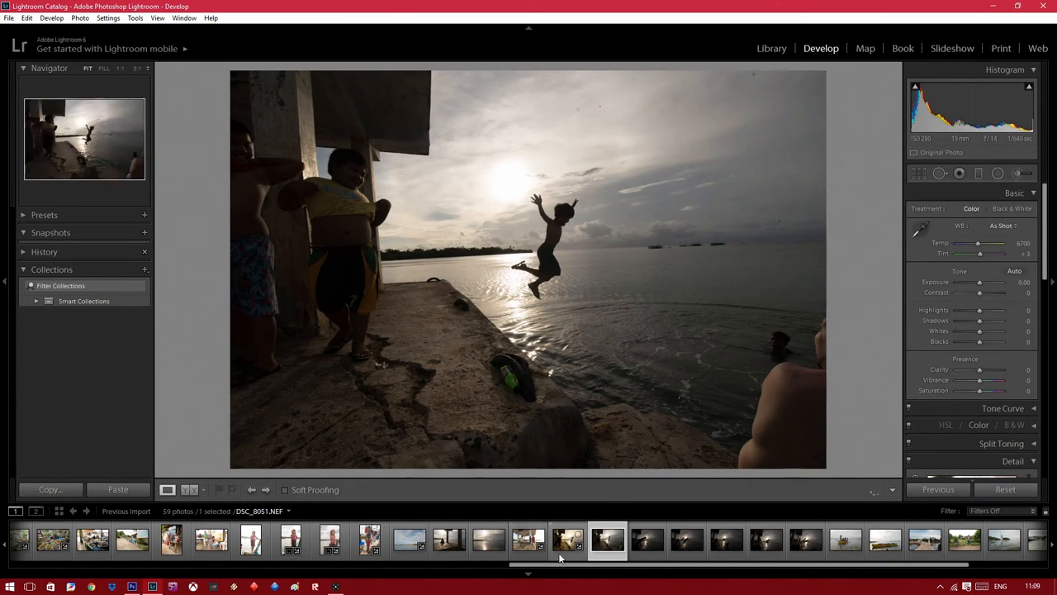
{"action": "left_click", "coordinate": [568, 538]}
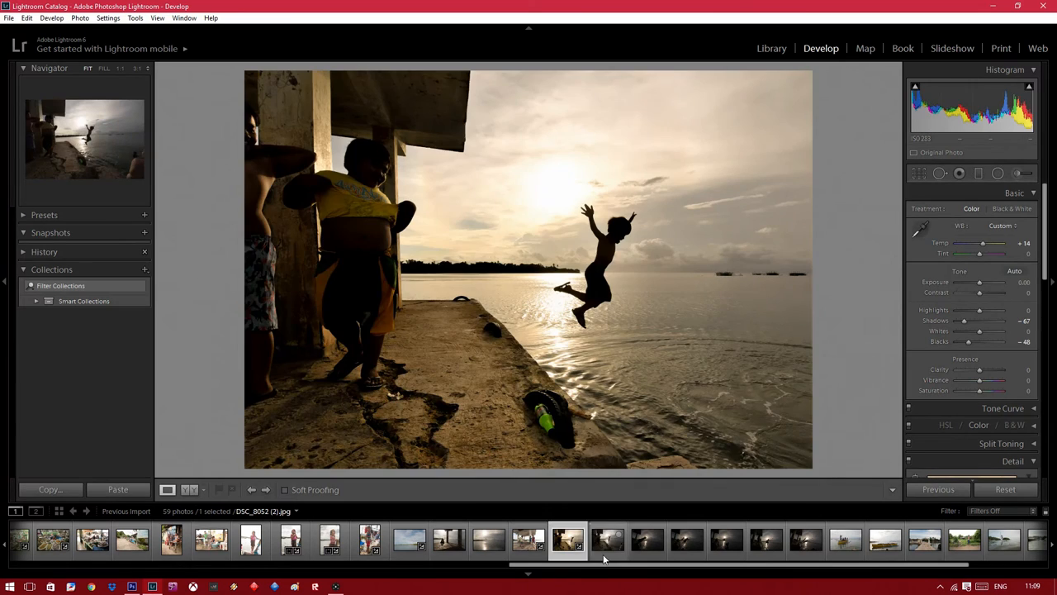
{"action": "left_click", "coordinate": [607, 539]}
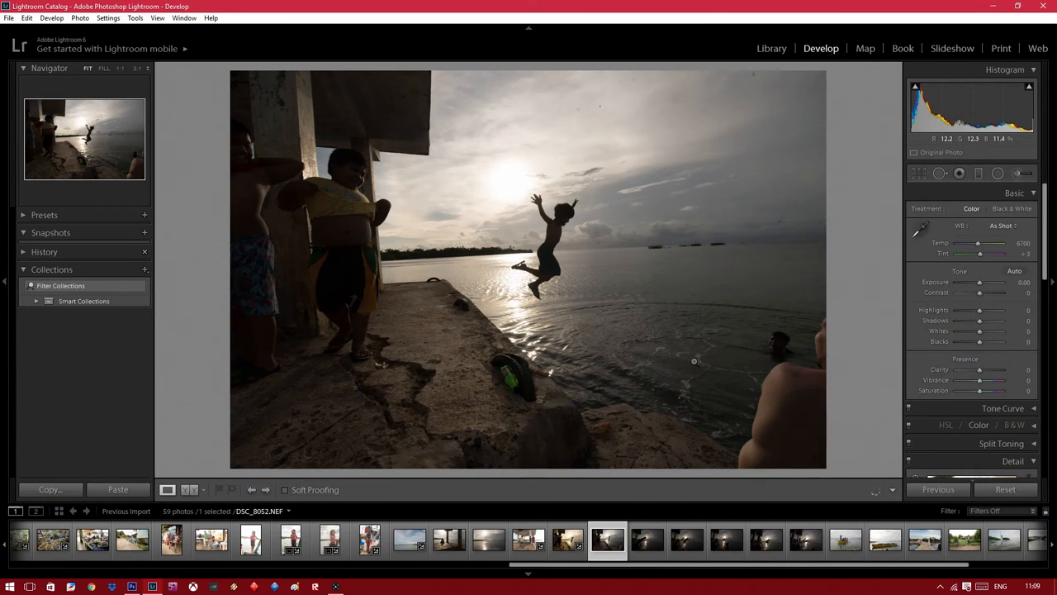
{"action": "left_click", "coordinate": [568, 539]}
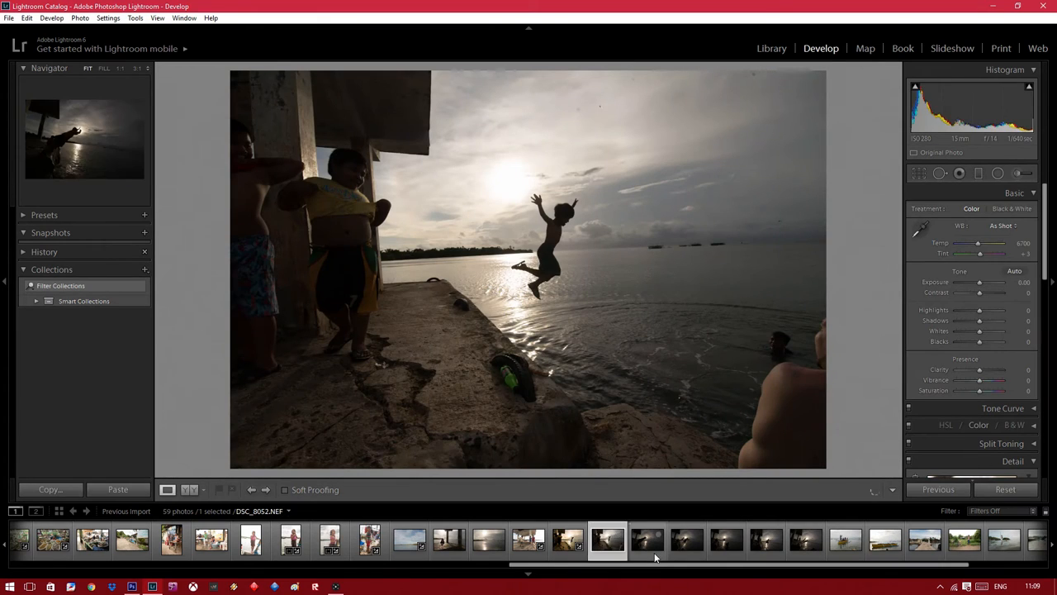
Browse the following jump shots and select DSC_8057.NEF, the boy leaping toward the sun.
{"action": "left_click", "coordinate": [648, 539]}
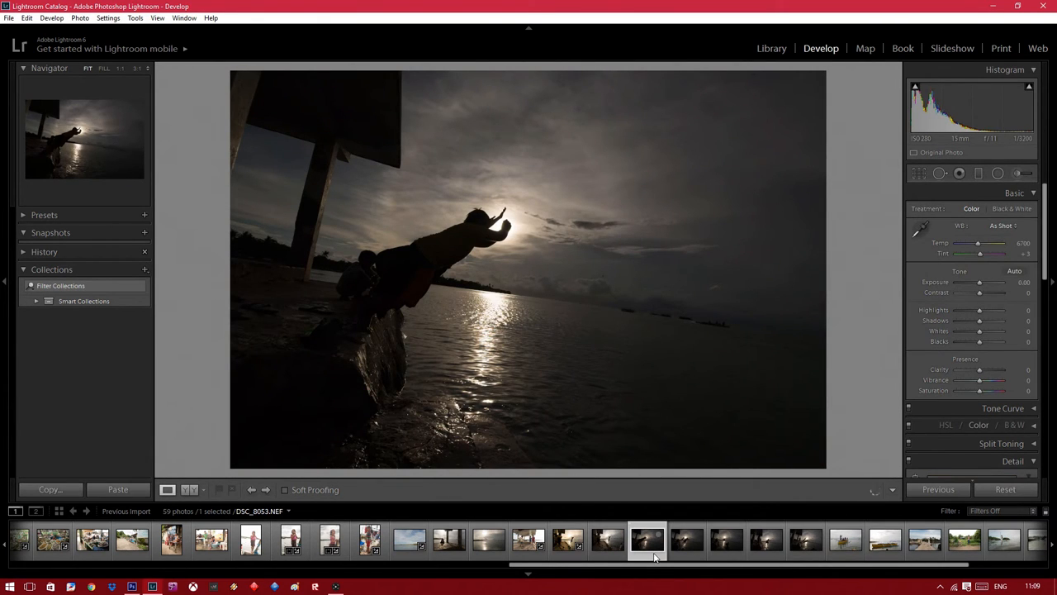
{"action": "left_click", "coordinate": [687, 539]}
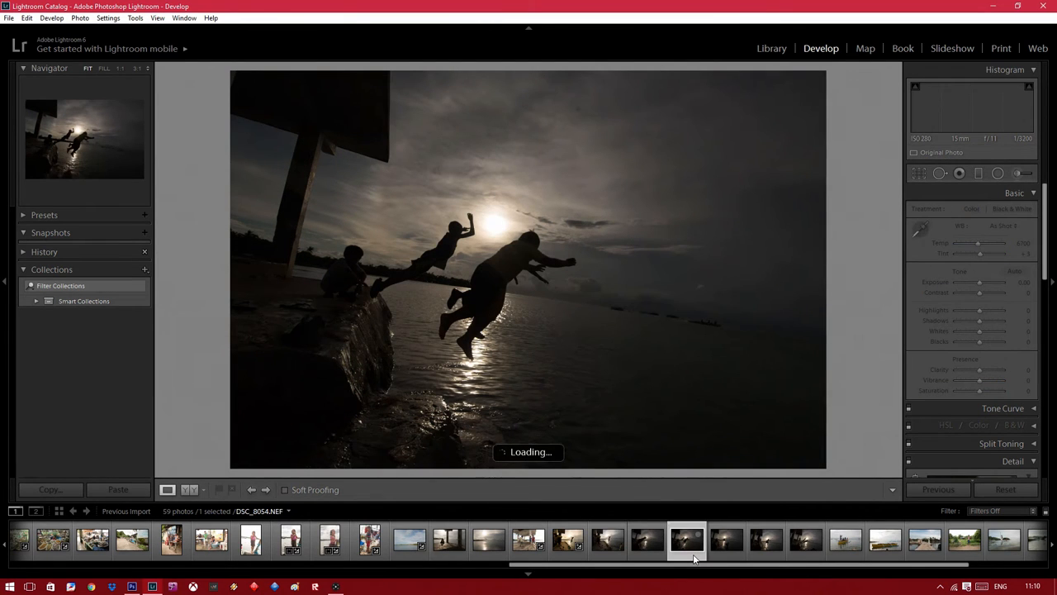
{"action": "left_click", "coordinate": [726, 538]}
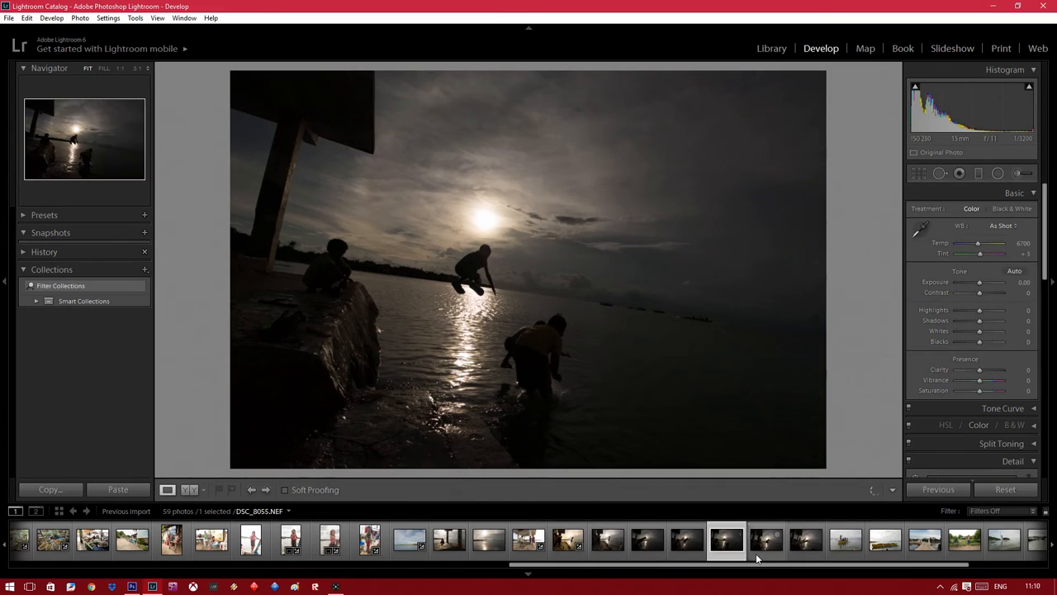
{"action": "left_click", "coordinate": [765, 540]}
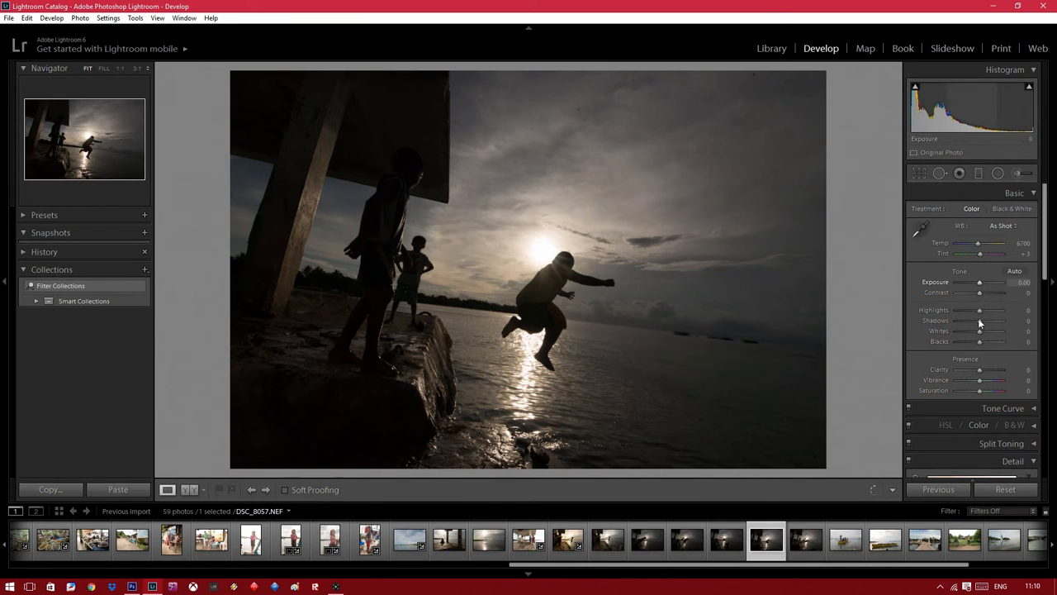
Lift the Shadows and push Temp right for a warm, golden white balance.
{"action": "left_click_drag", "start_coordinate": [995, 321], "coordinate": [971, 321]}
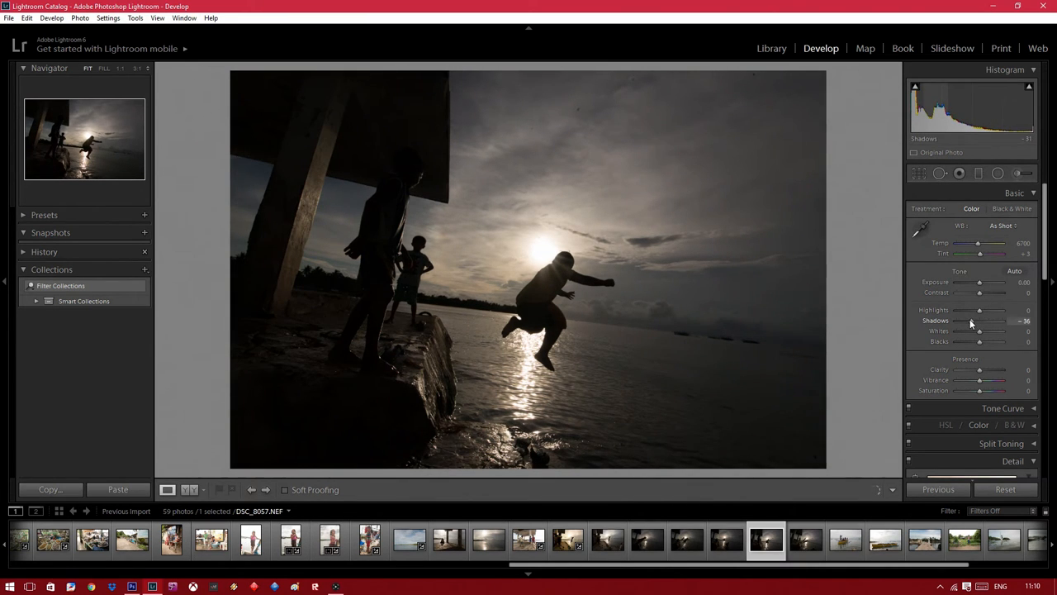
{"action": "left_click_drag", "start_coordinate": [981, 243], "coordinate": [987, 243]}
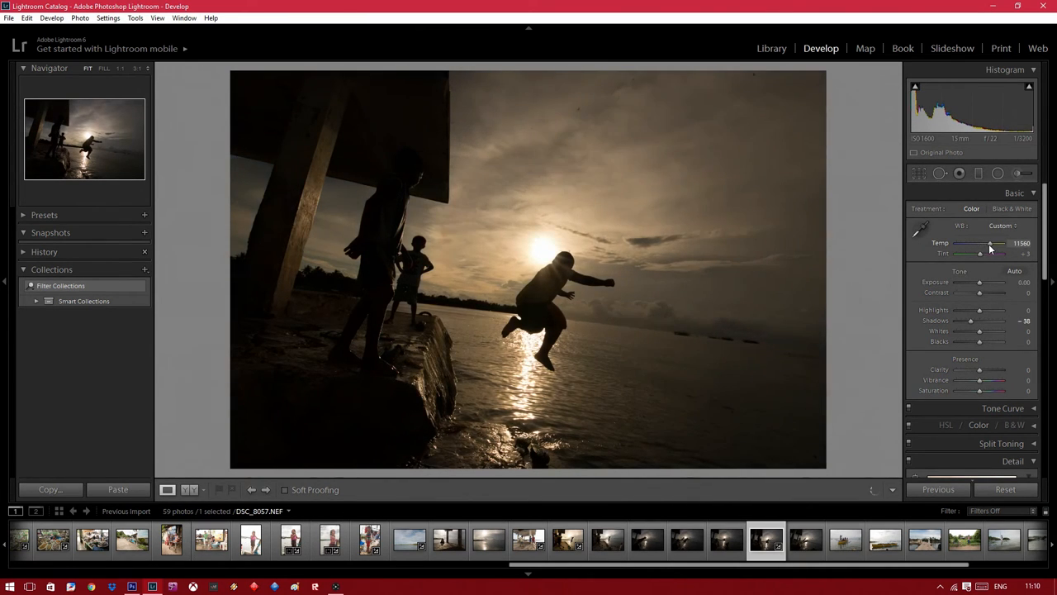
{"action": "left_click_drag", "start_coordinate": [988, 243], "coordinate": [999, 242]}
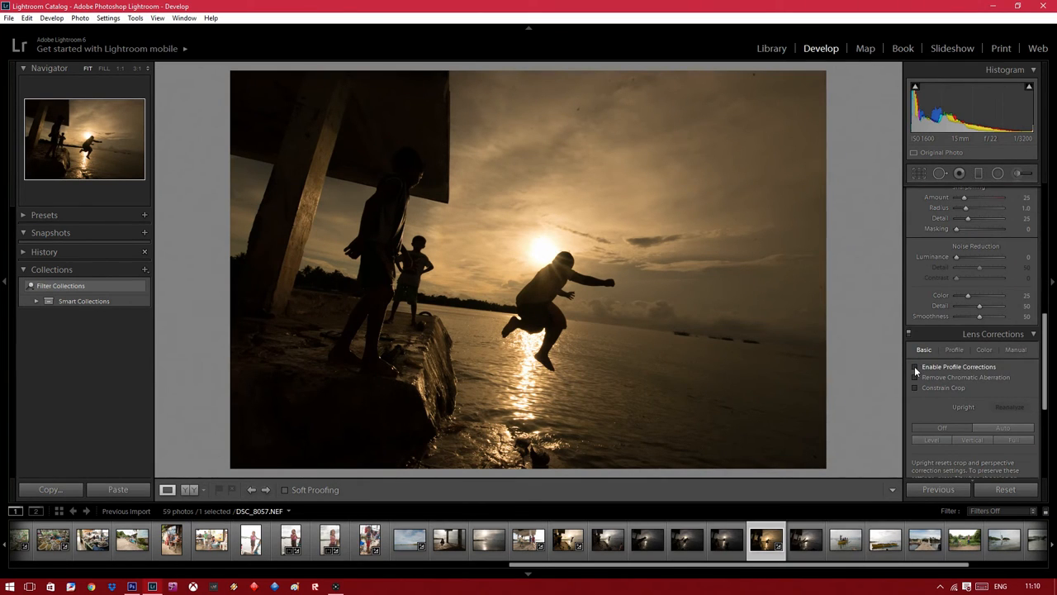
Enable Profile Corrections, then heal a speck in the sky with Spot Removal.
{"action": "left_click", "coordinate": [915, 367]}
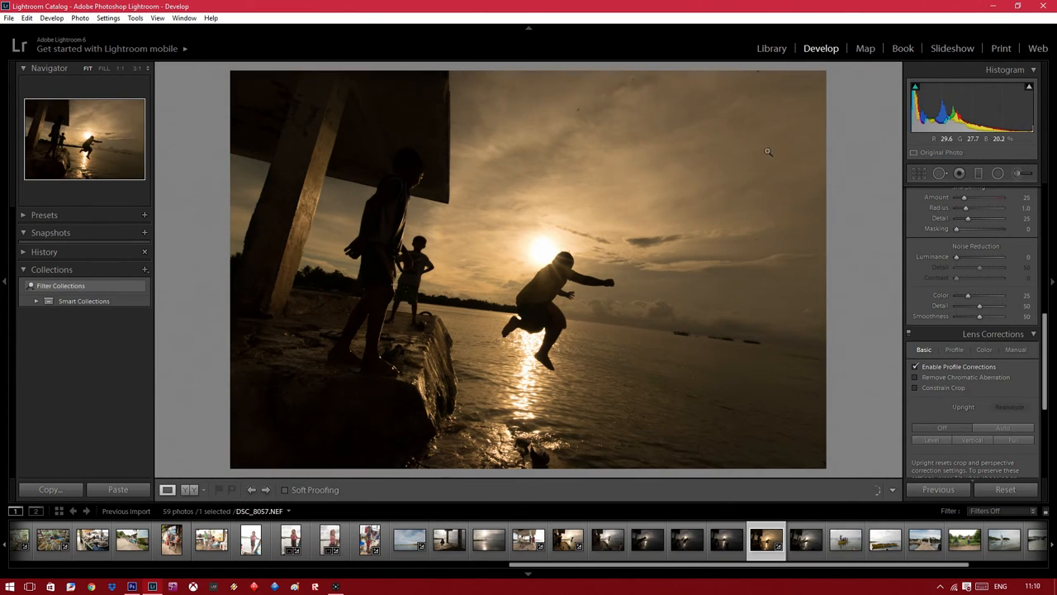
{"action": "left_click", "coordinate": [940, 173]}
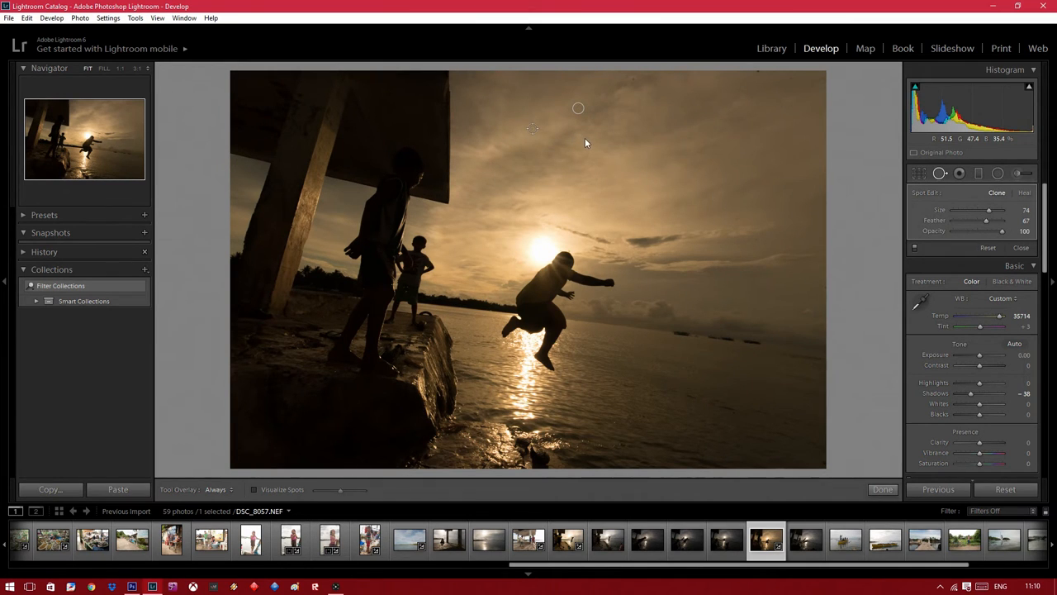
{"action": "left_click", "coordinate": [578, 109]}
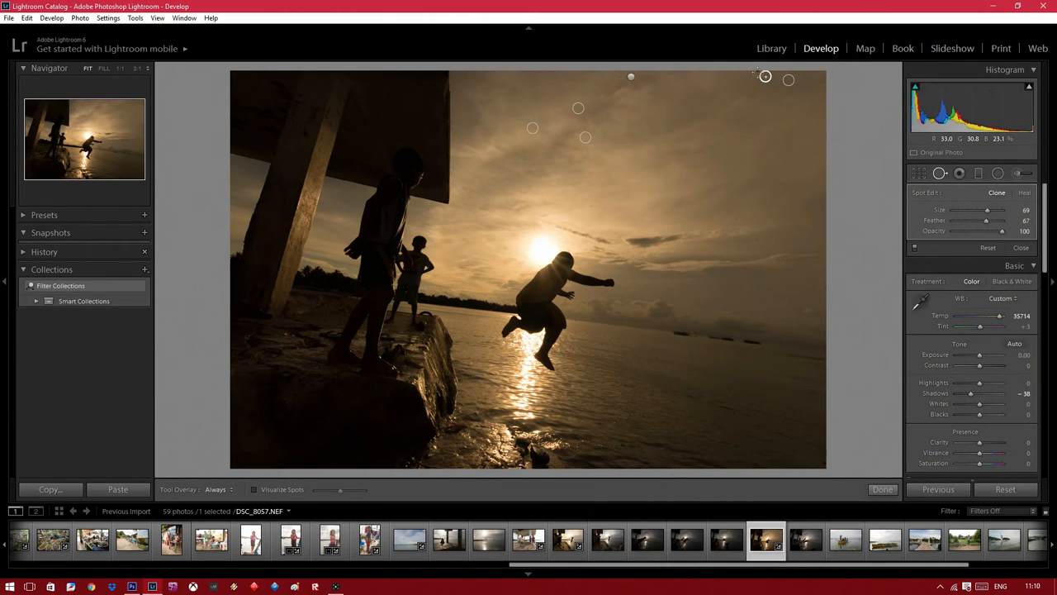
{"action": "mouse_move", "coordinate": [757, 232]}
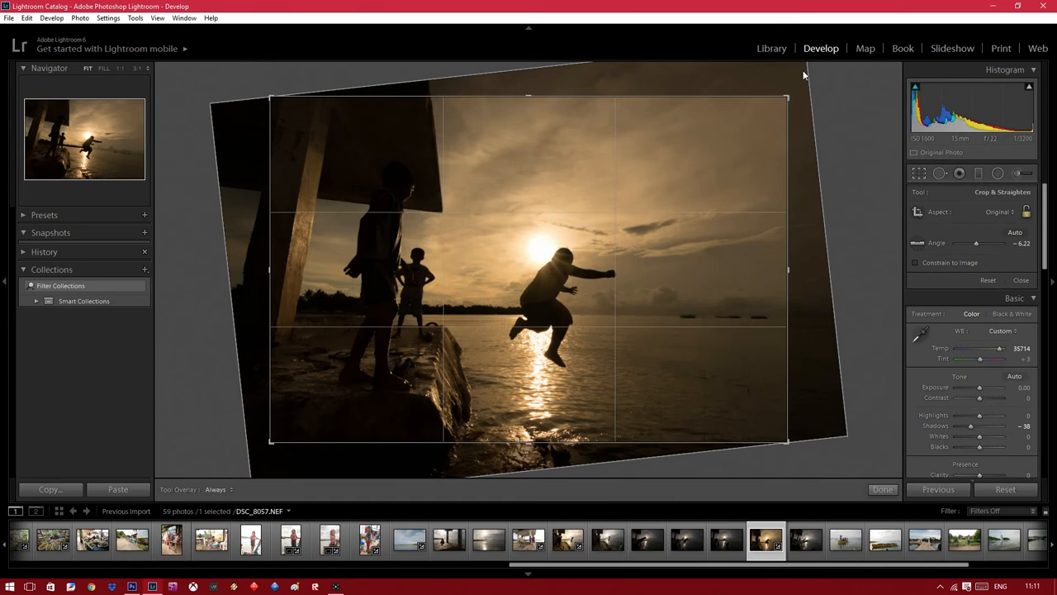
Apply the straightened crop to level the horizon.
{"action": "left_click", "coordinate": [882, 489]}
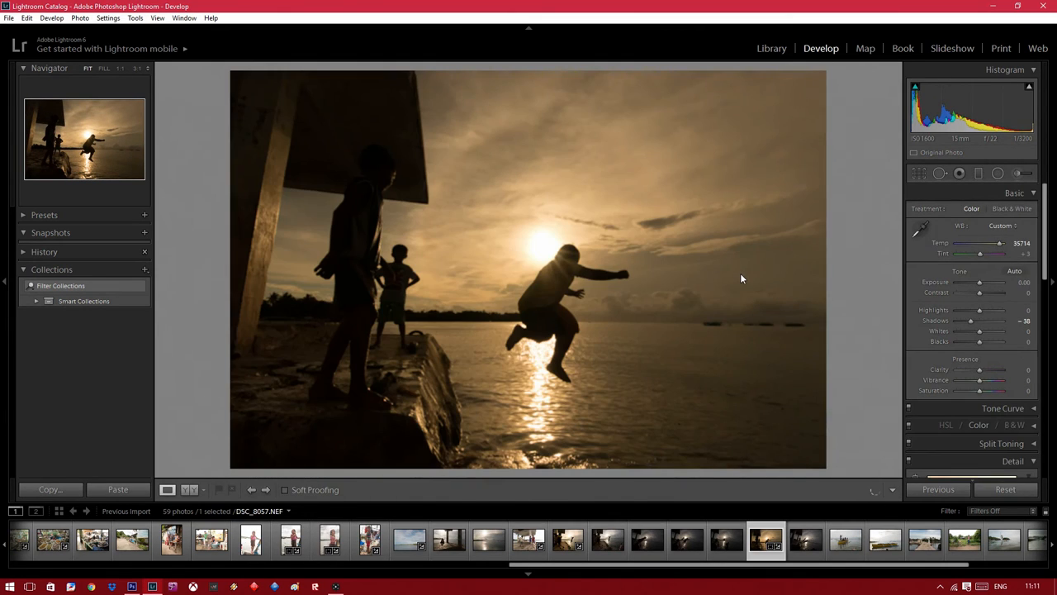
{"action": "mouse_move", "coordinate": [449, 203]}
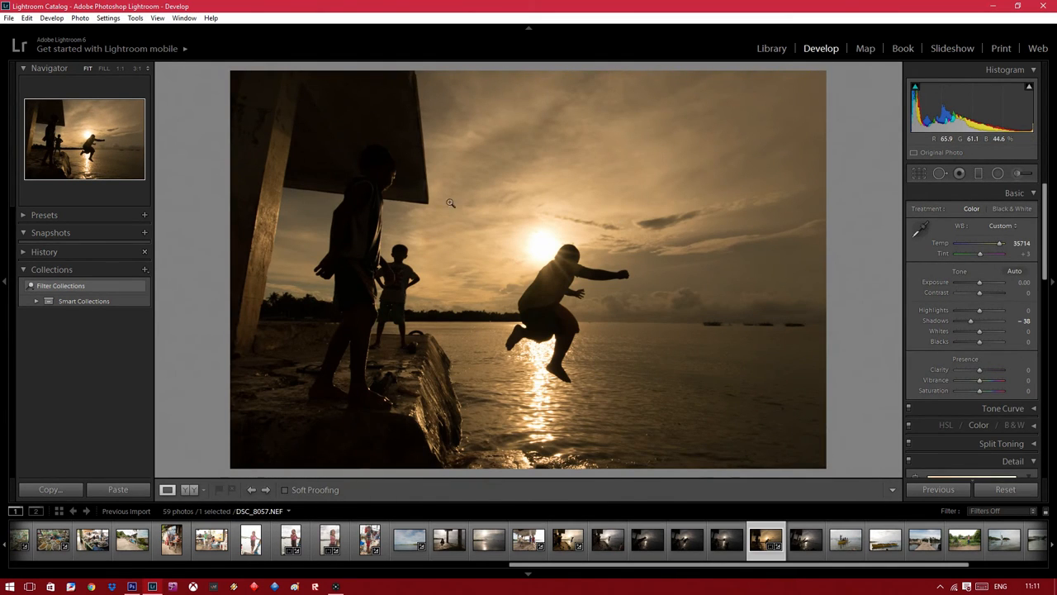
Raise the Whites slightly and settle the Highlights on a positive value.
{"action": "left_click_drag", "start_coordinate": [981, 330], "coordinate": [991, 330]}
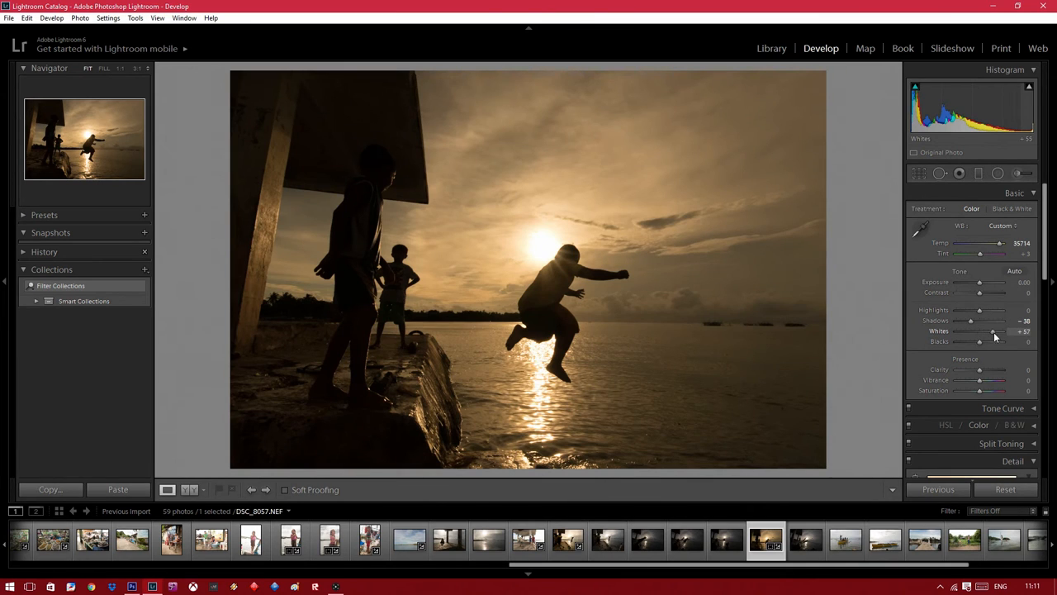
{"action": "left_click_drag", "start_coordinate": [991, 330], "coordinate": [971, 330]}
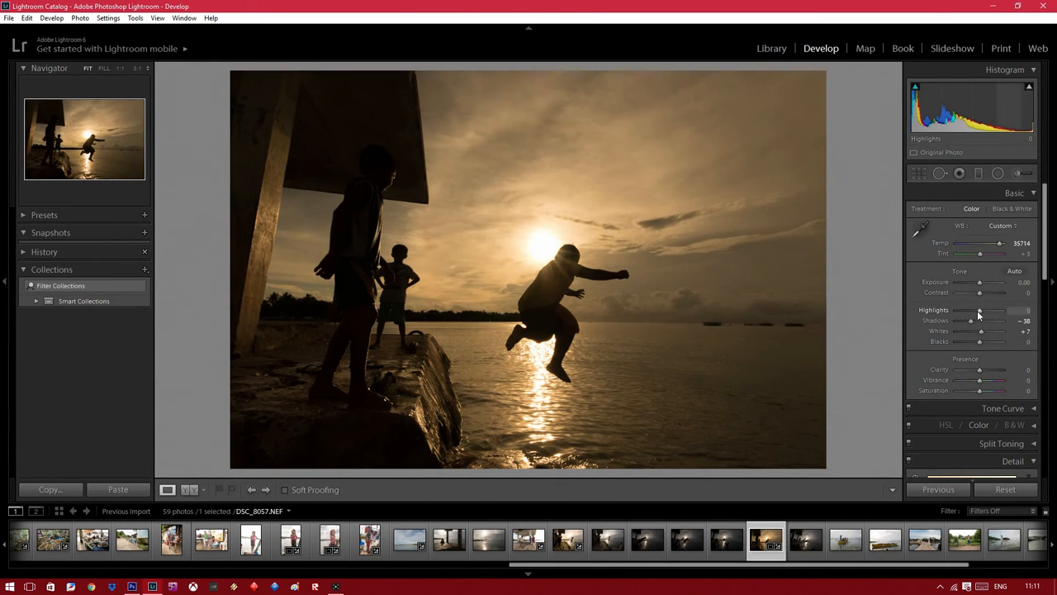
{"action": "left_click_drag", "start_coordinate": [978, 321], "coordinate": [955, 321]}
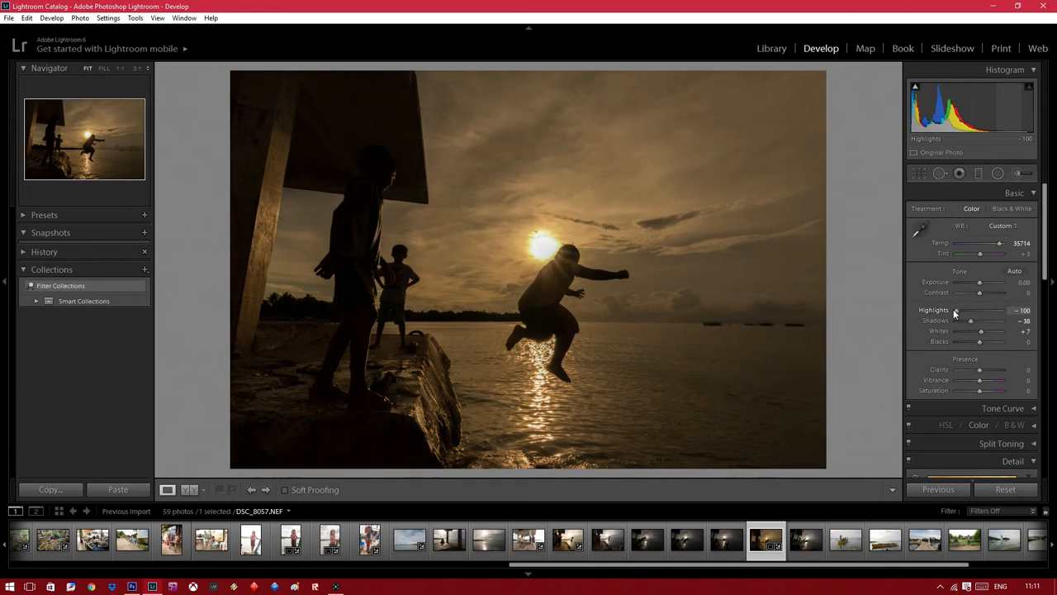
{"action": "left_click_drag", "start_coordinate": [955, 310], "coordinate": [958, 311]}
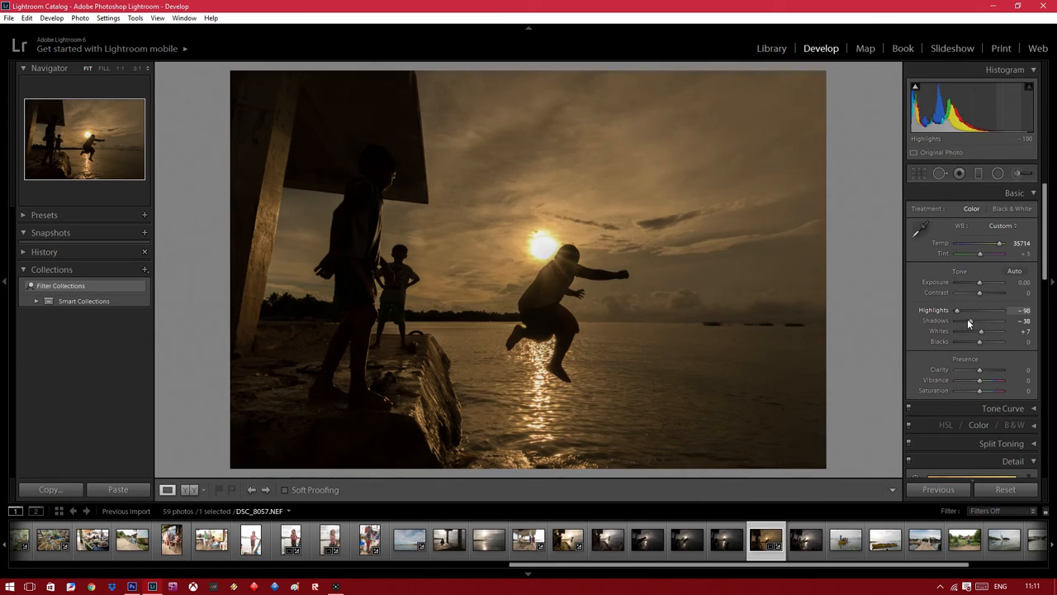
{"action": "left_click_drag", "start_coordinate": [956, 311], "coordinate": [991, 311]}
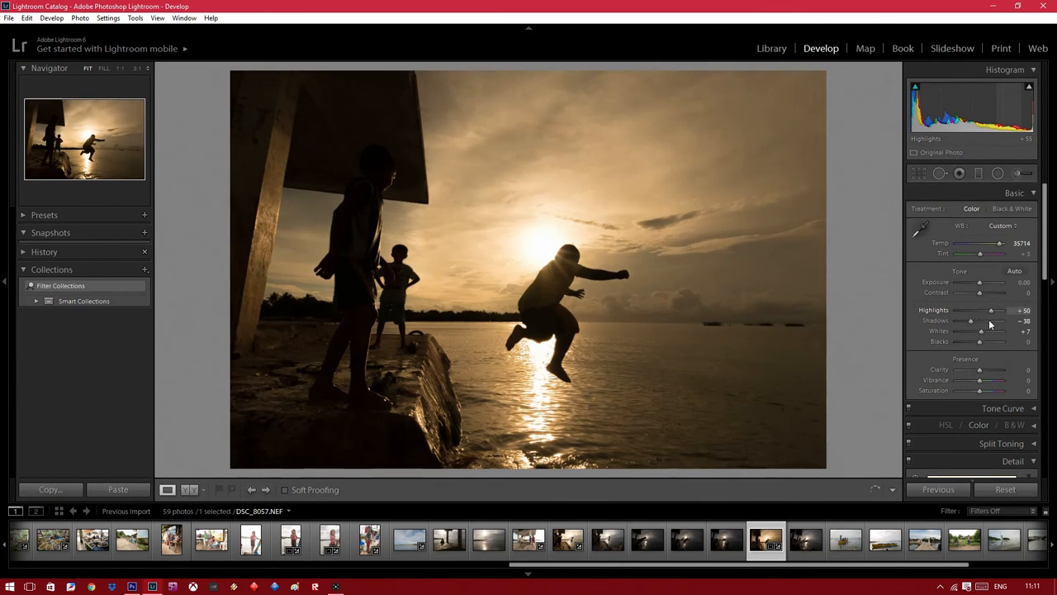
{"action": "left_click_drag", "start_coordinate": [978, 311], "coordinate": [971, 310]}
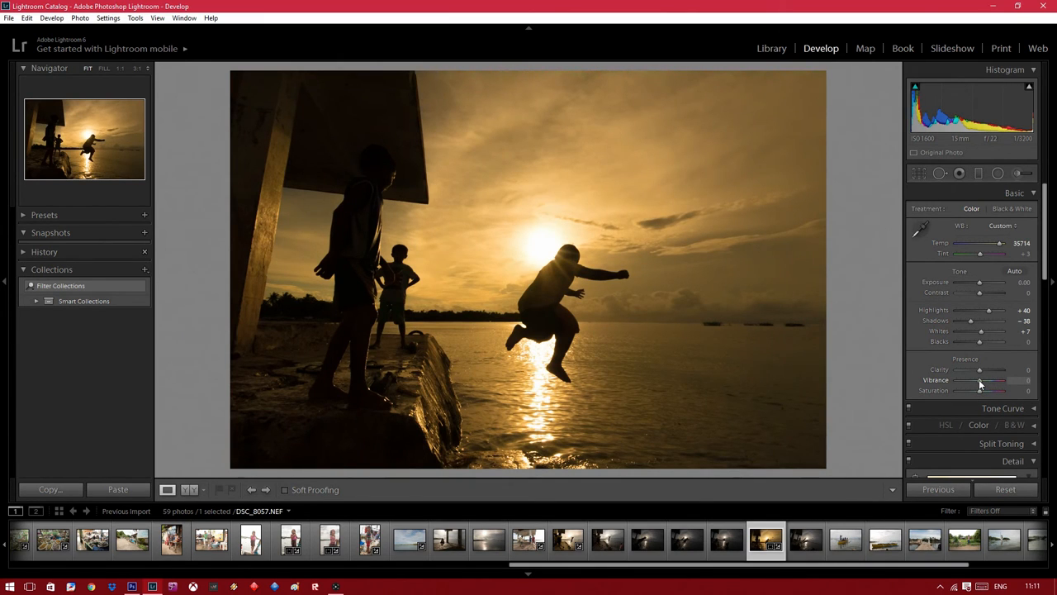
Give the Saturation a subtle boost.
{"action": "left_click_drag", "start_coordinate": [981, 390], "coordinate": [999, 390]}
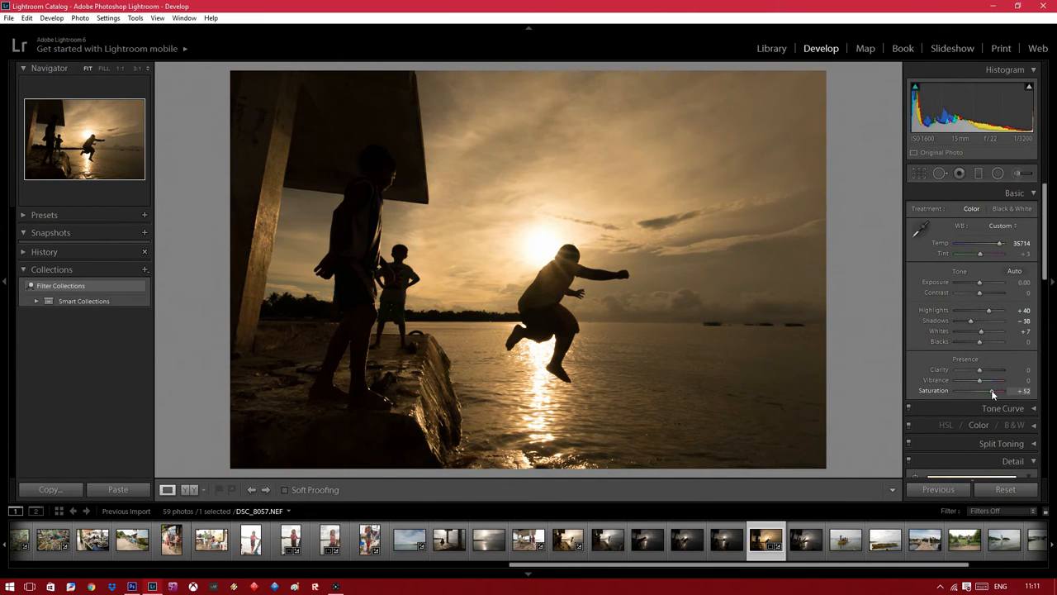
{"action": "left_click_drag", "start_coordinate": [1007, 390], "coordinate": [983, 389]}
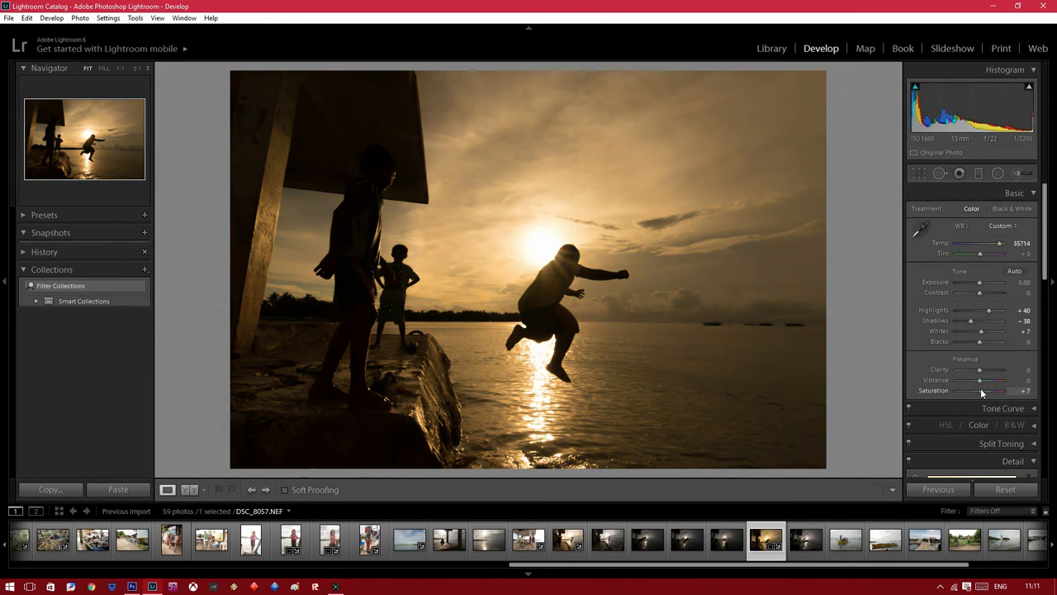
Advance through boat and pier shots to the man-with-bicycle photo.
{"action": "left_click", "coordinate": [806, 541]}
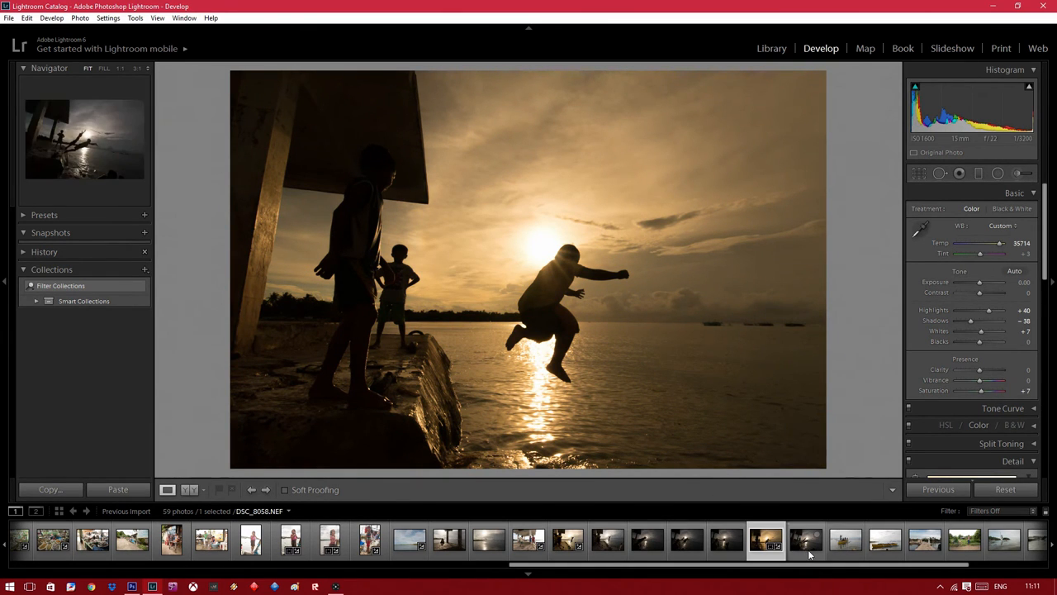
{"action": "left_click", "coordinate": [806, 538]}
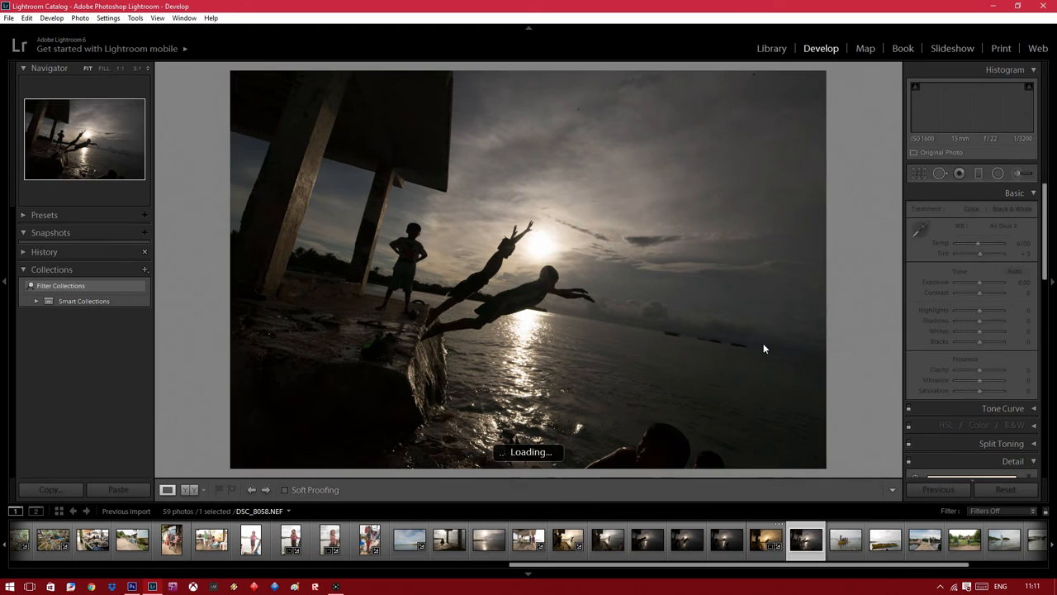
{"action": "left_click", "coordinate": [266, 489]}
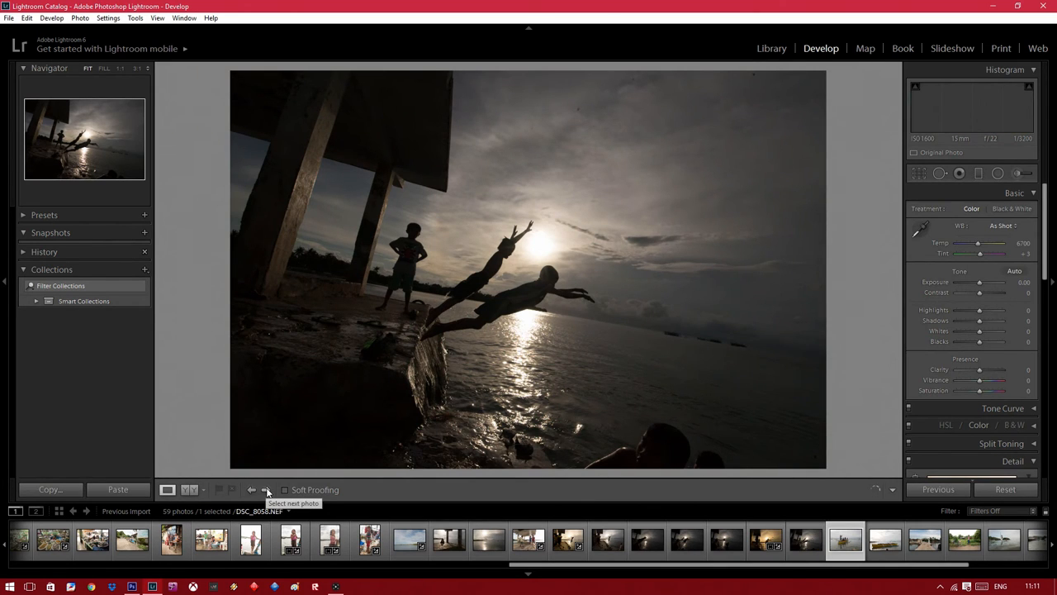
{"action": "left_click", "coordinate": [266, 489]}
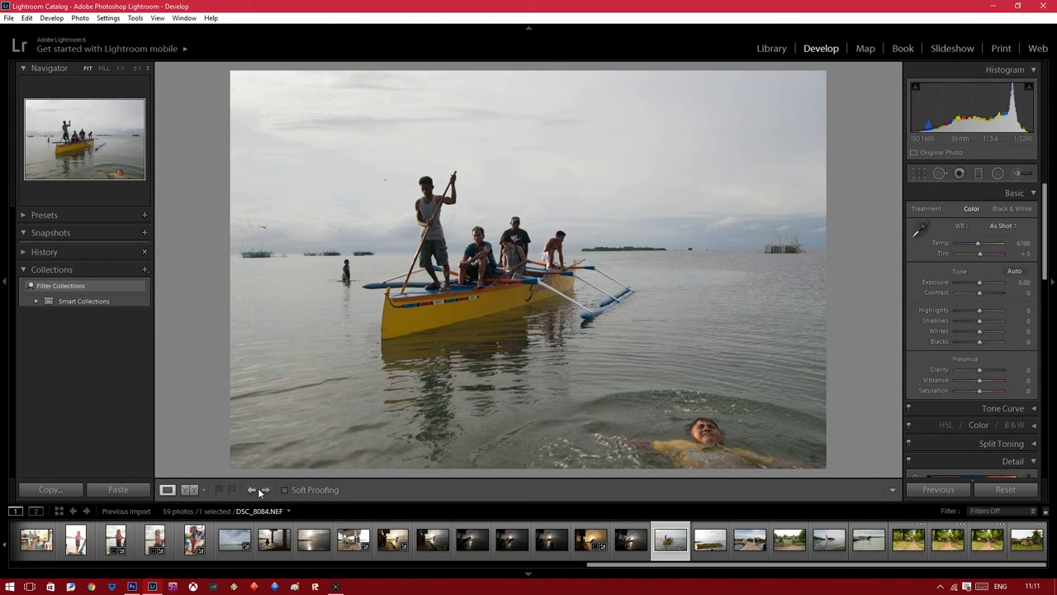
{"action": "left_click", "coordinate": [266, 489]}
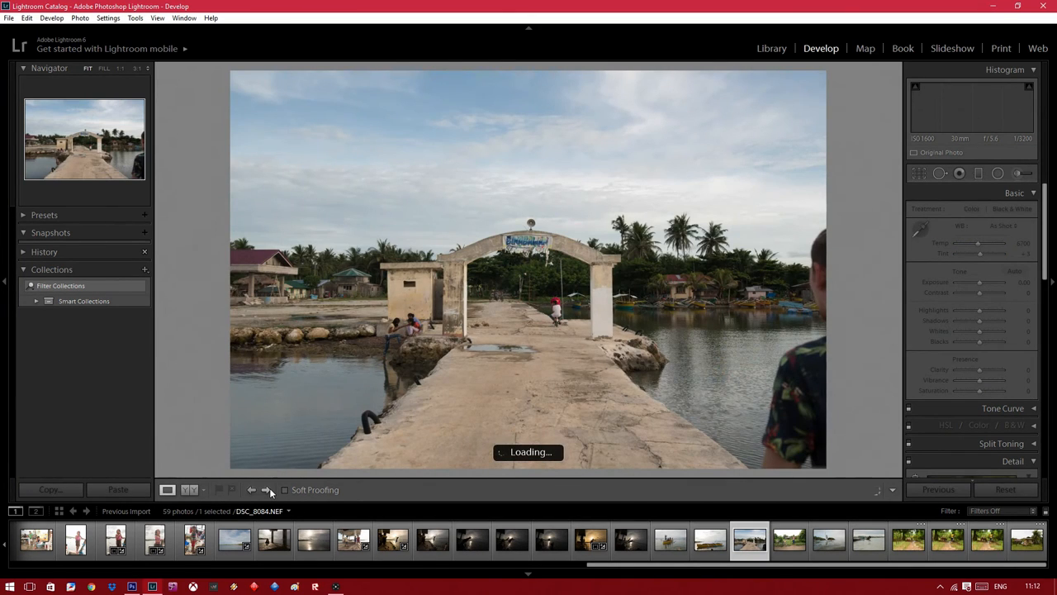
{"action": "left_click", "coordinate": [268, 489]}
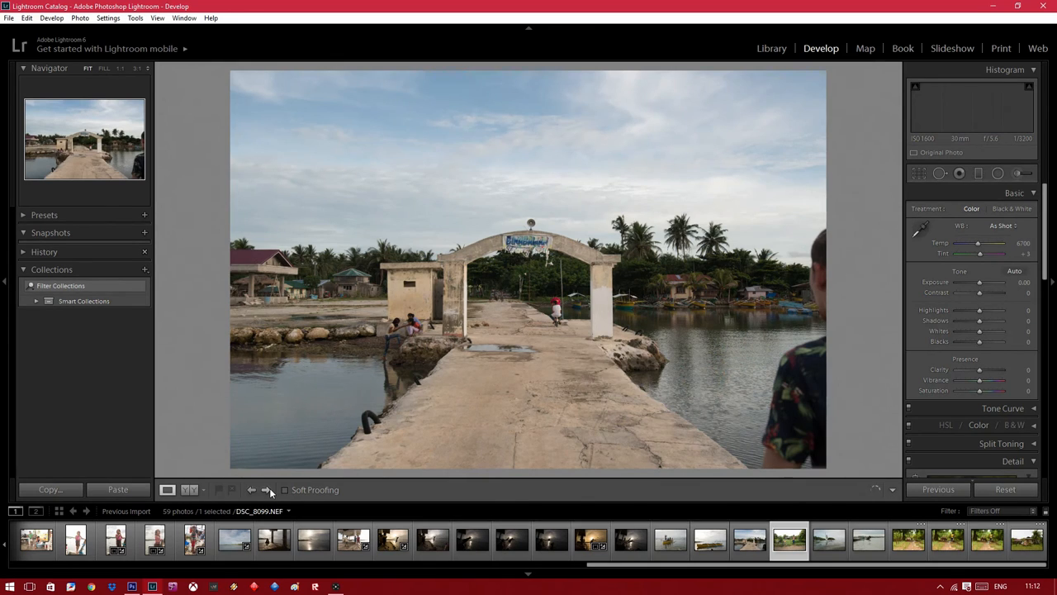
{"action": "left_click", "coordinate": [266, 489]}
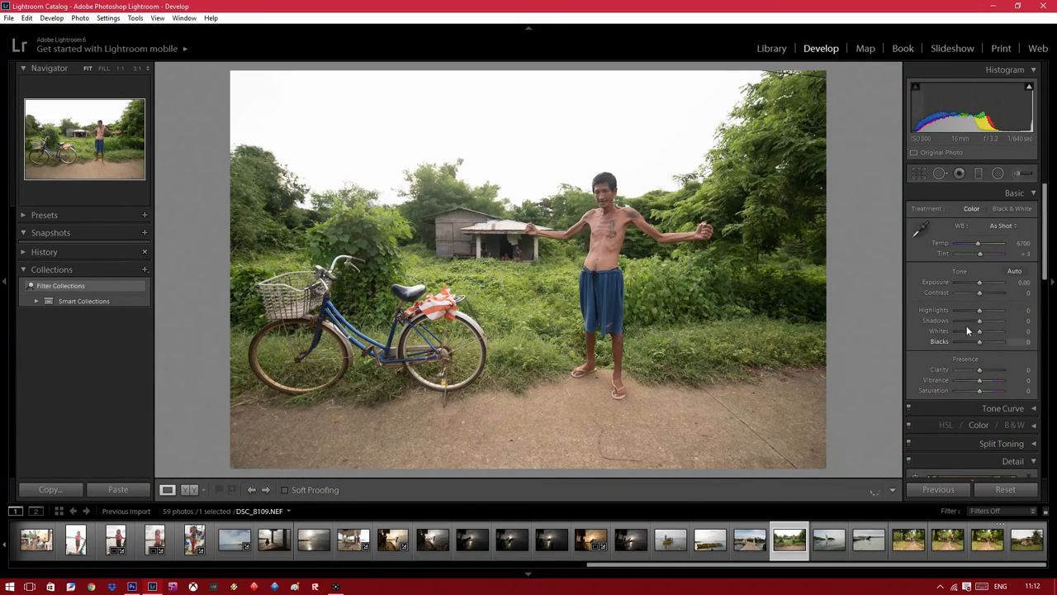
Pull the Highlights down and enable Profile Corrections for the bicycle photo.
{"action": "left_click_drag", "start_coordinate": [979, 311], "coordinate": [968, 310]}
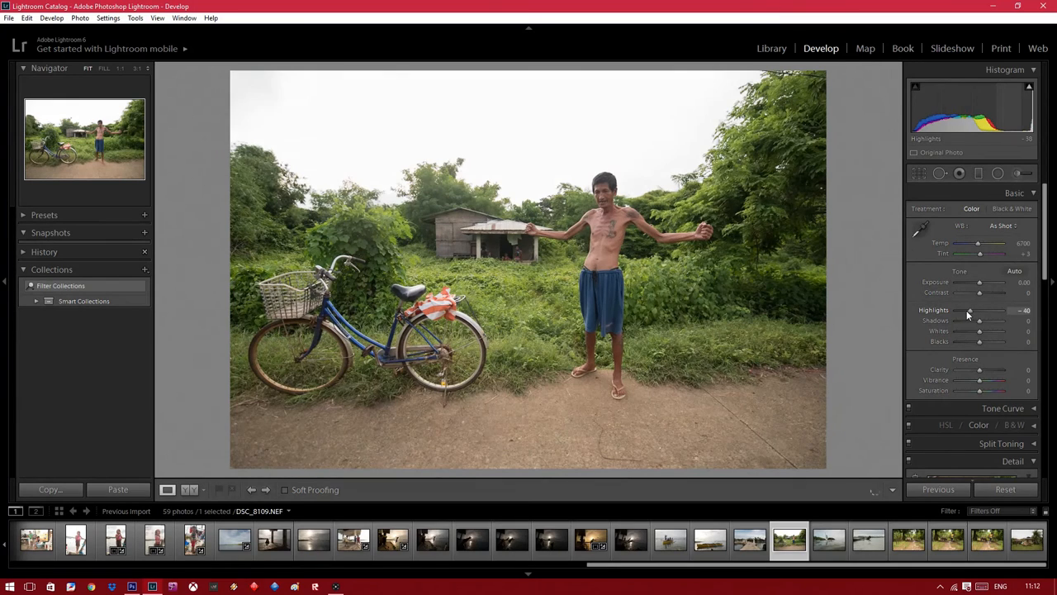
{"action": "left_click_drag", "start_coordinate": [968, 314], "coordinate": [961, 313]}
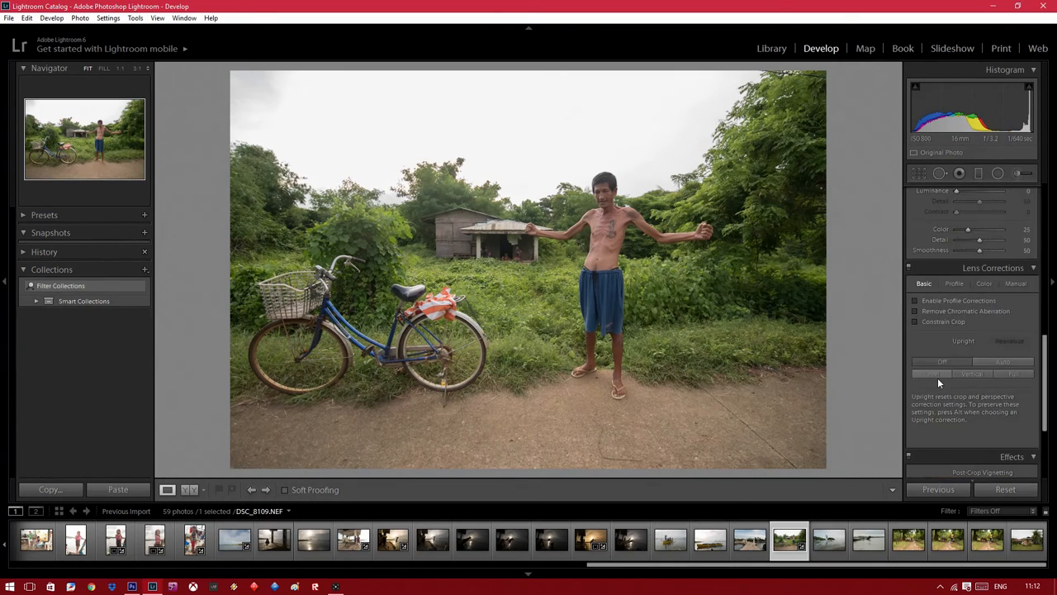
{"action": "left_click", "coordinate": [915, 301]}
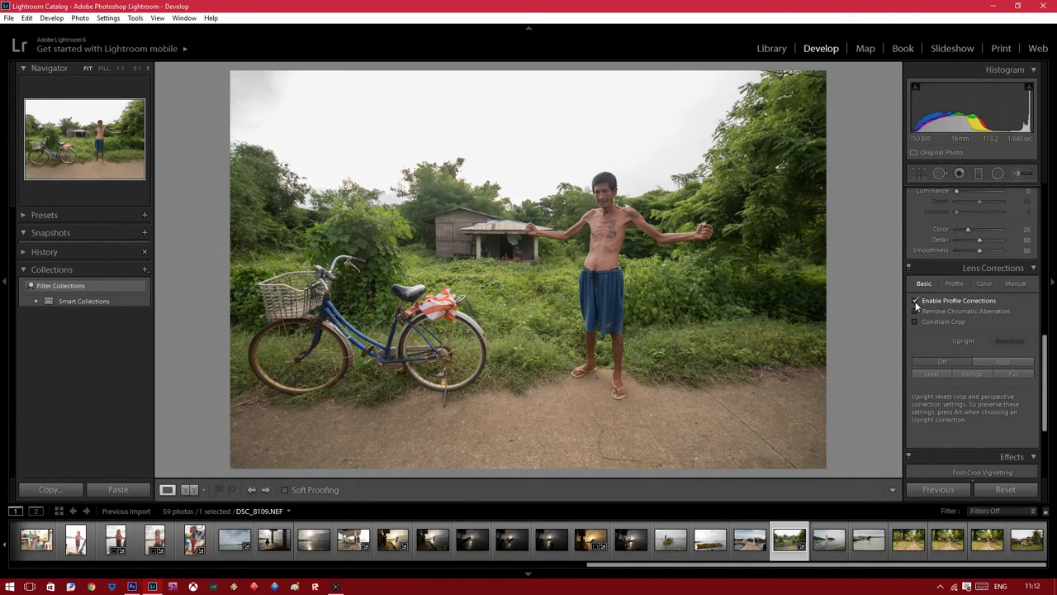
{"action": "left_click", "coordinate": [915, 300]}
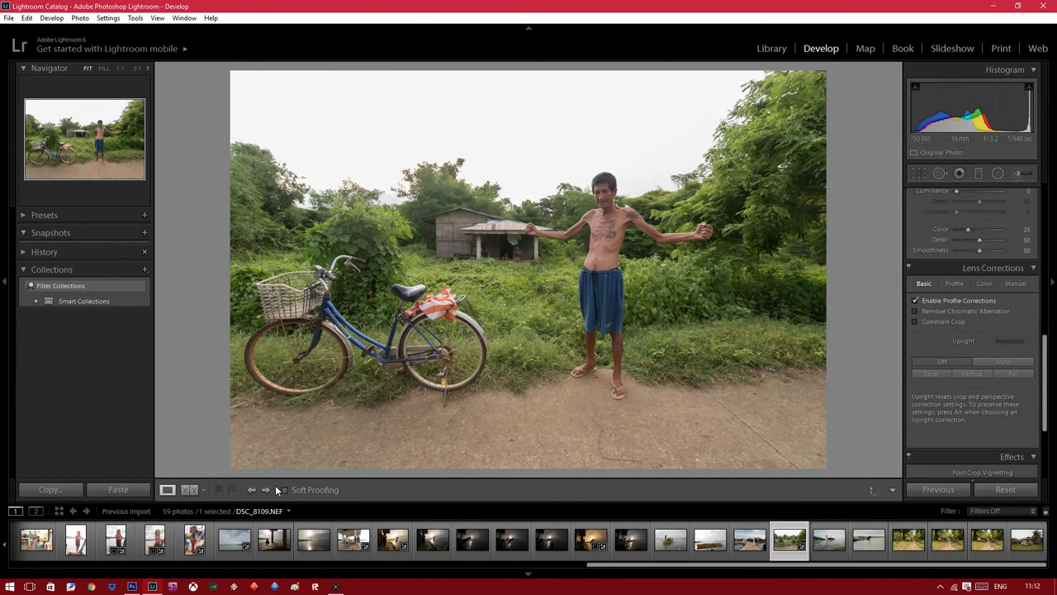
{"action": "mouse_move", "coordinate": [267, 489]}
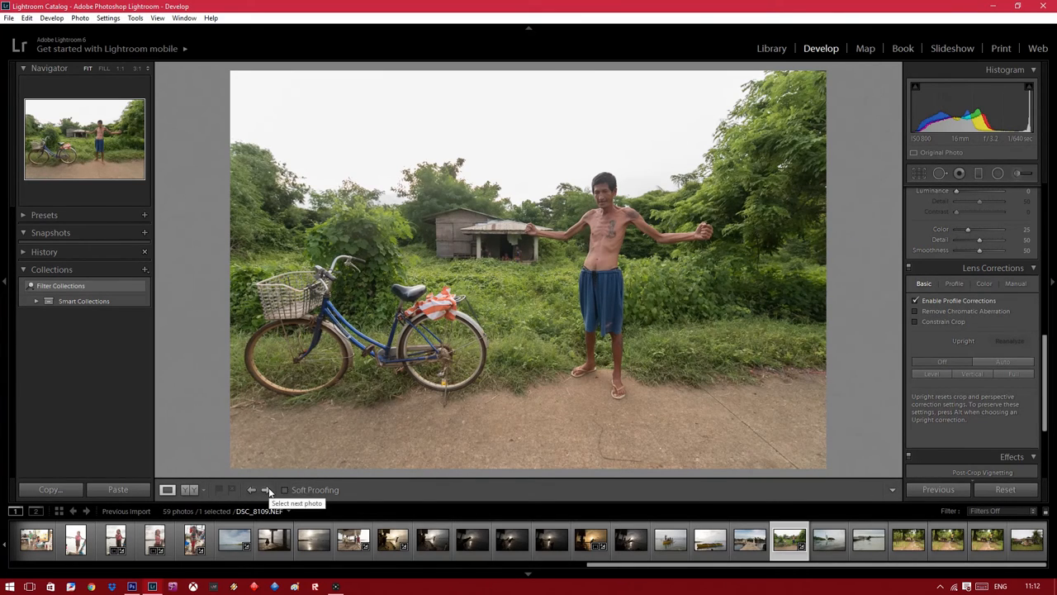
Flip forward past several village shots until the house among palm trees is shown.
{"action": "left_click", "coordinate": [266, 489]}
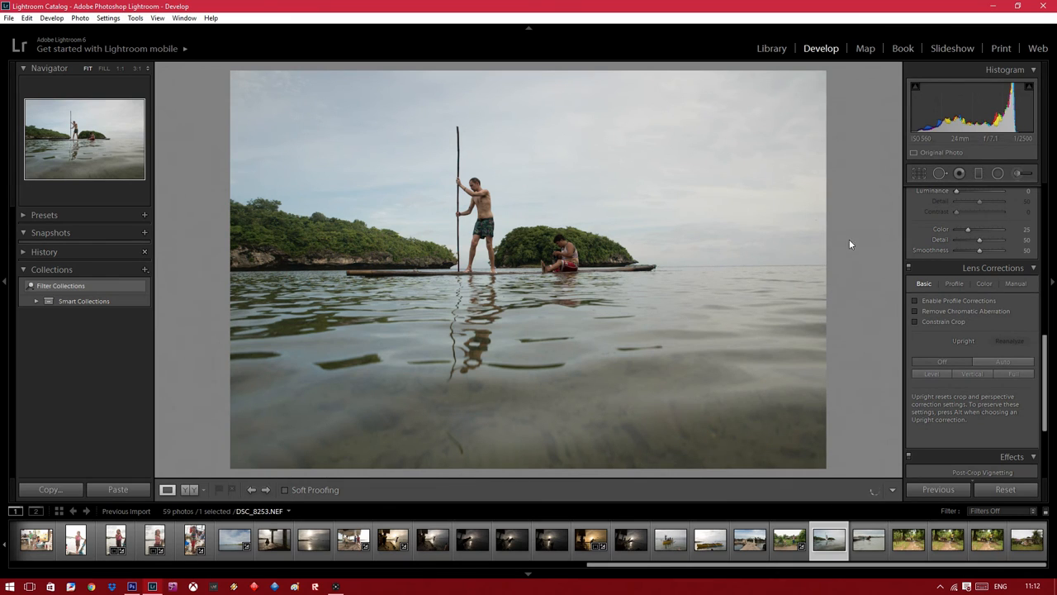
{"action": "mouse_move", "coordinate": [958, 139]}
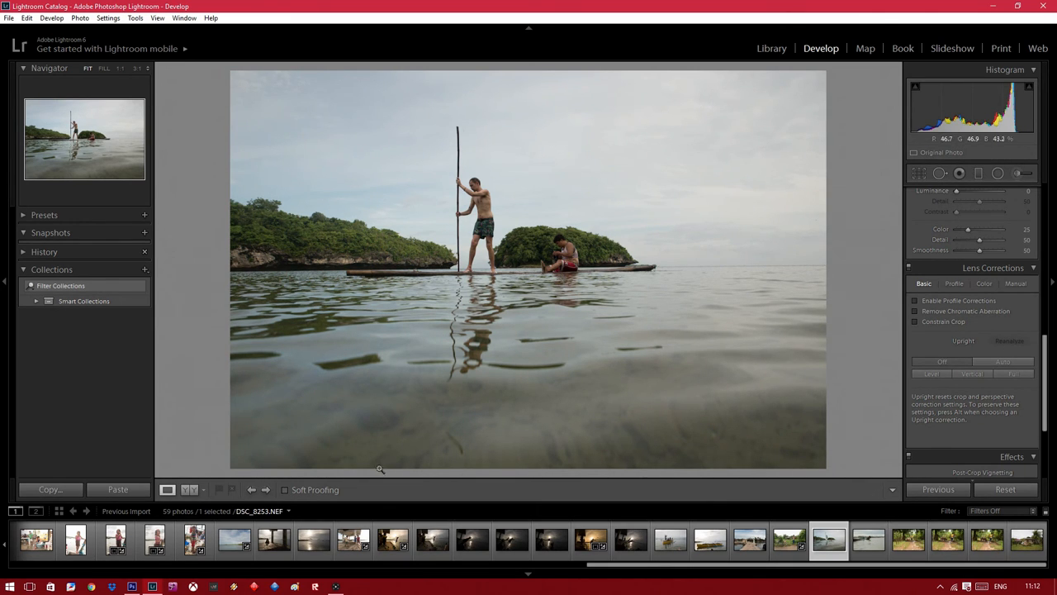
{"action": "left_click", "coordinate": [266, 489]}
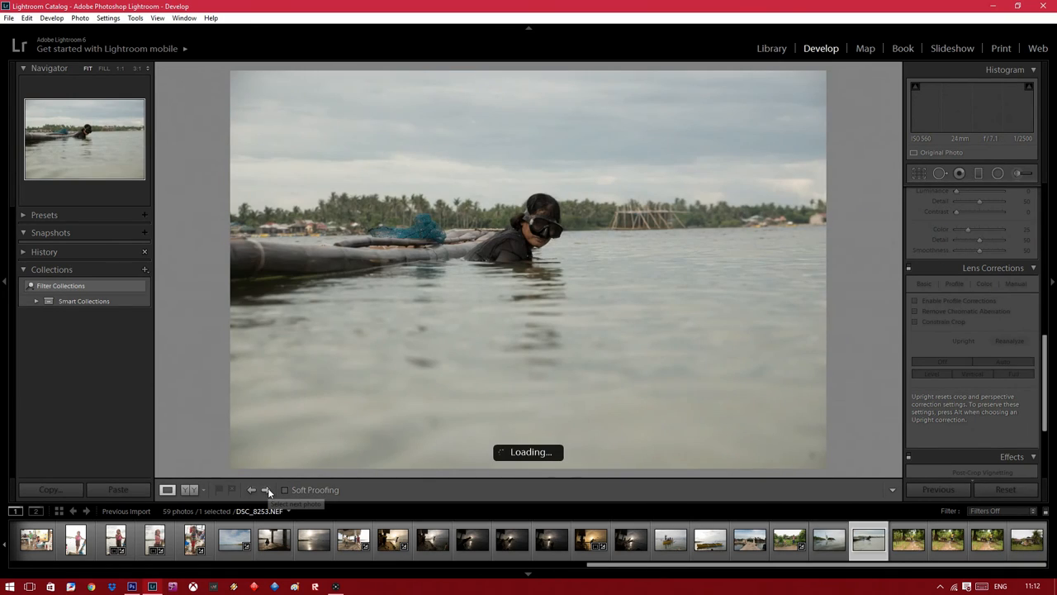
{"action": "left_click", "coordinate": [268, 489]}
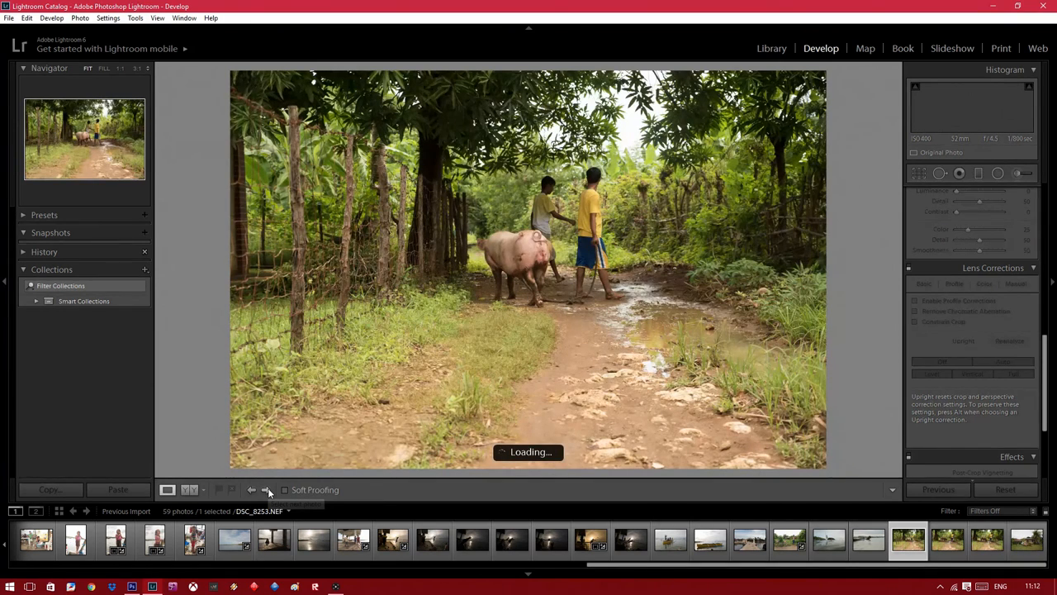
{"action": "left_click", "coordinate": [265, 489]}
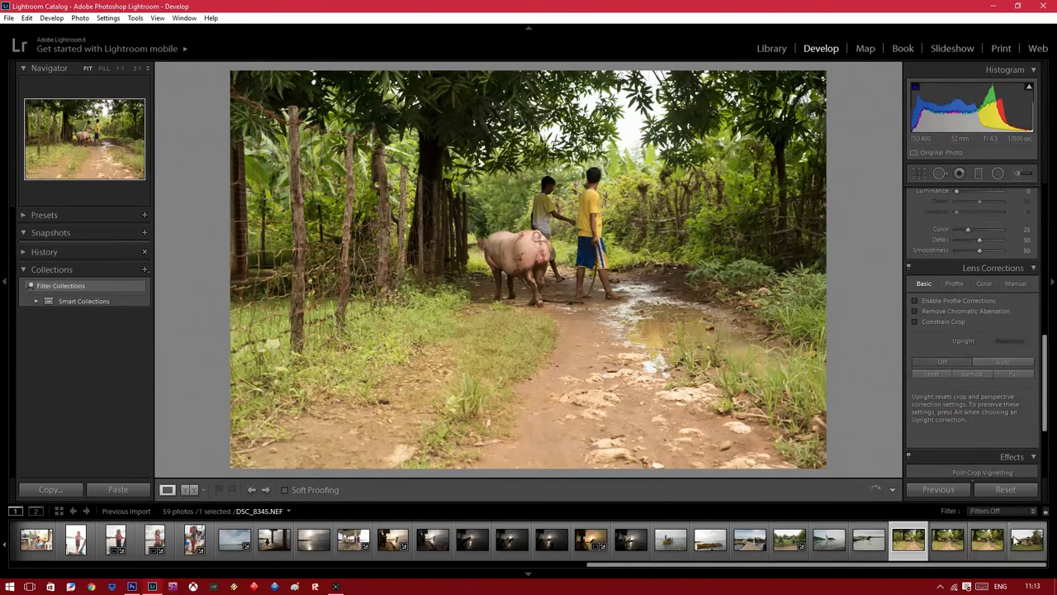
{"action": "left_click", "coordinate": [1026, 540]}
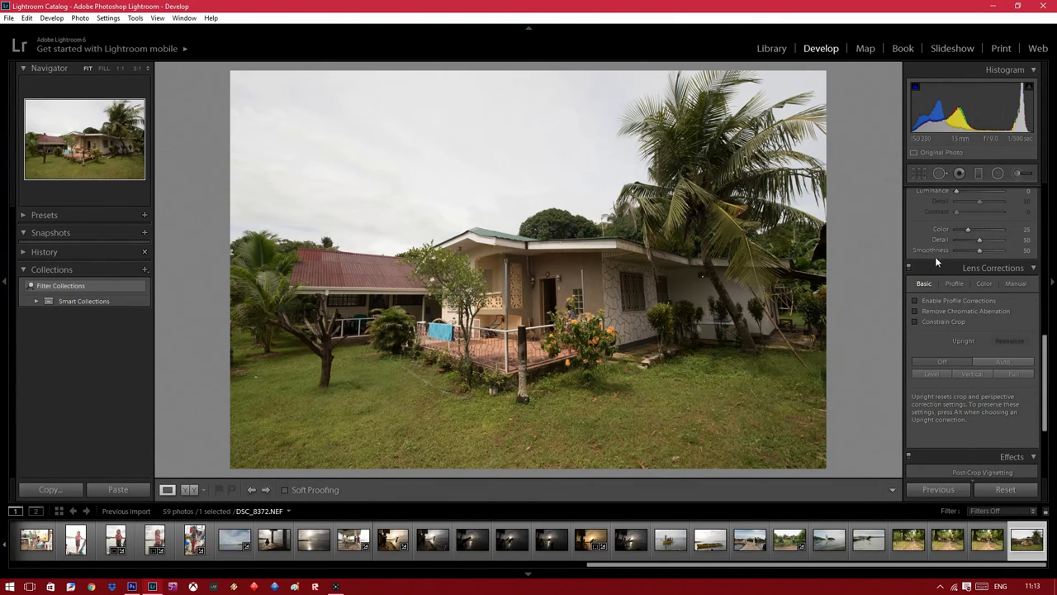
Restore the Basic tone panel and begin the Crop Overlay straightening on the house photo.
{"action": "left_click", "coordinate": [915, 300]}
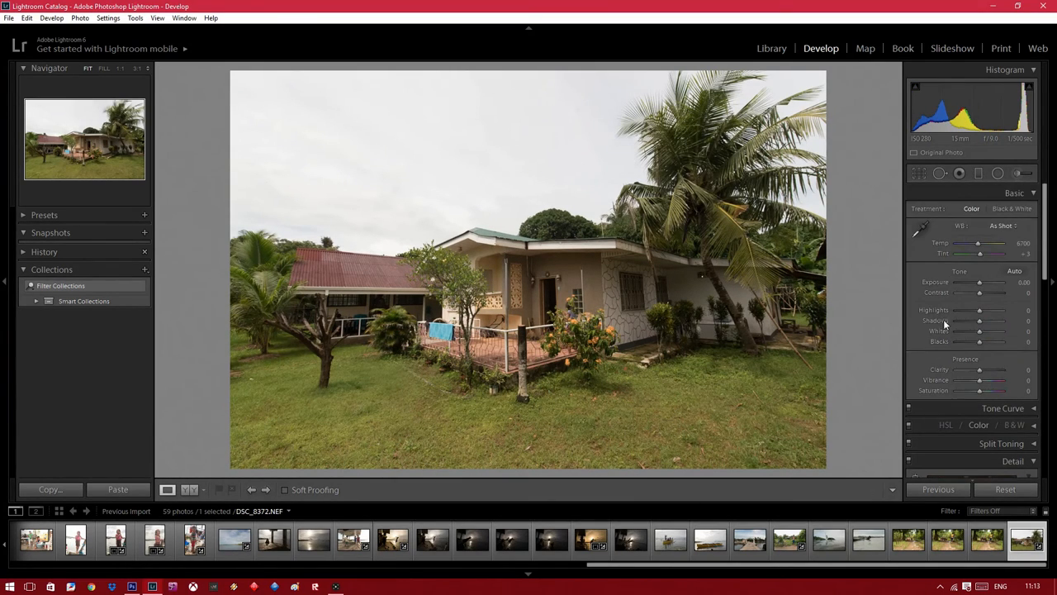
{"action": "left_click", "coordinate": [918, 173]}
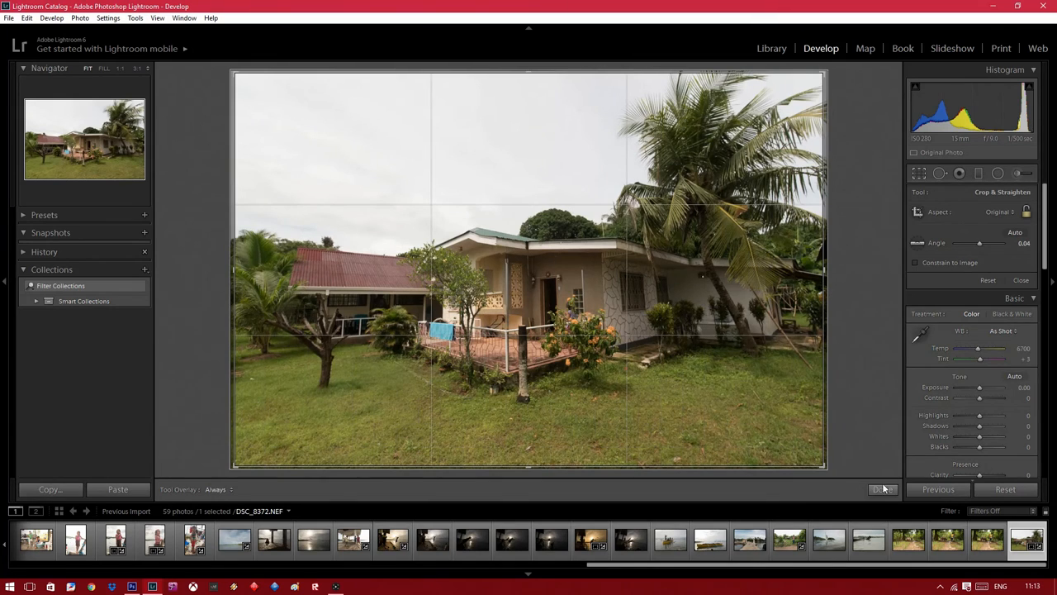
Finish the crop and straighten step, moving on to spot removal.
{"action": "left_click", "coordinate": [882, 489]}
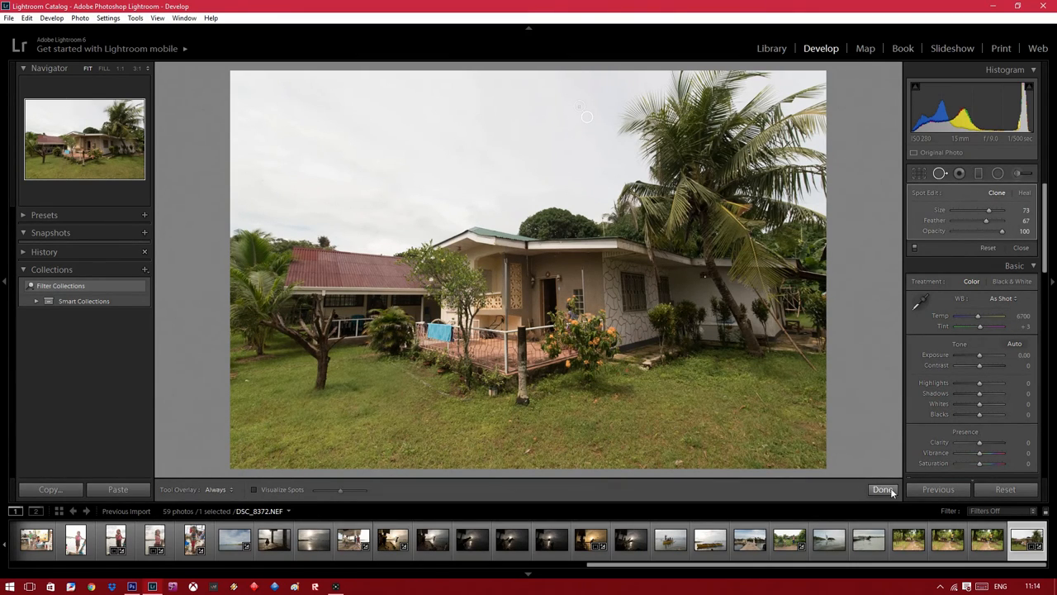
Leave spot removal, then raise Clarity, lift Shadows and nudge Blacks on the house photo.
{"action": "left_click", "coordinate": [882, 489]}
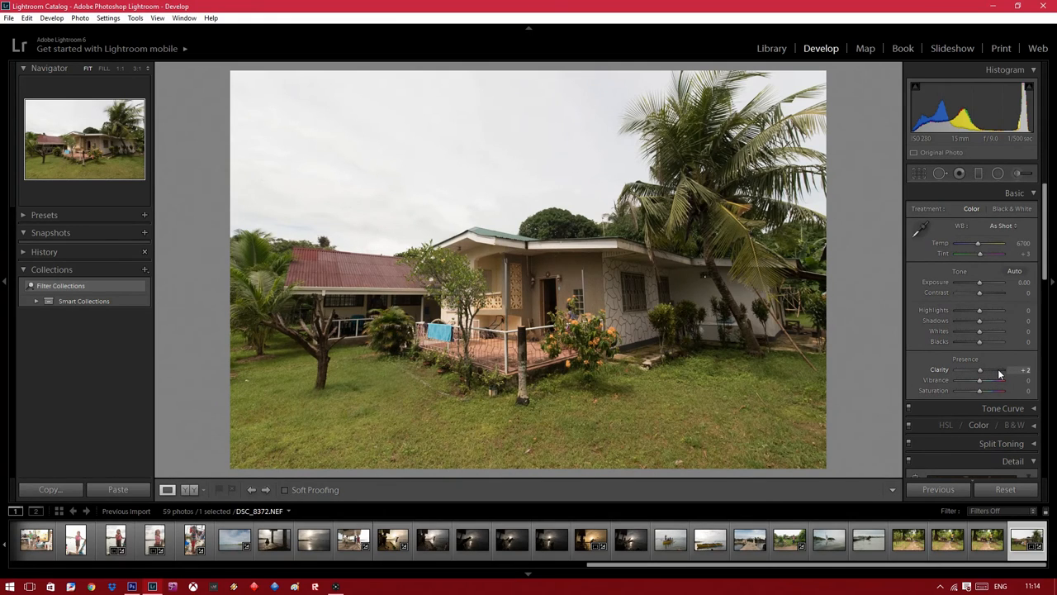
{"action": "left_click_drag", "start_coordinate": [982, 370], "coordinate": [994, 370]}
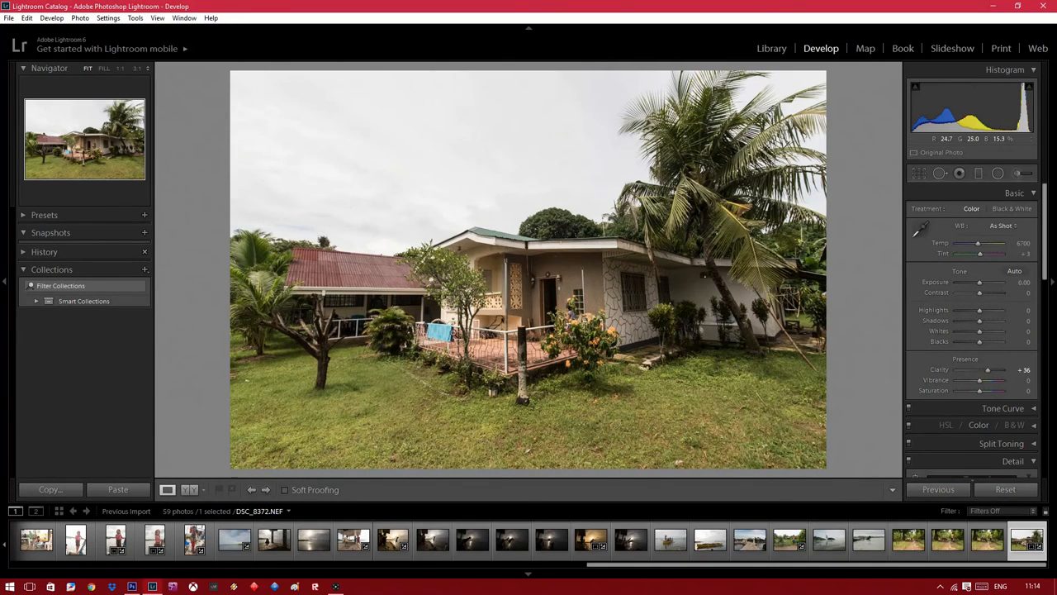
{"action": "mouse_move", "coordinate": [979, 311]}
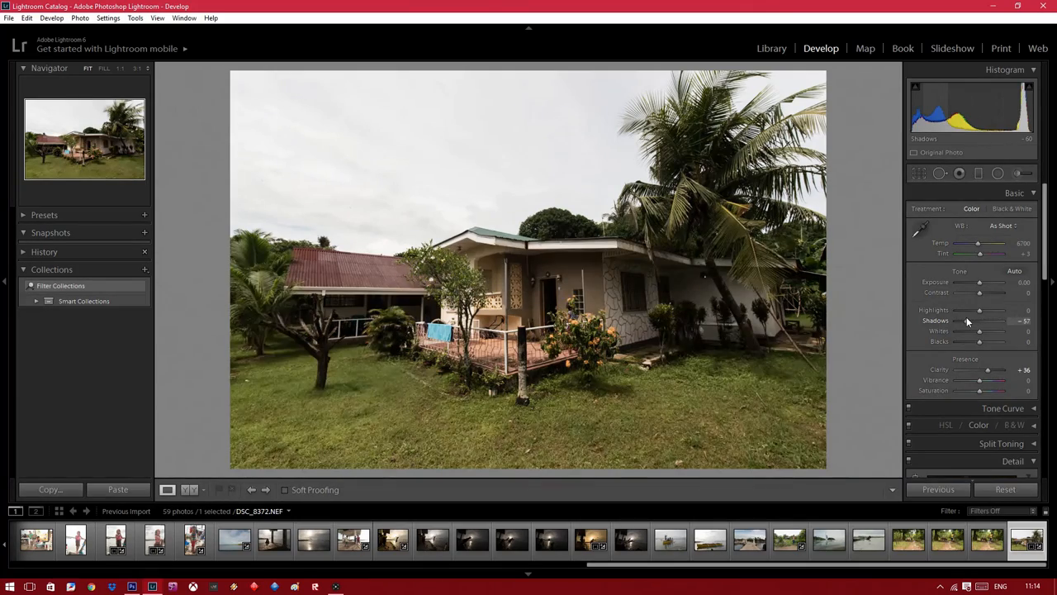
{"action": "left_click_drag", "start_coordinate": [982, 320], "coordinate": [998, 320]}
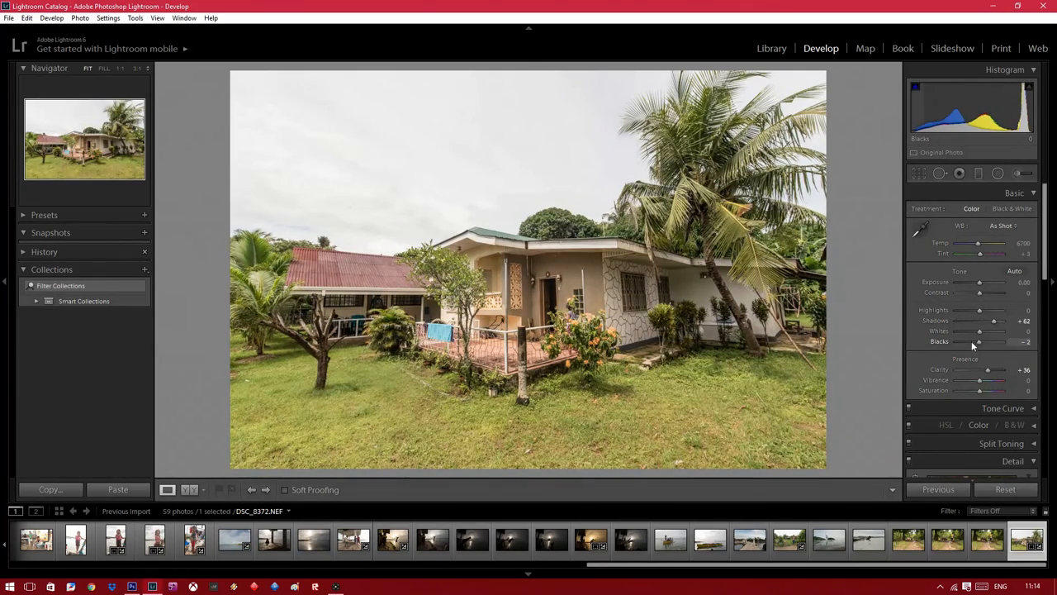
{"action": "left_click_drag", "start_coordinate": [977, 341], "coordinate": [973, 341]}
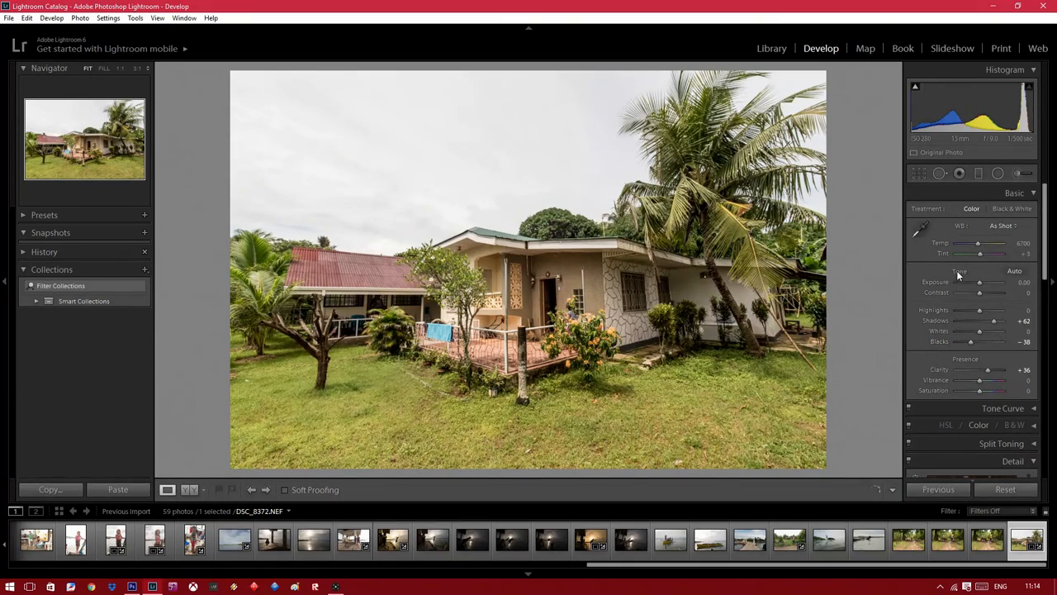
Rebalance Exposure slightly and fine-tune Clarity back down a touch.
{"action": "left_click_drag", "start_coordinate": [982, 282], "coordinate": [974, 283]}
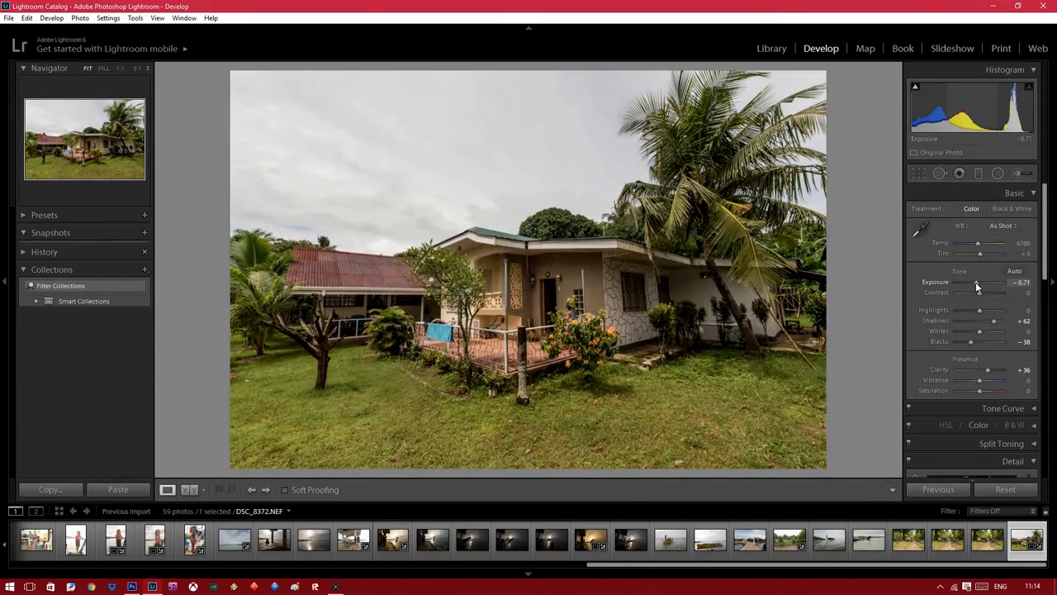
{"action": "left_click_drag", "start_coordinate": [978, 282], "coordinate": [988, 282]}
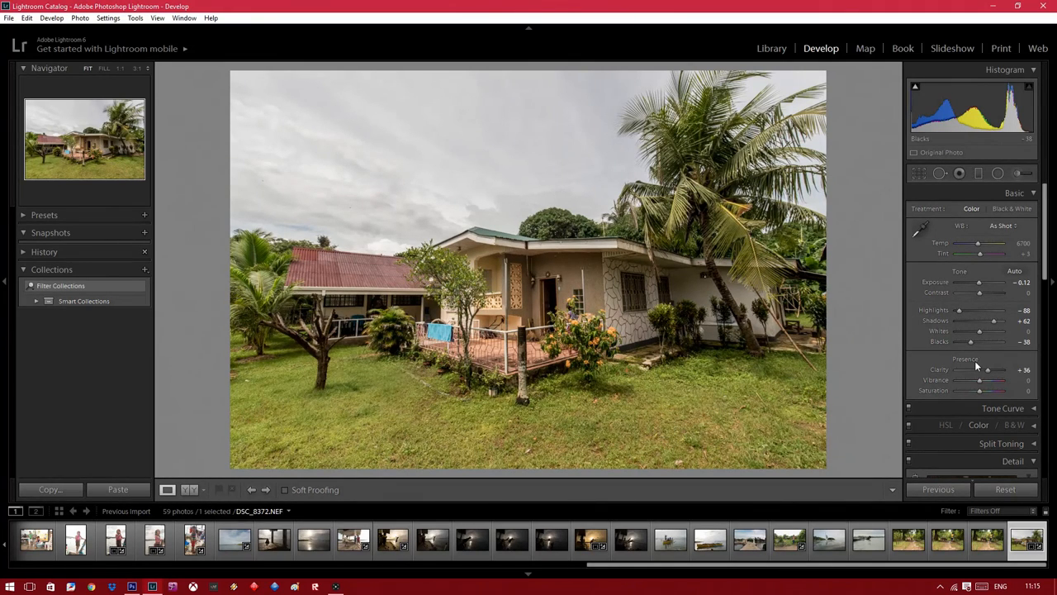
{"action": "left_click_drag", "start_coordinate": [988, 370], "coordinate": [983, 370]}
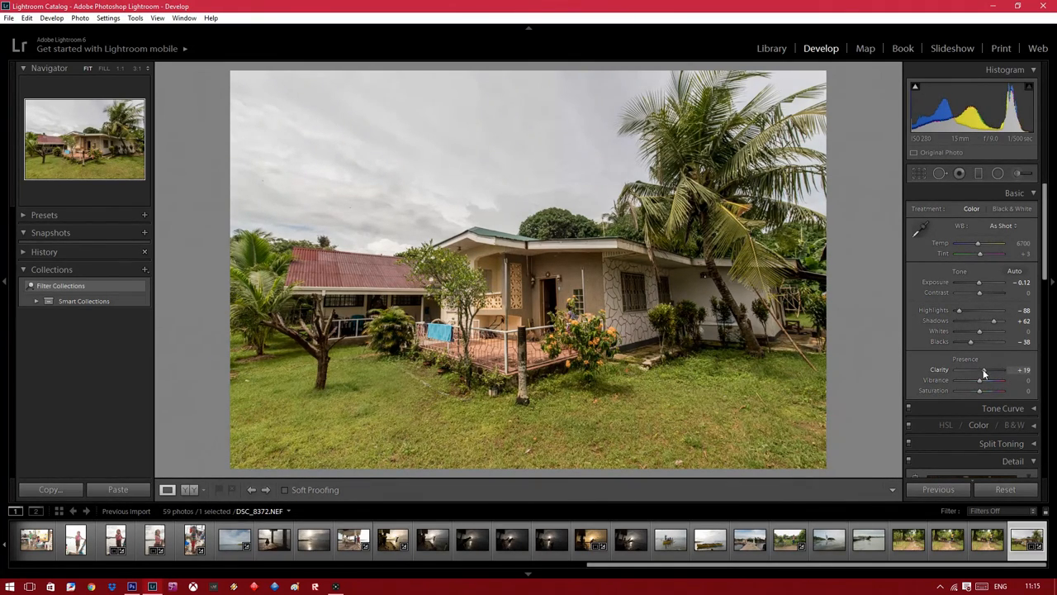
{"action": "left_click_drag", "start_coordinate": [991, 370], "coordinate": [983, 370]}
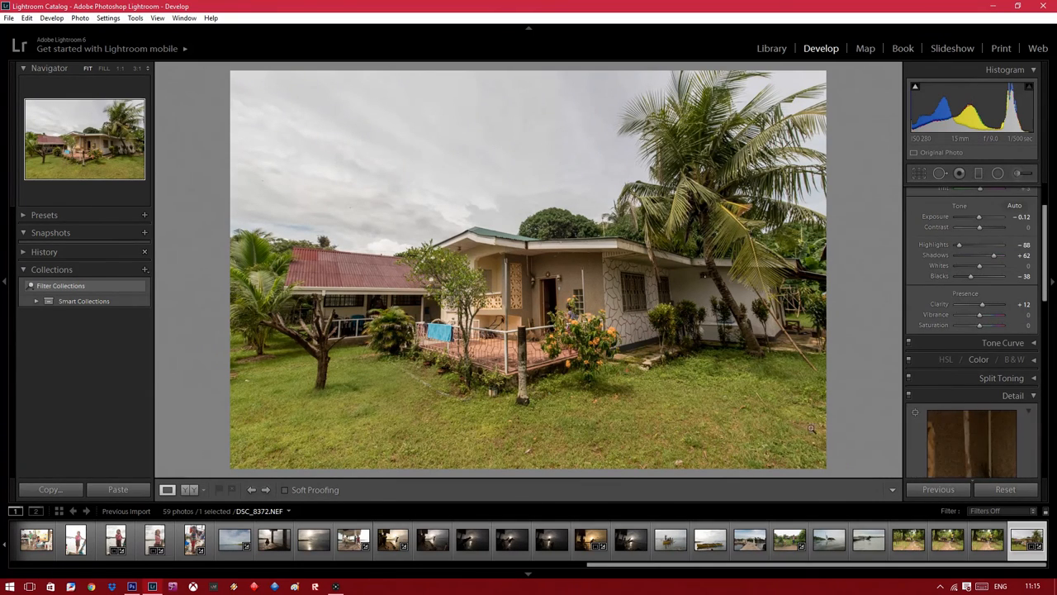
{"action": "mouse_move", "coordinate": [856, 317]}
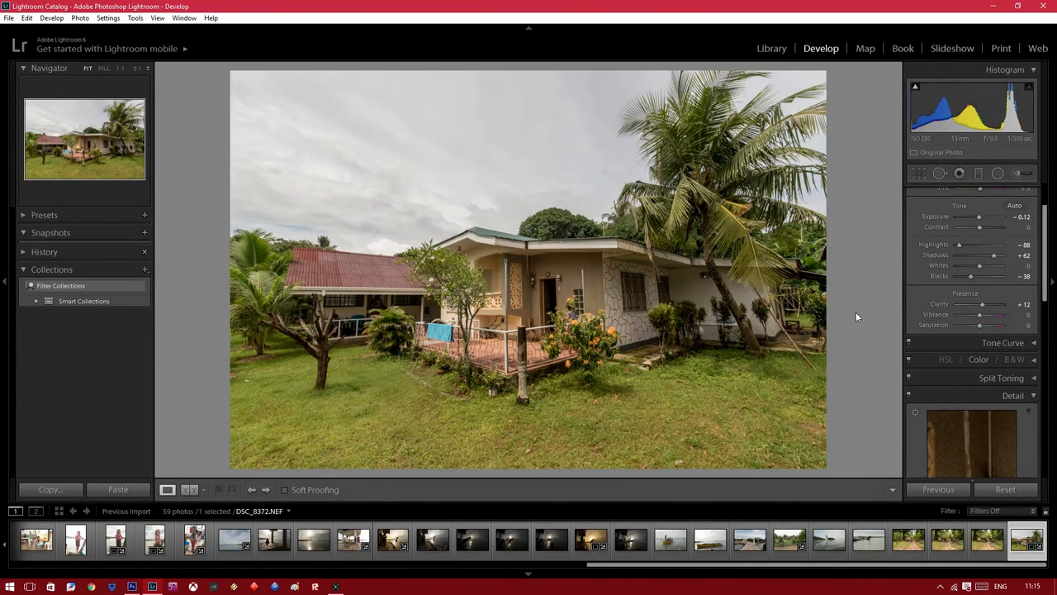